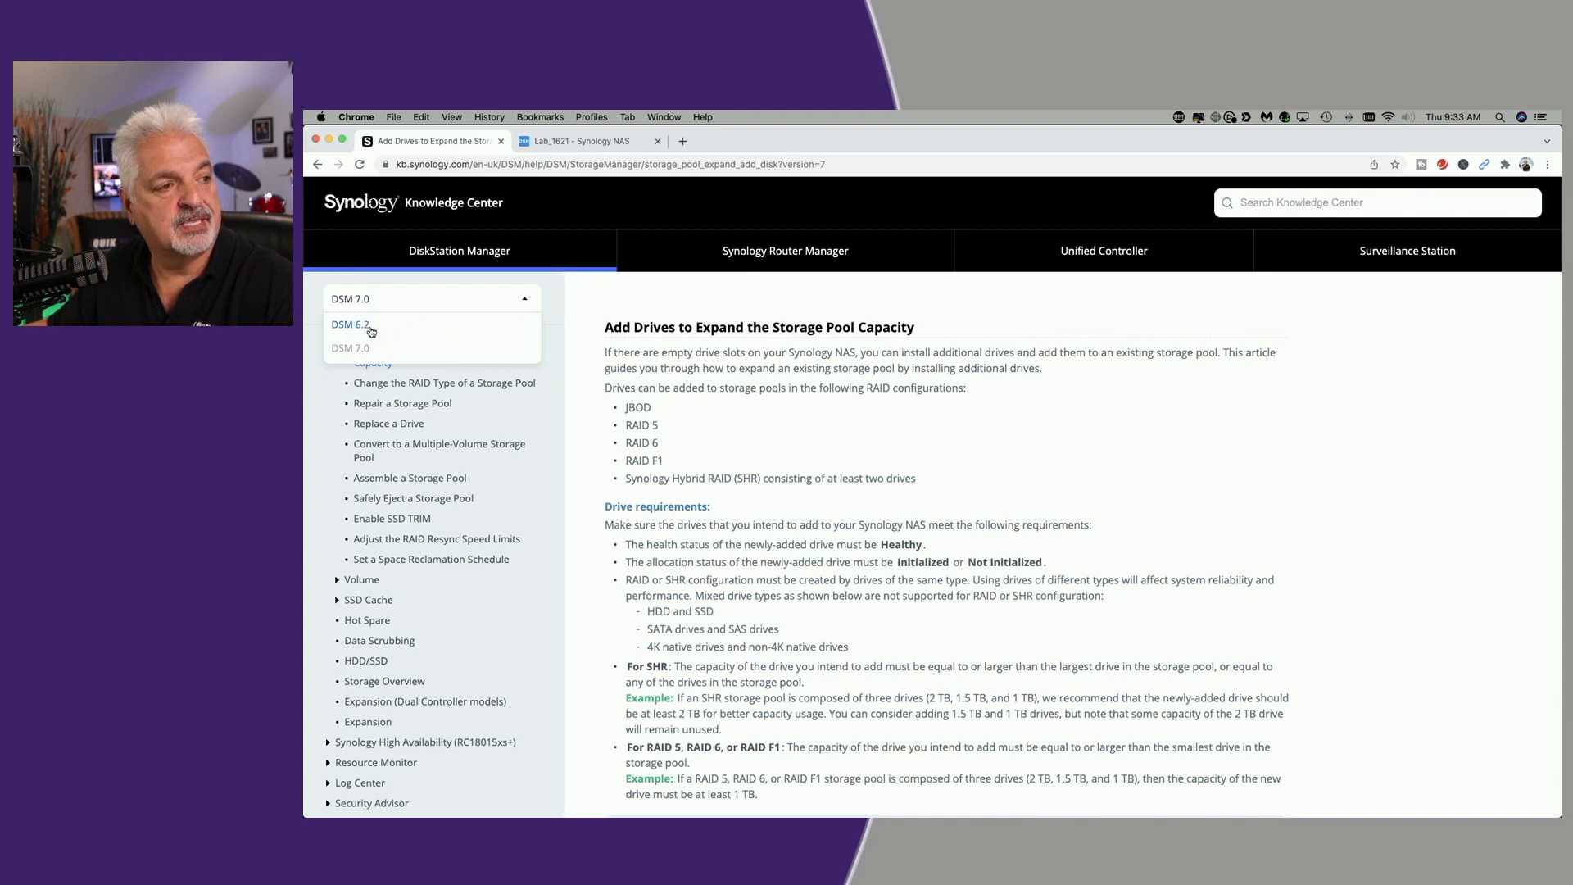
Stay on the DSM 7.0 article and scroll to the drive requirements and the six add-drive steps.
left_click(350, 347)
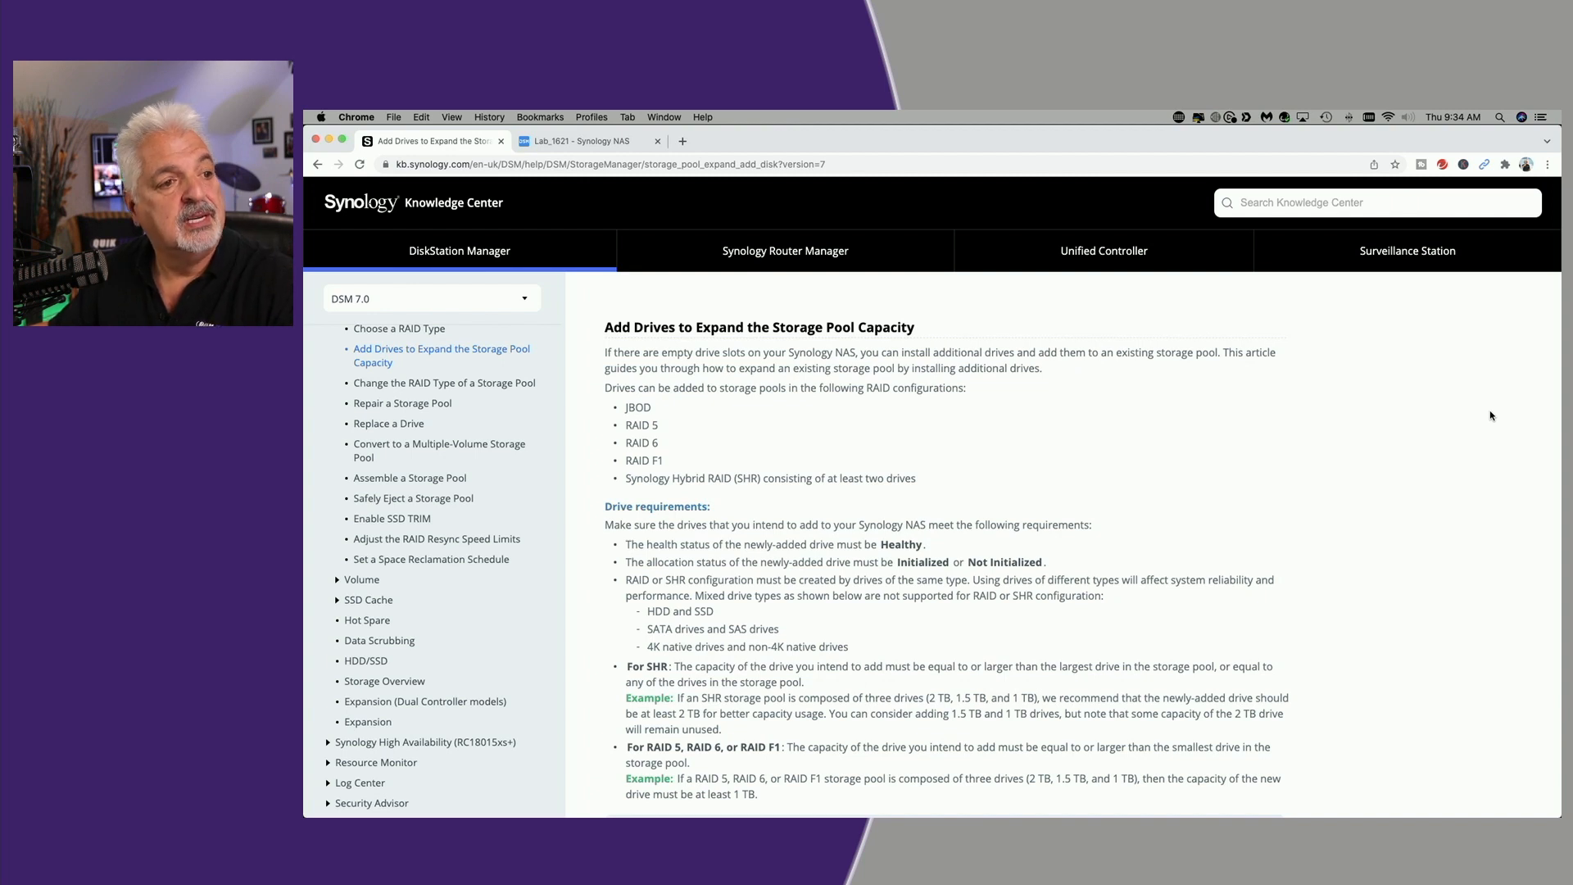
scroll("down", 3)
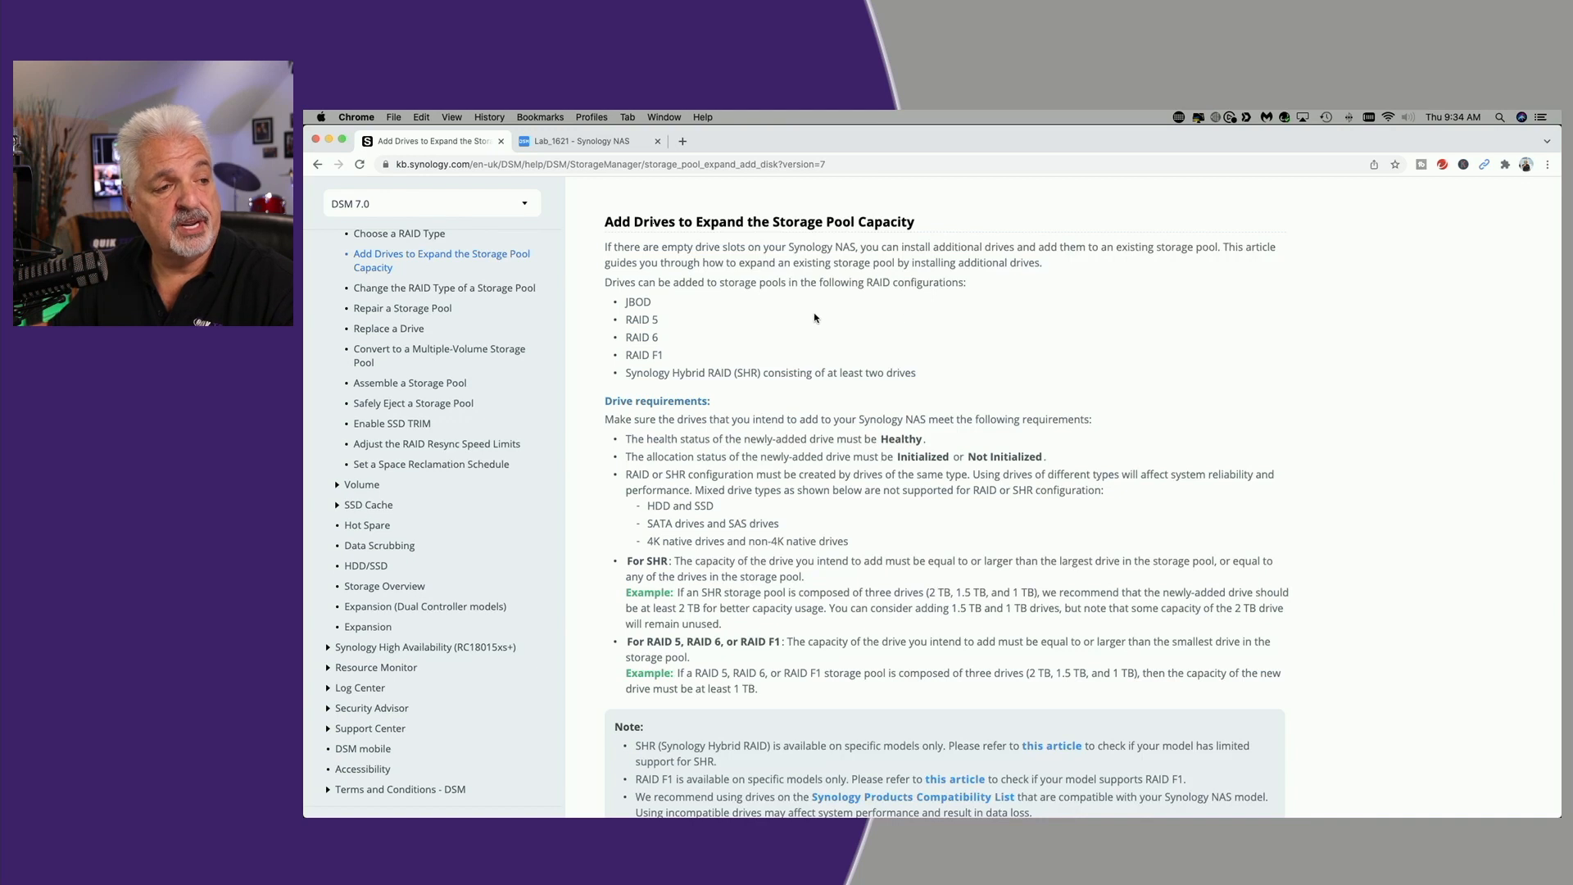
mouse_move(670, 324)
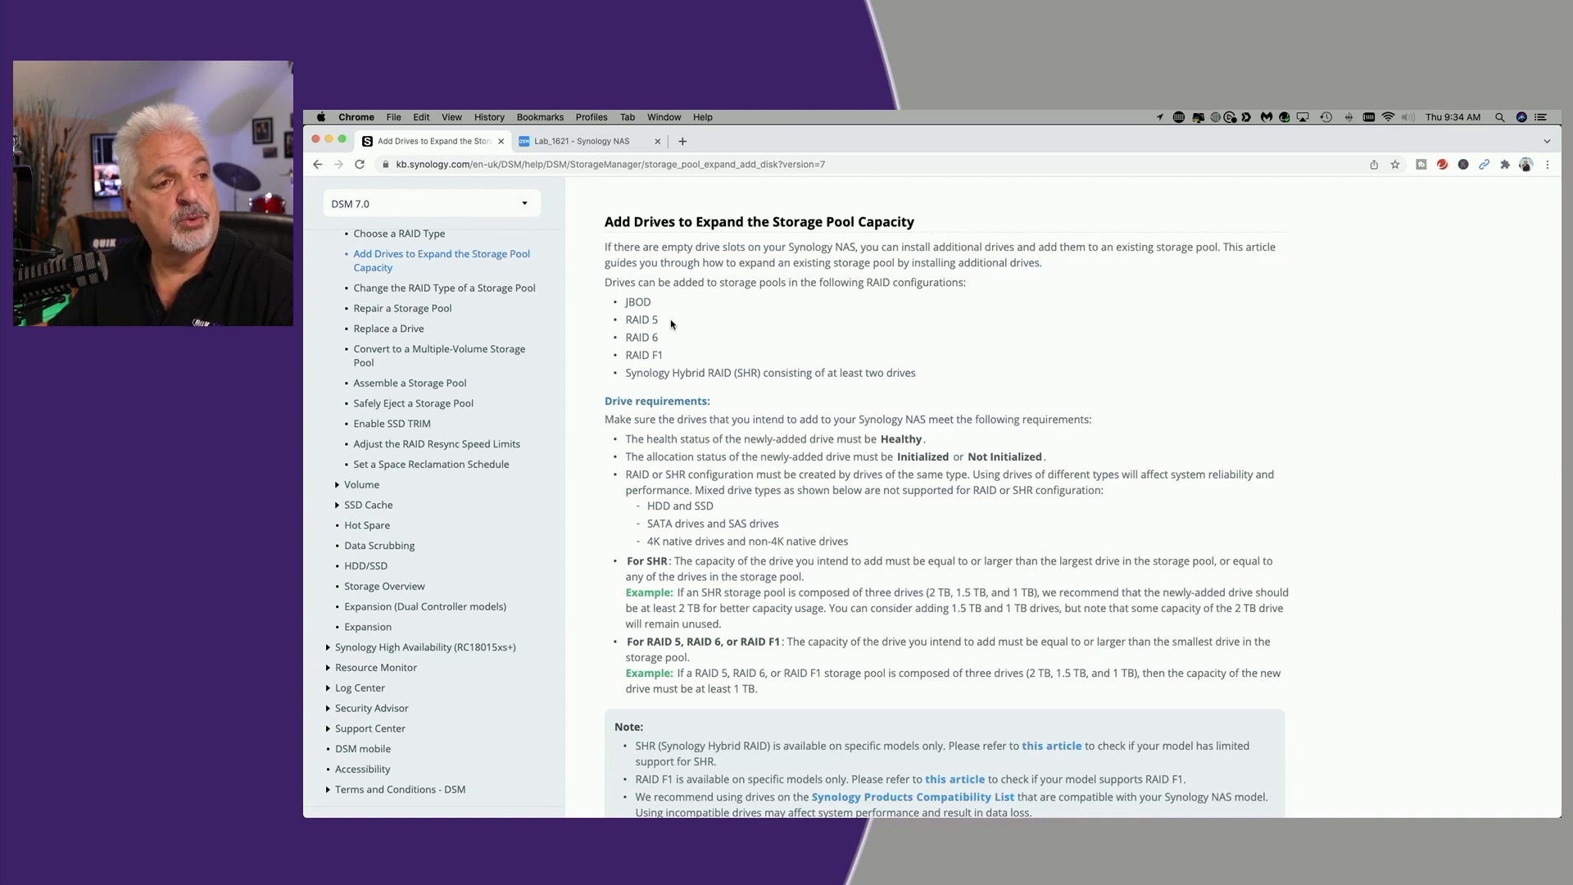
mouse_move(670, 359)
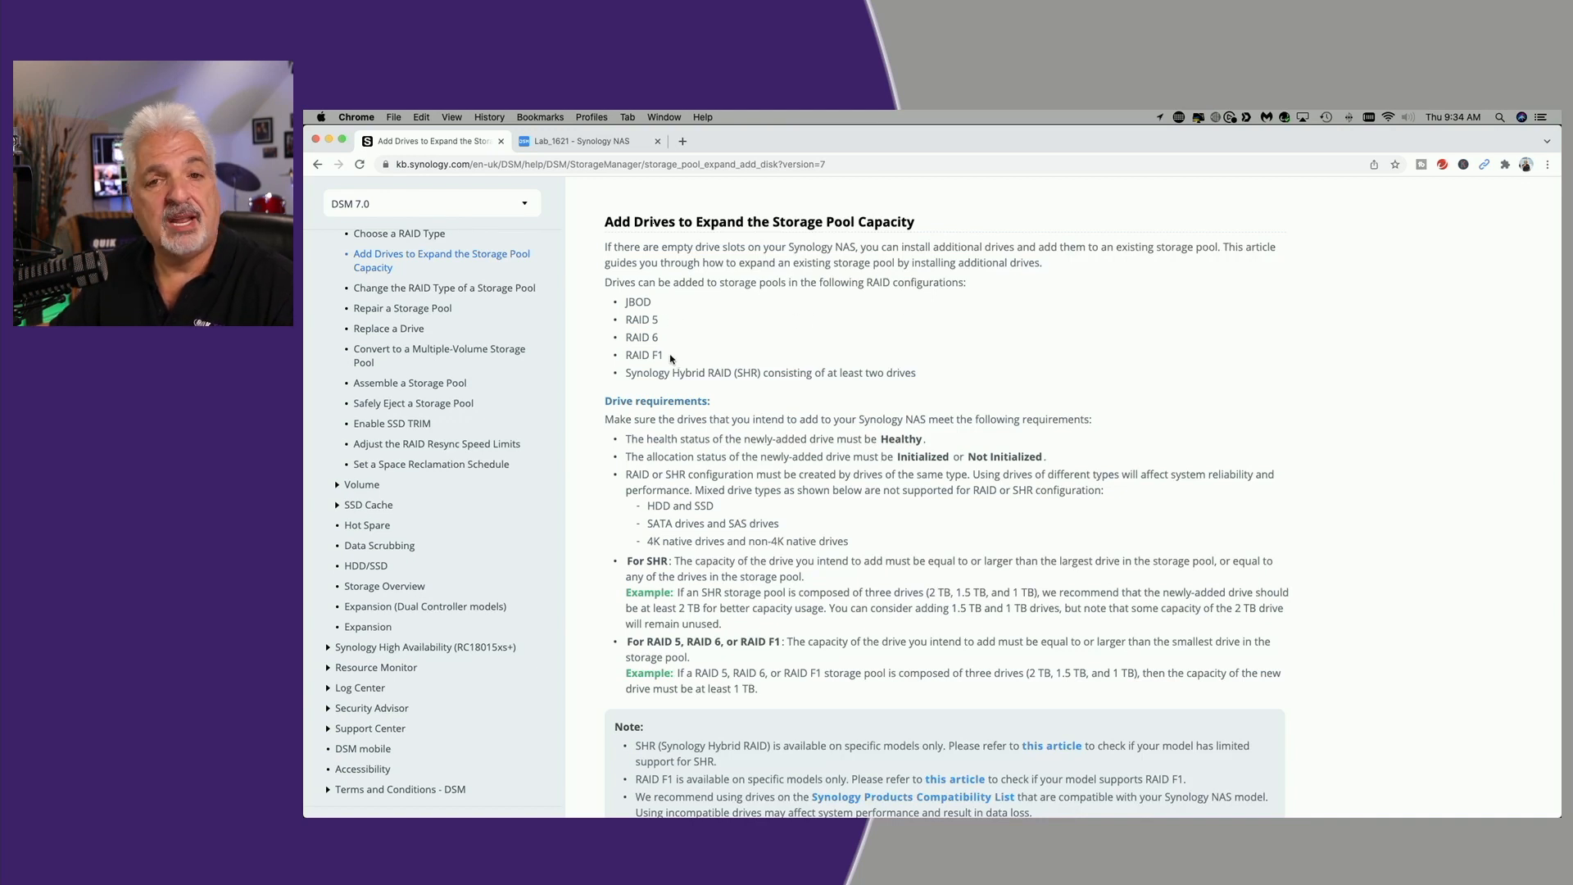
mouse_move(913, 392)
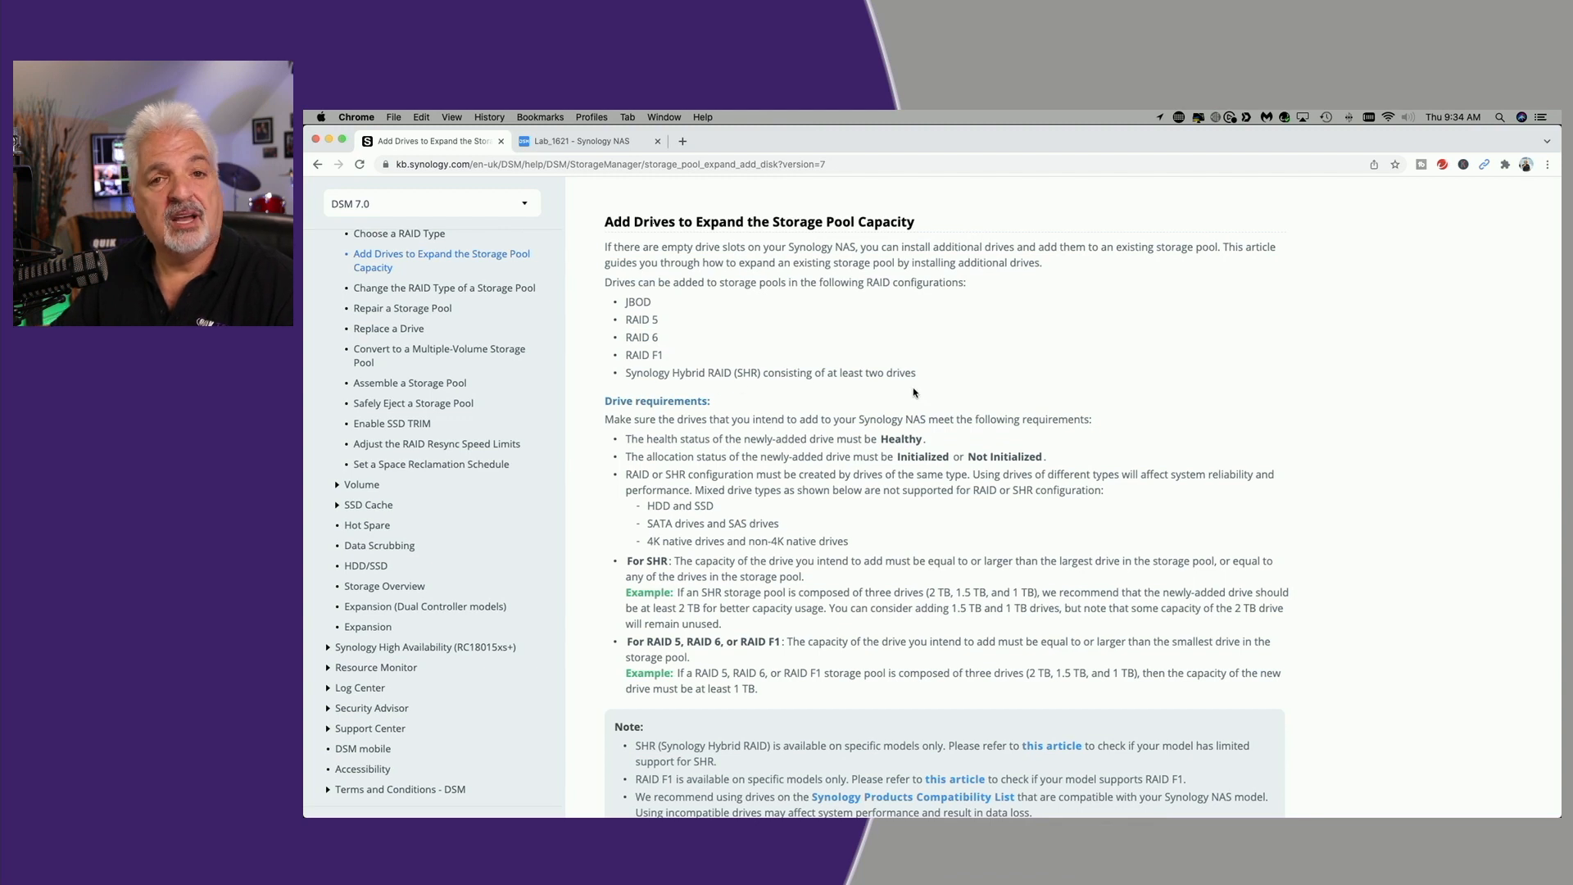
mouse_move(980, 382)
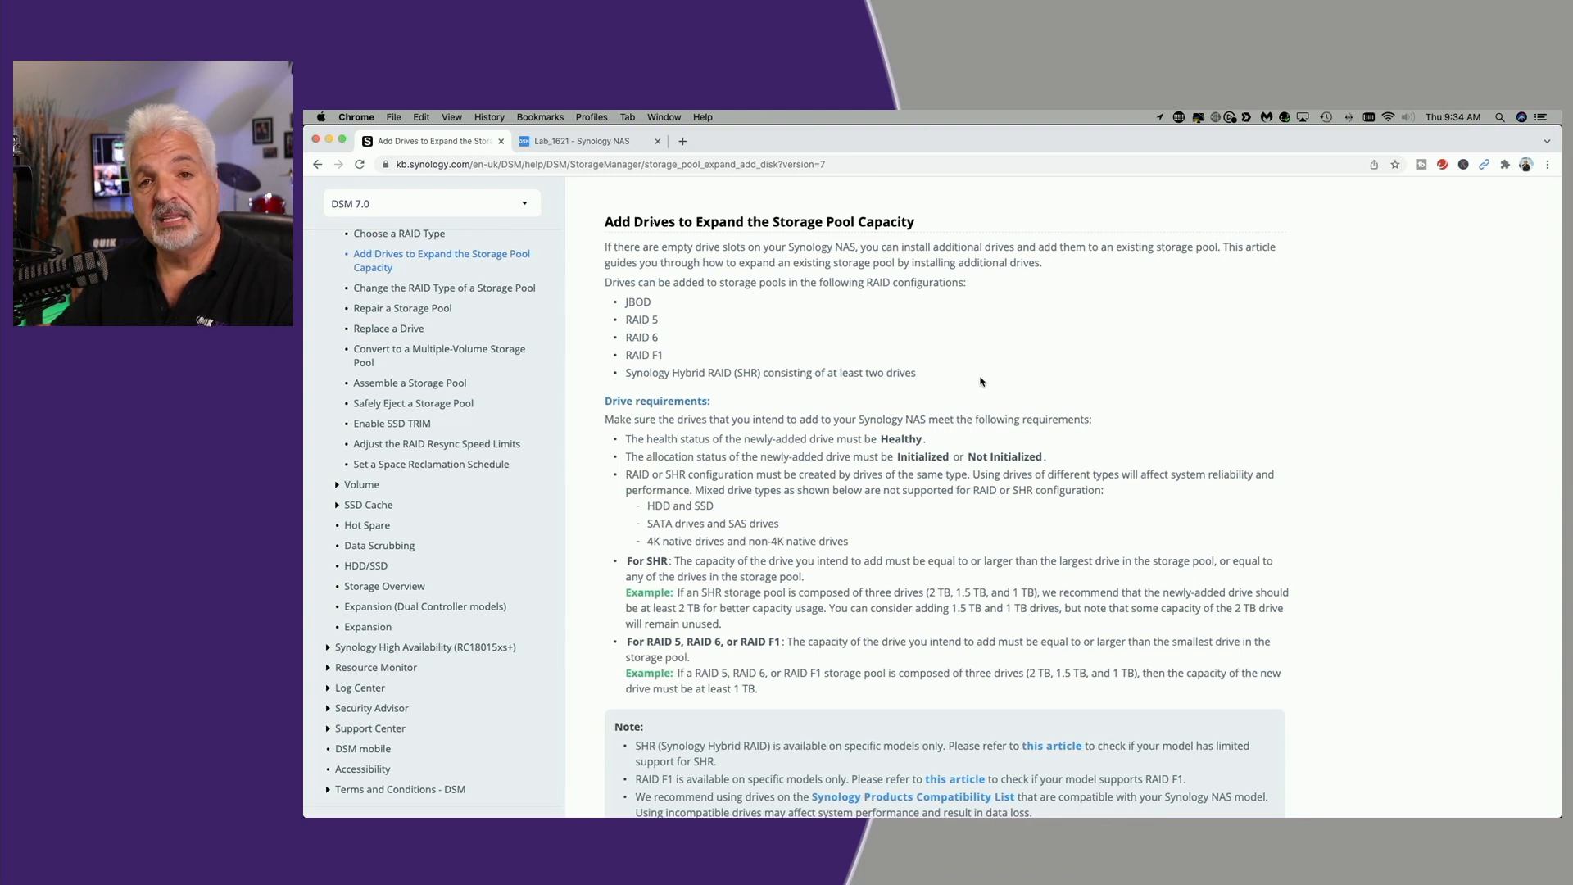
scroll("down", 3)
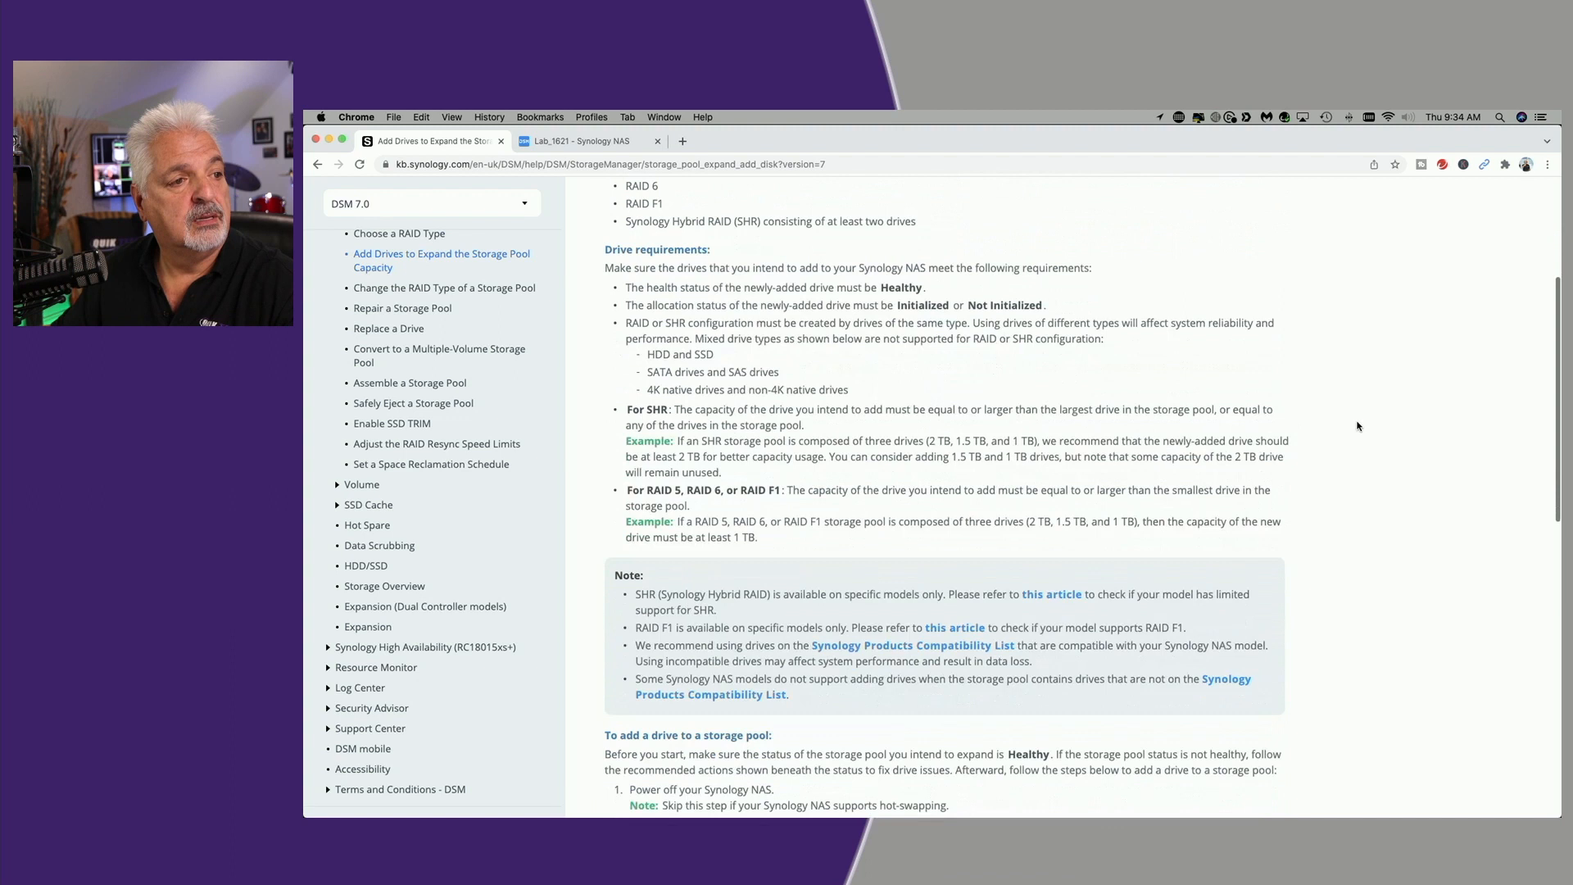
scroll("down", 3)
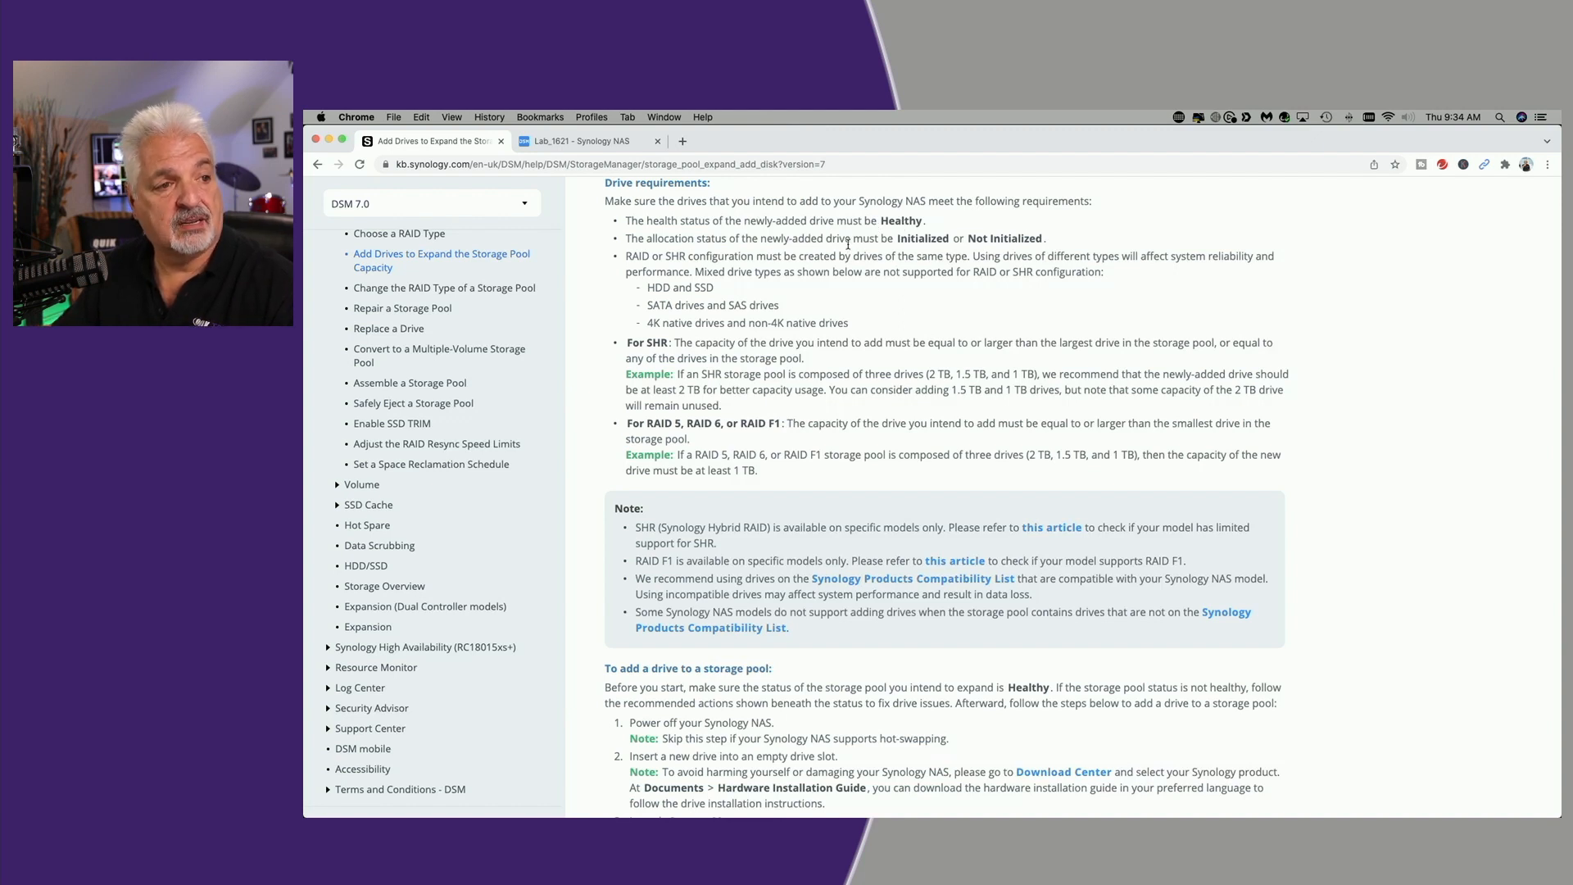
mouse_move(931, 251)
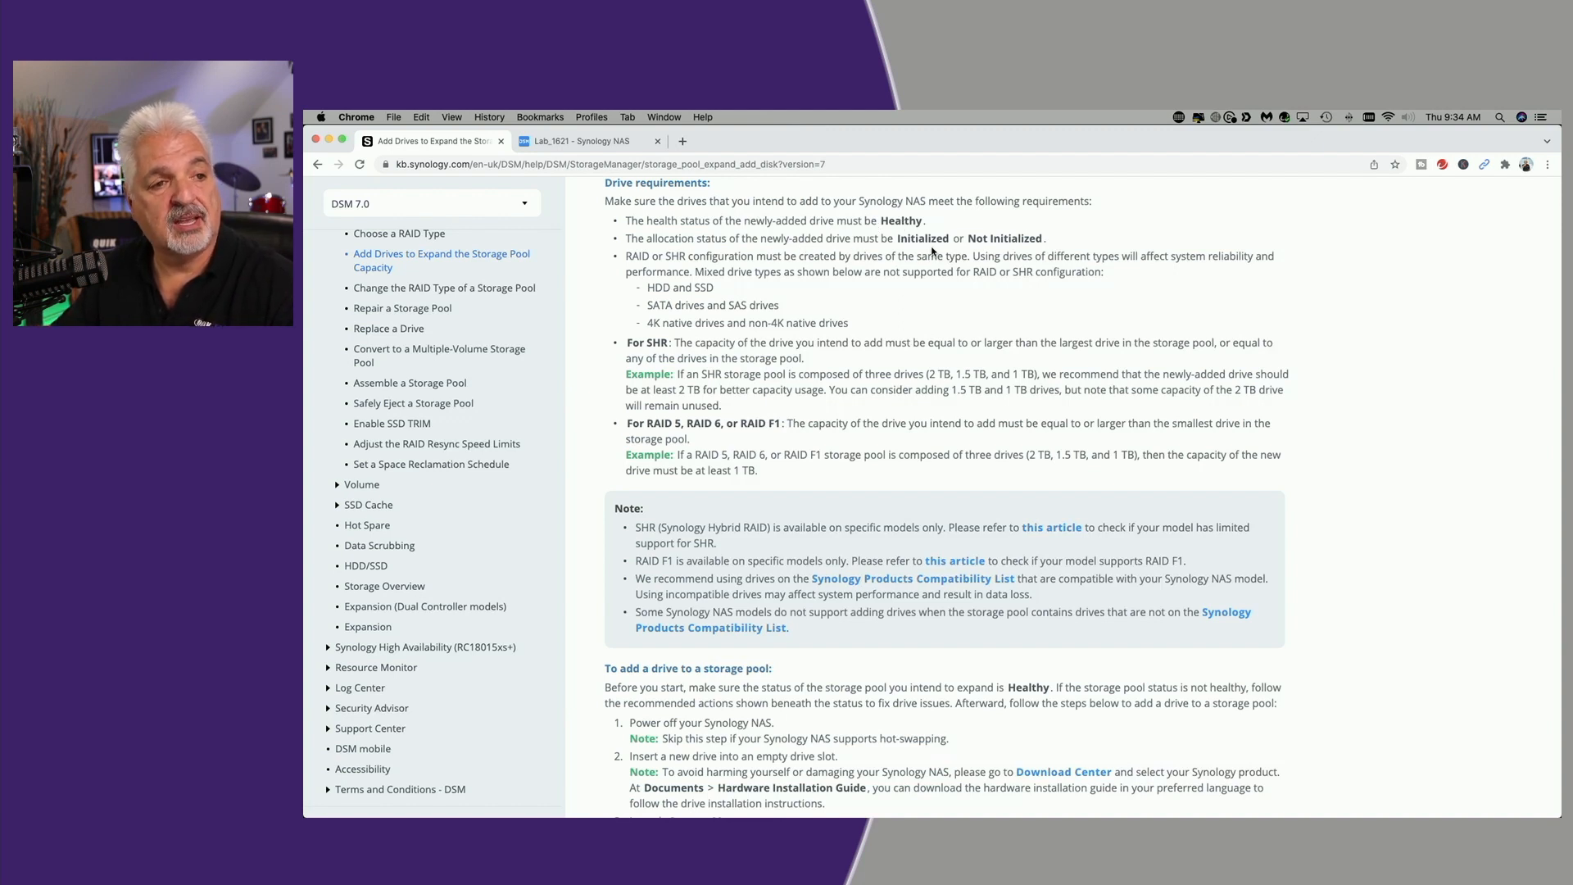
mouse_move(1140, 279)
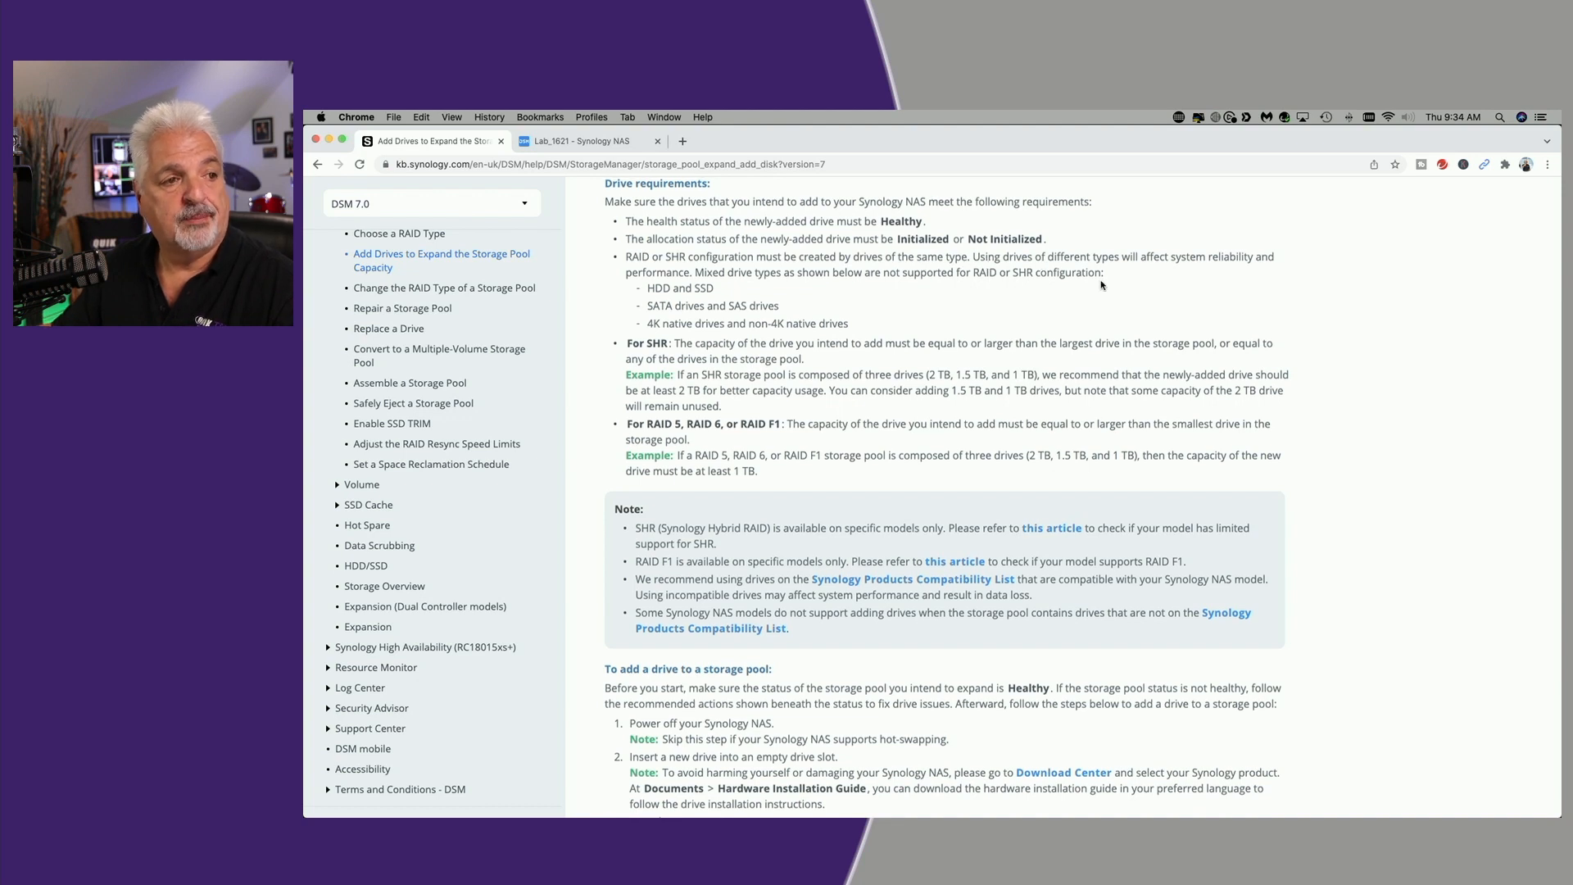
mouse_move(641, 262)
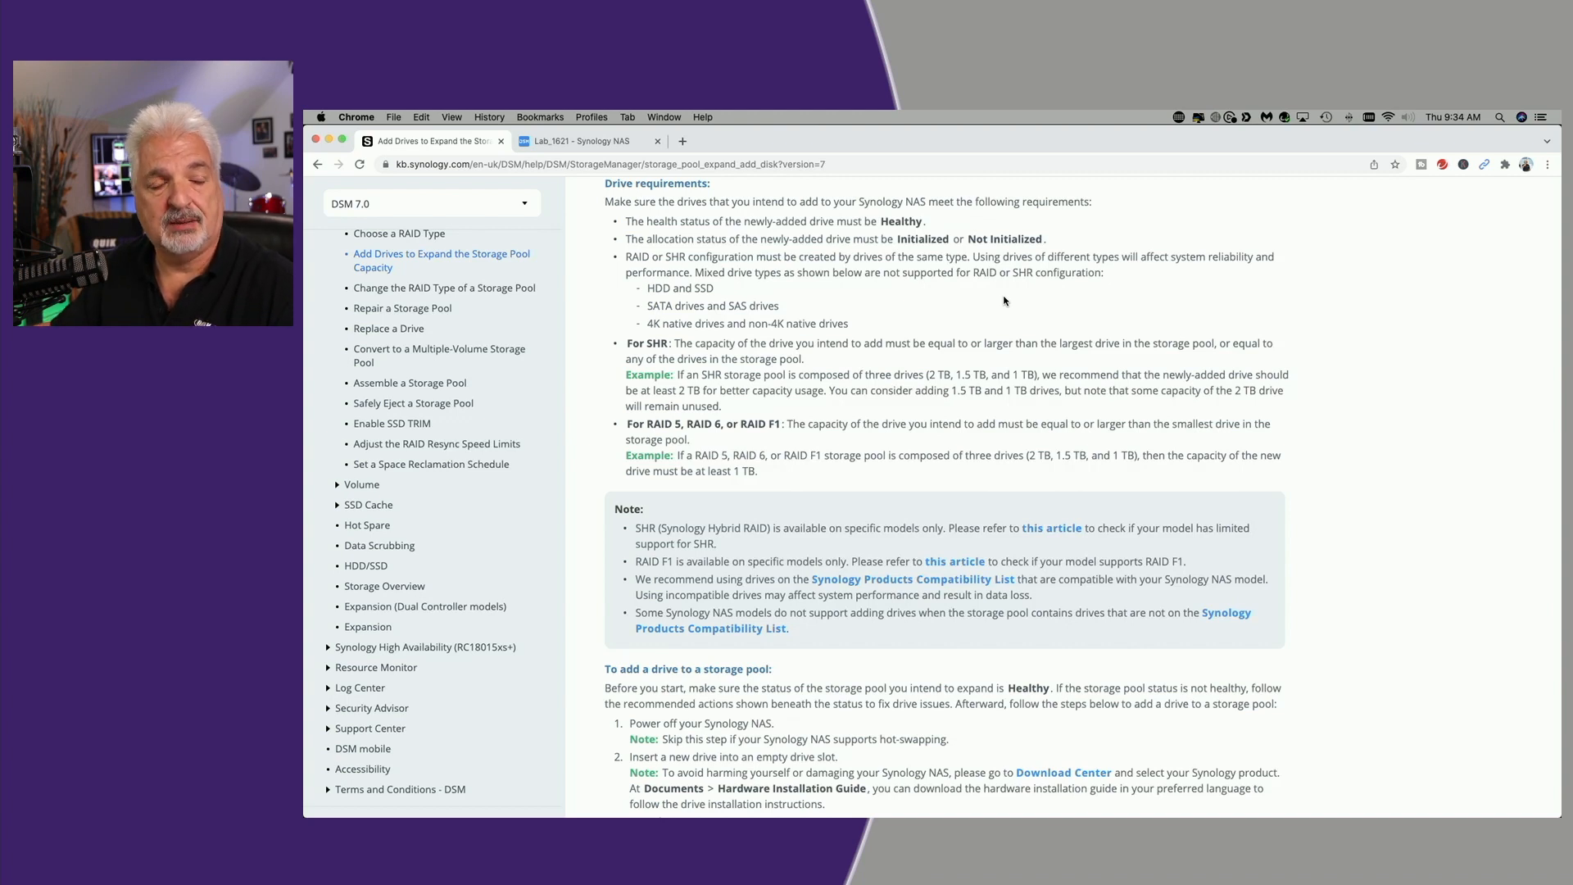
scroll("down", 3)
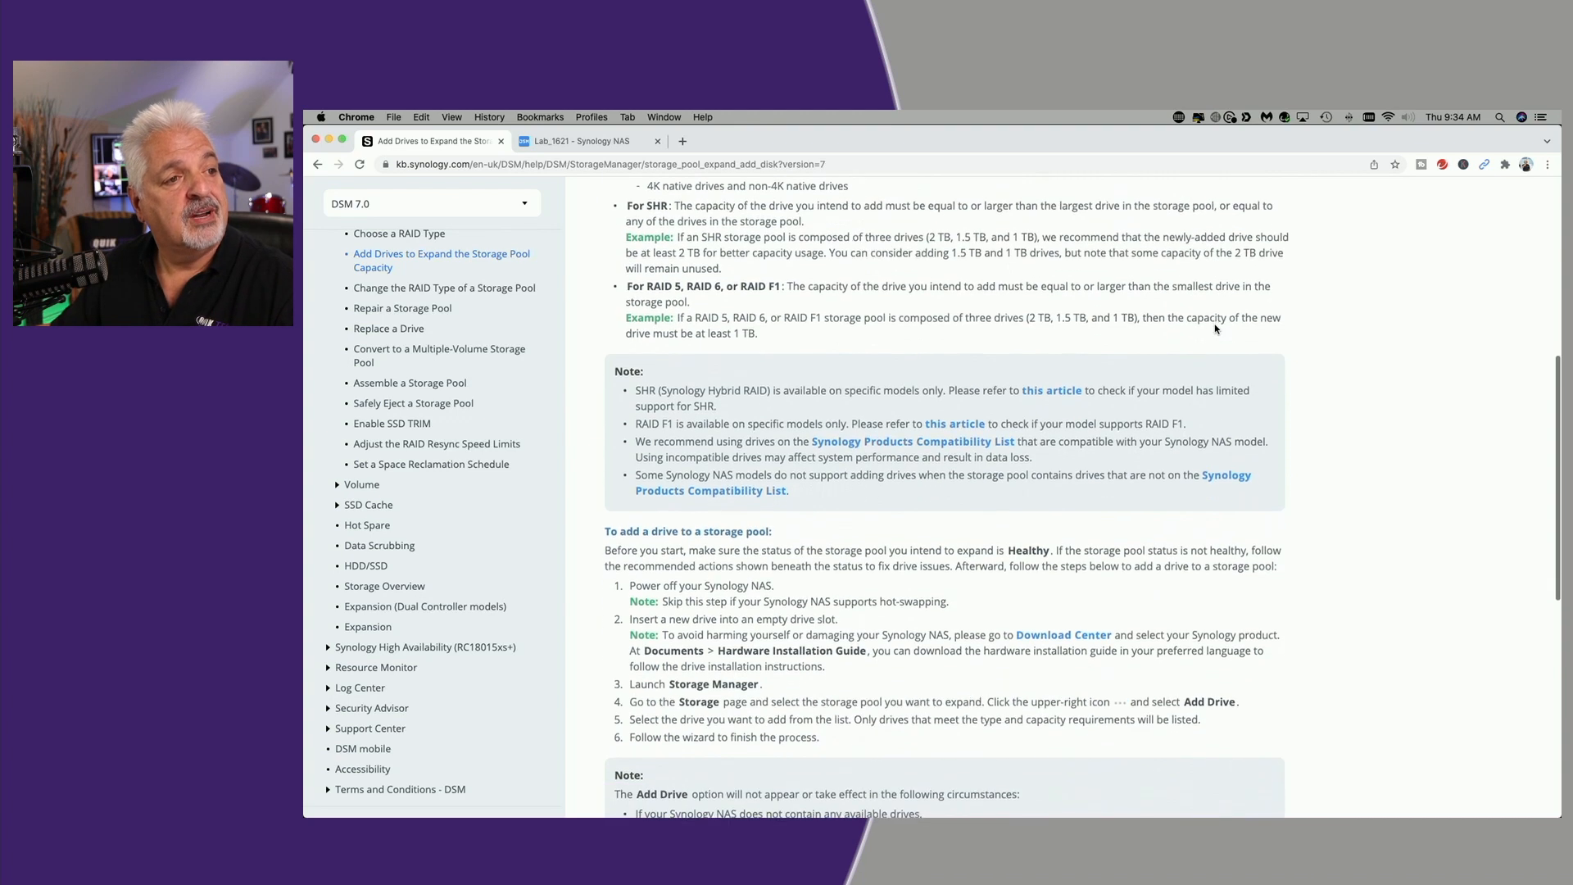
scroll("down", 3)
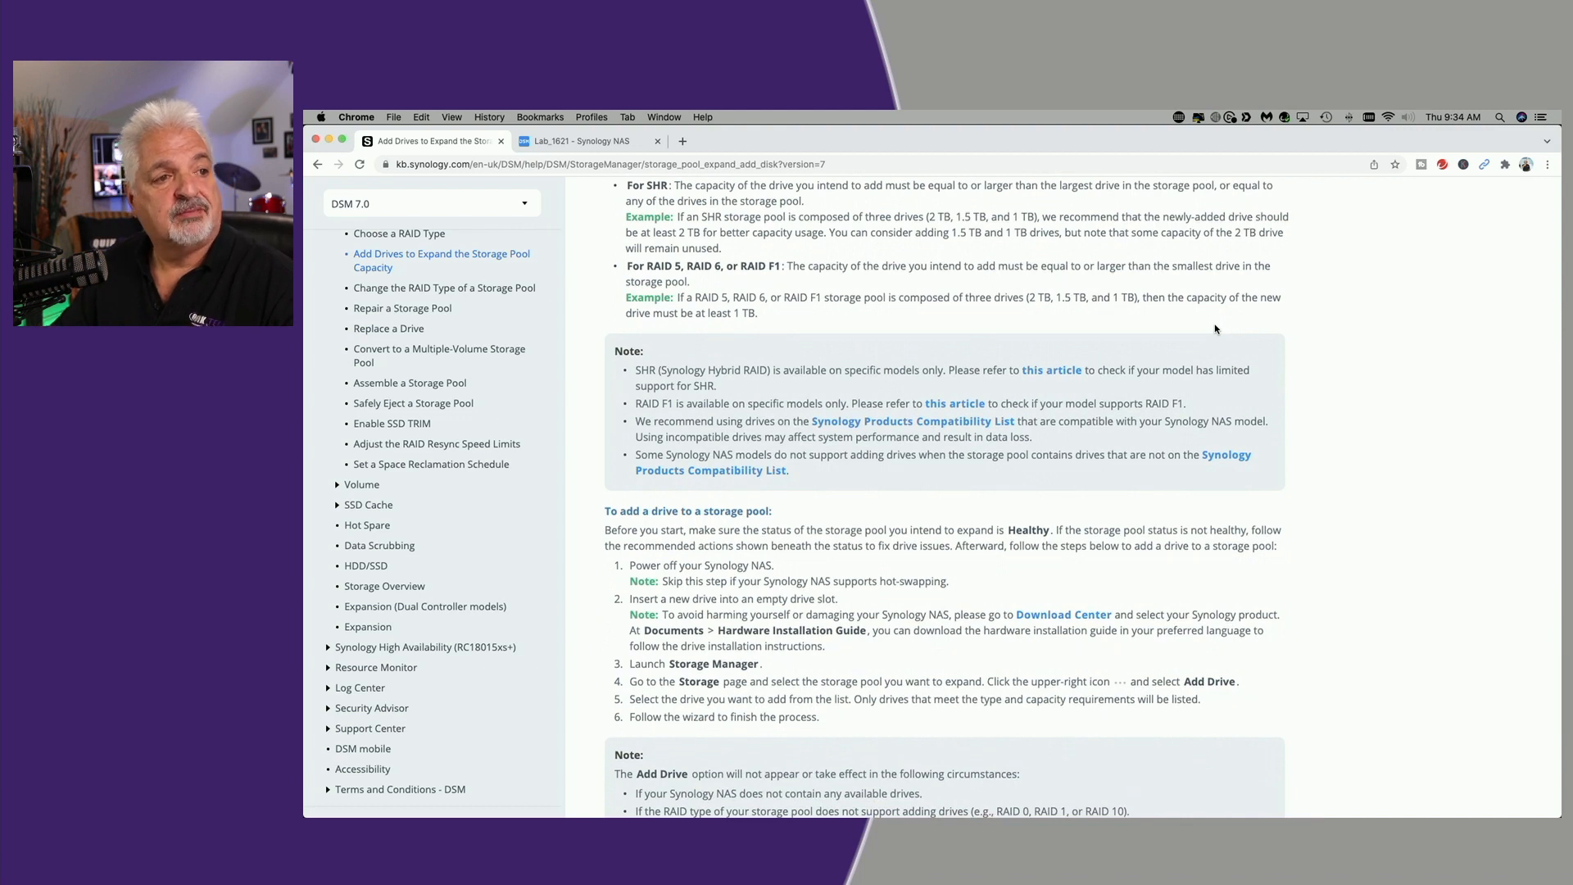
mouse_move(1041, 293)
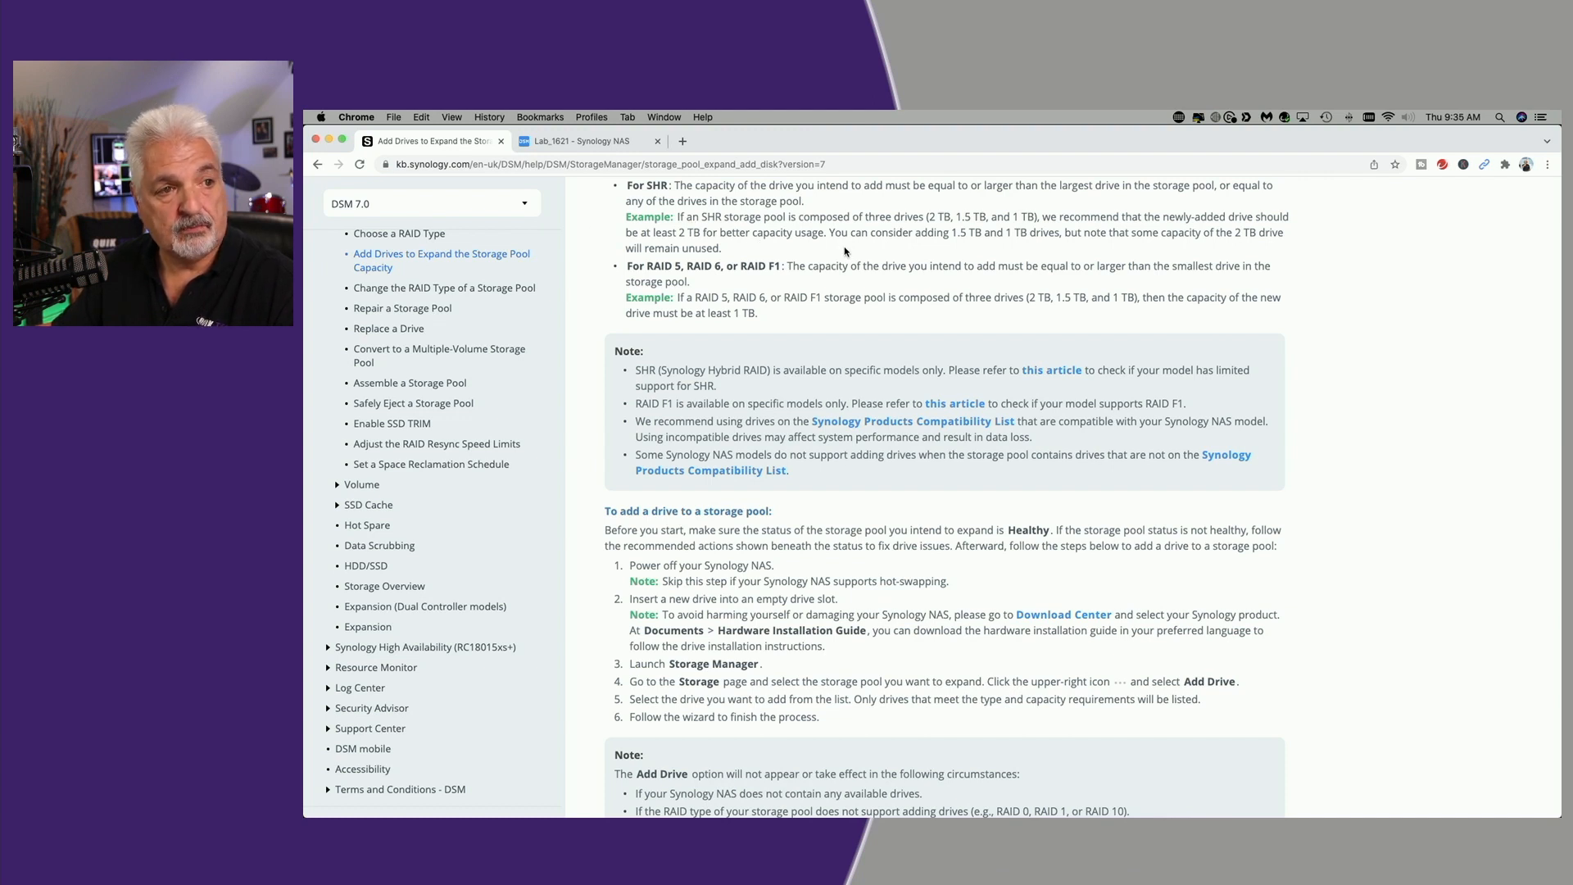
mouse_move(979, 246)
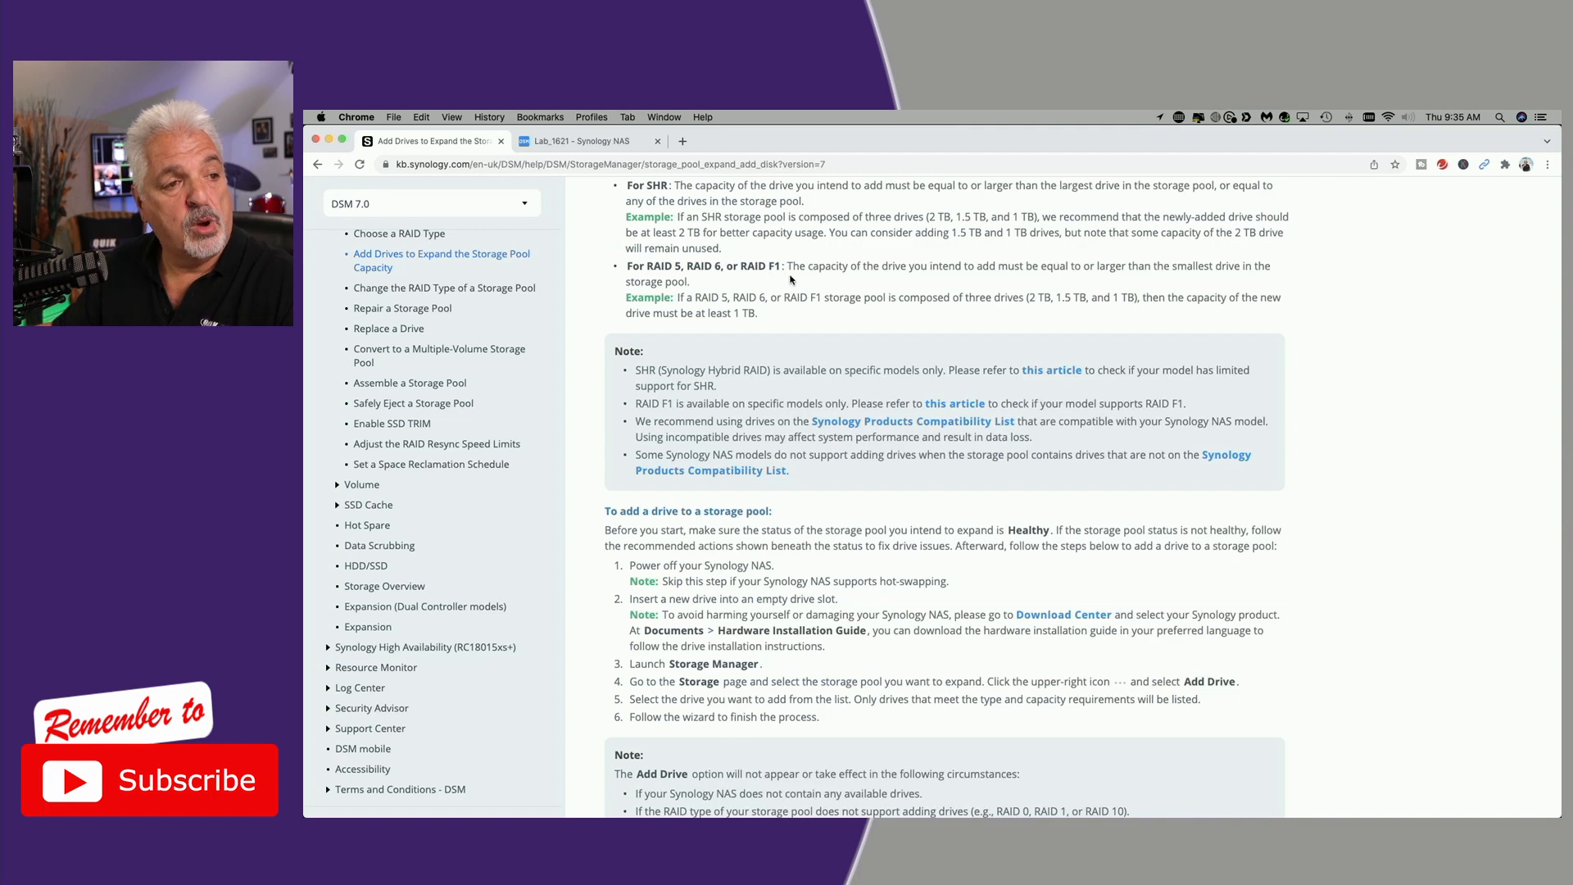
mouse_move(959, 280)
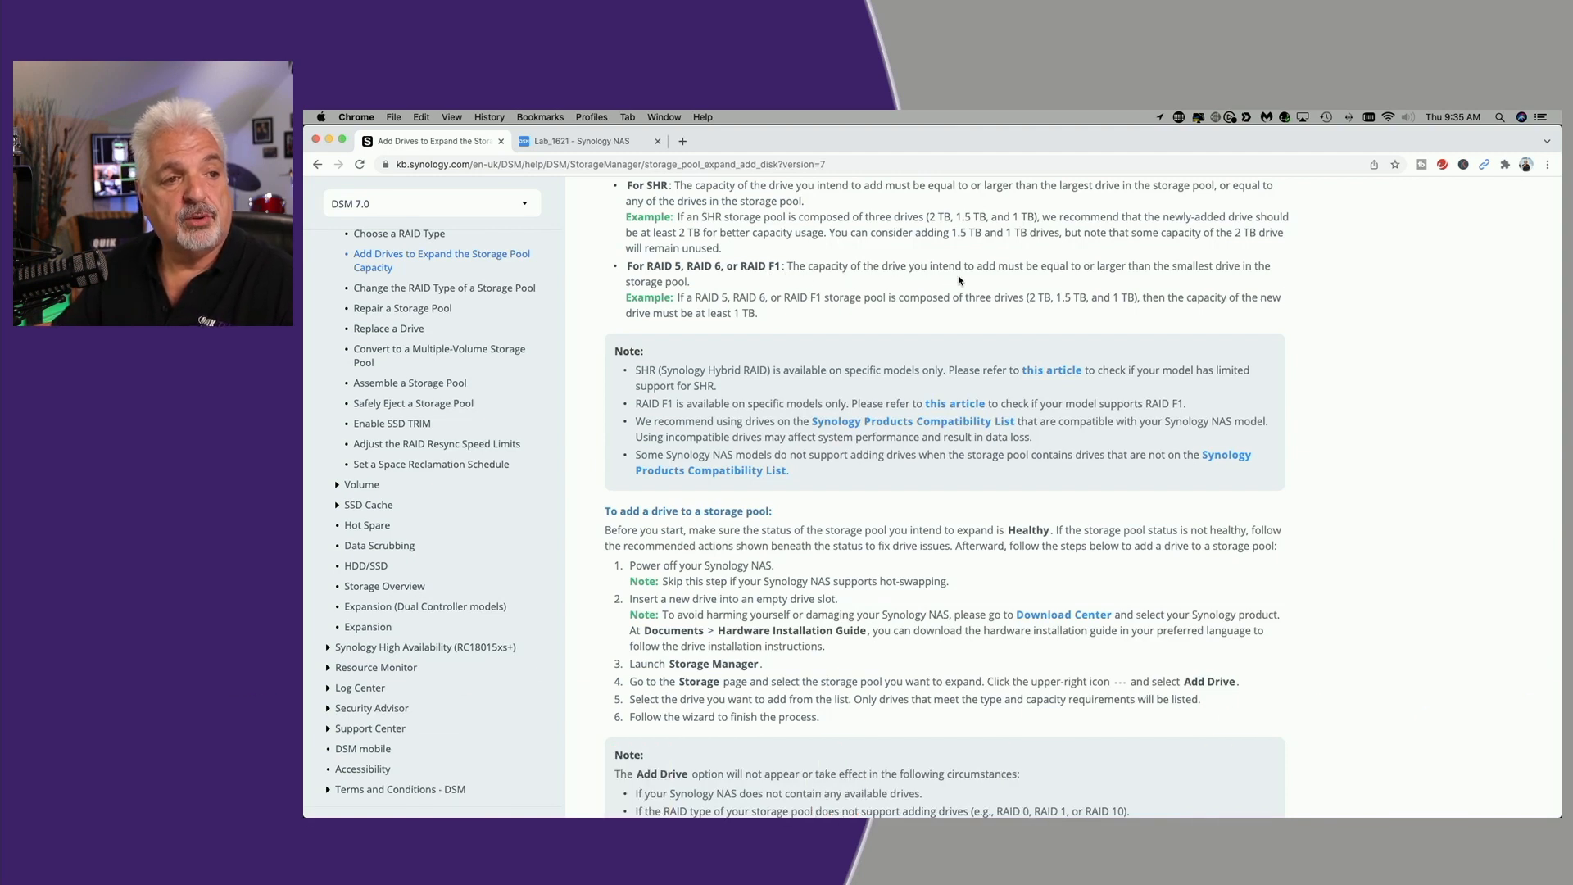
mouse_move(1067, 279)
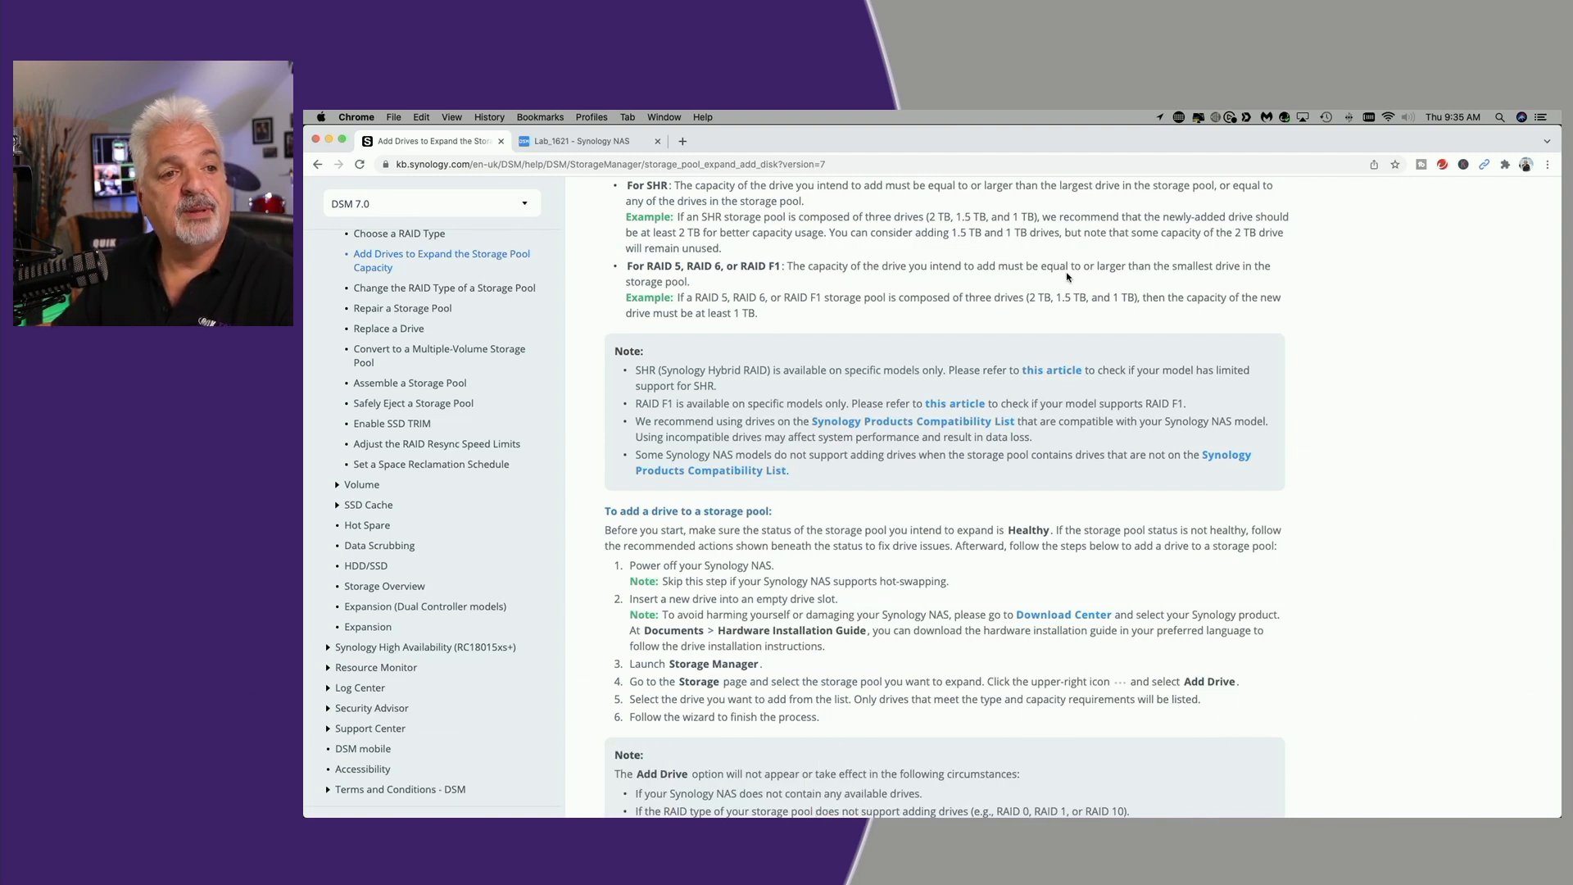
mouse_move(1141, 281)
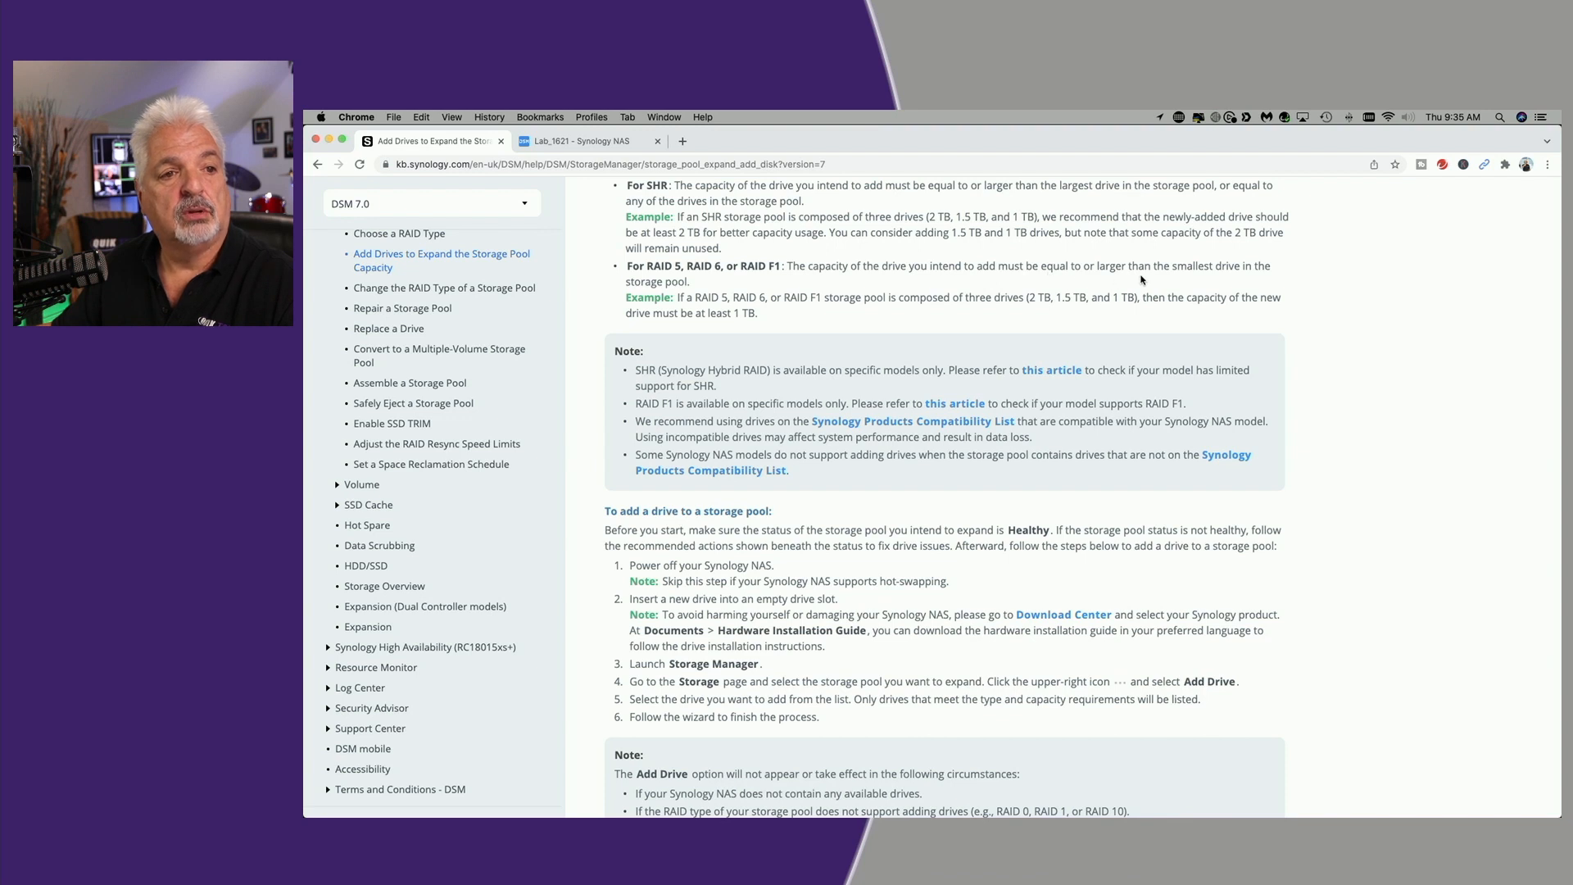
mouse_move(721, 291)
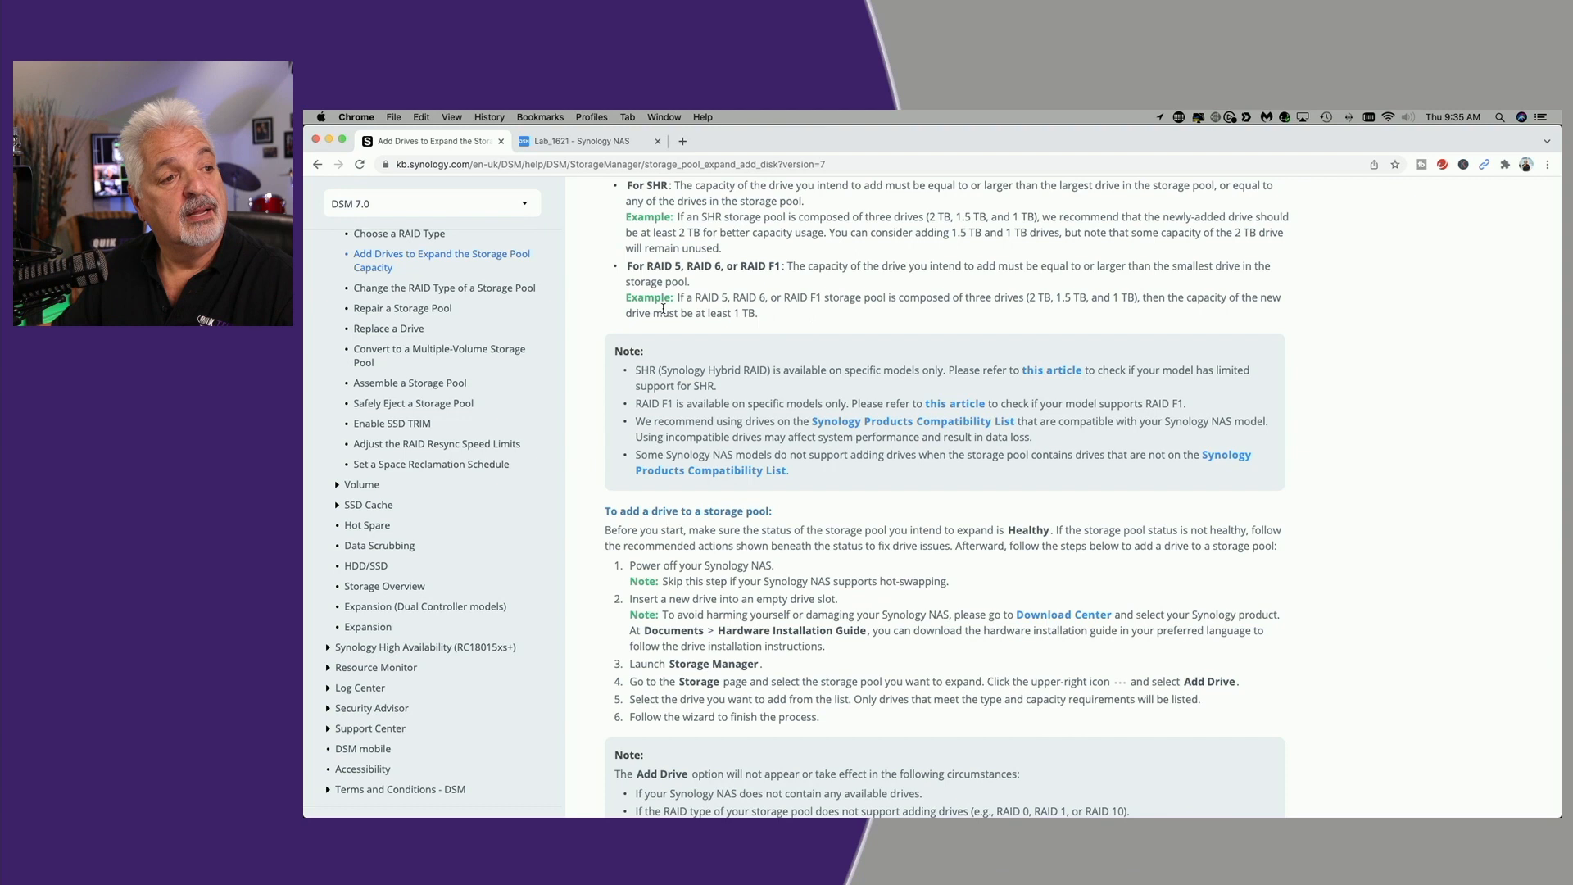
mouse_move(985, 312)
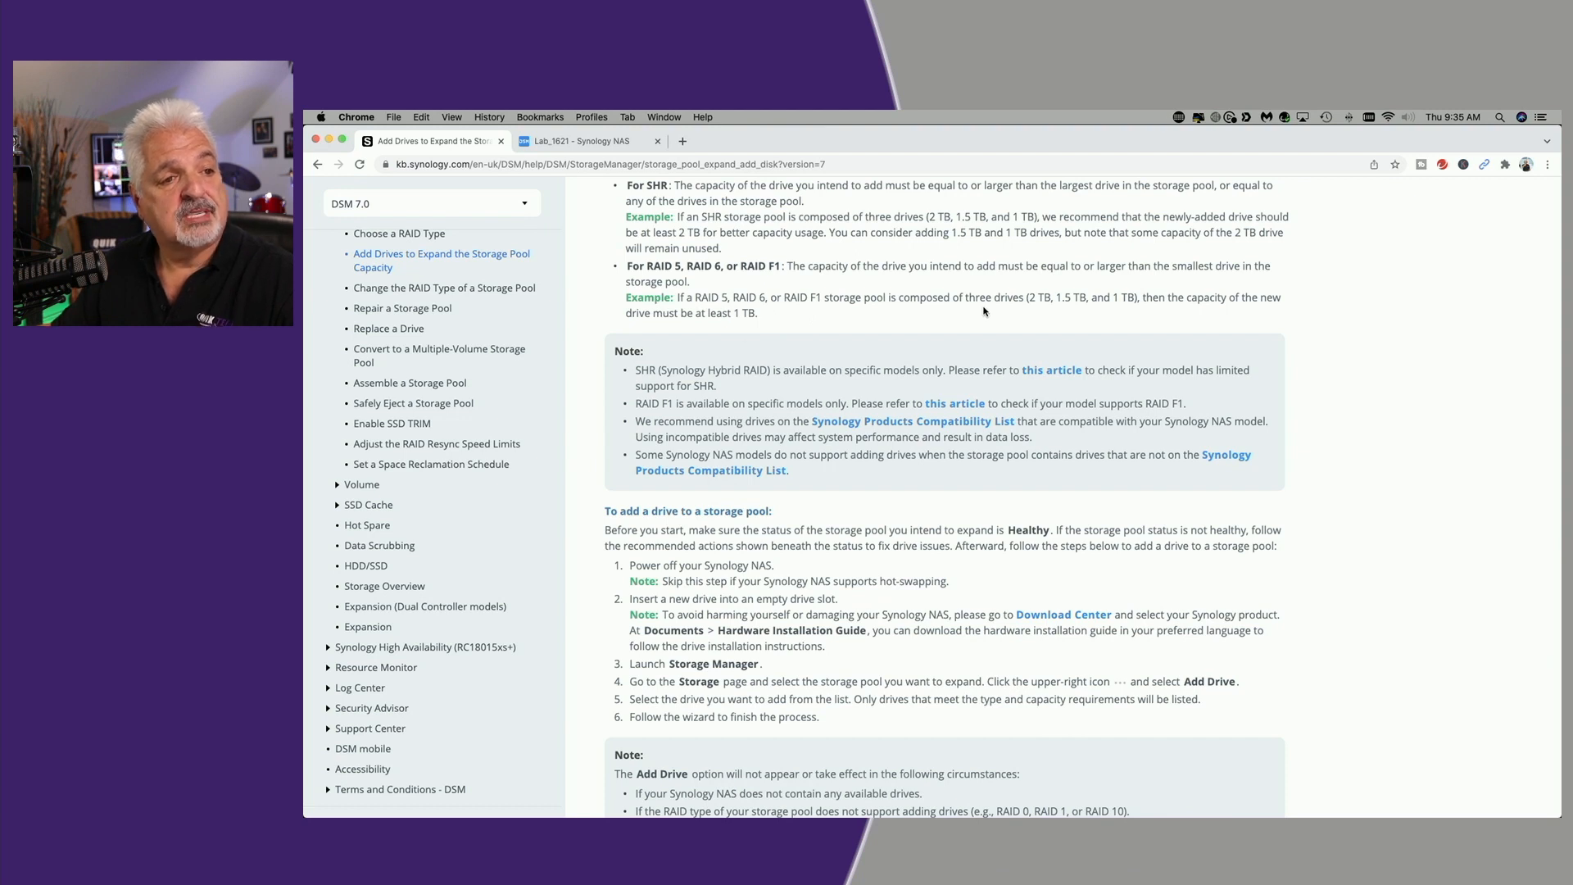
mouse_move(695, 310)
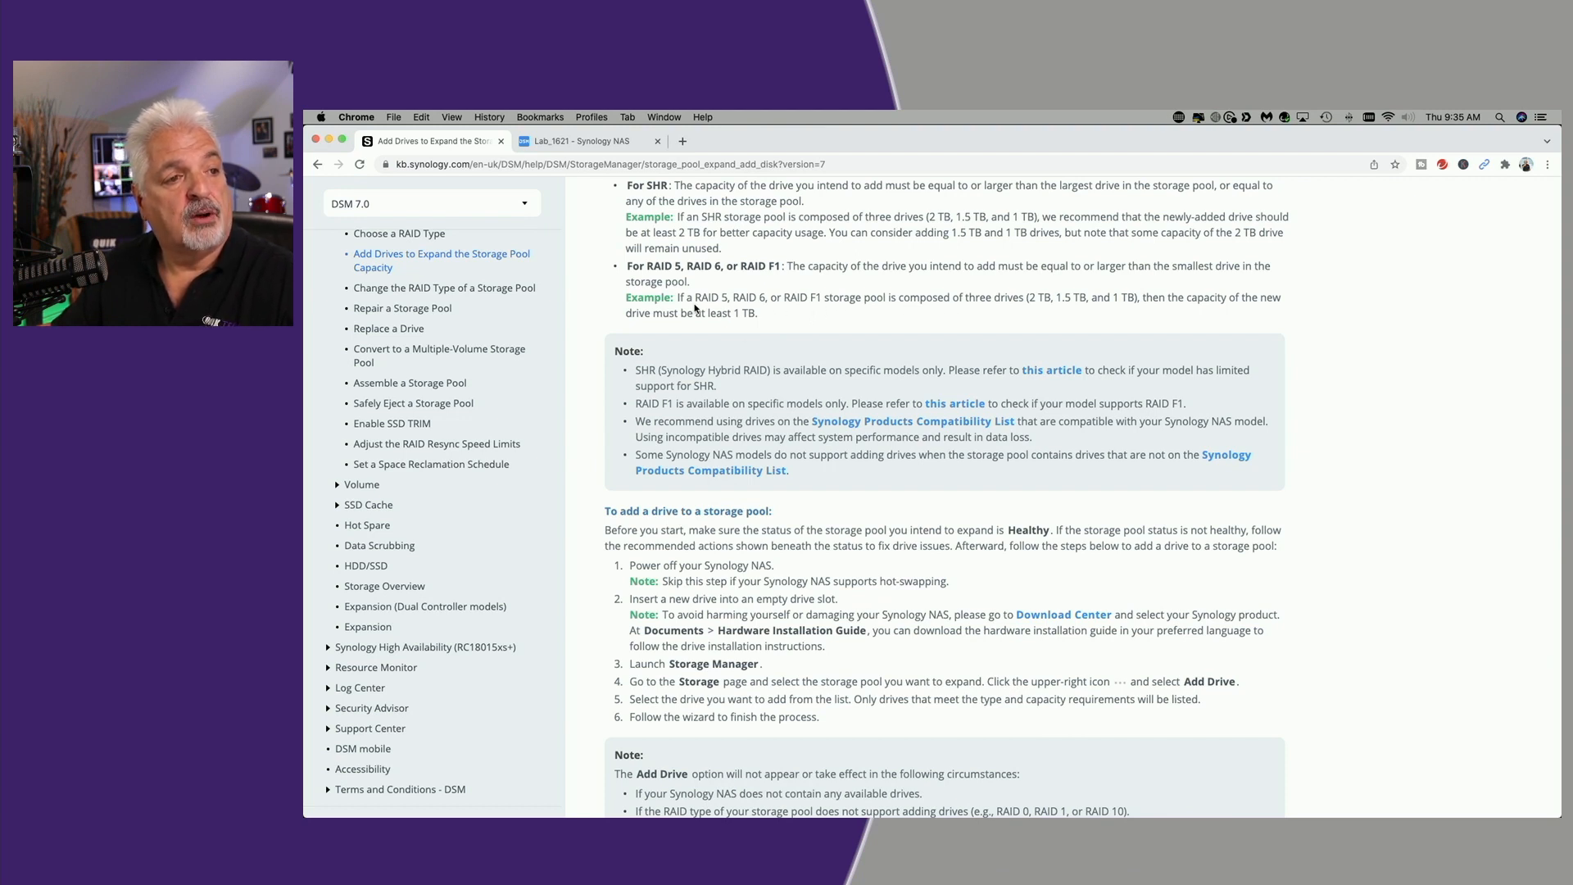
mouse_move(829, 310)
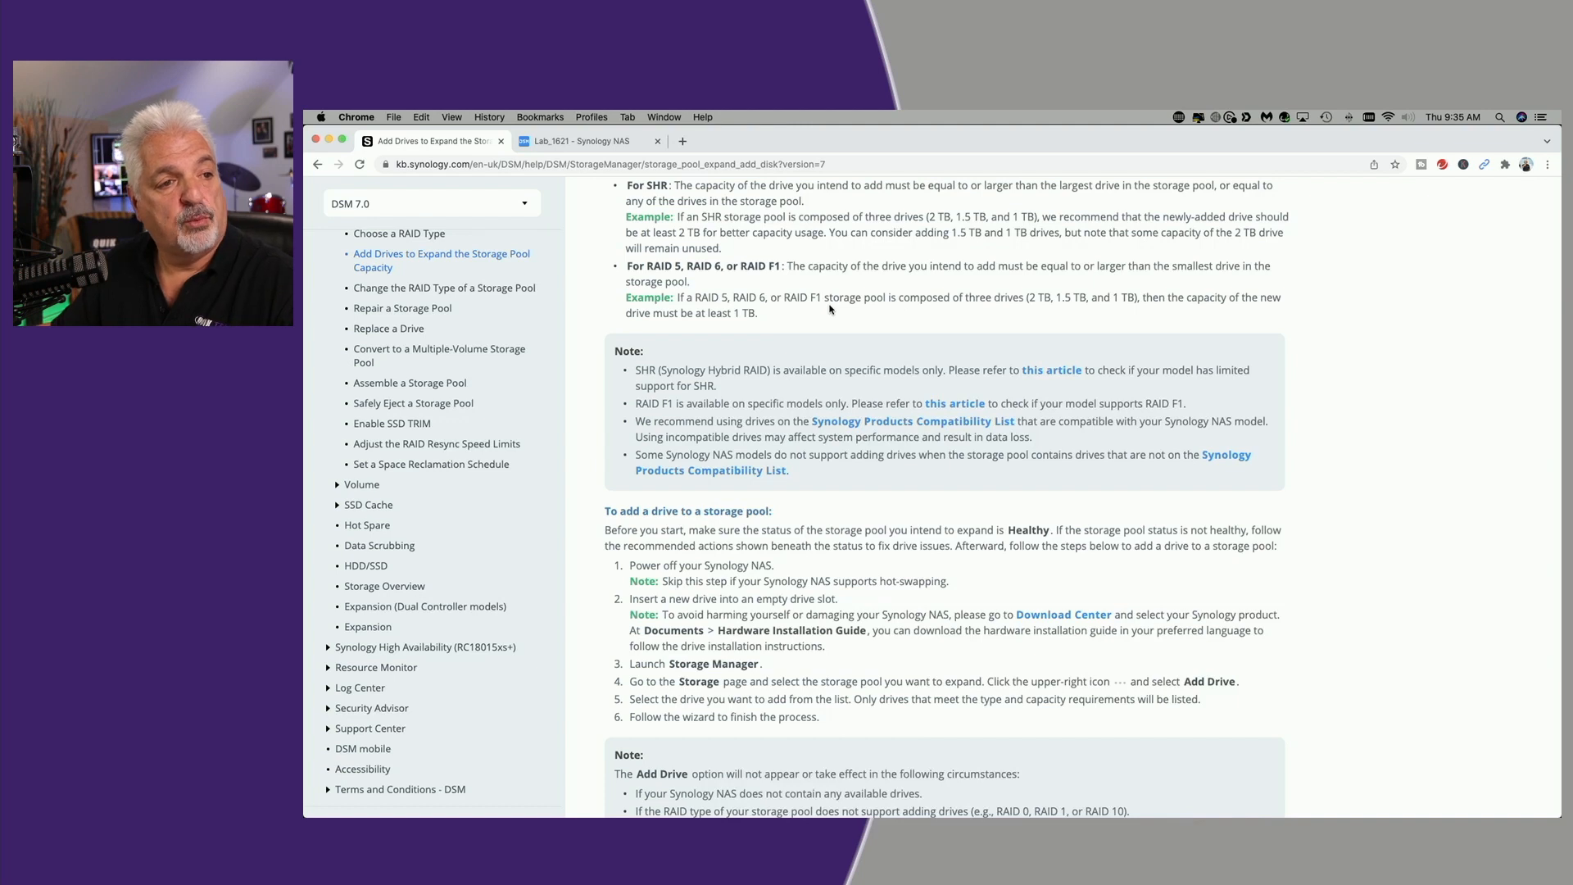
mouse_move(1017, 303)
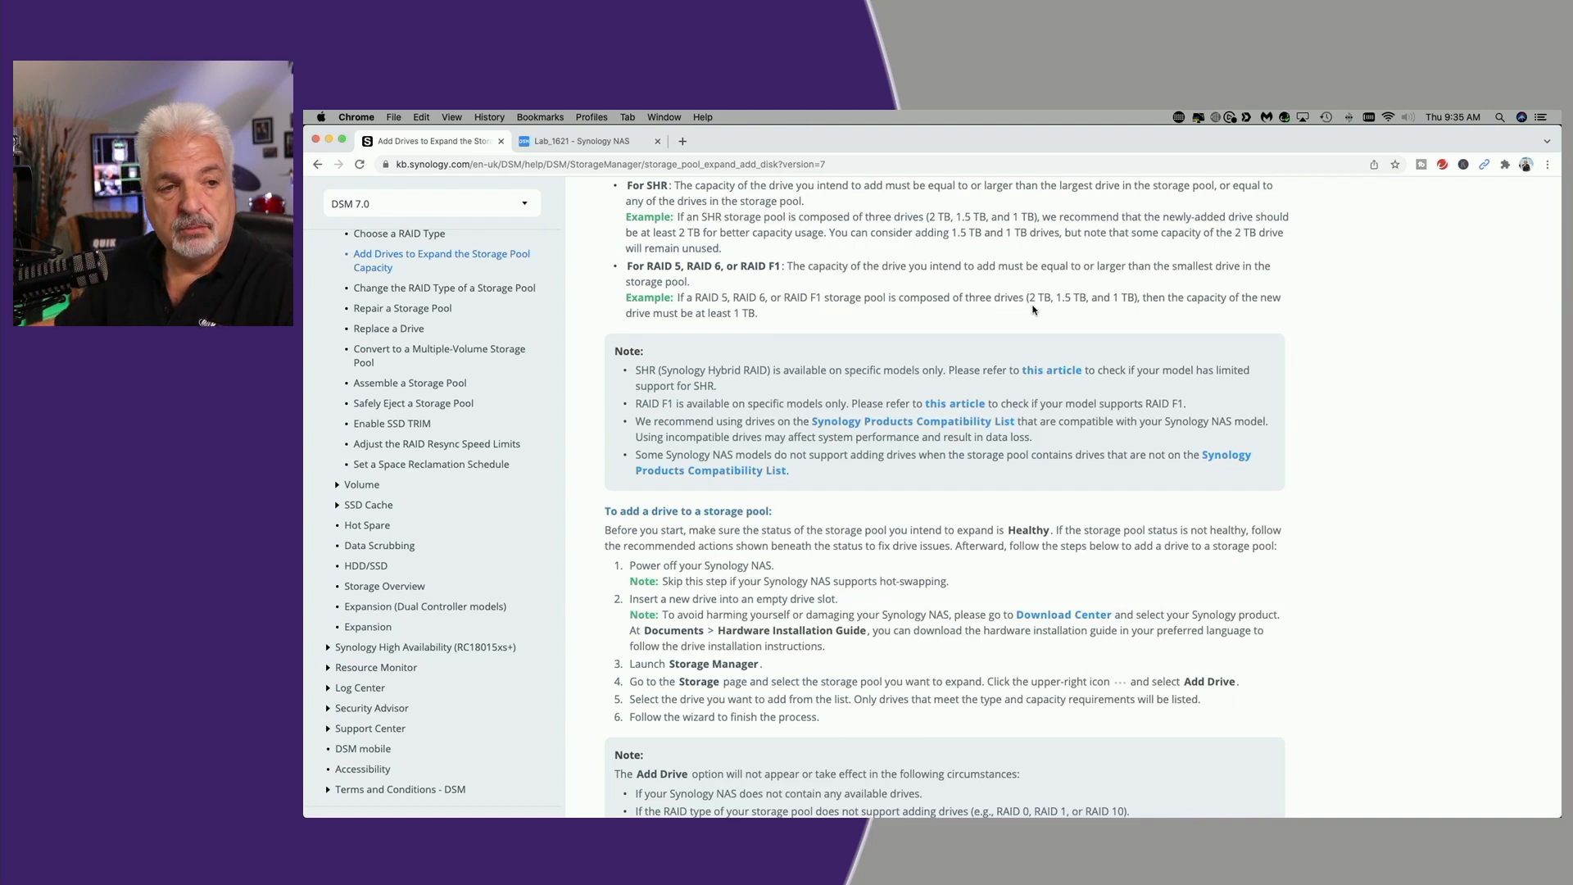
mouse_move(1102, 311)
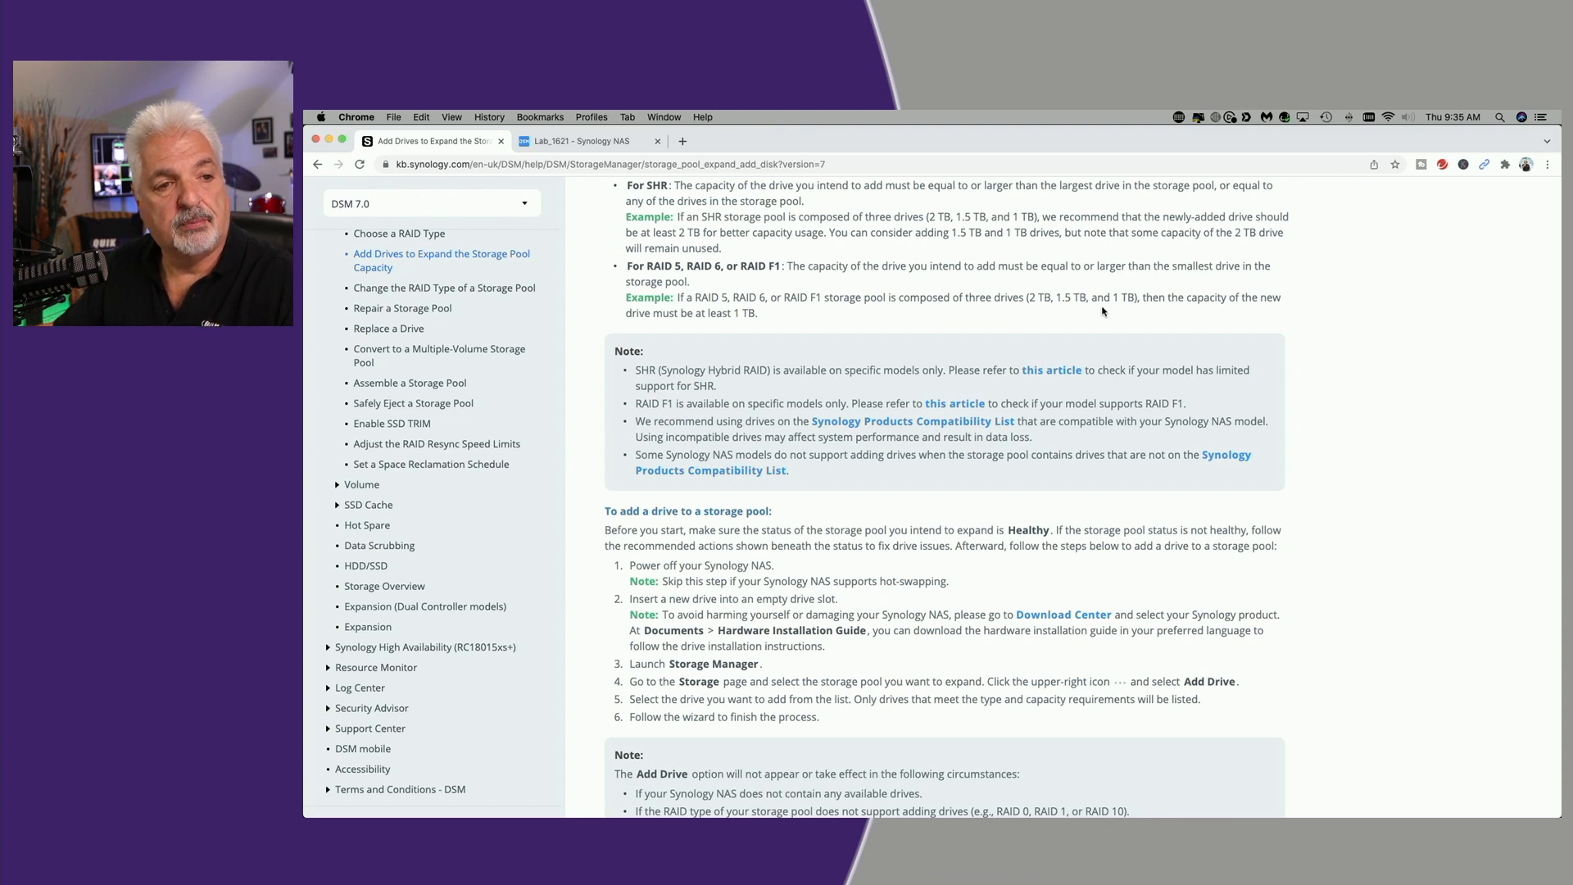
mouse_move(1158, 315)
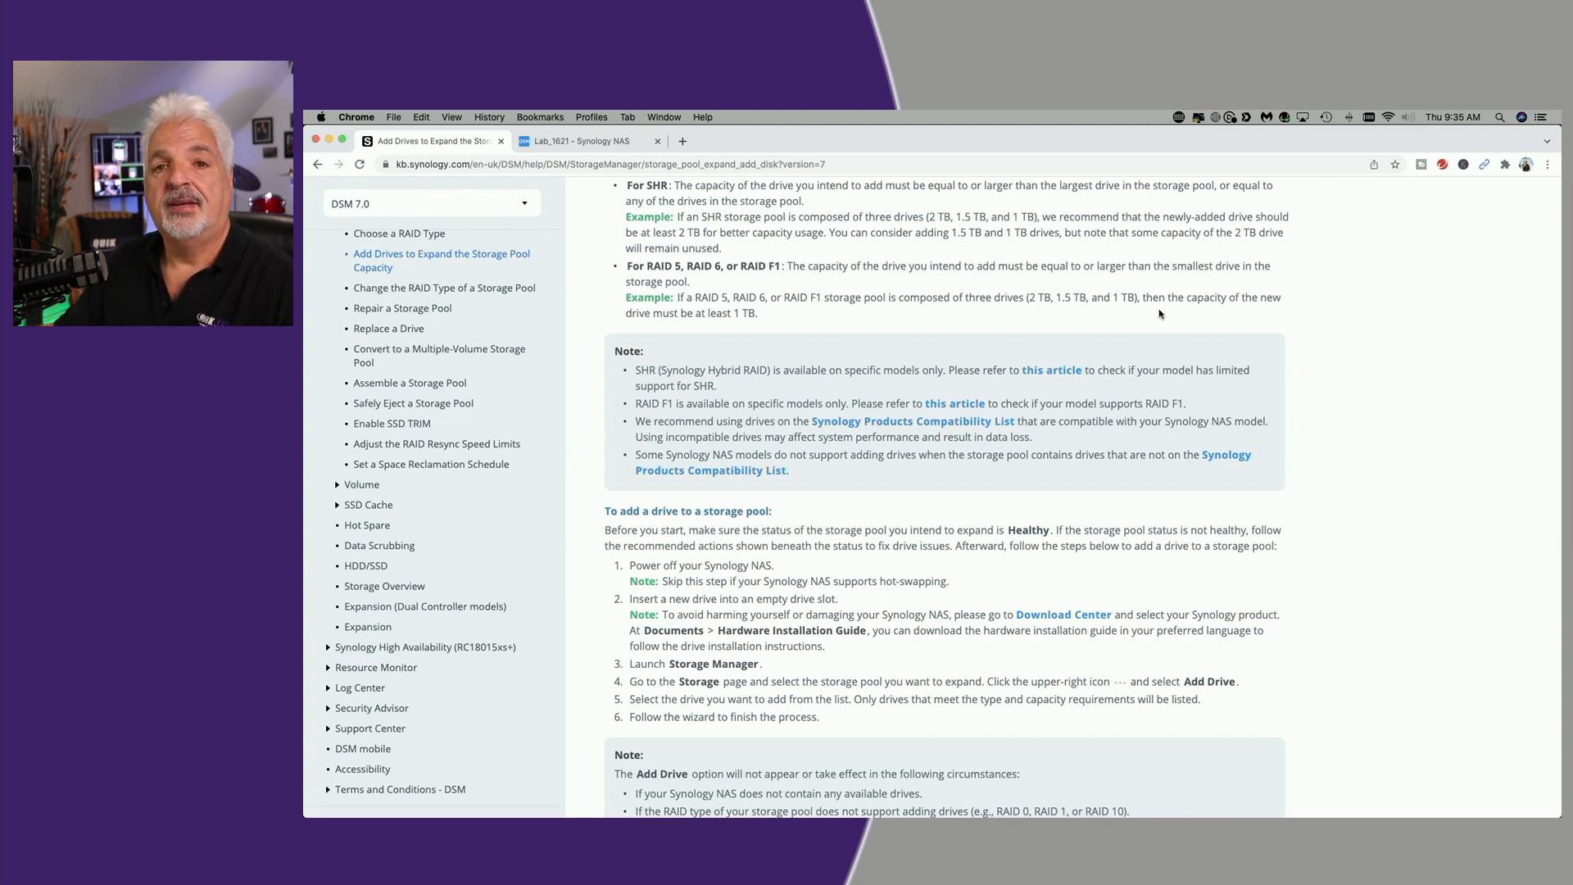
mouse_move(677, 329)
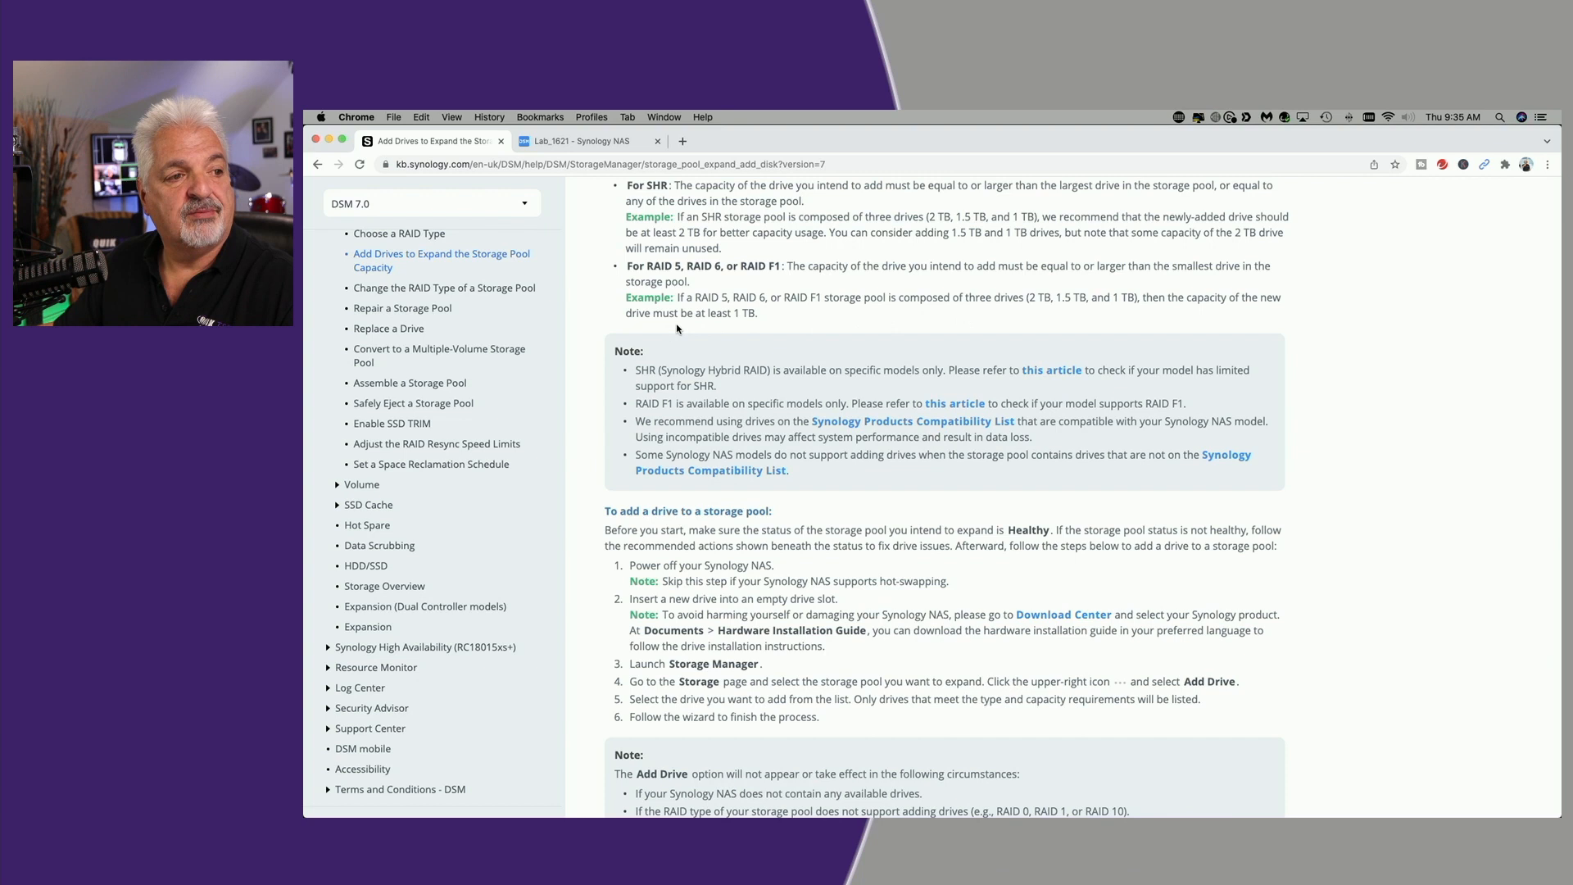
mouse_move(726, 327)
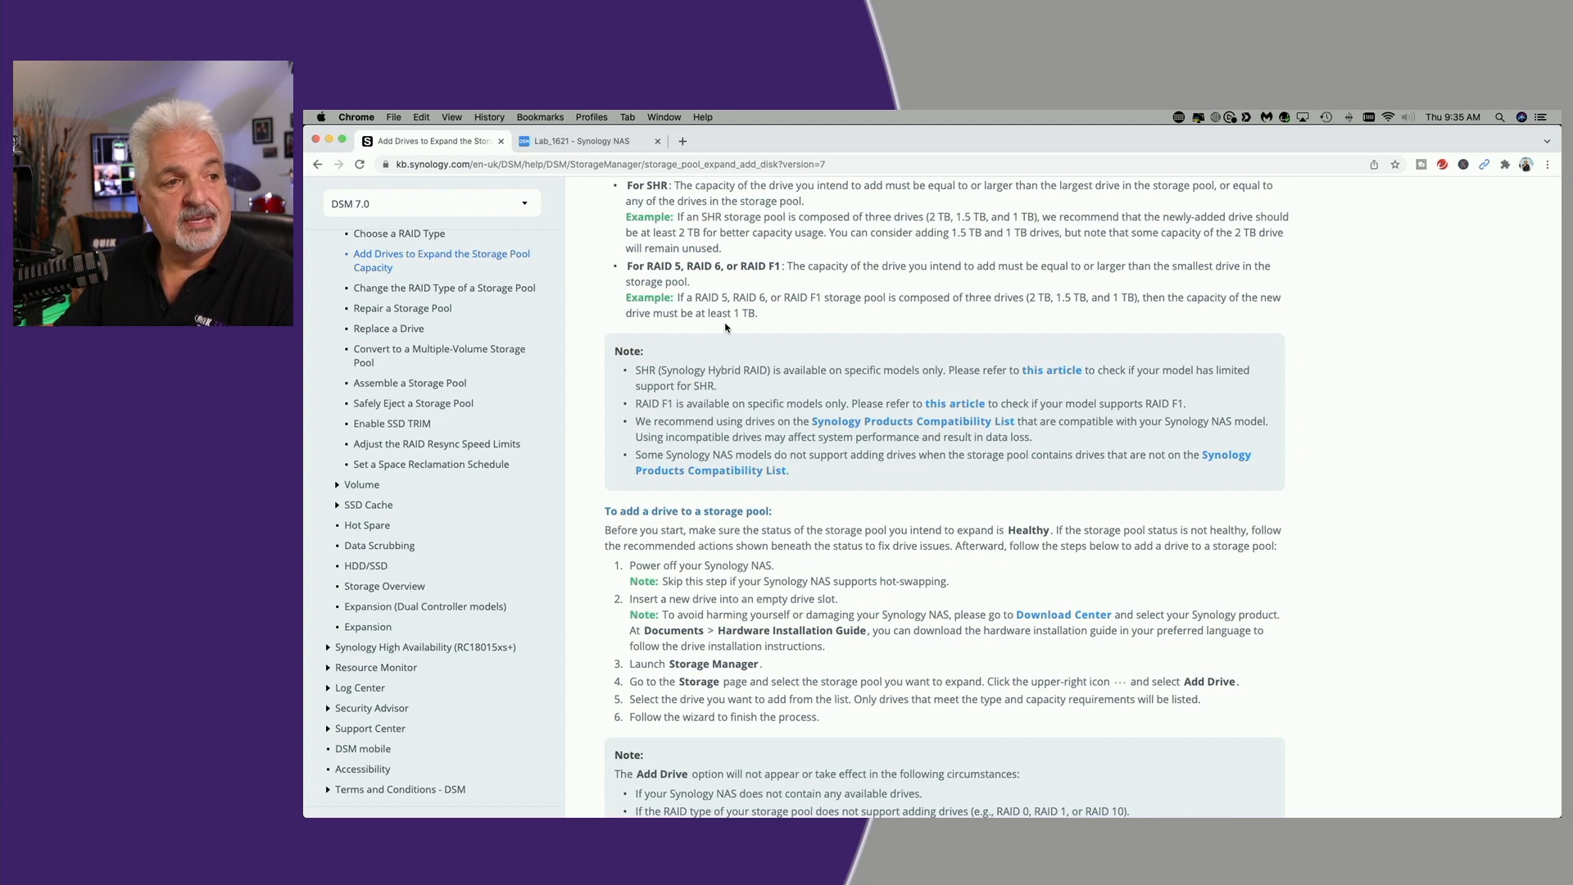
mouse_move(899, 352)
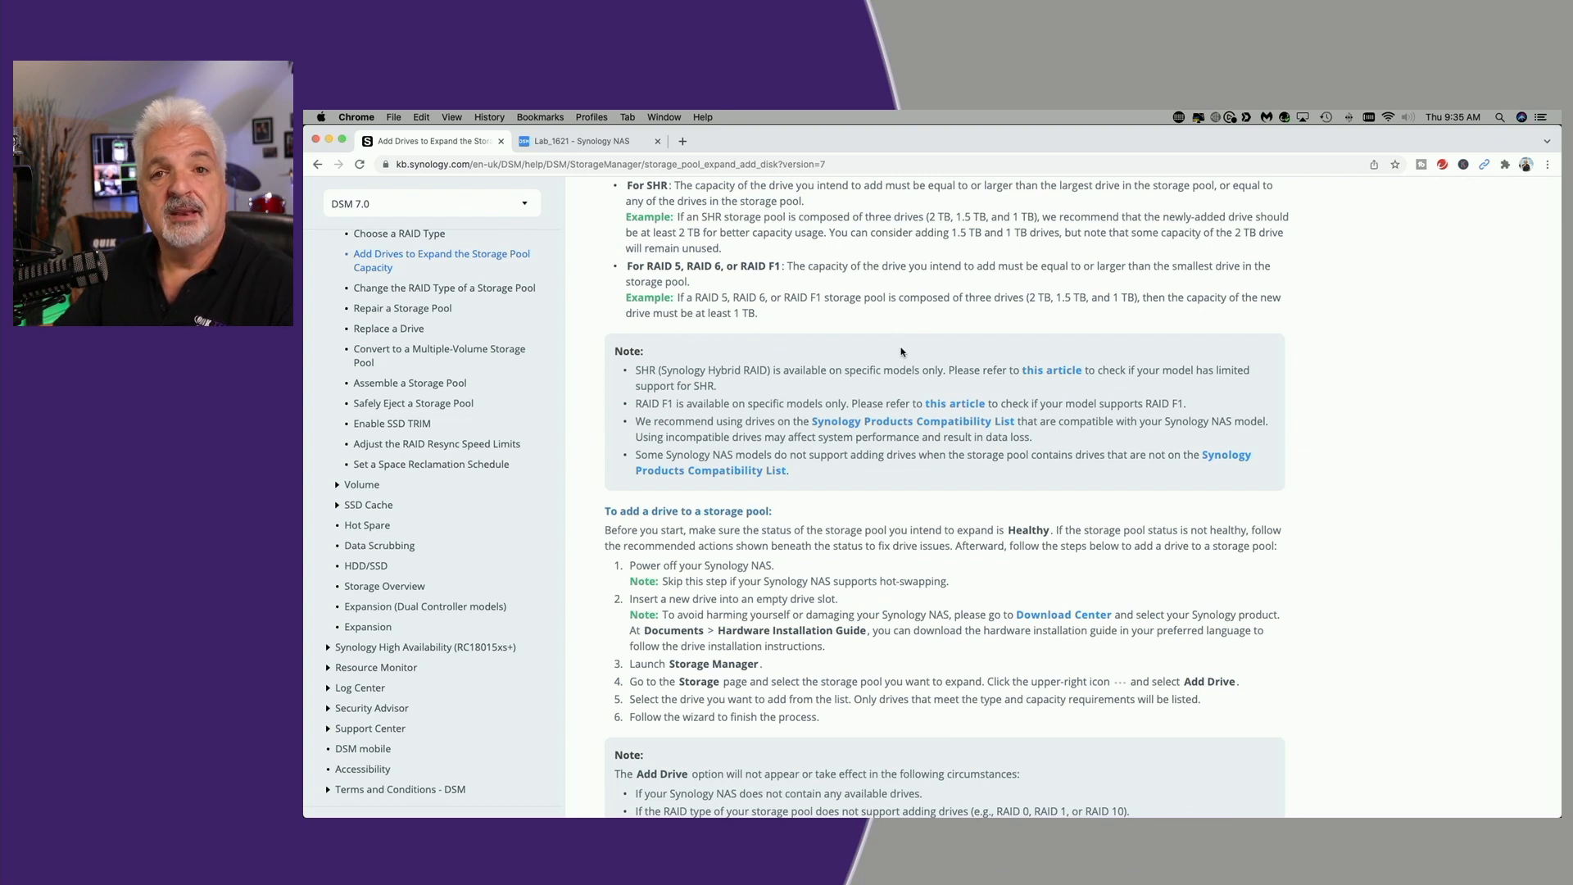
Scroll the article to the 'To expand the volume size' section on single- versus multiple-volume behaviour.
scroll("down", 3)
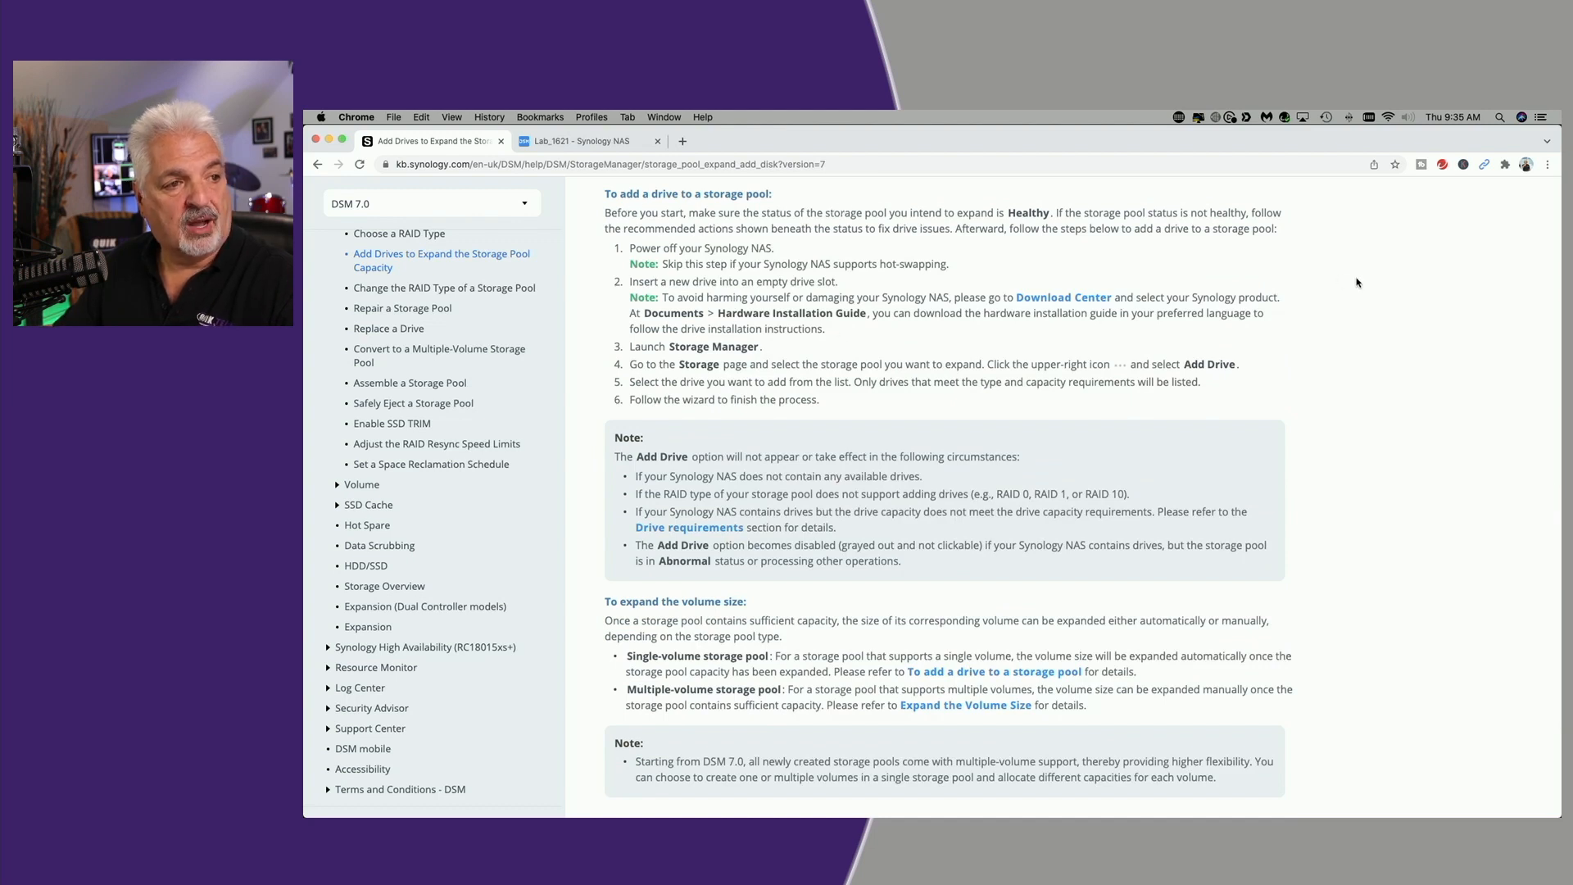
mouse_move(662, 259)
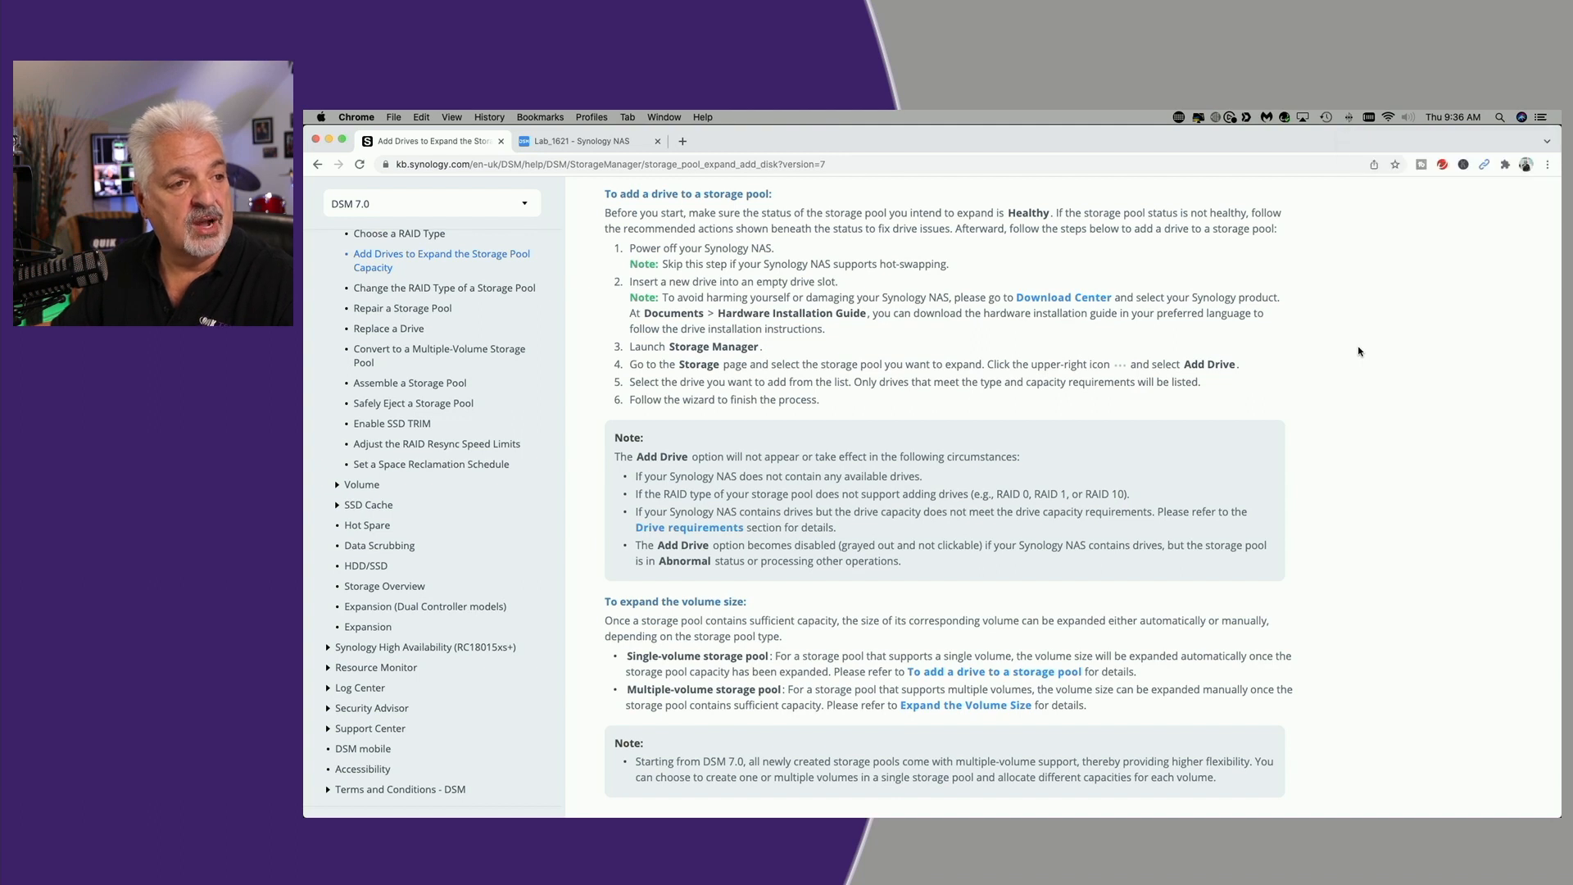
mouse_move(635, 351)
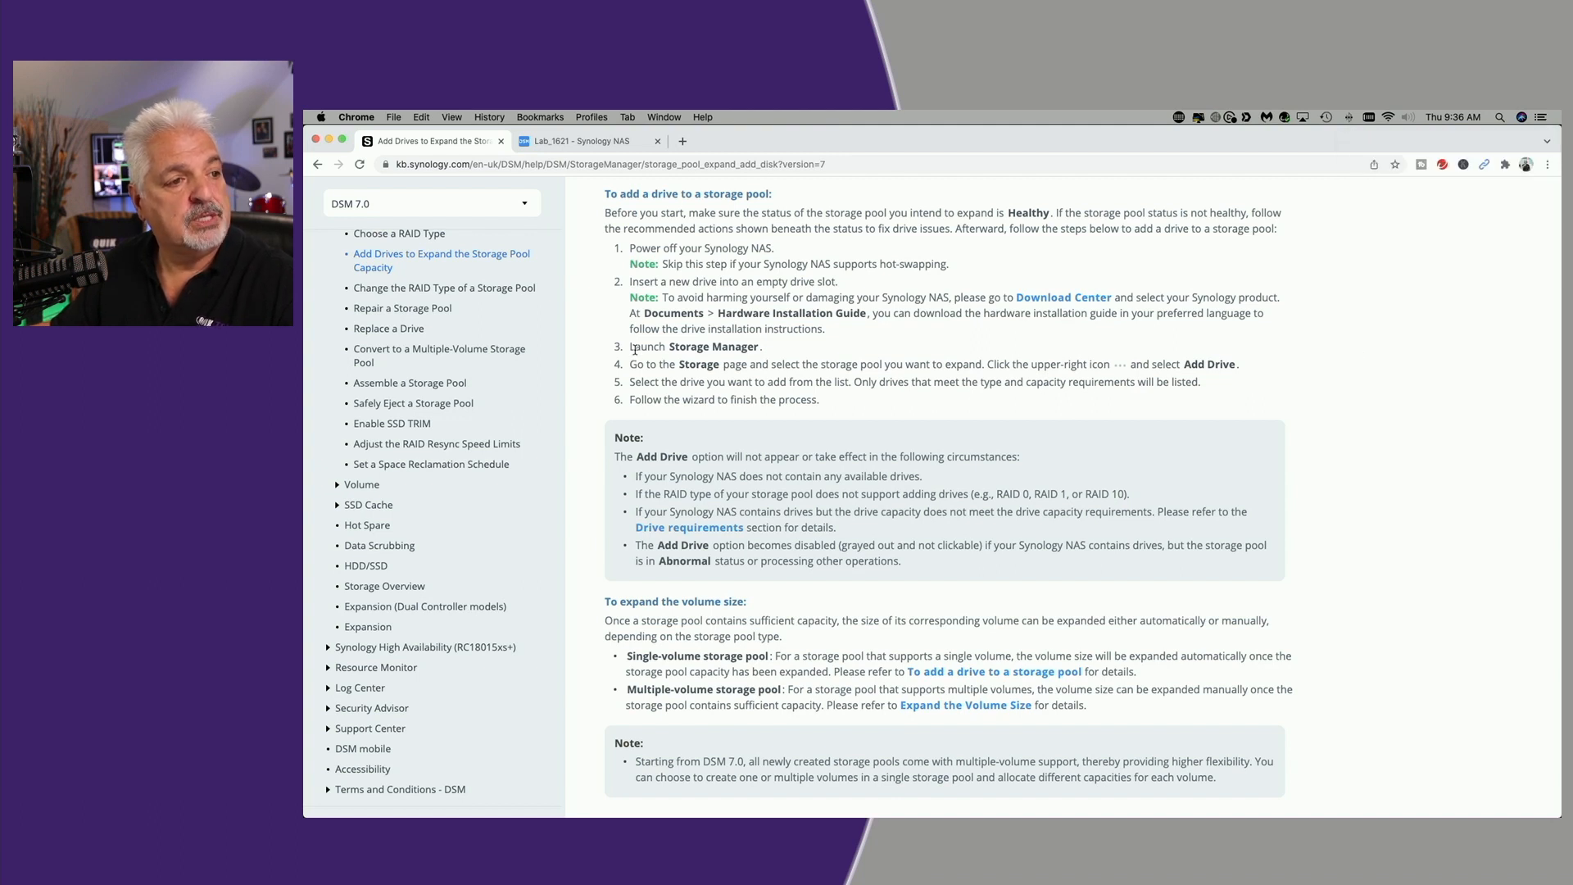
mouse_move(709, 377)
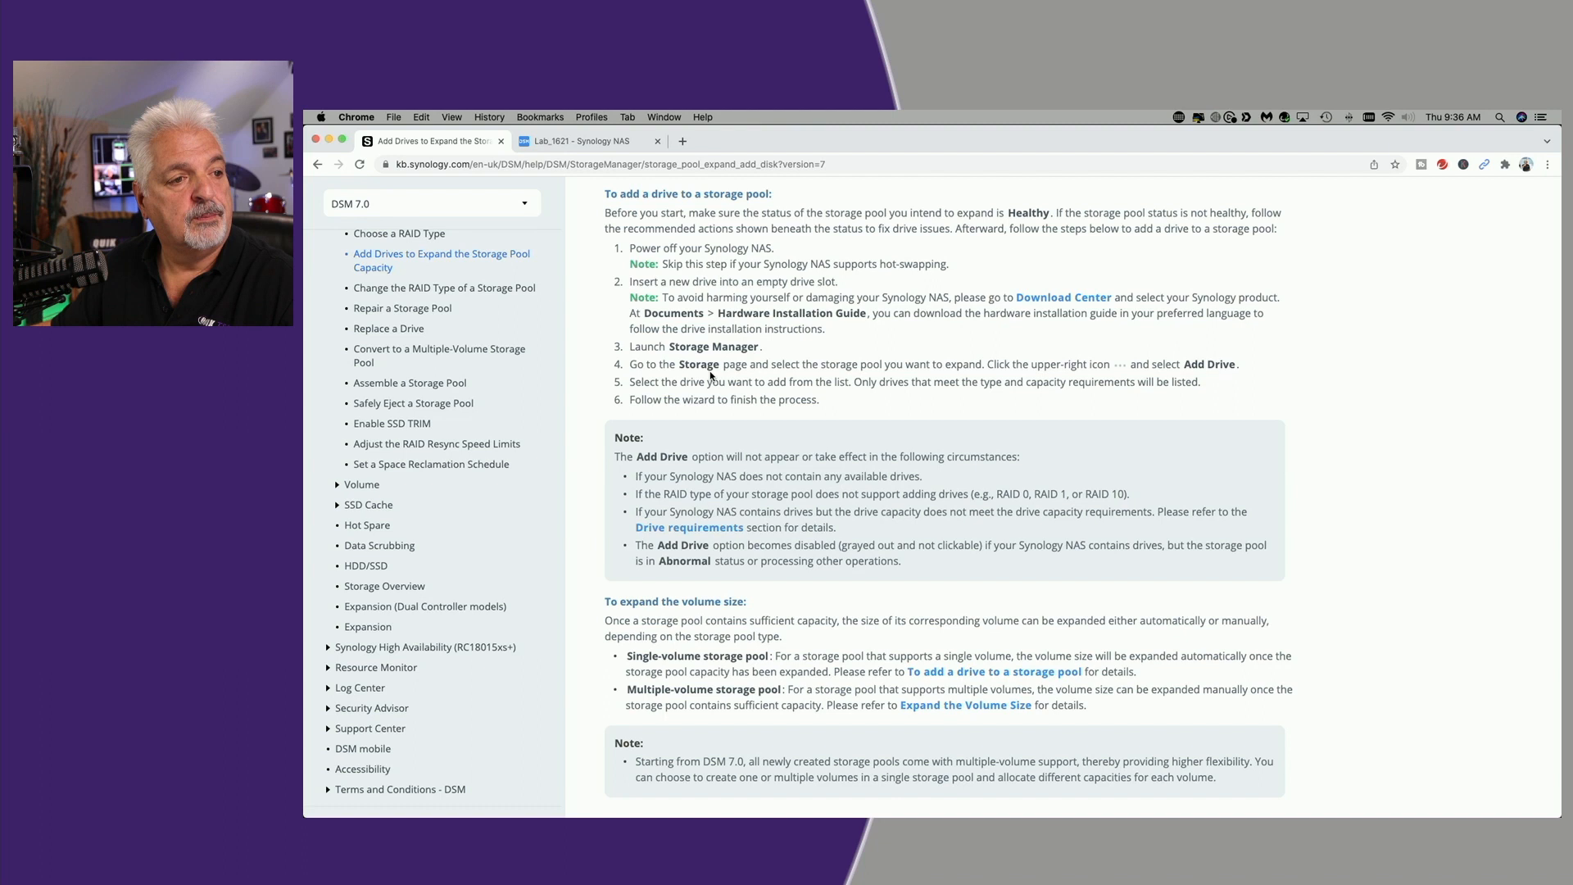
mouse_move(1018, 365)
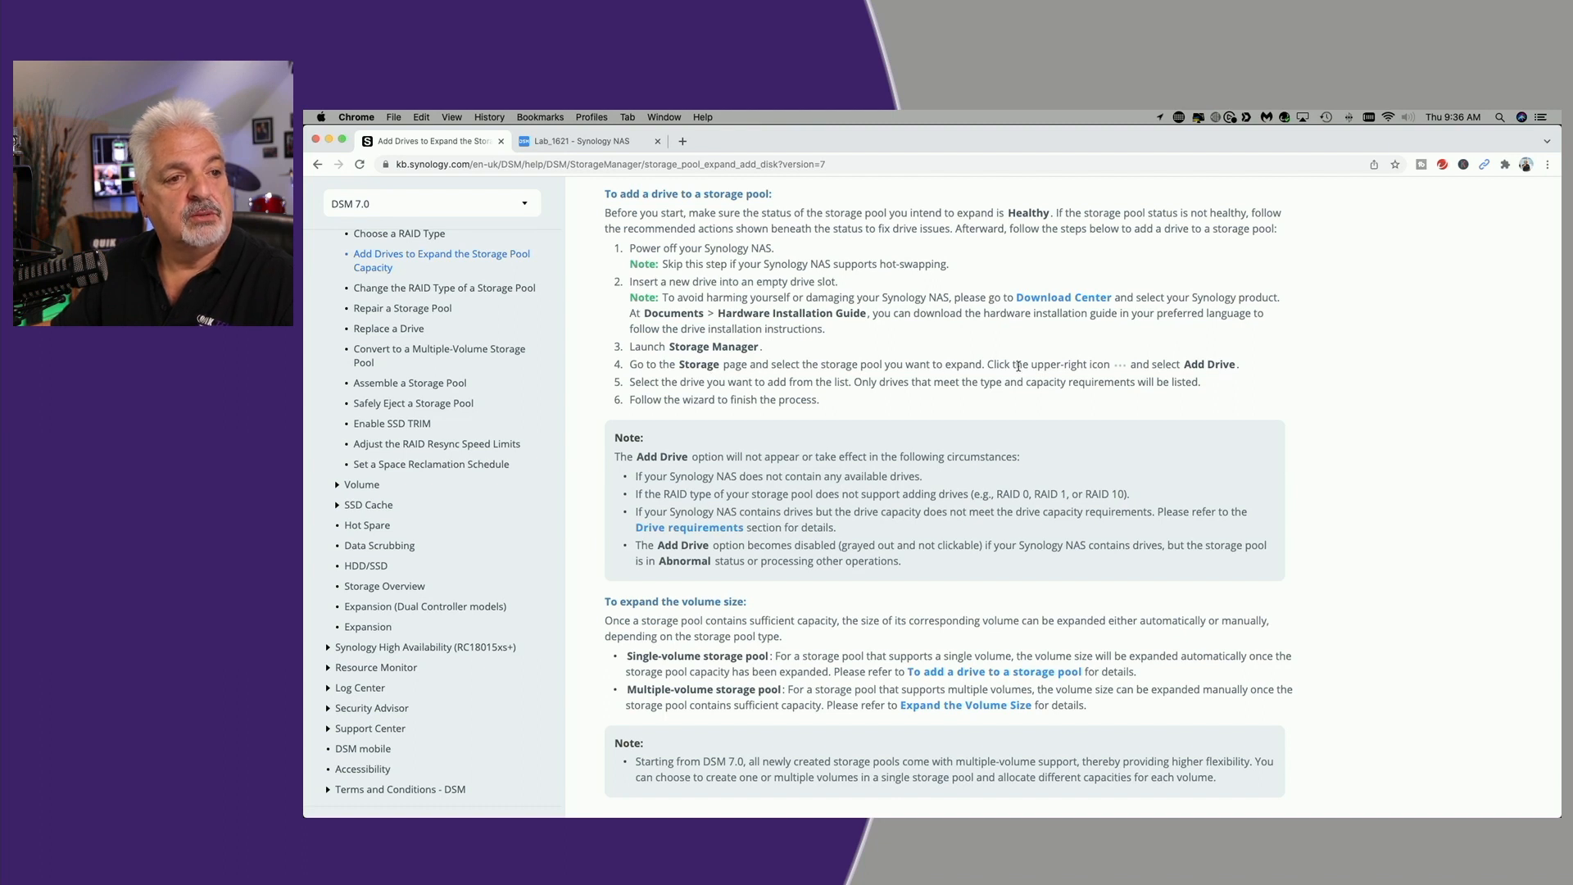
mouse_move(1262, 374)
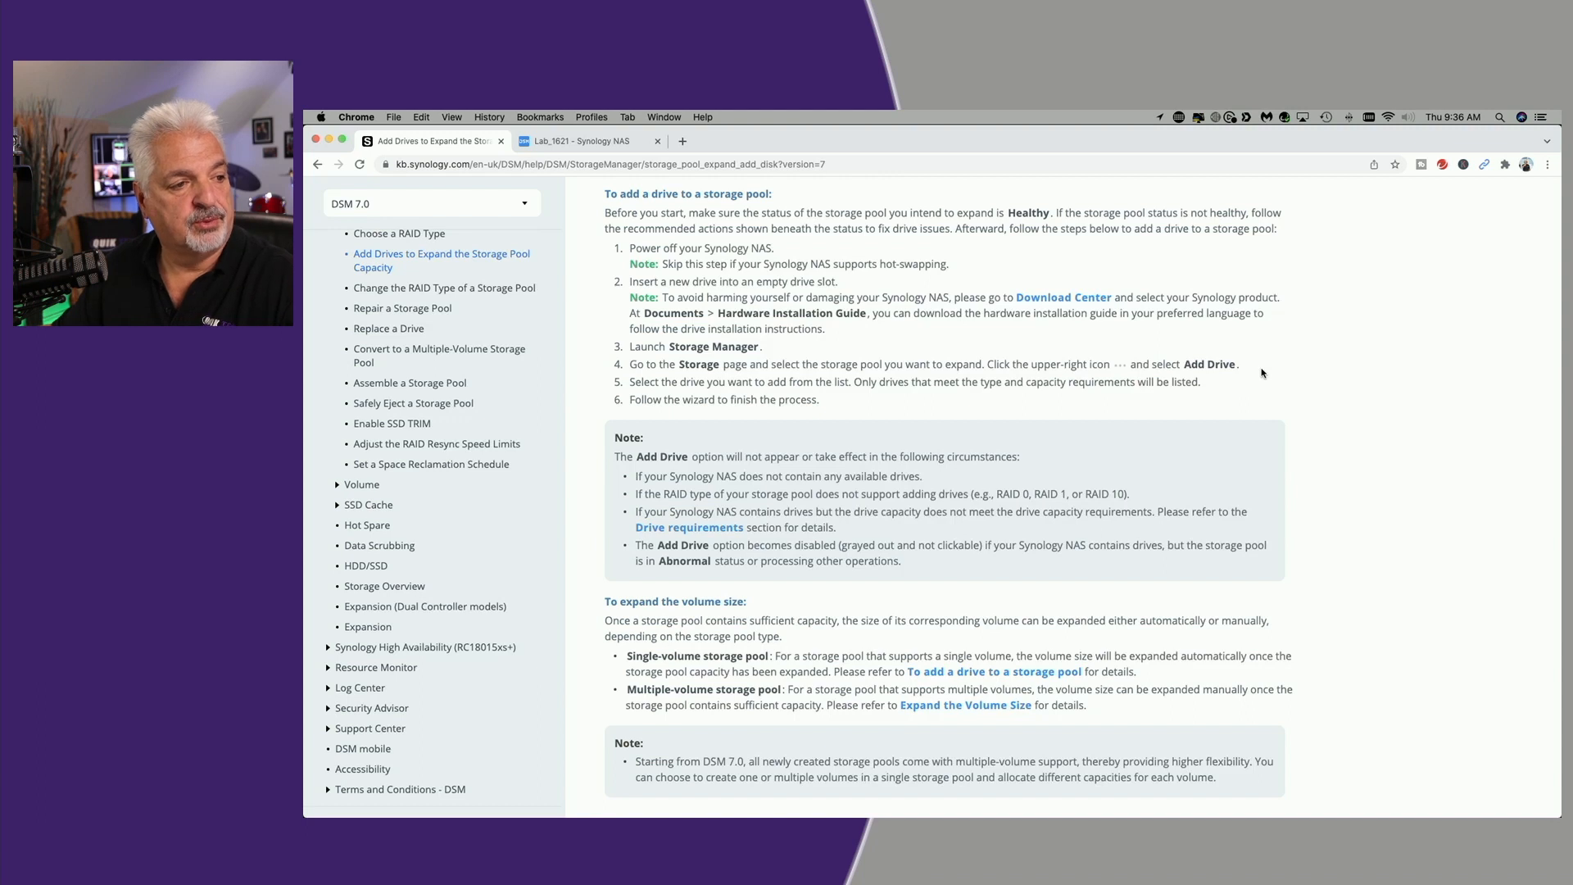
scroll("down", 3)
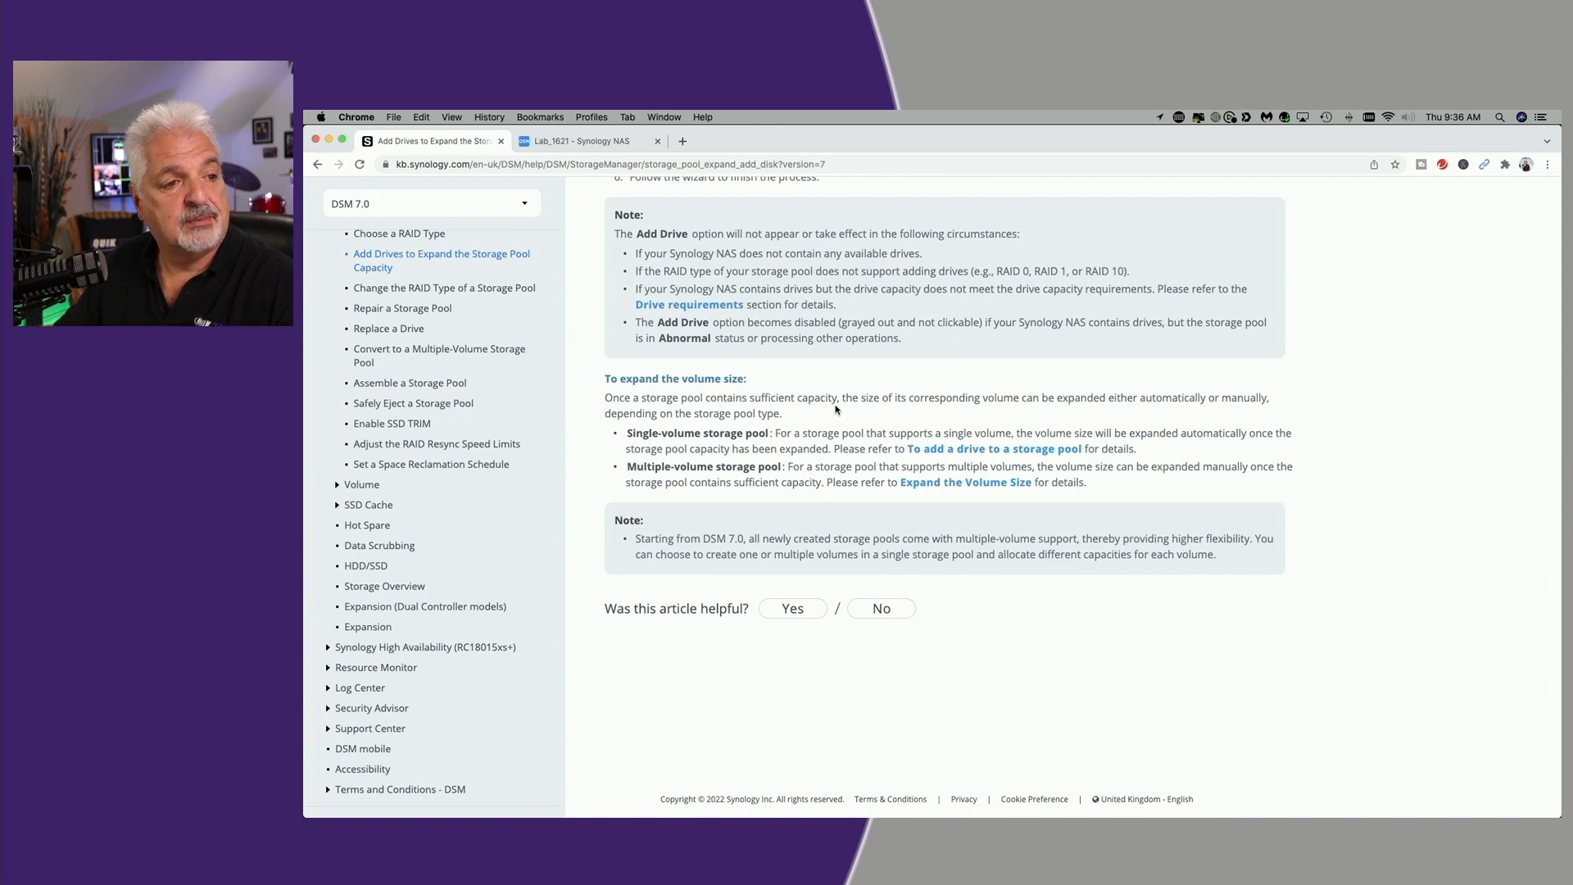
mouse_move(857, 411)
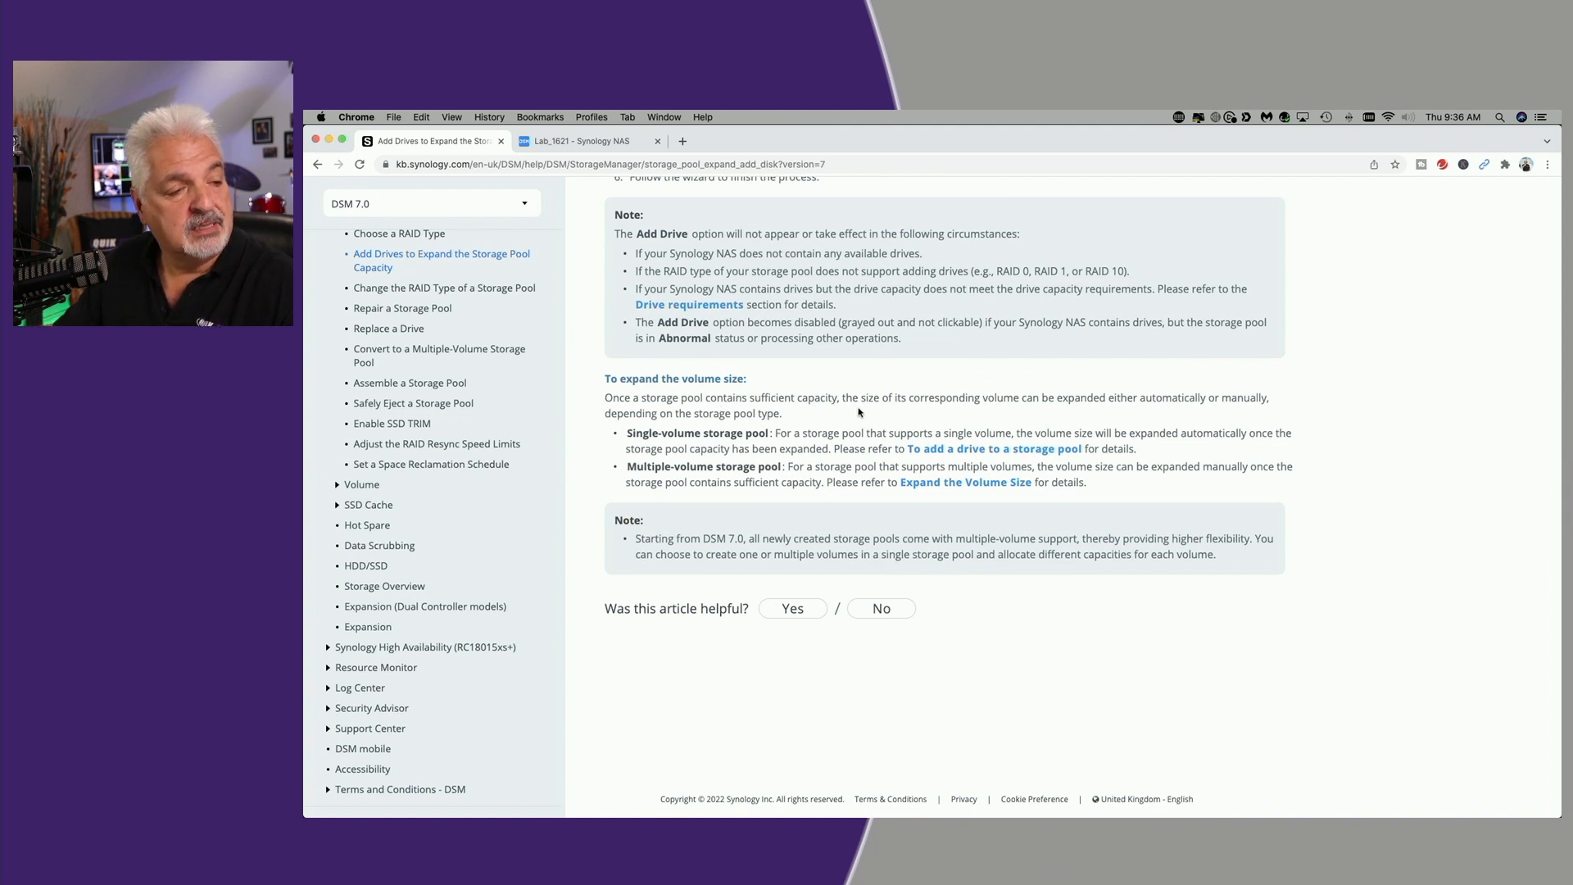
mouse_move(964, 410)
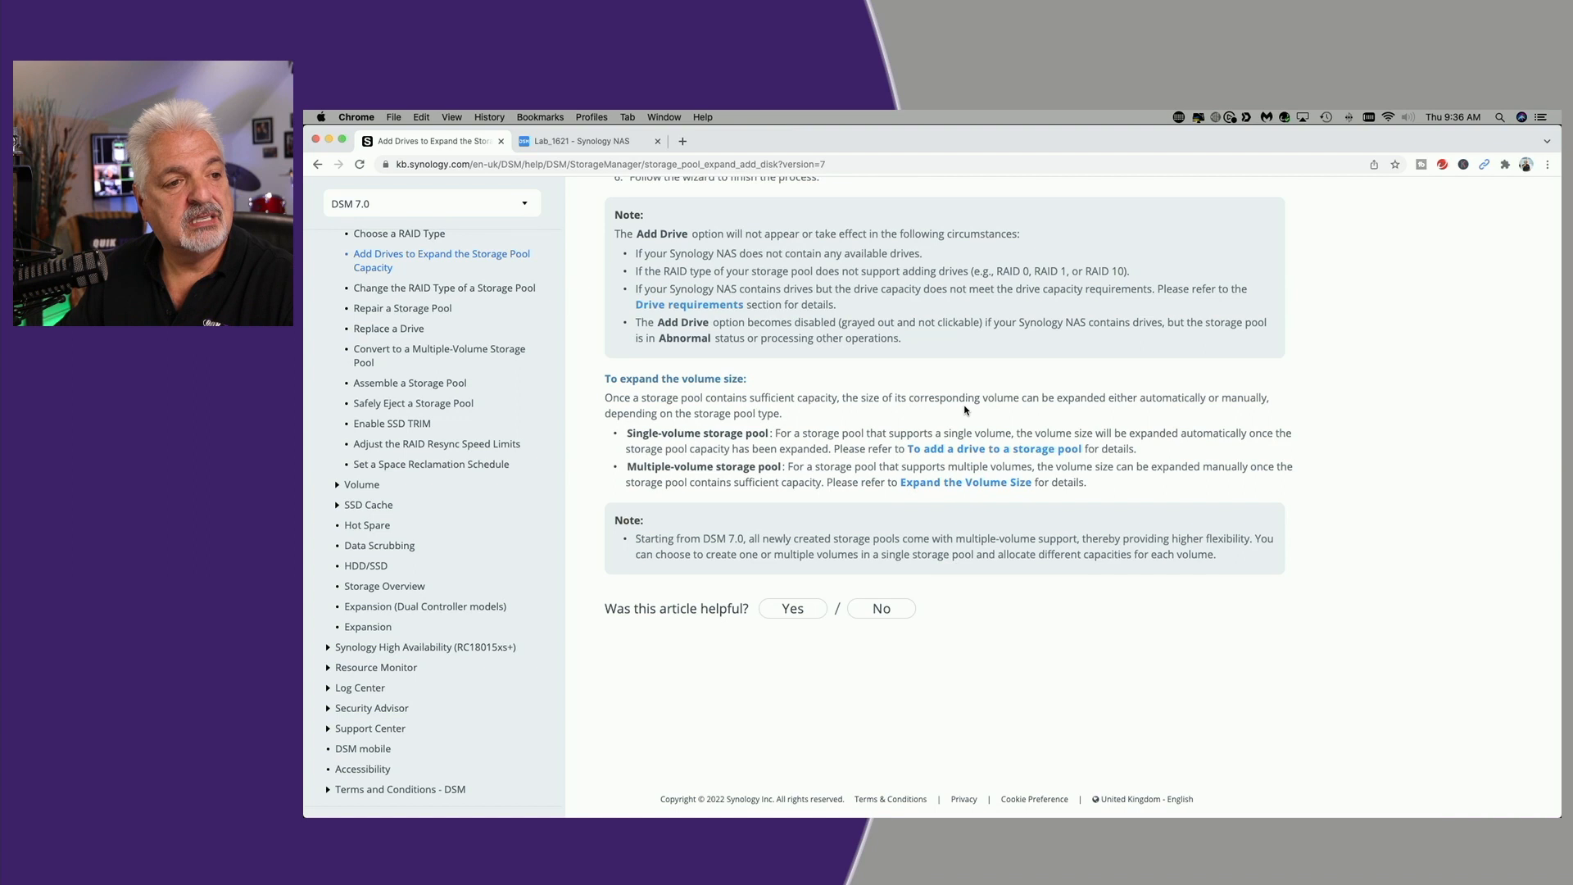
mouse_move(1126, 415)
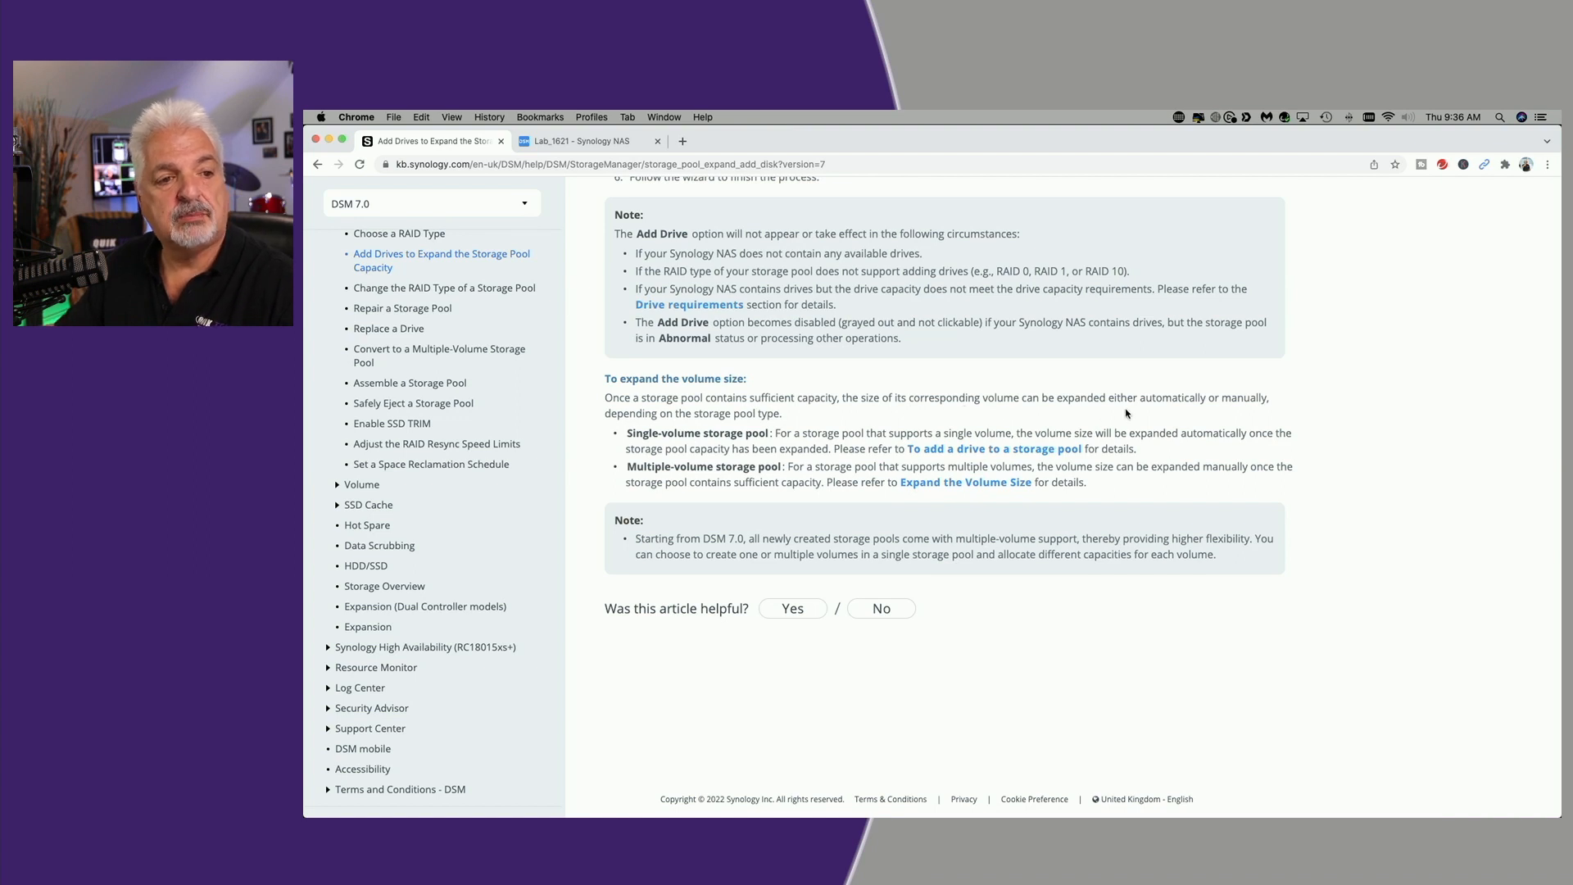
mouse_move(1254, 416)
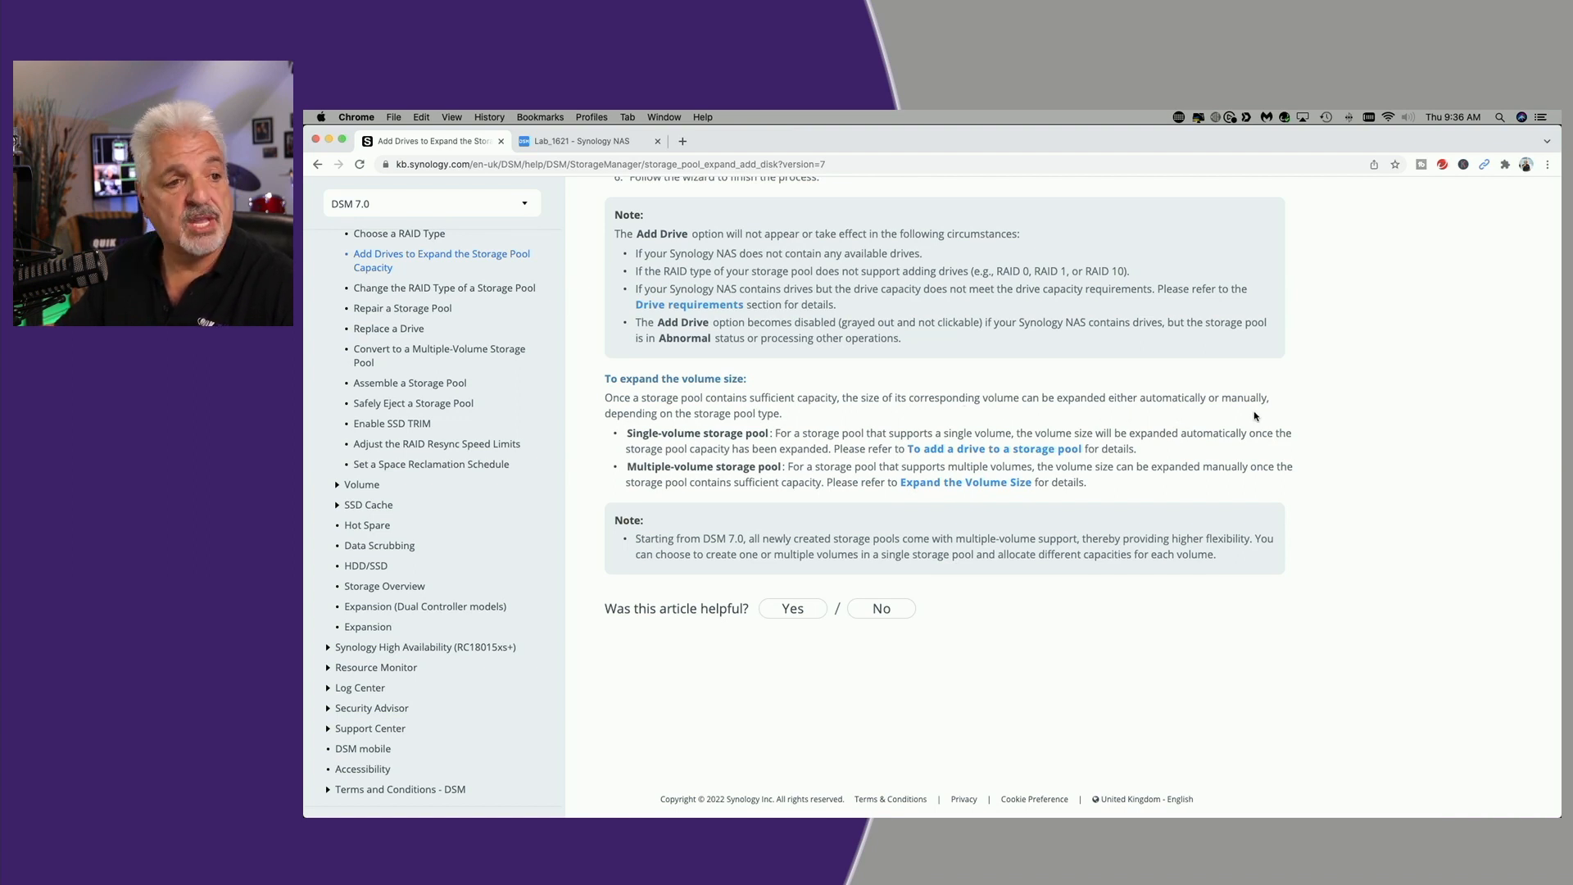
mouse_move(780, 419)
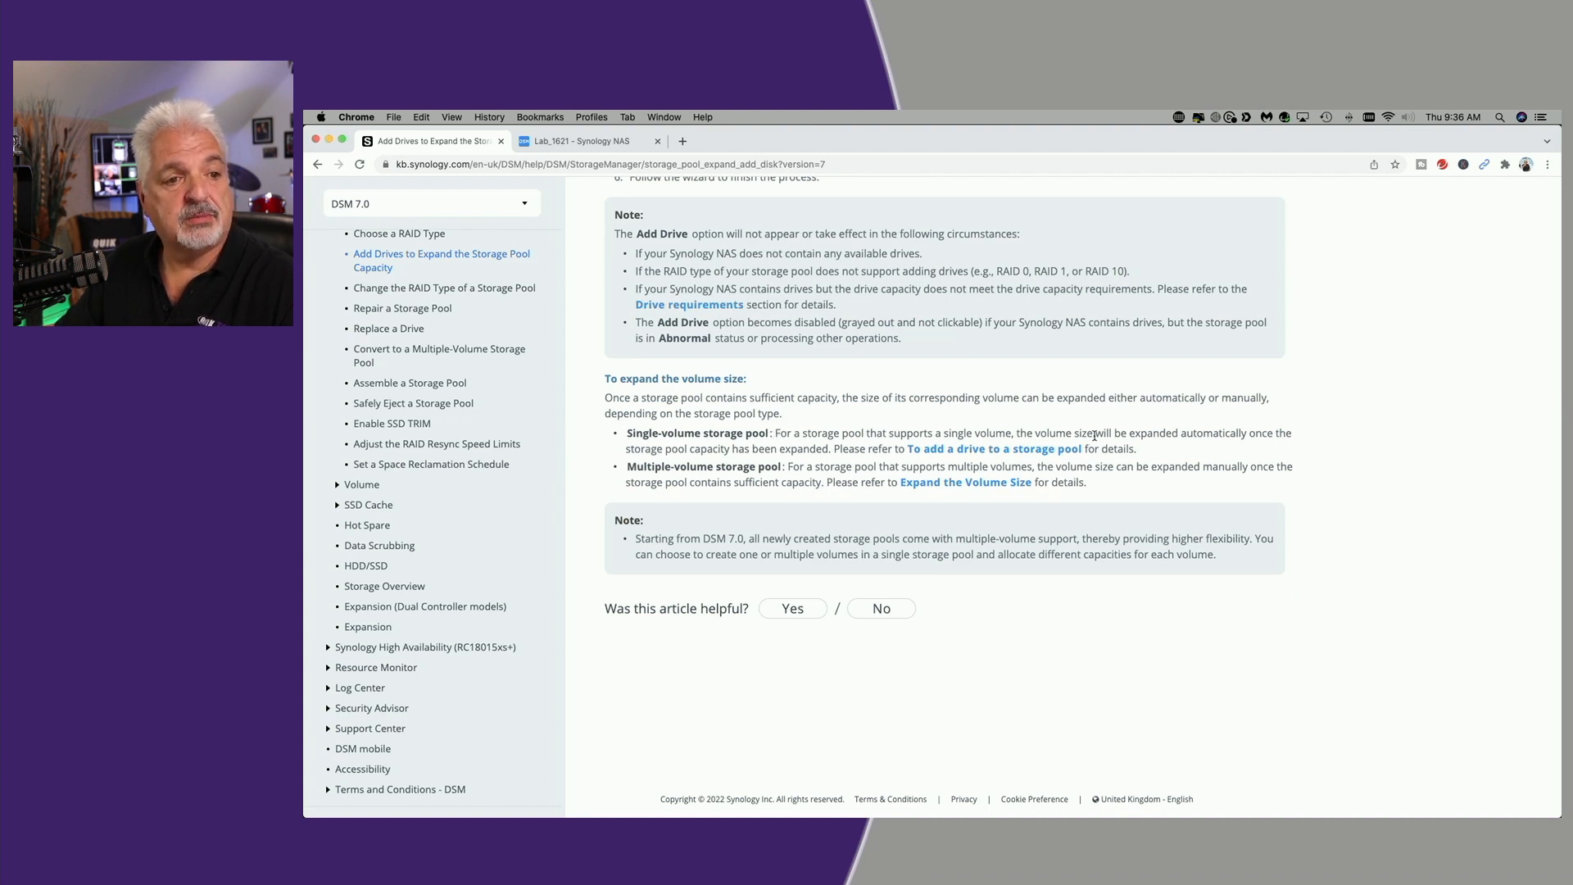
mouse_move(732, 452)
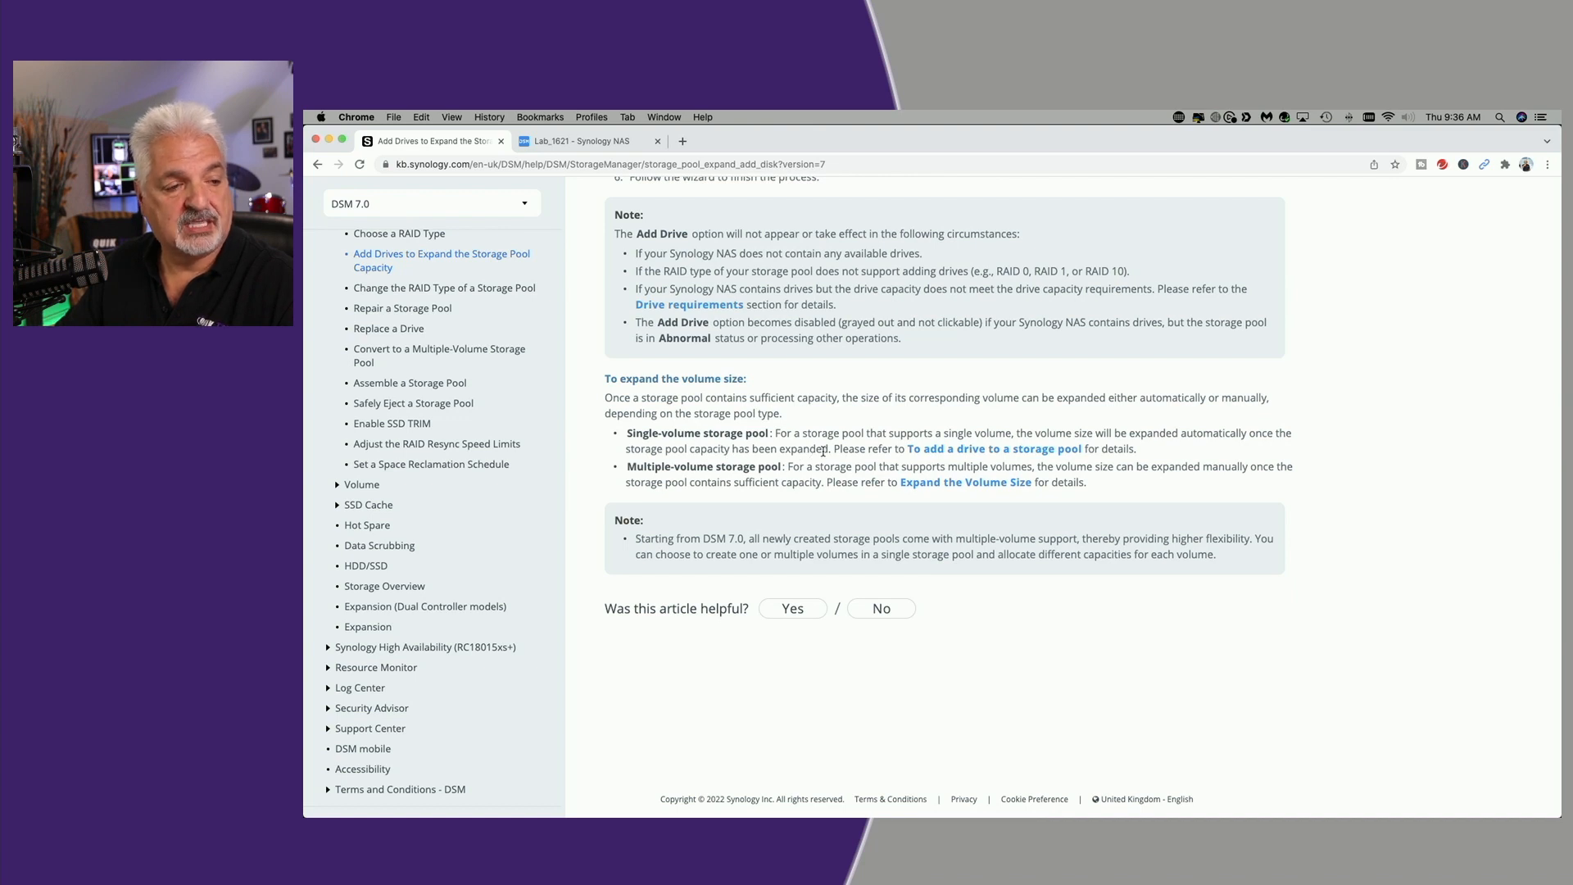
scroll("up", 3)
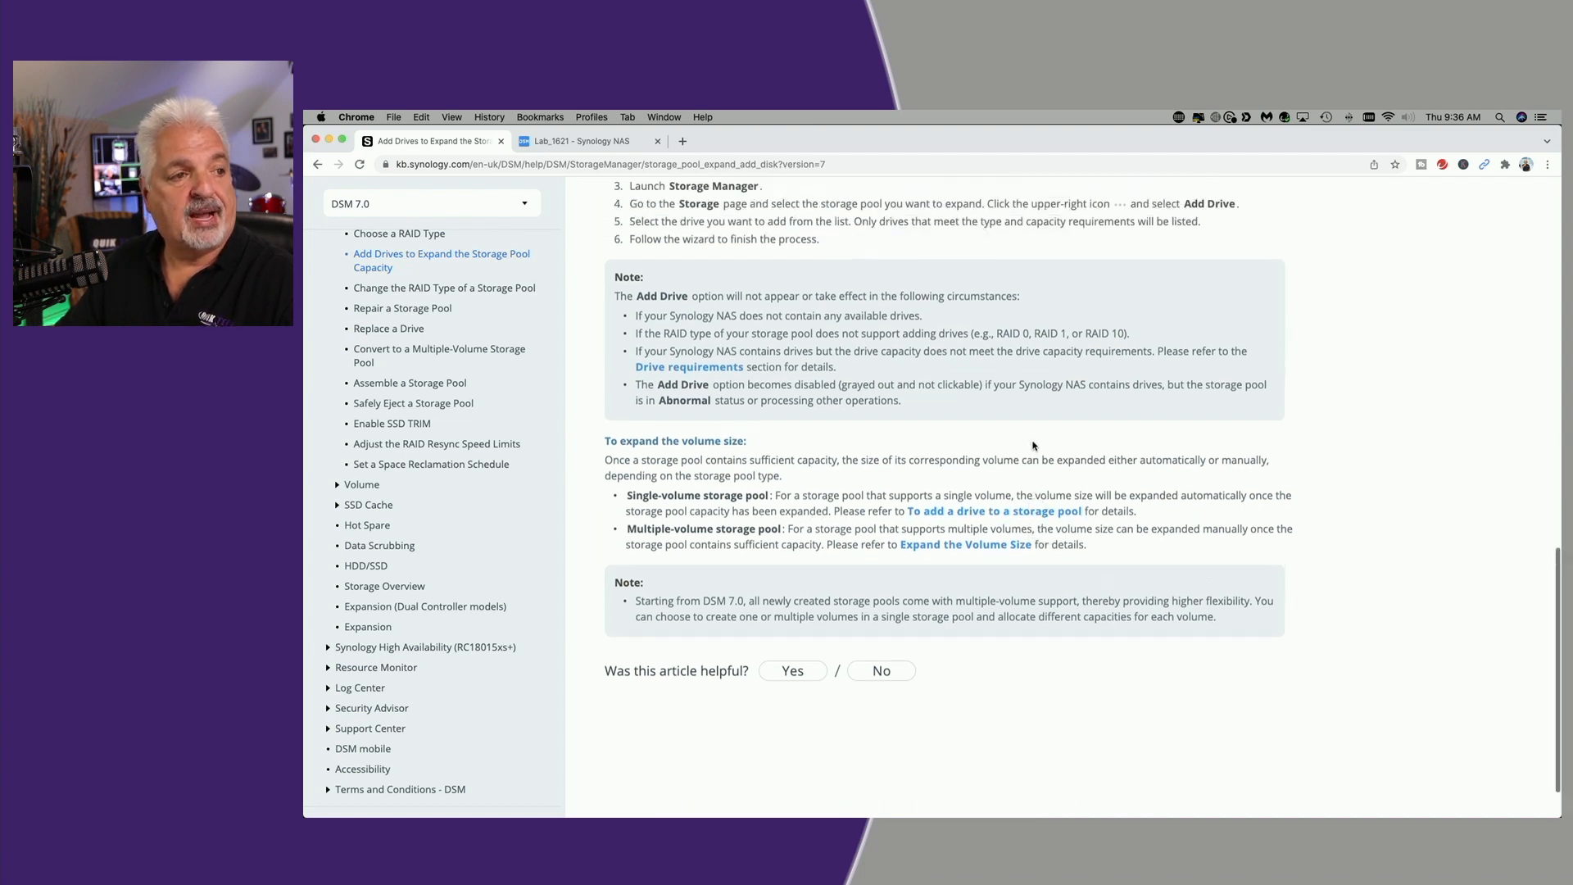
scroll("up", 3)
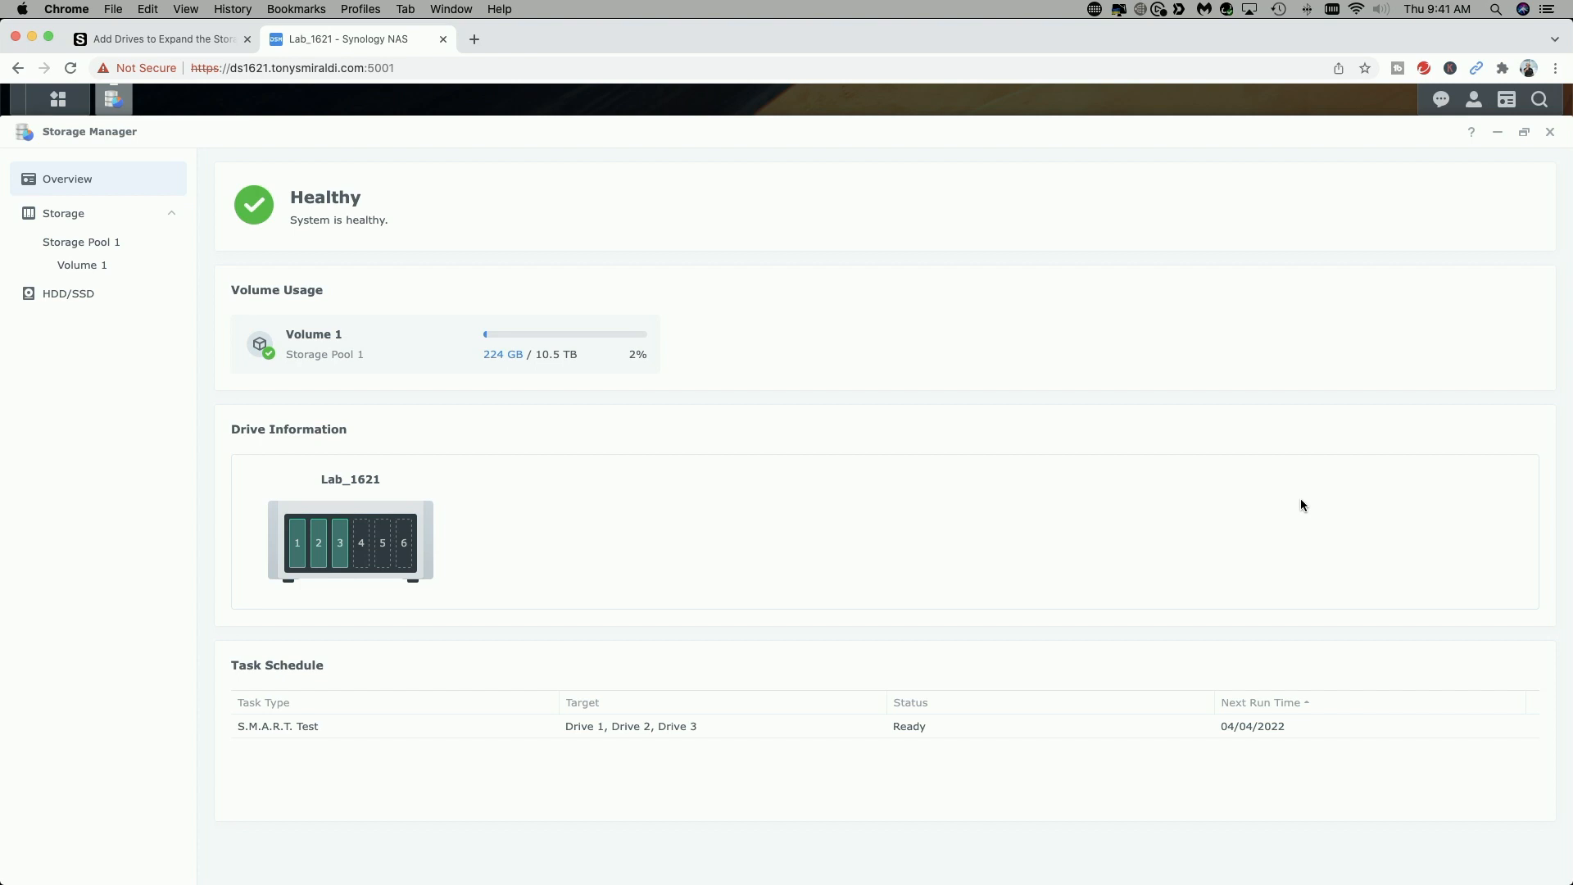
mouse_move(1313, 504)
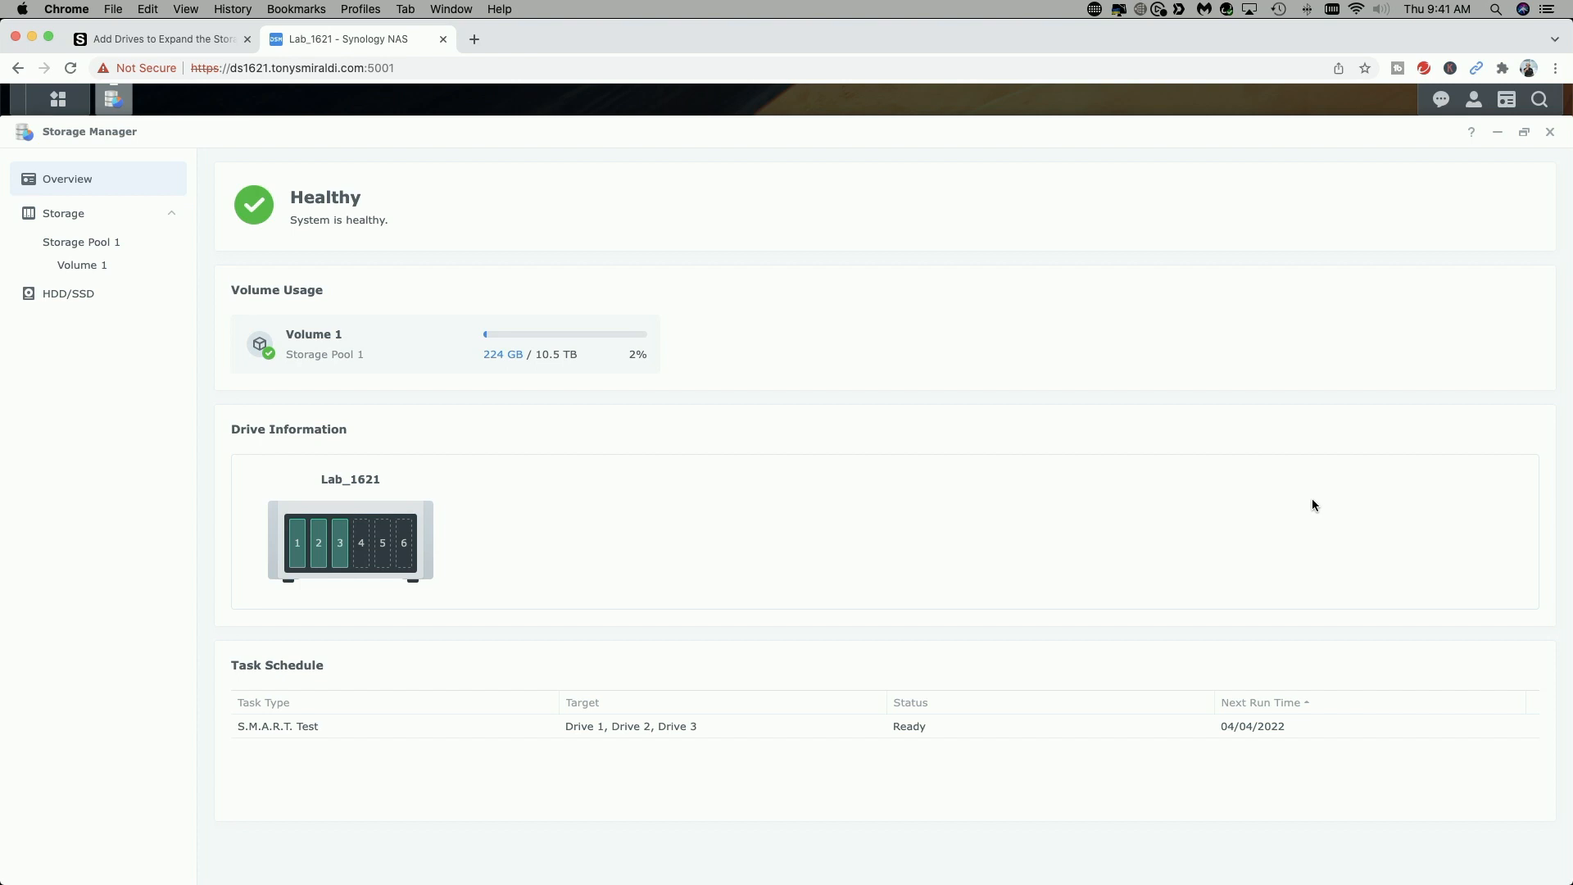
mouse_move(257, 184)
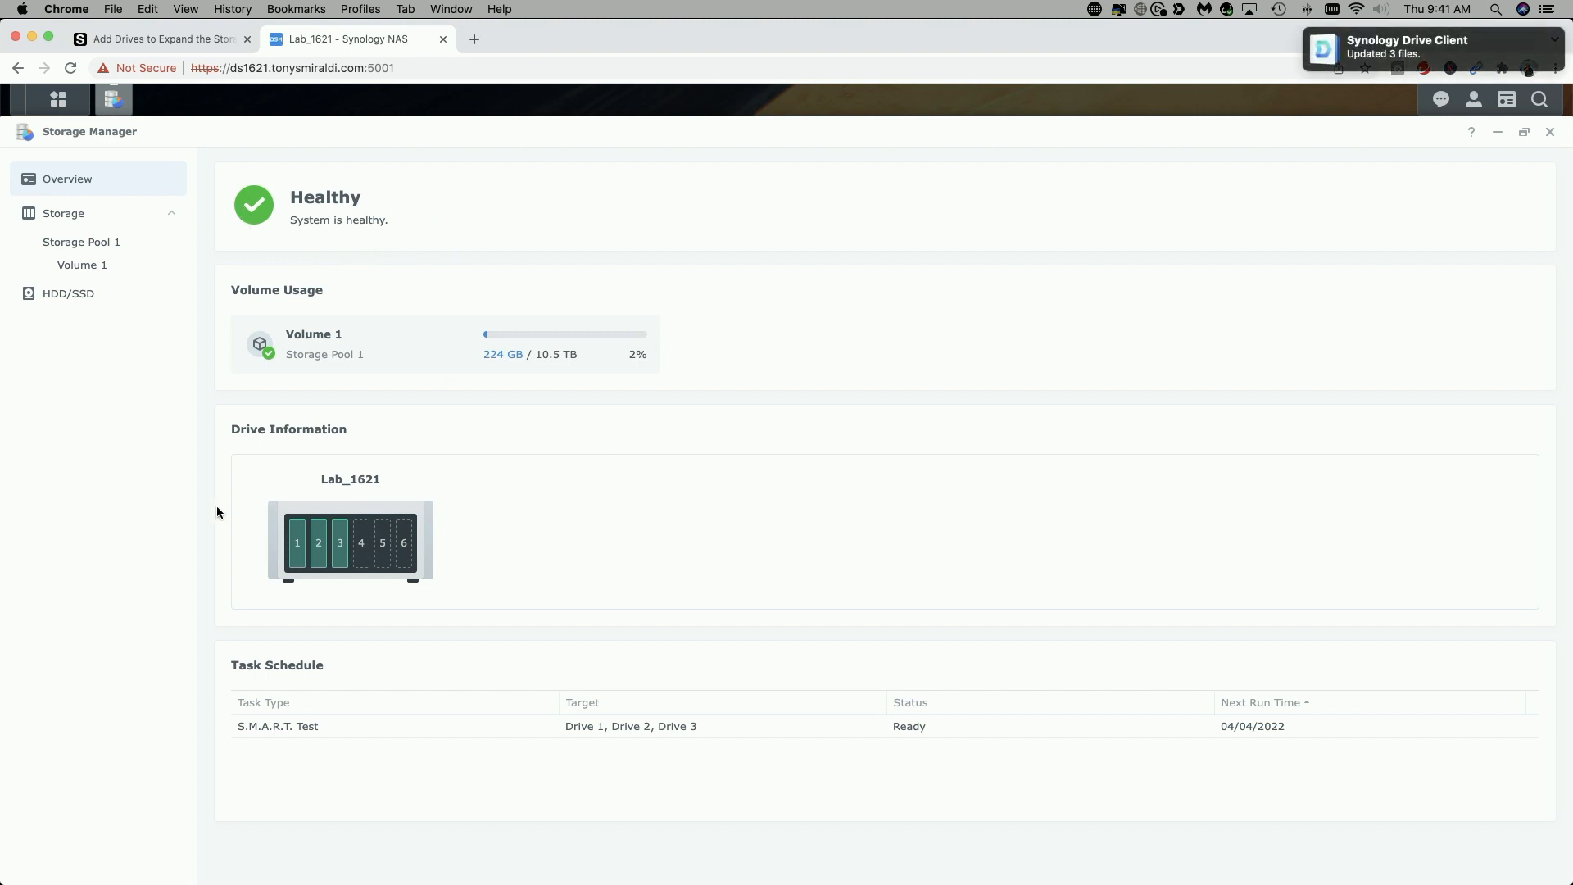
mouse_move(459, 611)
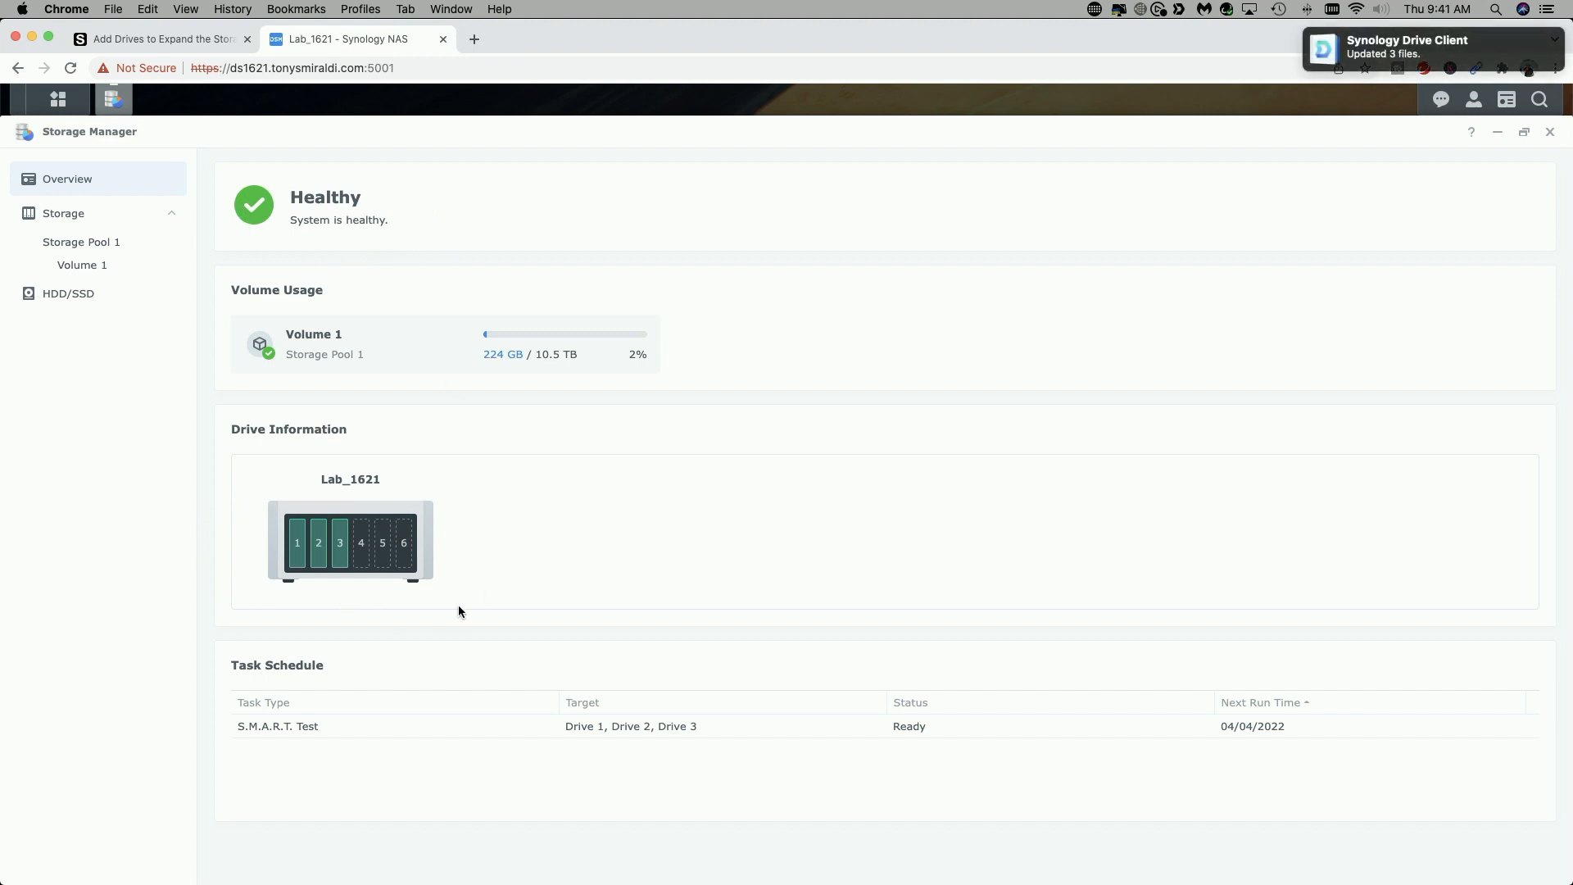
mouse_move(529, 575)
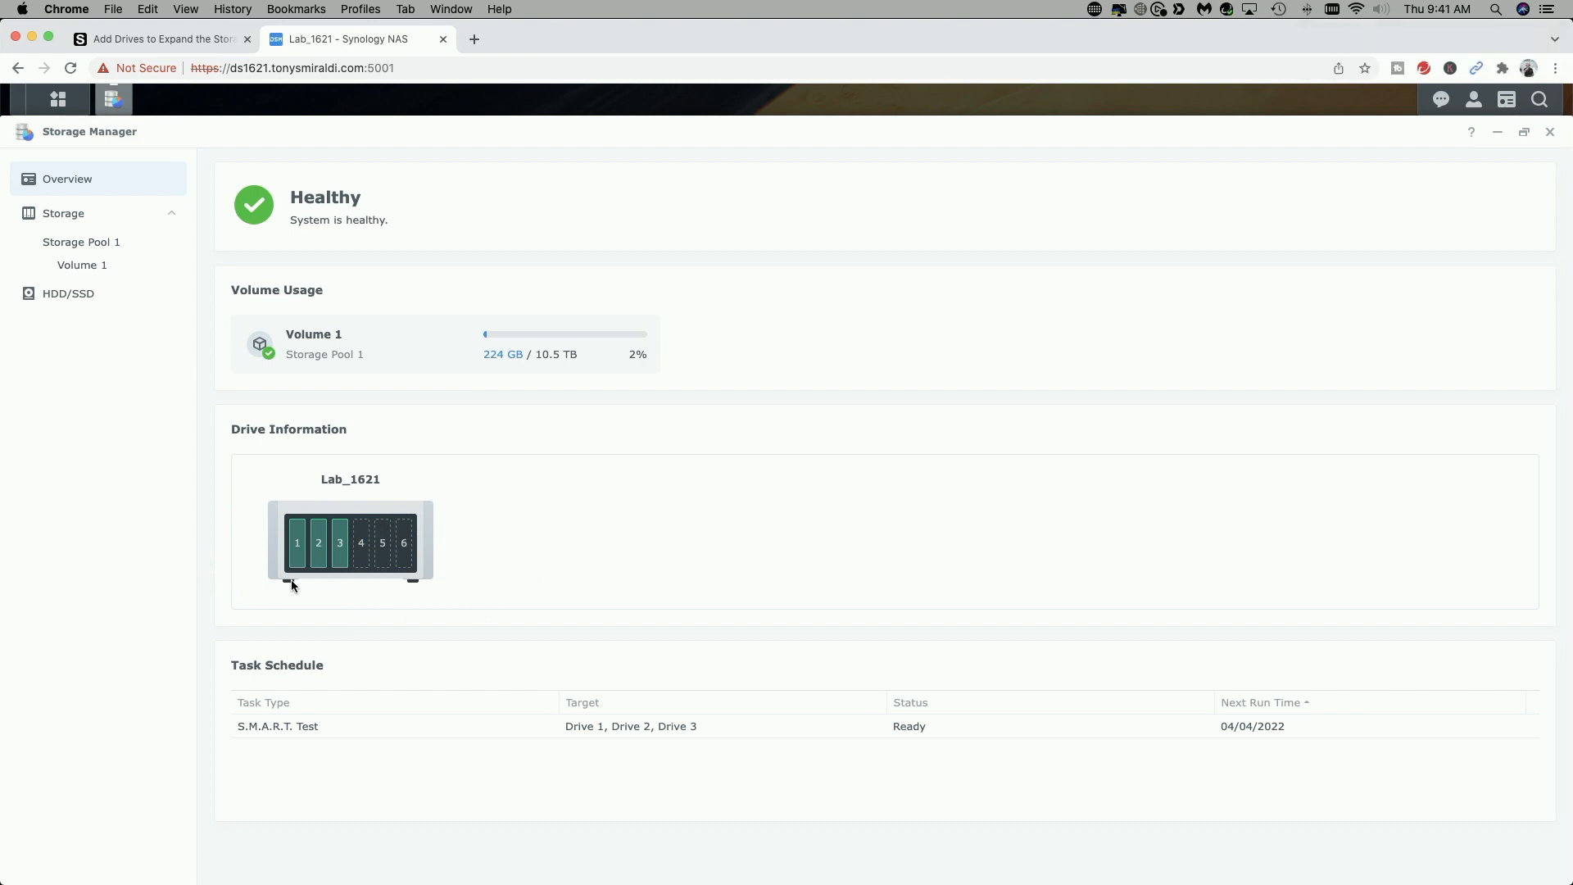
mouse_move(301, 587)
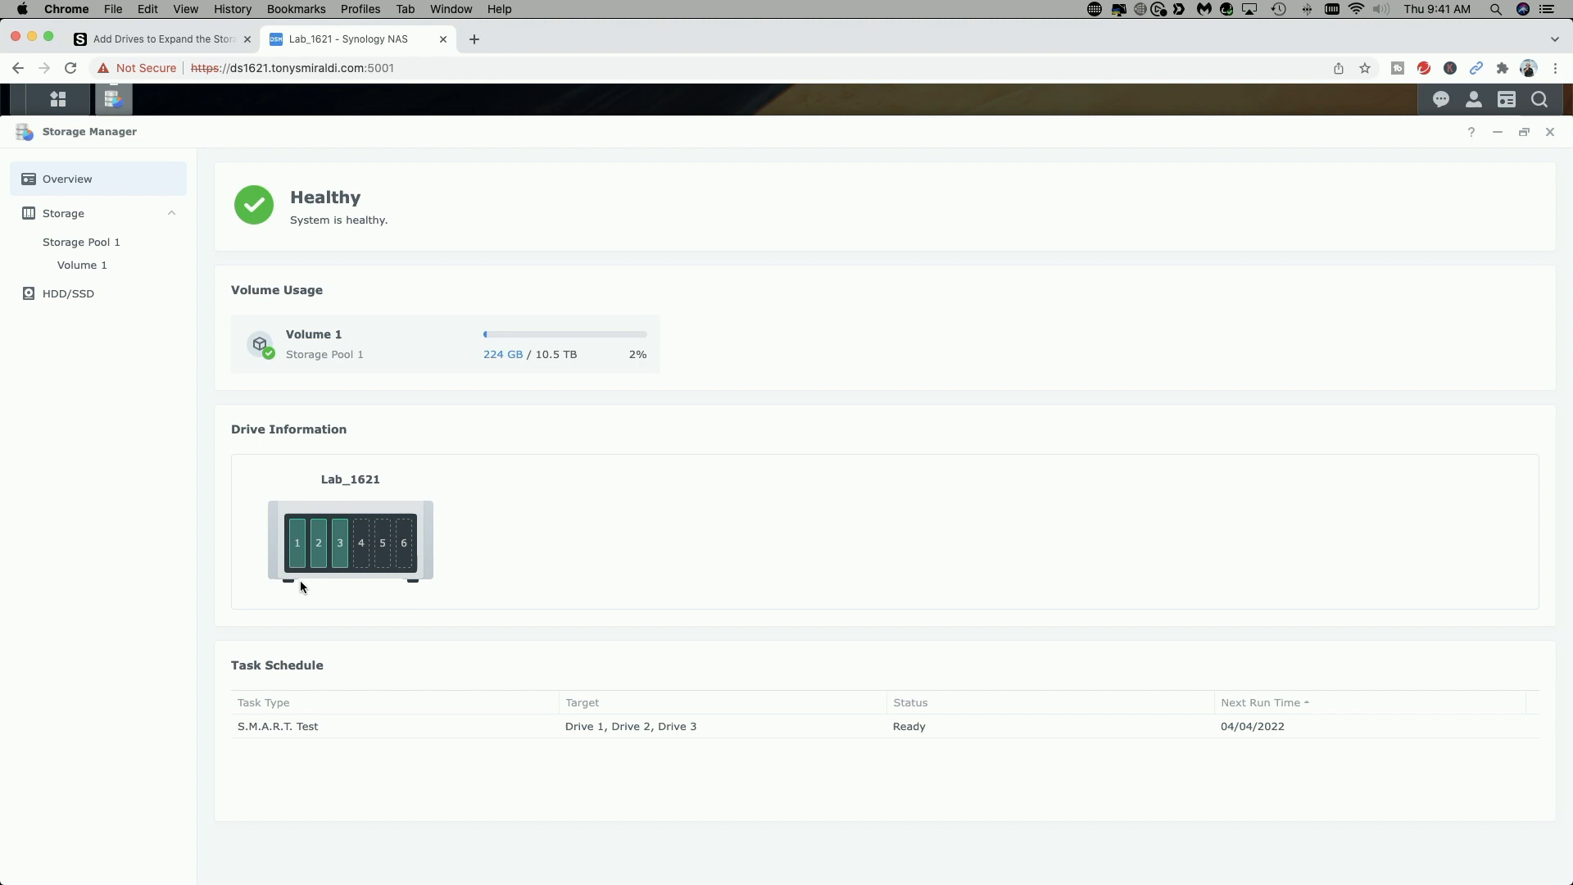
mouse_move(321, 587)
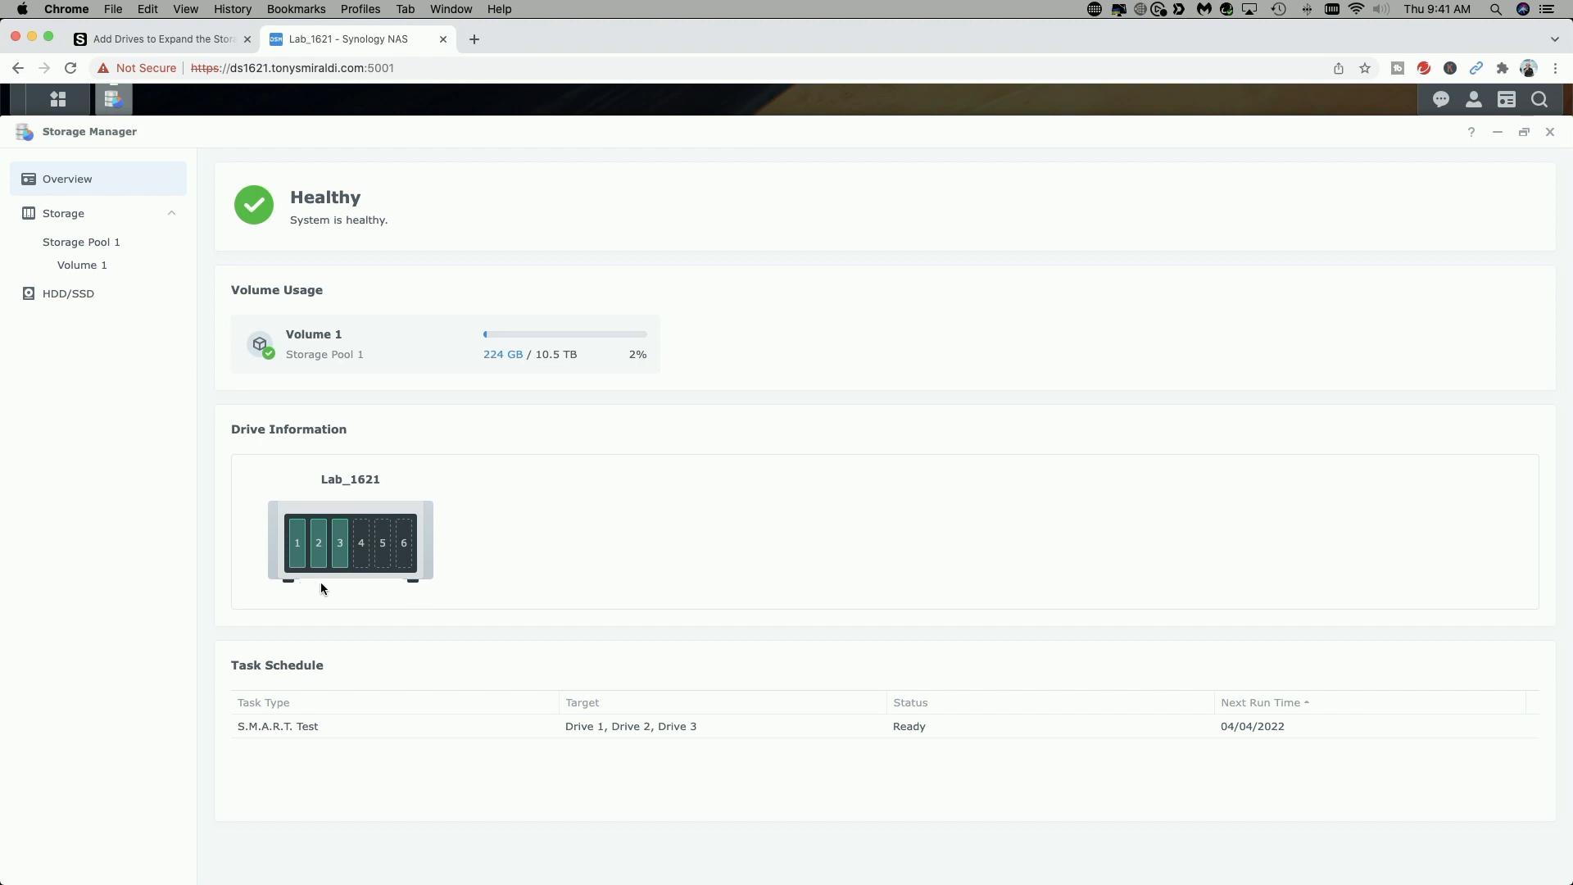
mouse_move(346, 592)
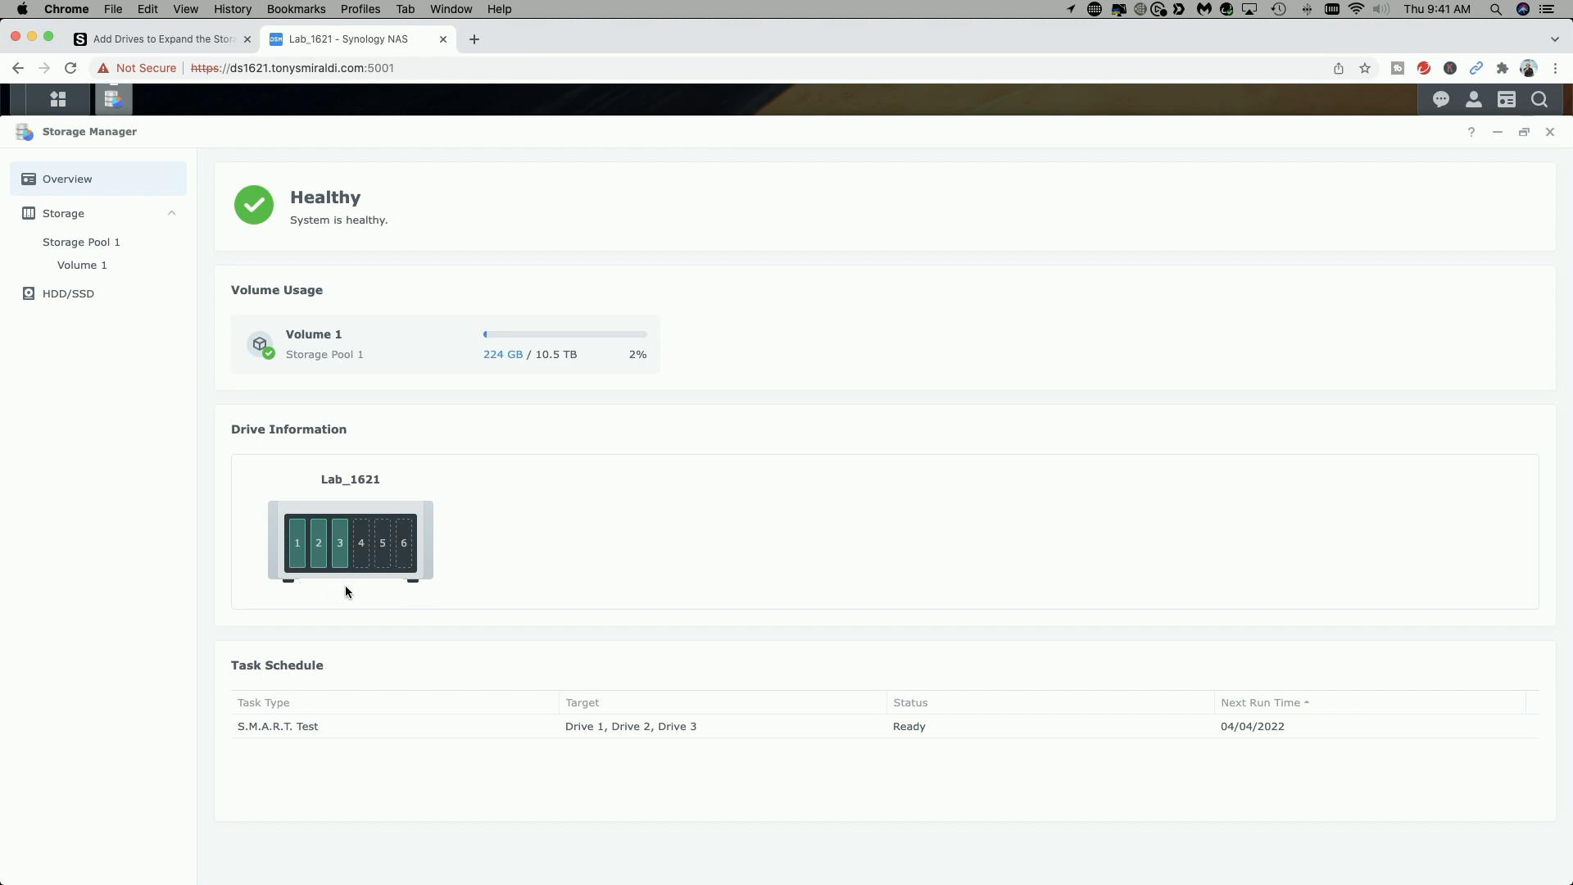
mouse_move(648, 588)
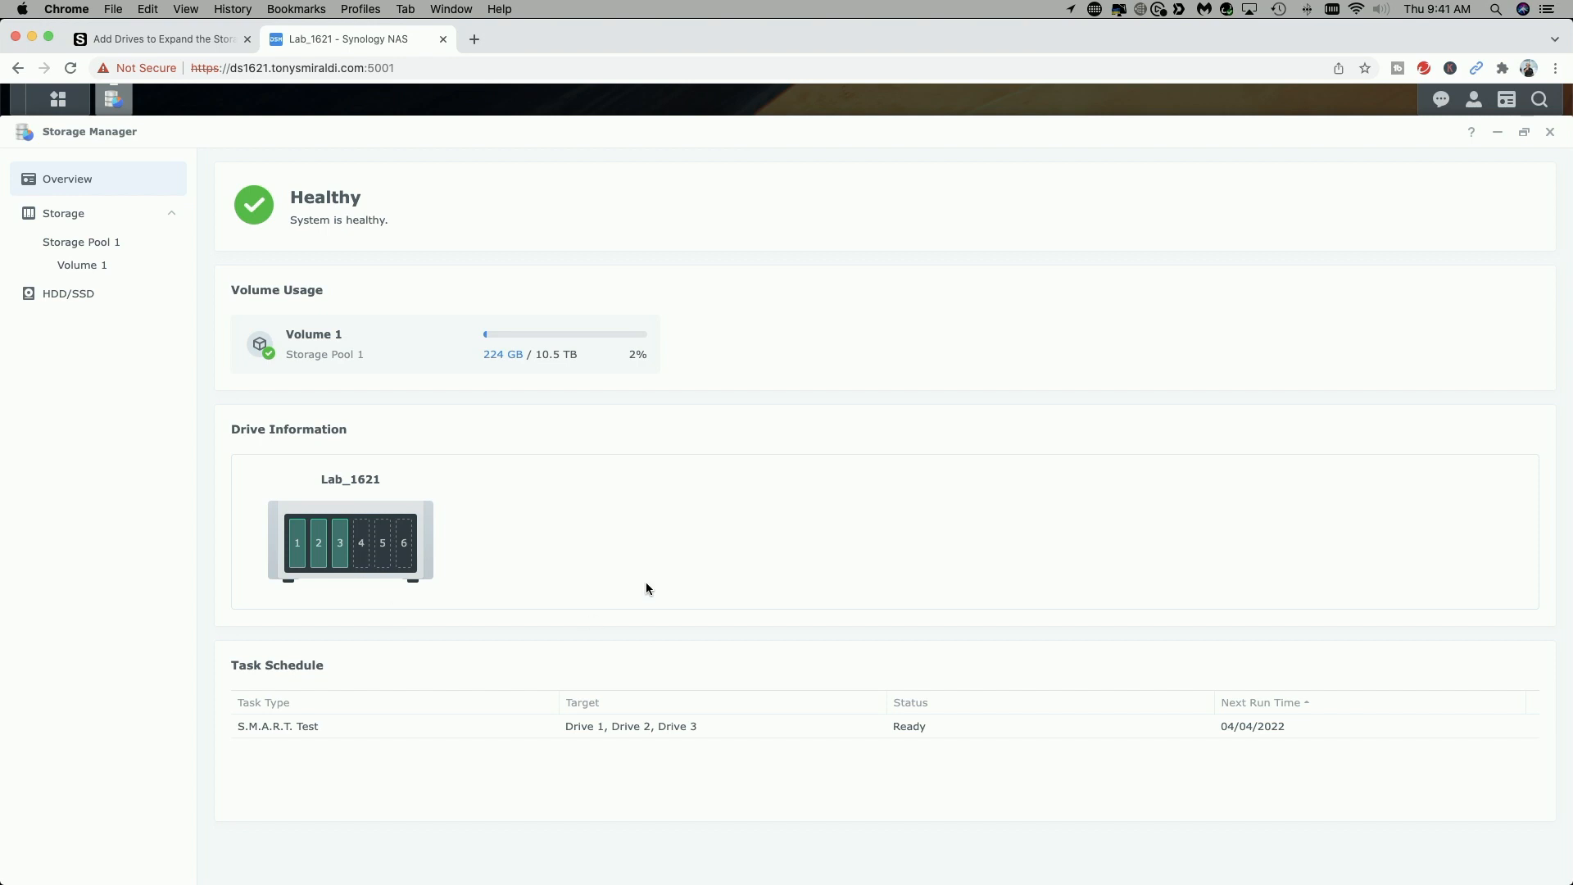
mouse_move(648, 516)
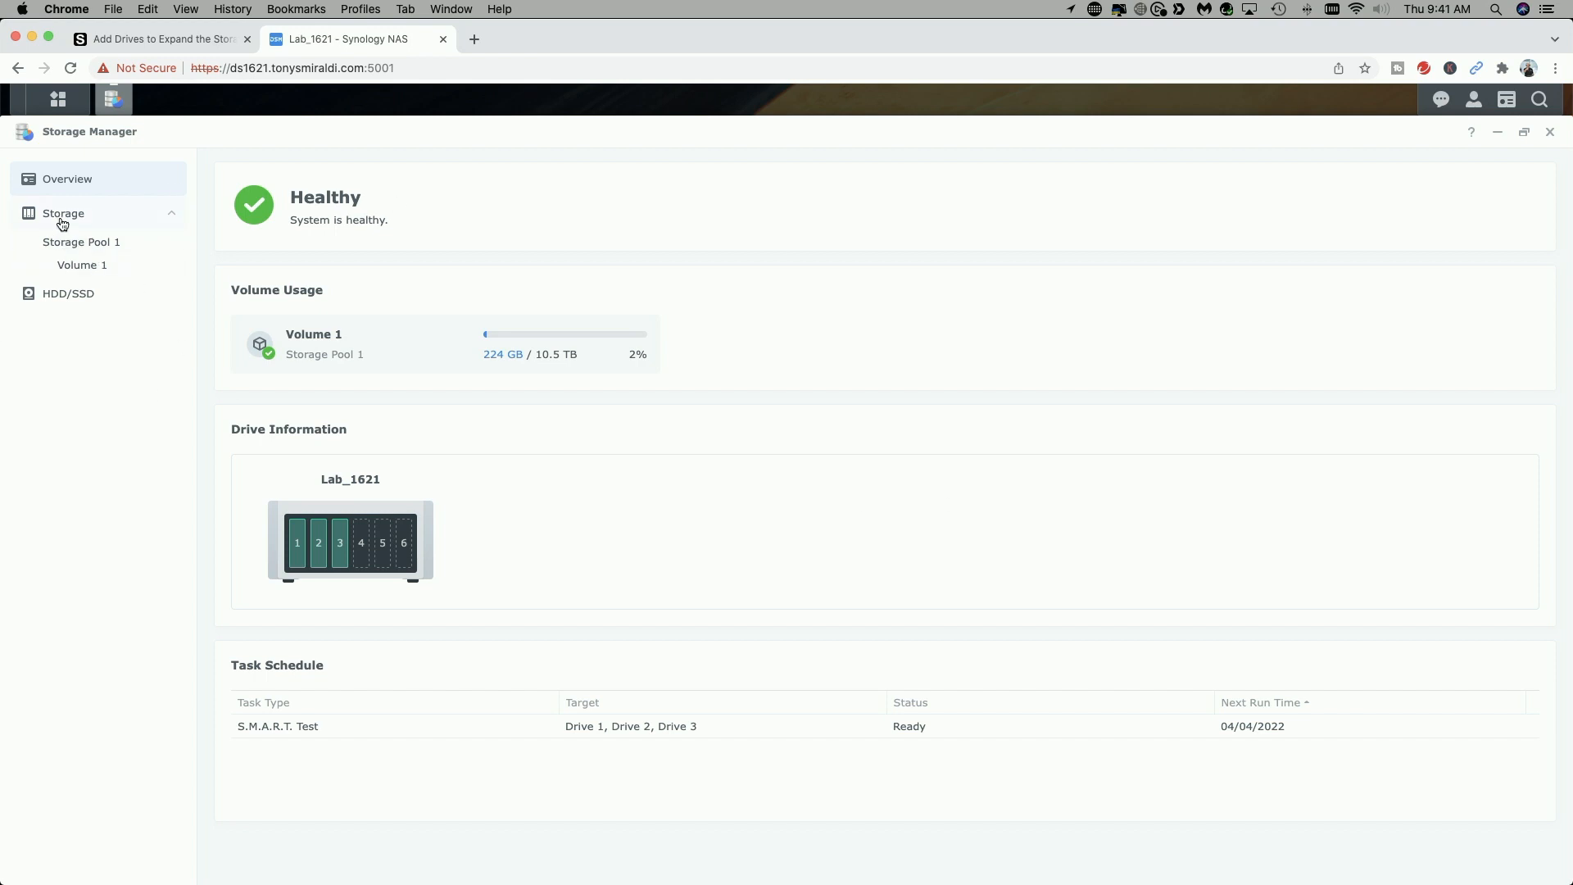
left_click(80, 243)
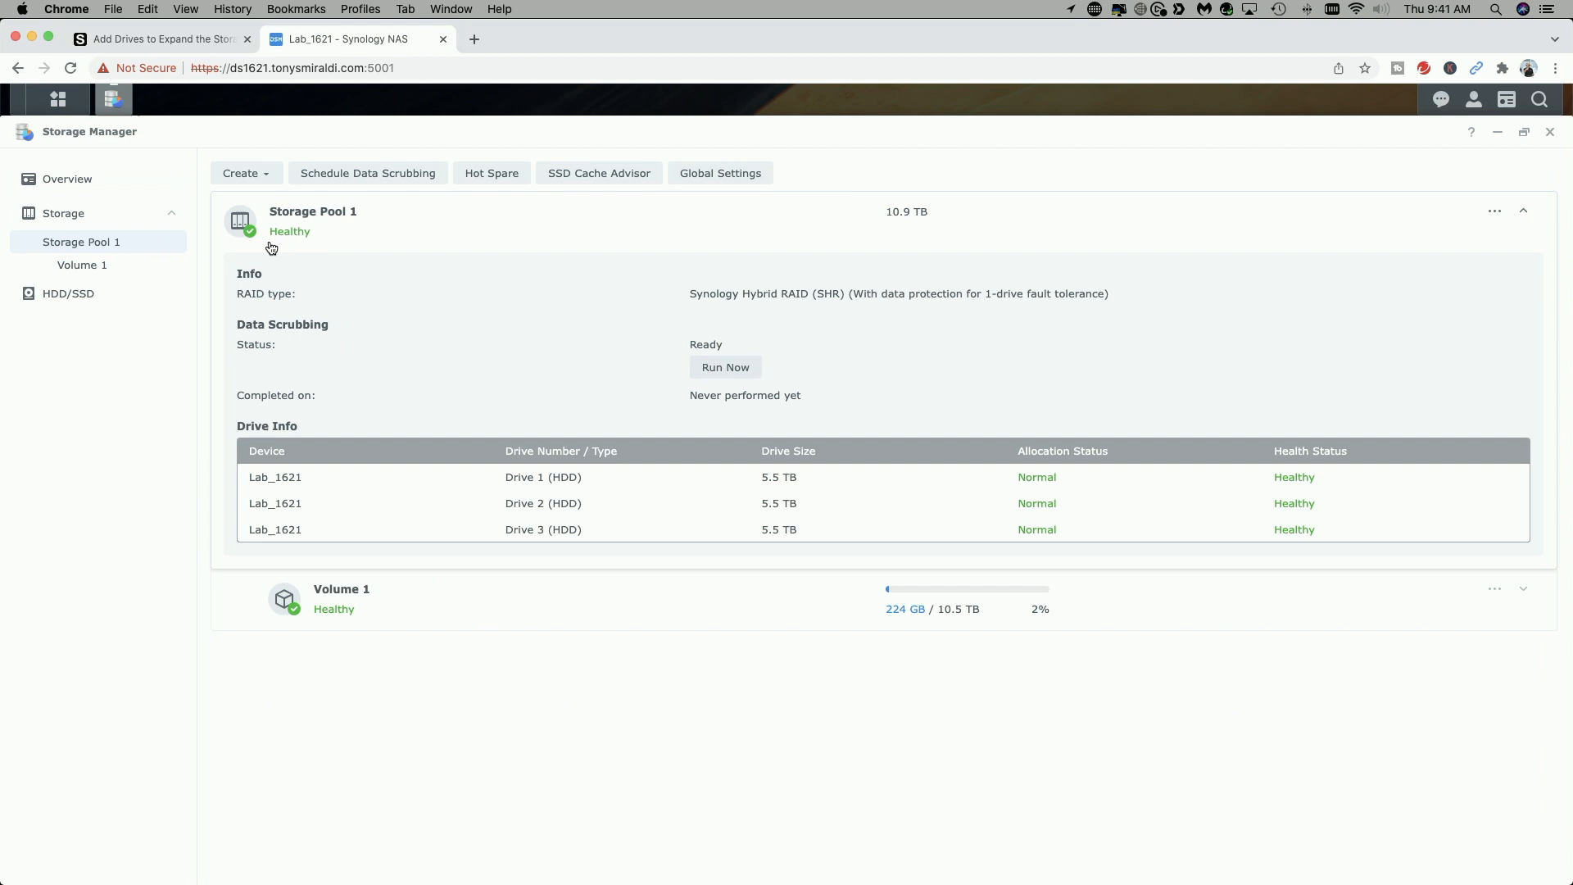
mouse_move(432, 488)
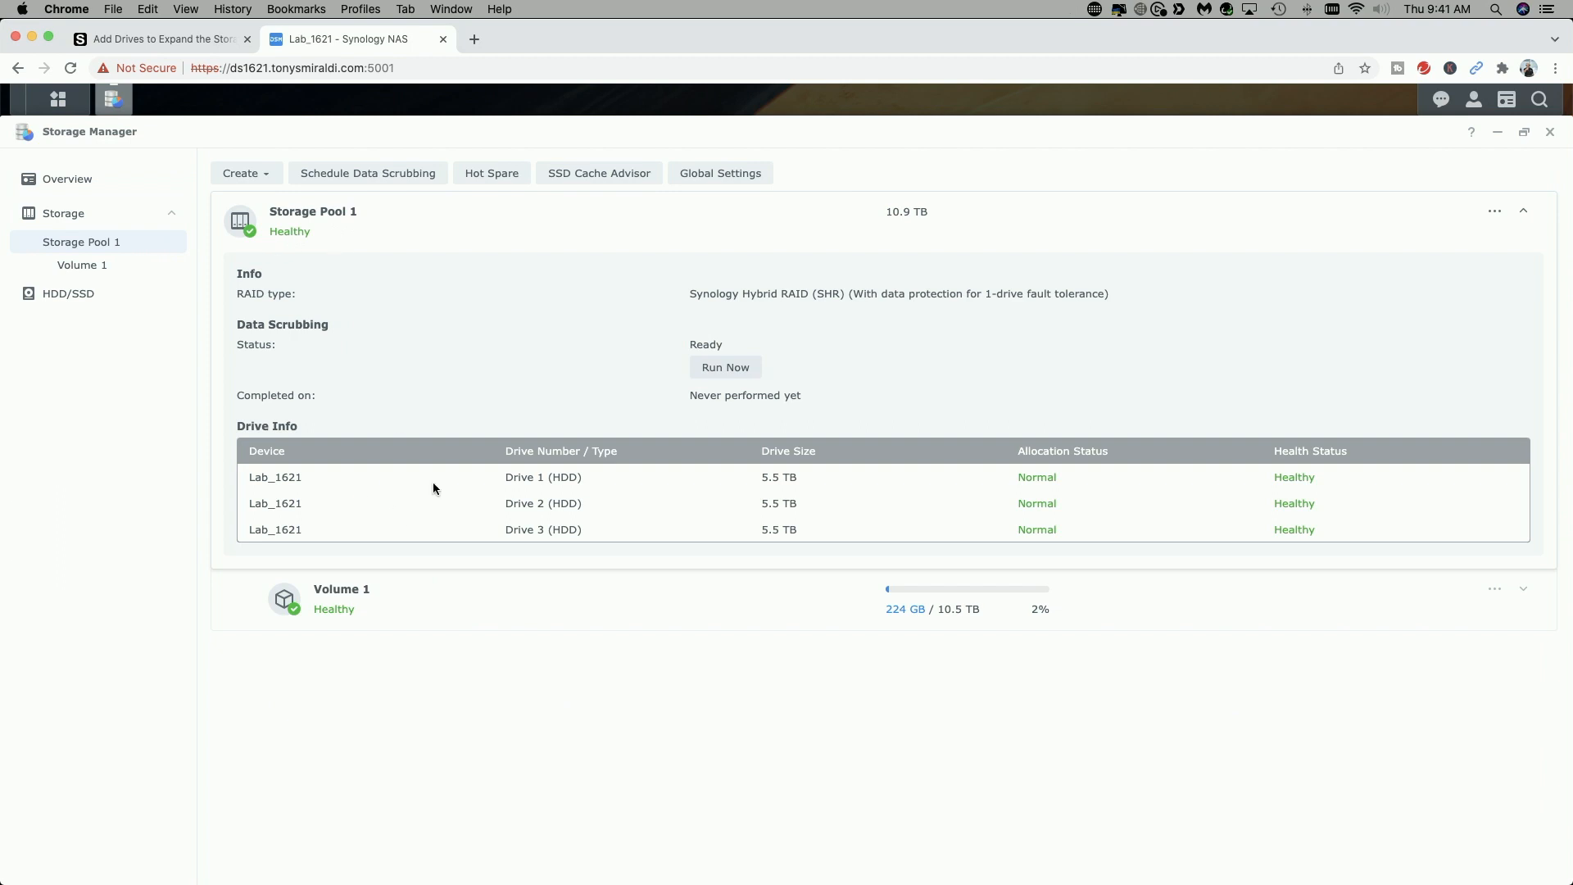
mouse_move(741, 680)
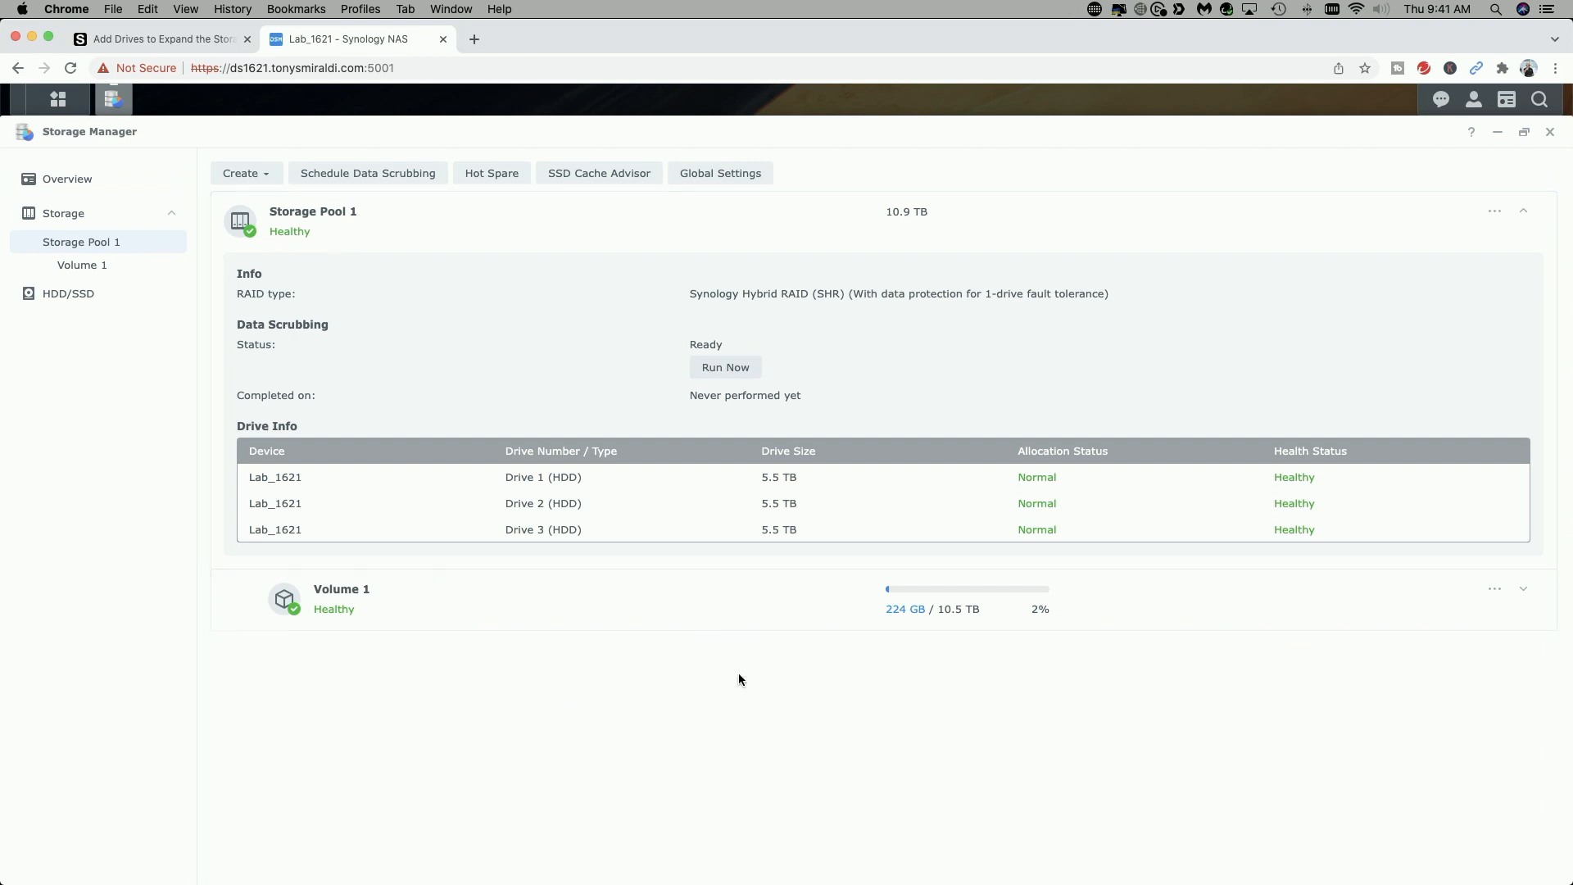
mouse_move(156, 231)
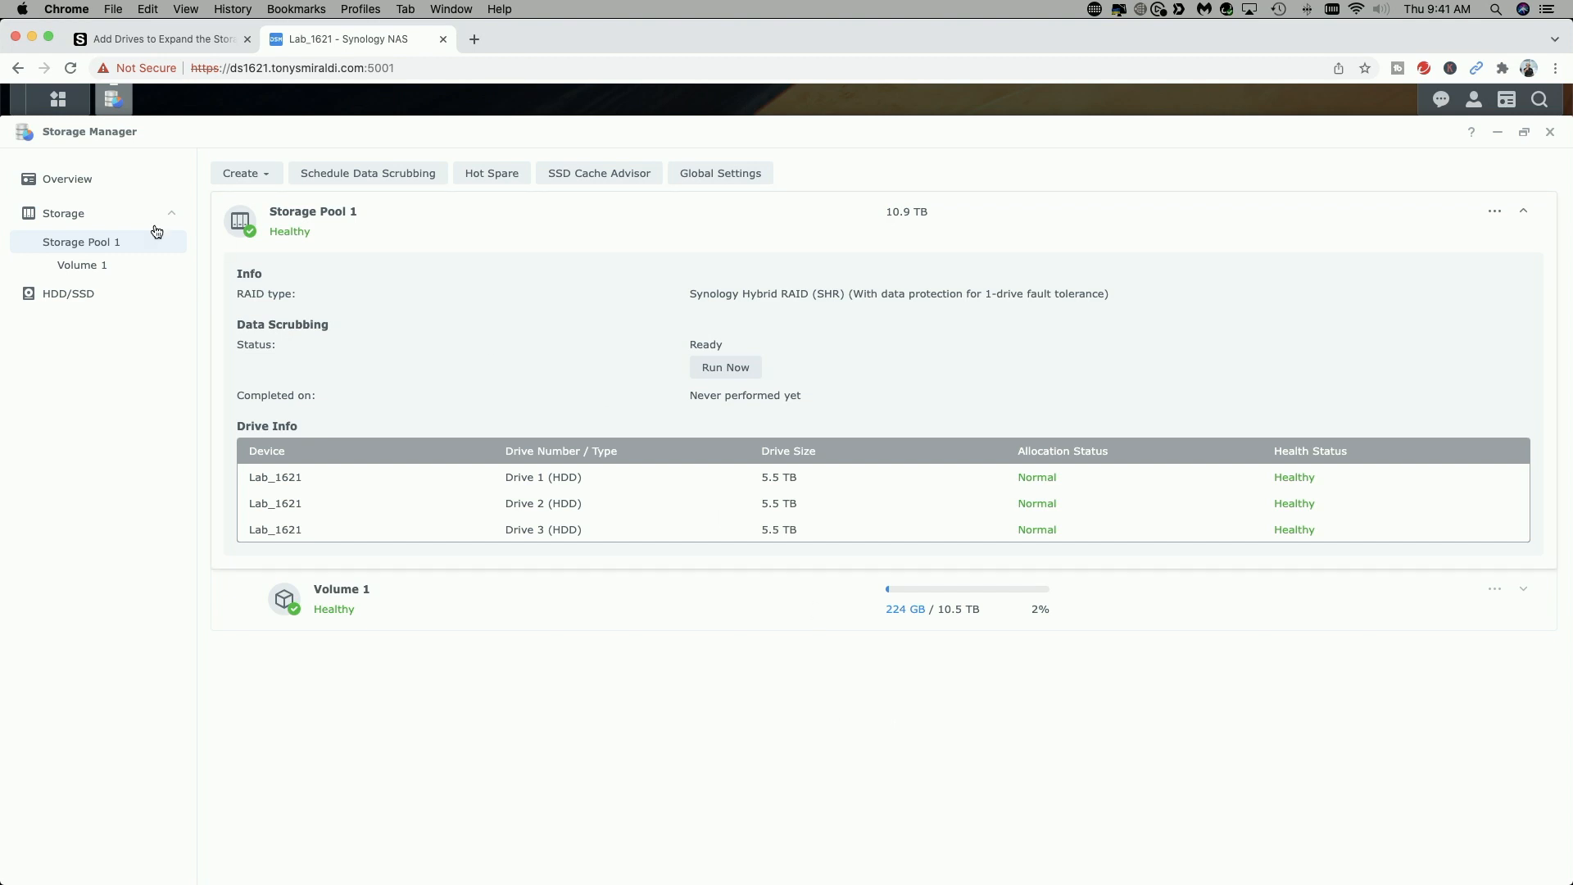
Show the HDD/SSD list with Drives 1–3 as Normal 5.5 TB Seagate HDDs.
left_click(67, 293)
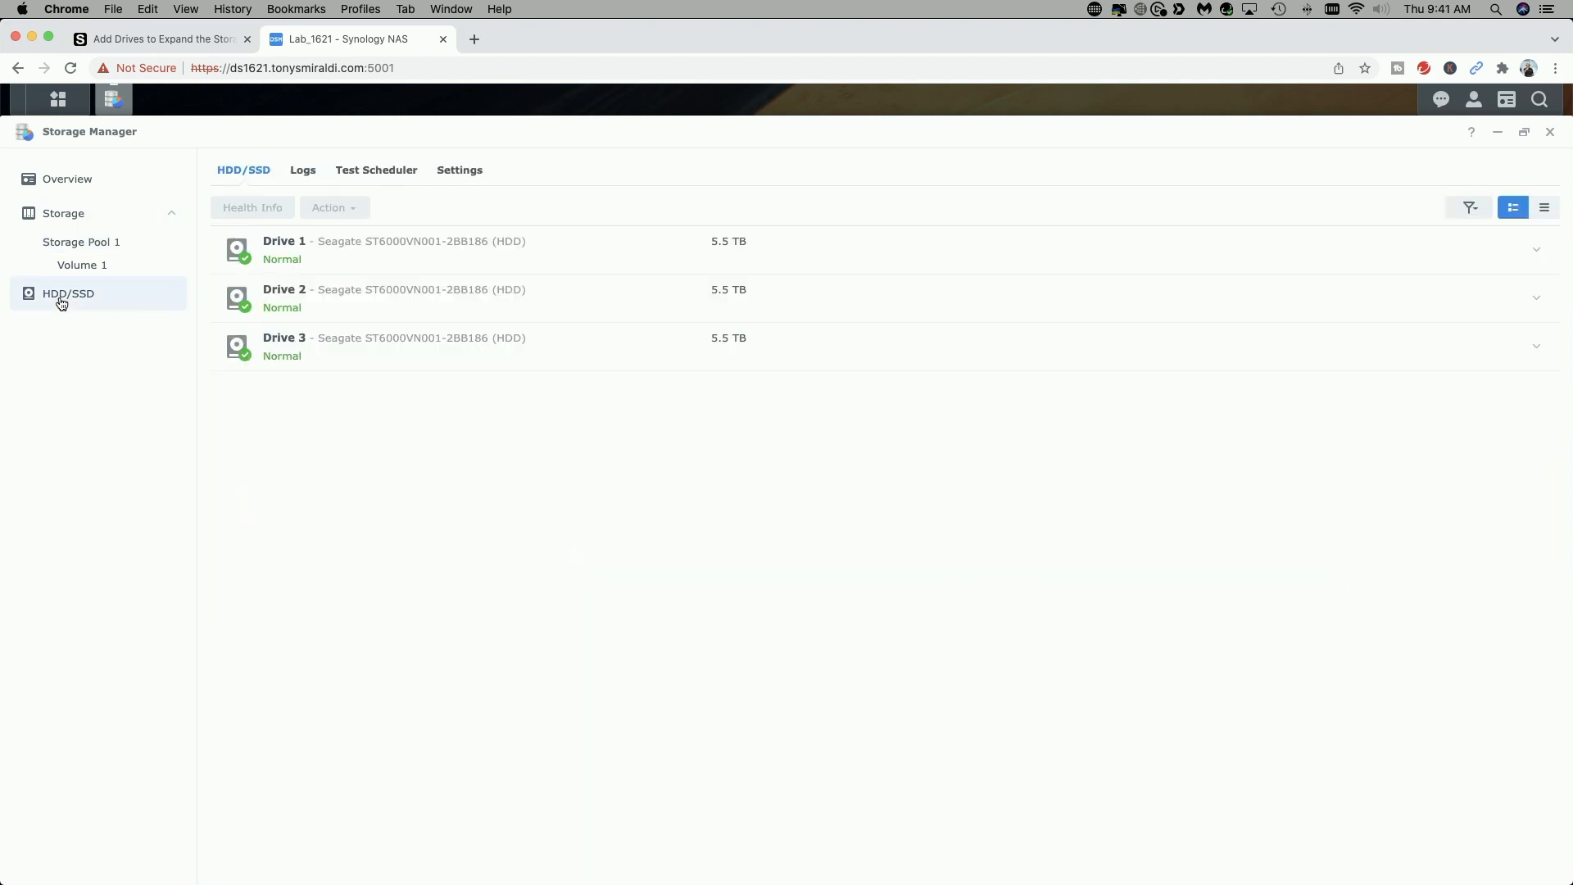
mouse_move(311, 246)
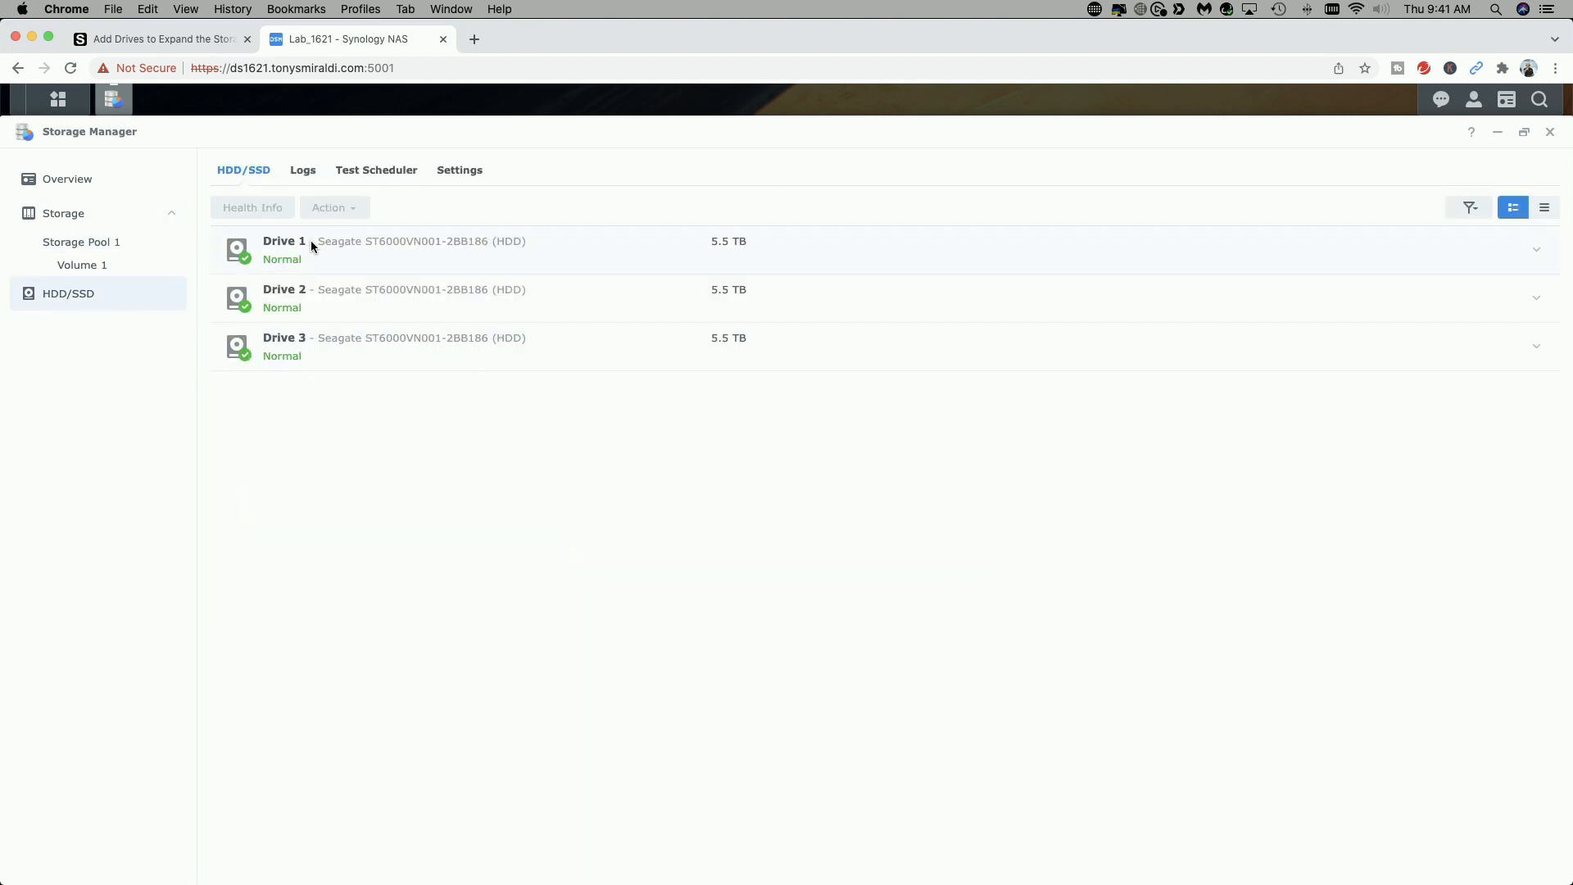
mouse_move(492, 503)
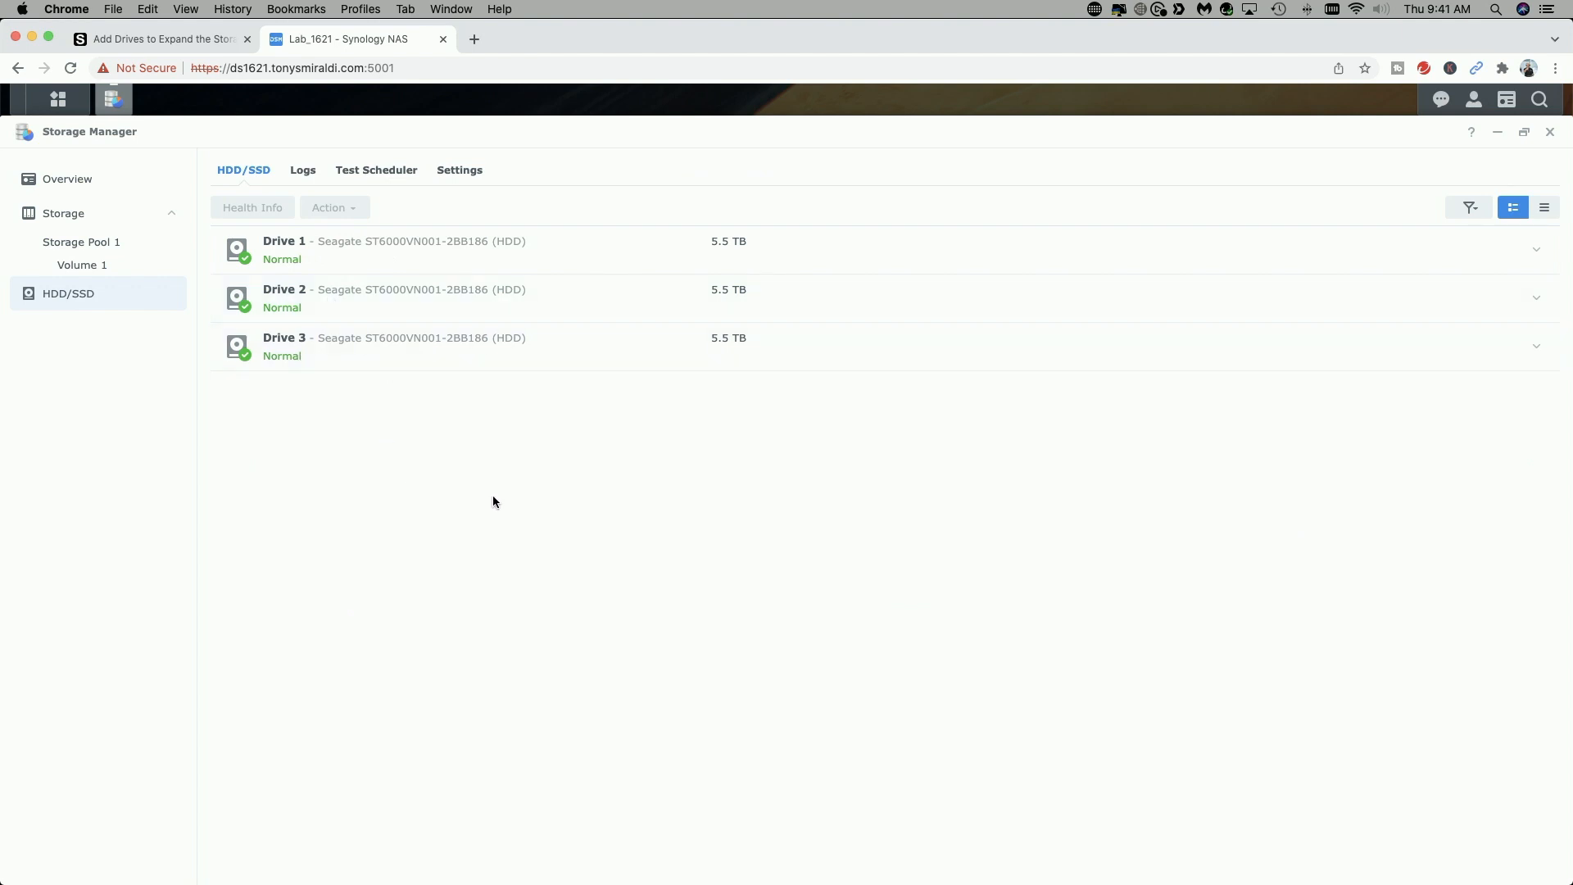
mouse_move(547, 520)
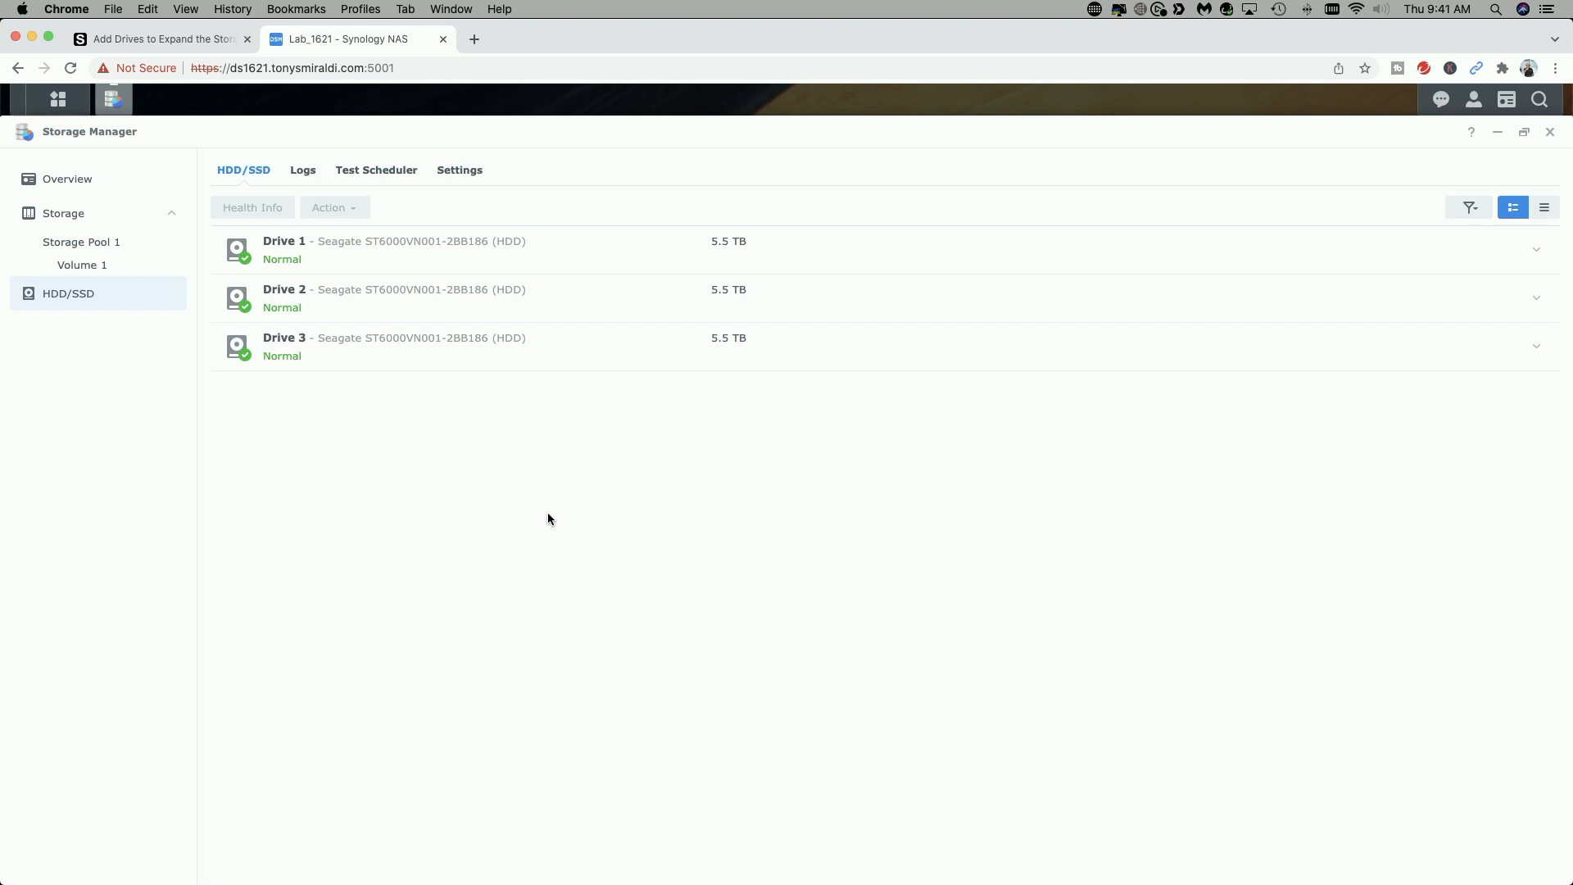
mouse_move(583, 521)
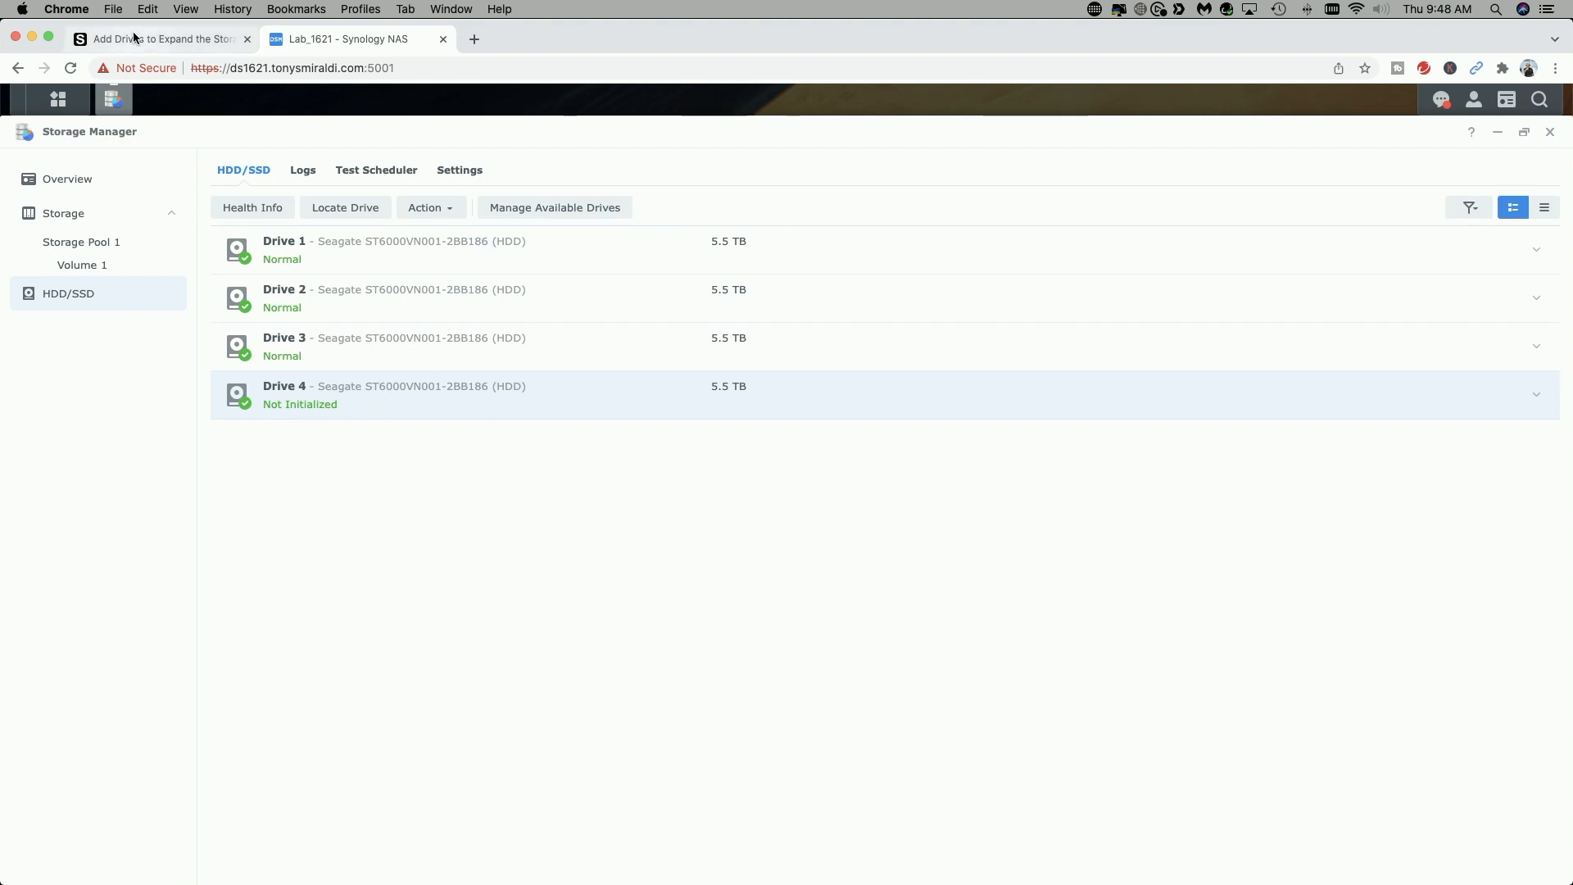
Return to the help article and scroll to 'To add a drive to a storage pool'.
left_click(161, 39)
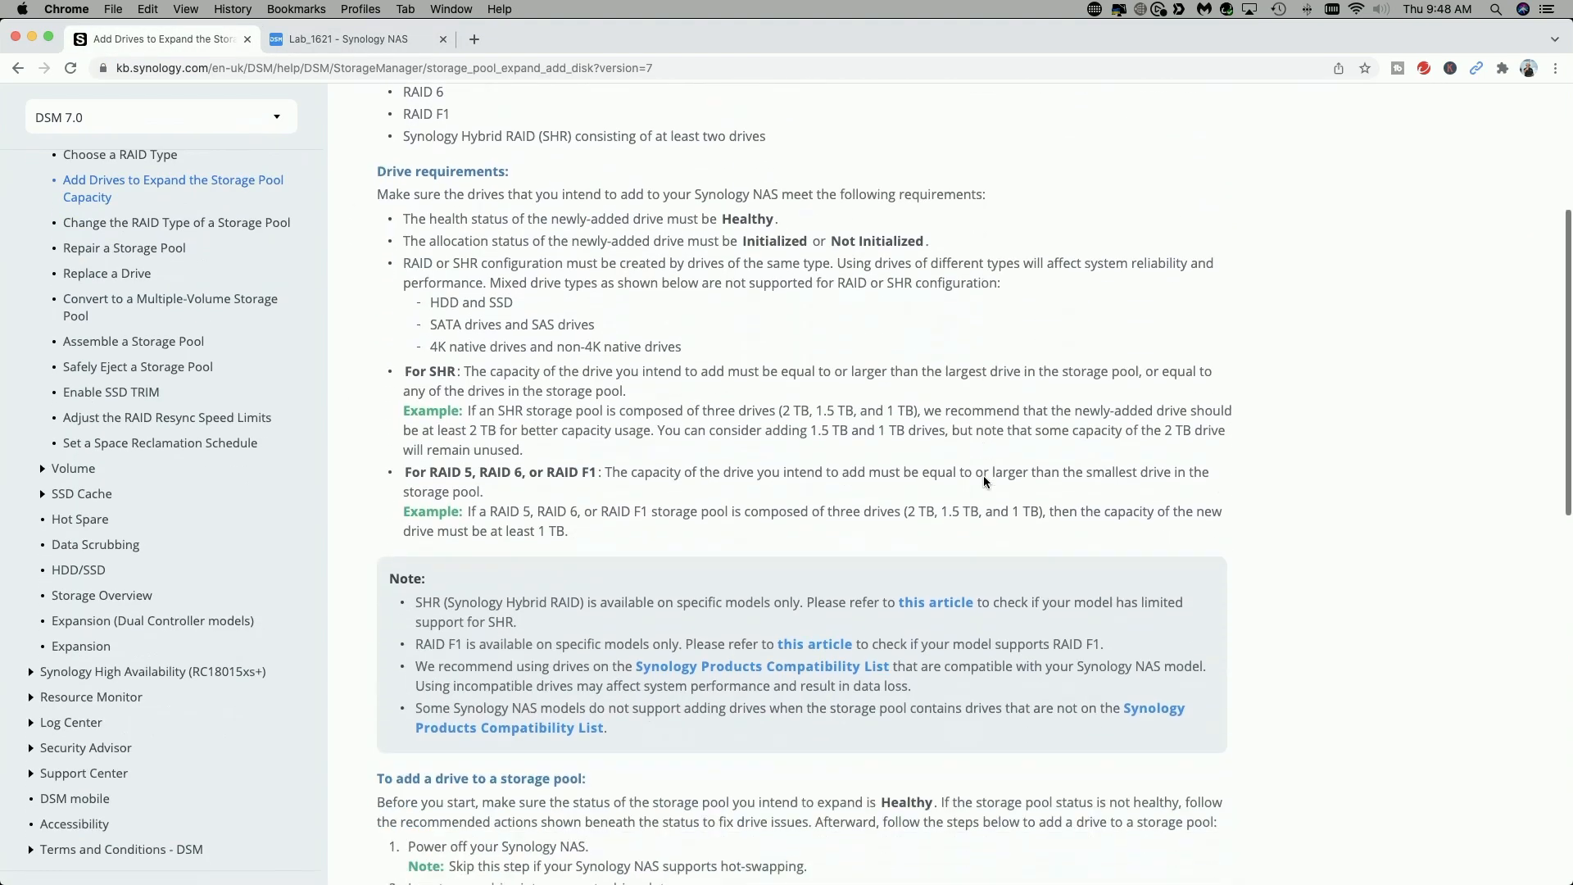
scroll("down", 3)
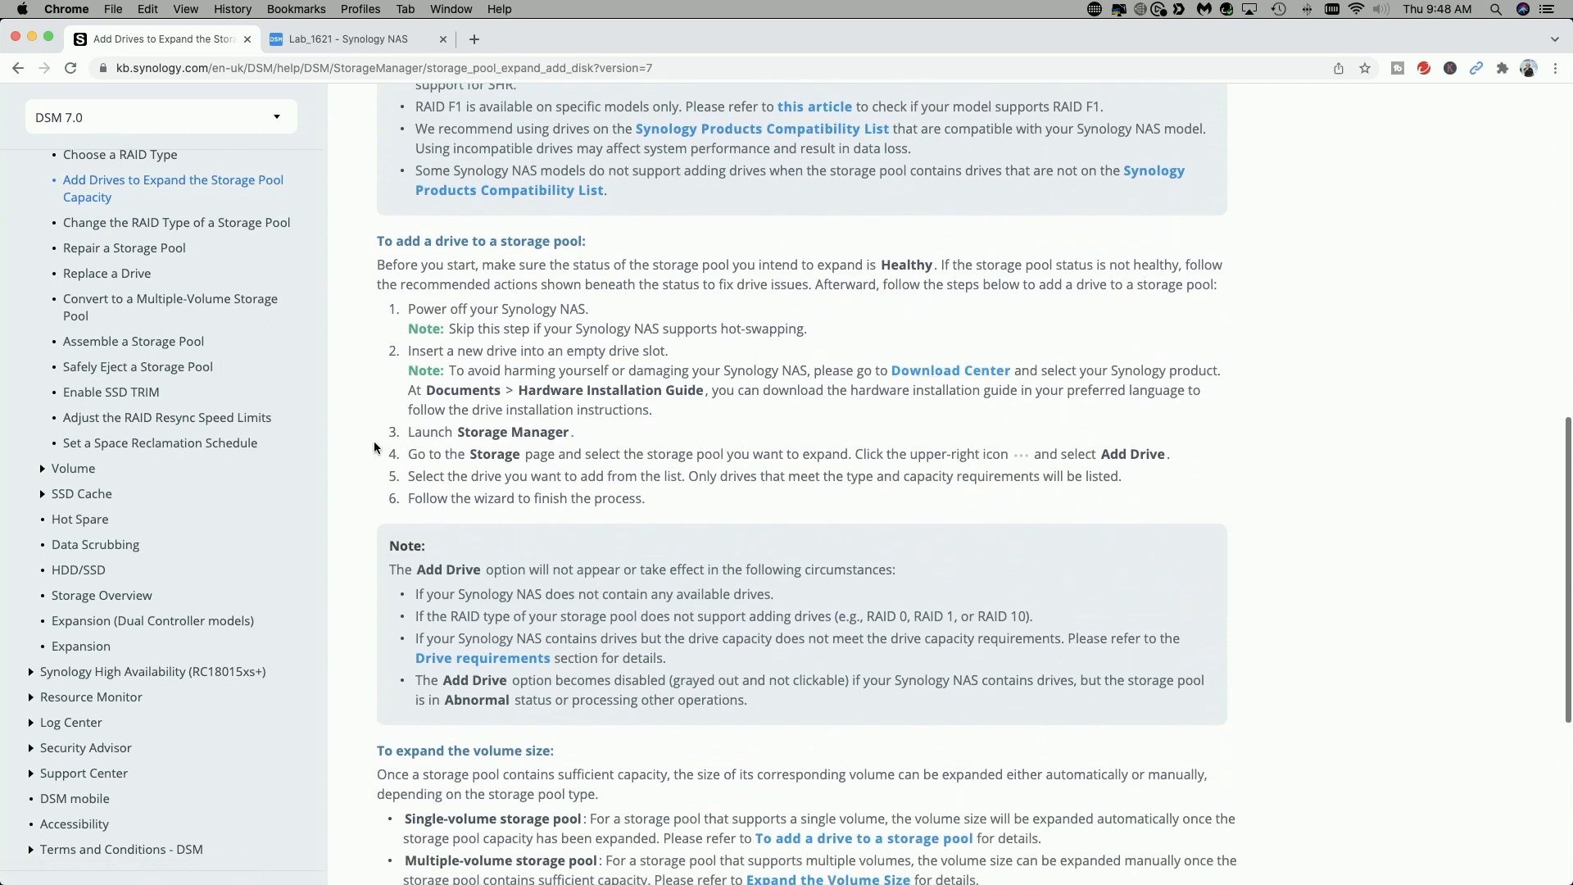
mouse_move(696, 467)
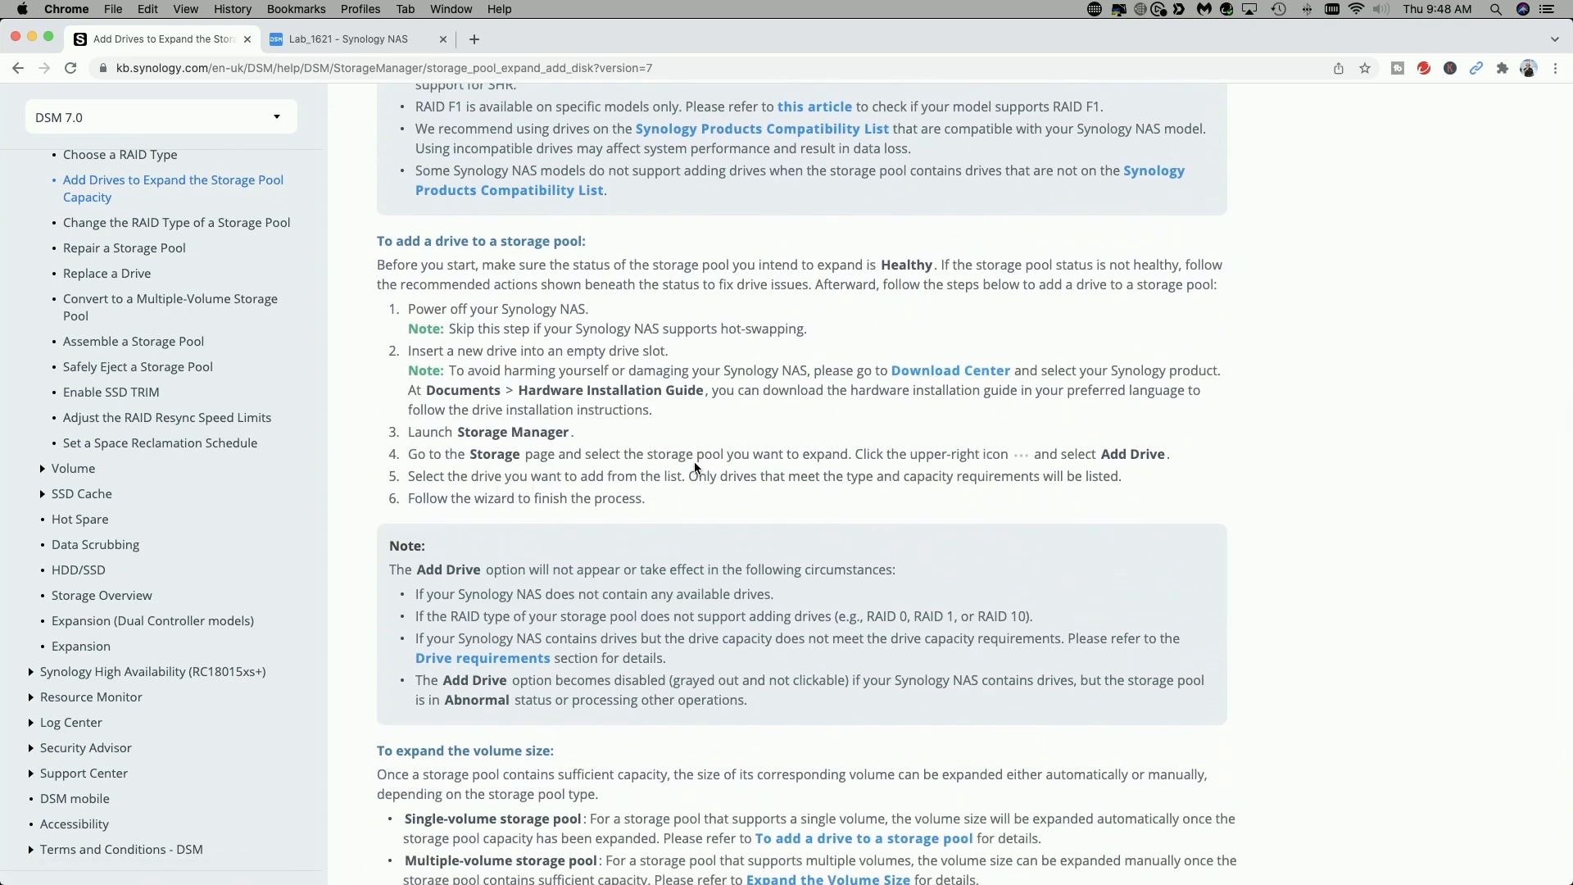
mouse_move(883, 461)
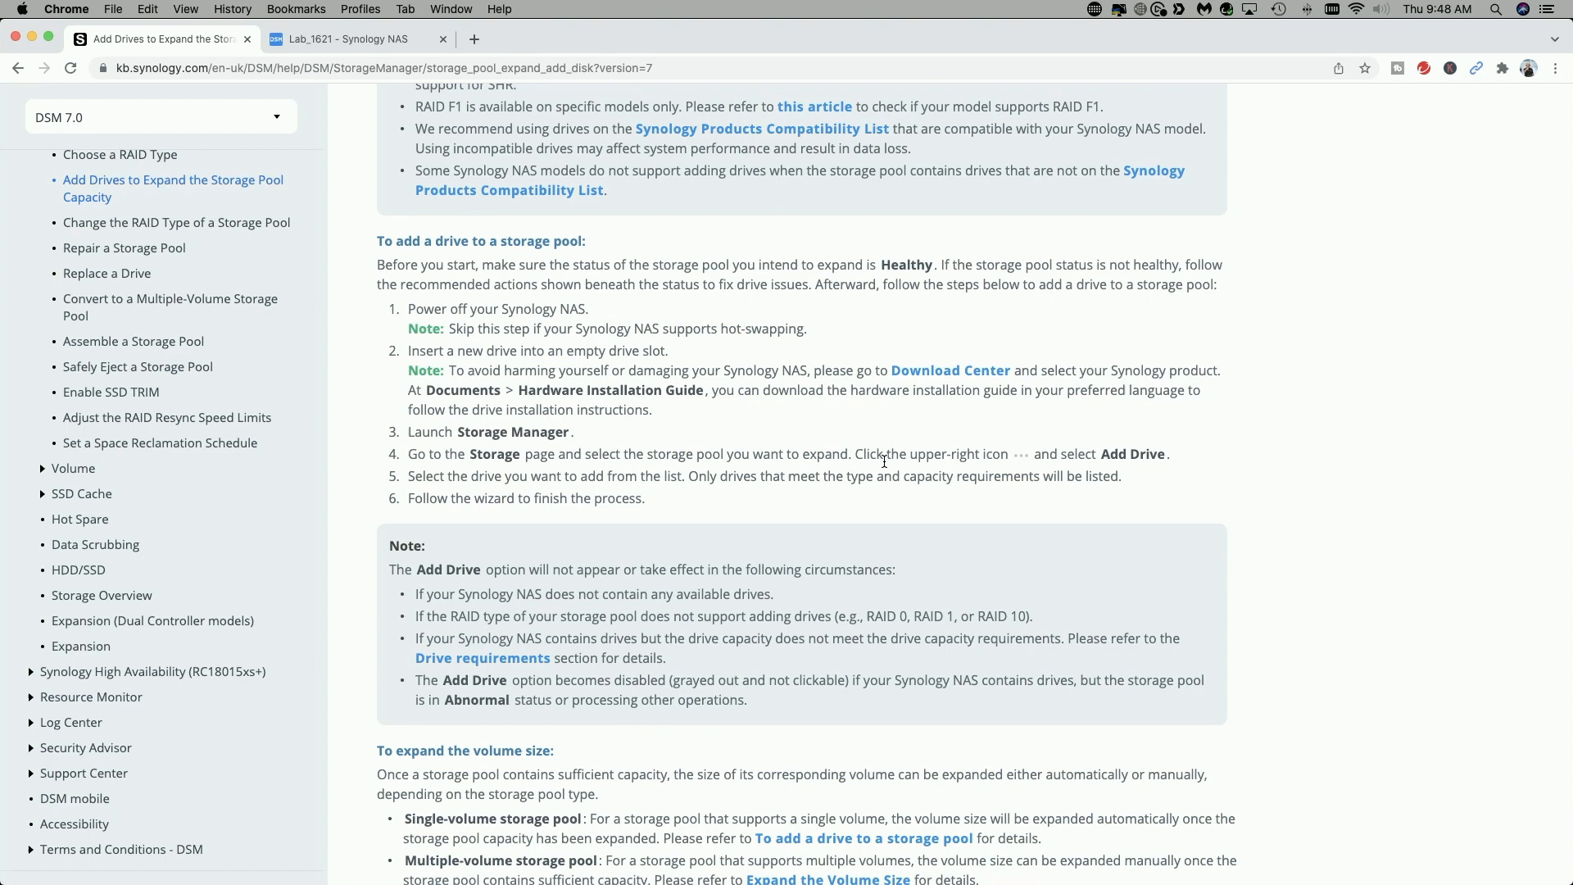
mouse_move(1017, 463)
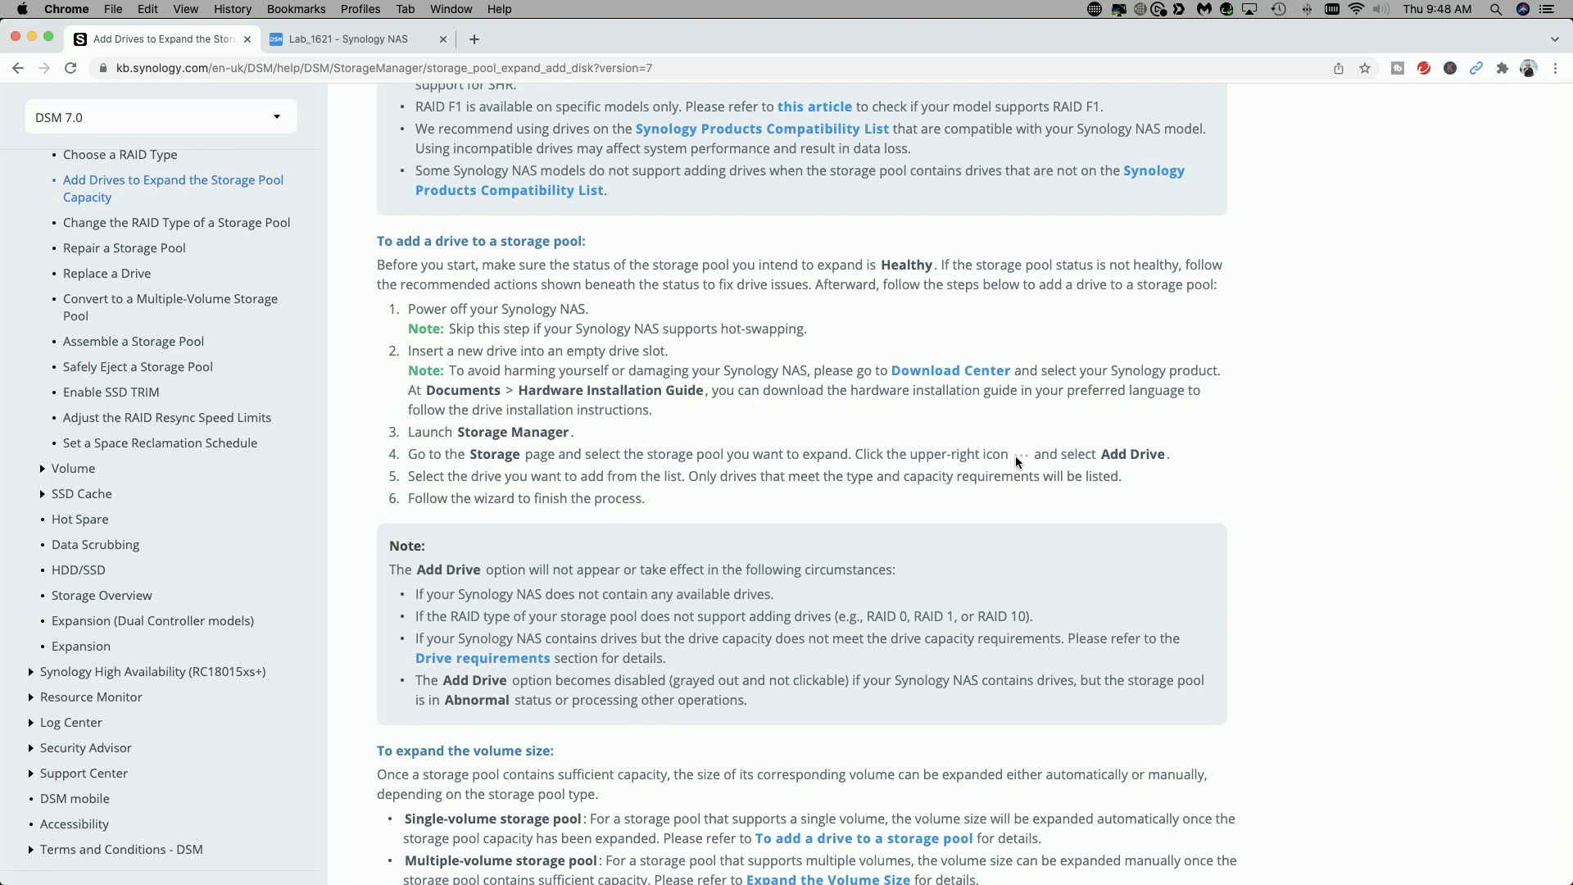
mouse_move(410, 83)
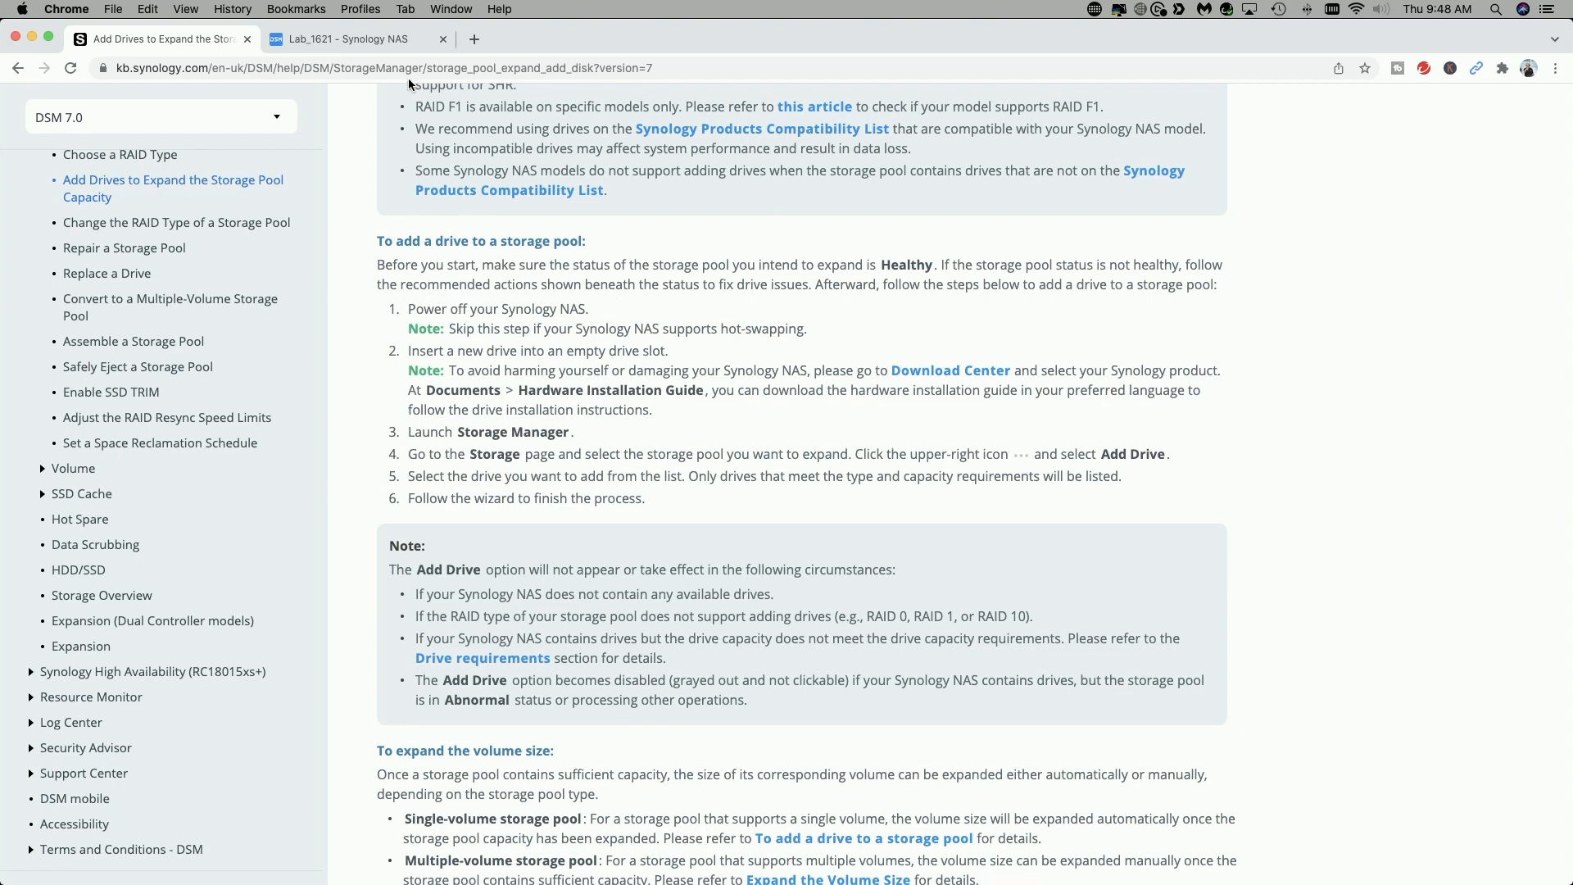
Return to the NAS tab and show the storage overview with Drive 4 inserted.
left_click(346, 37)
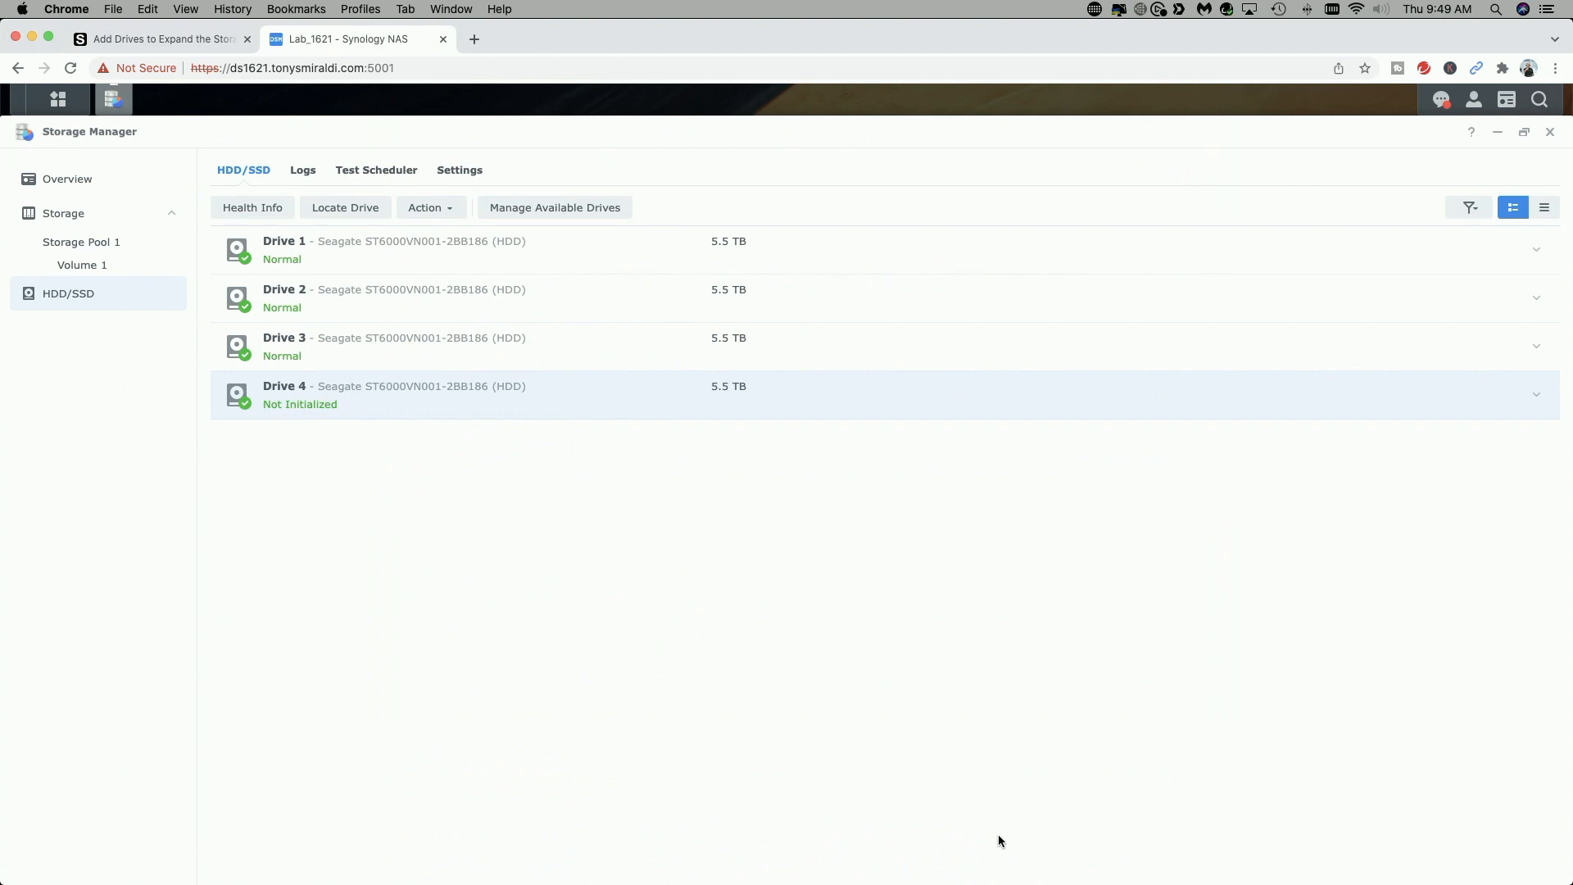
mouse_move(67, 178)
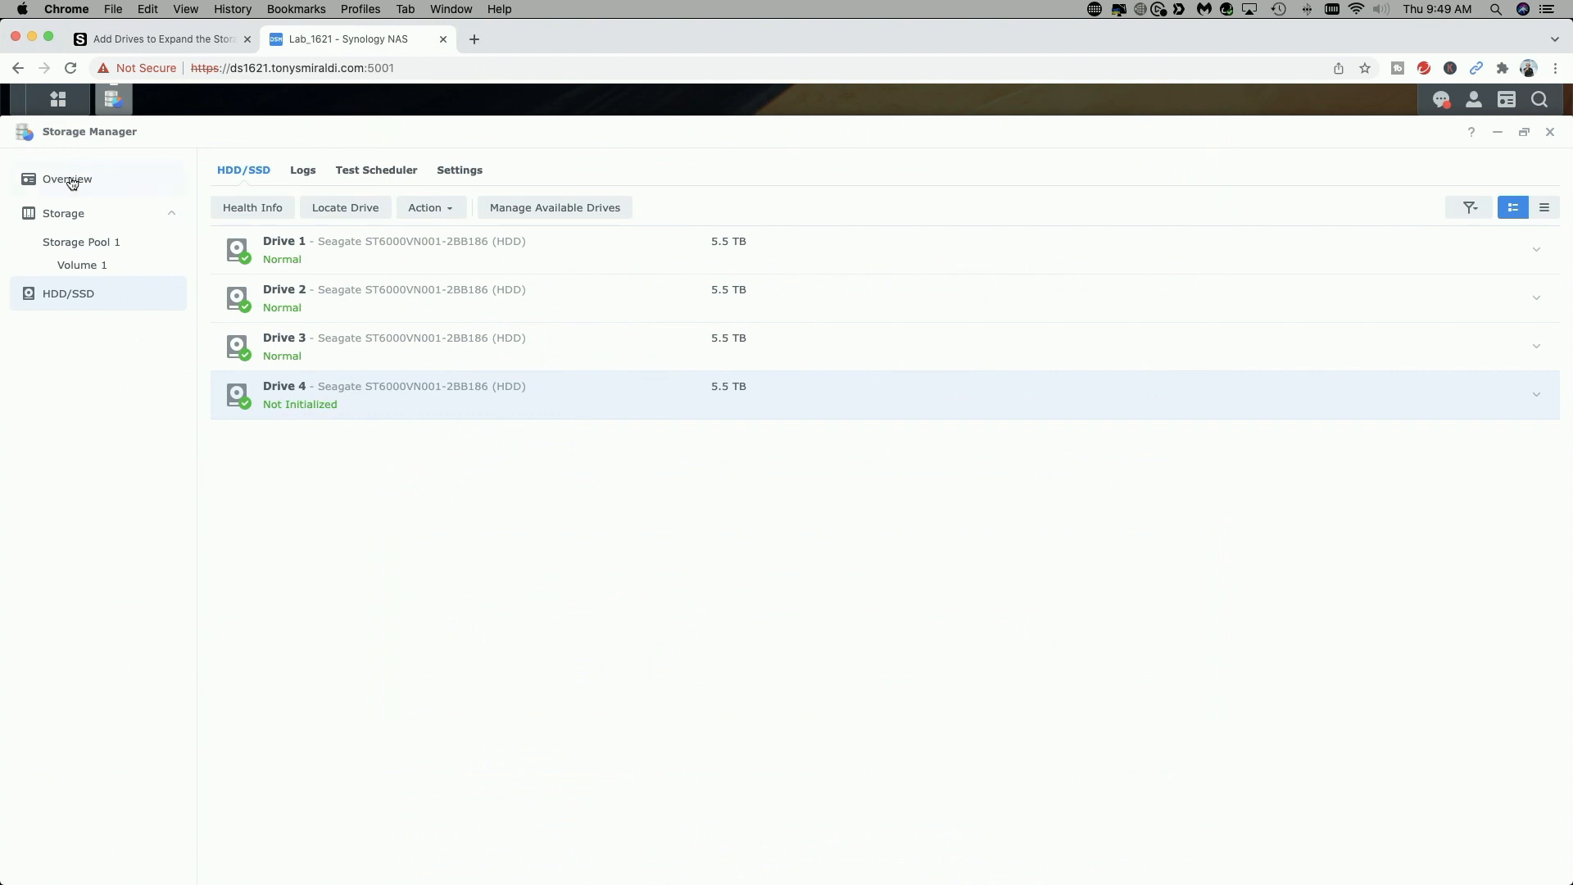
left_click(66, 178)
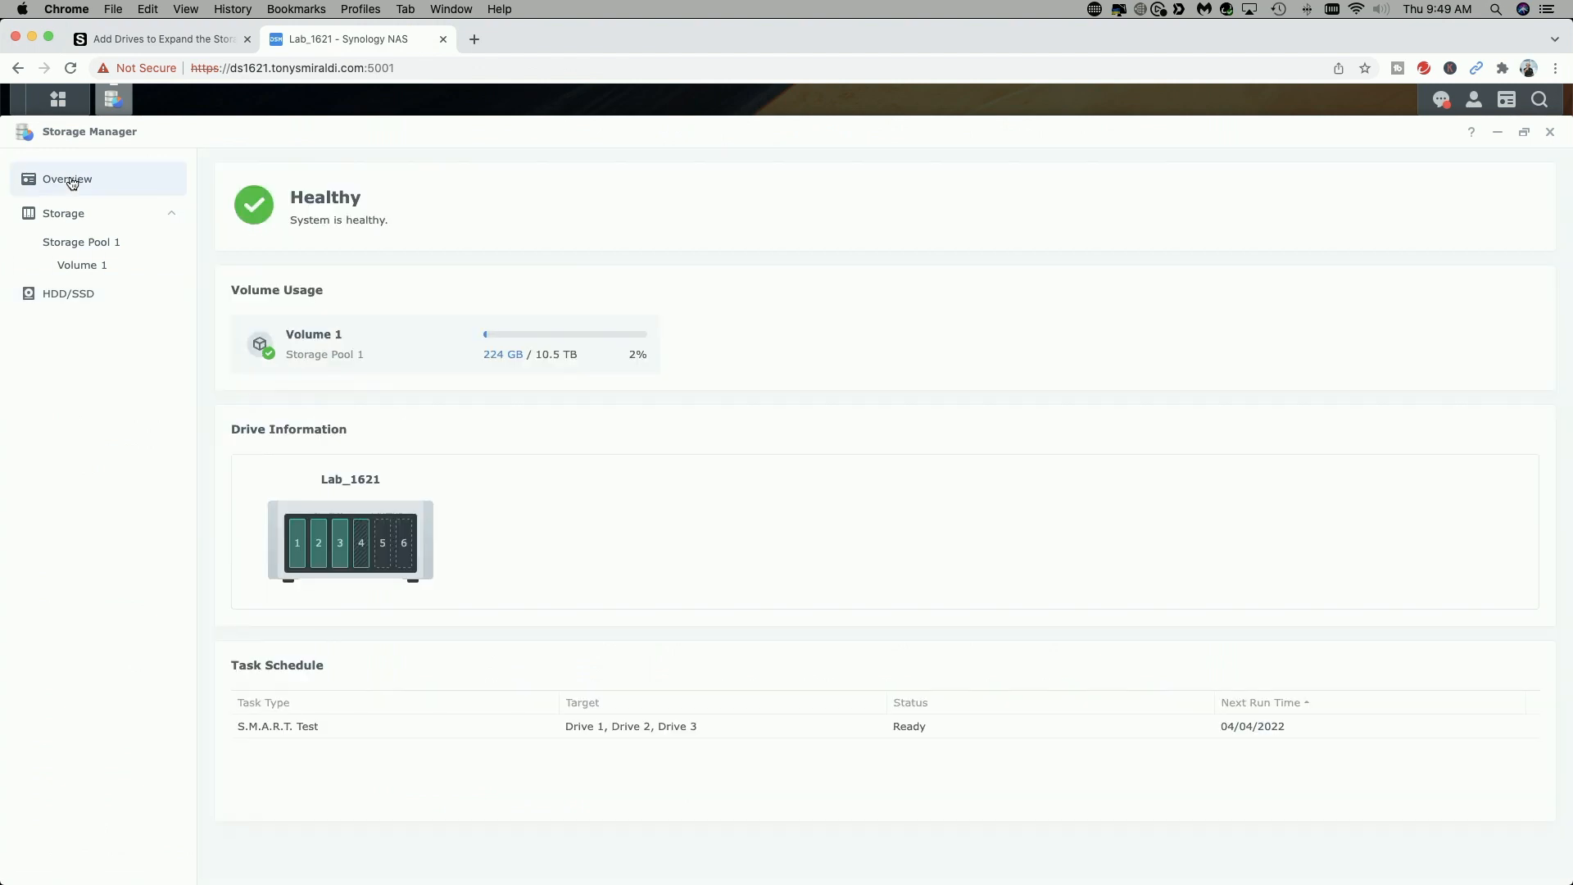
mouse_move(345, 593)
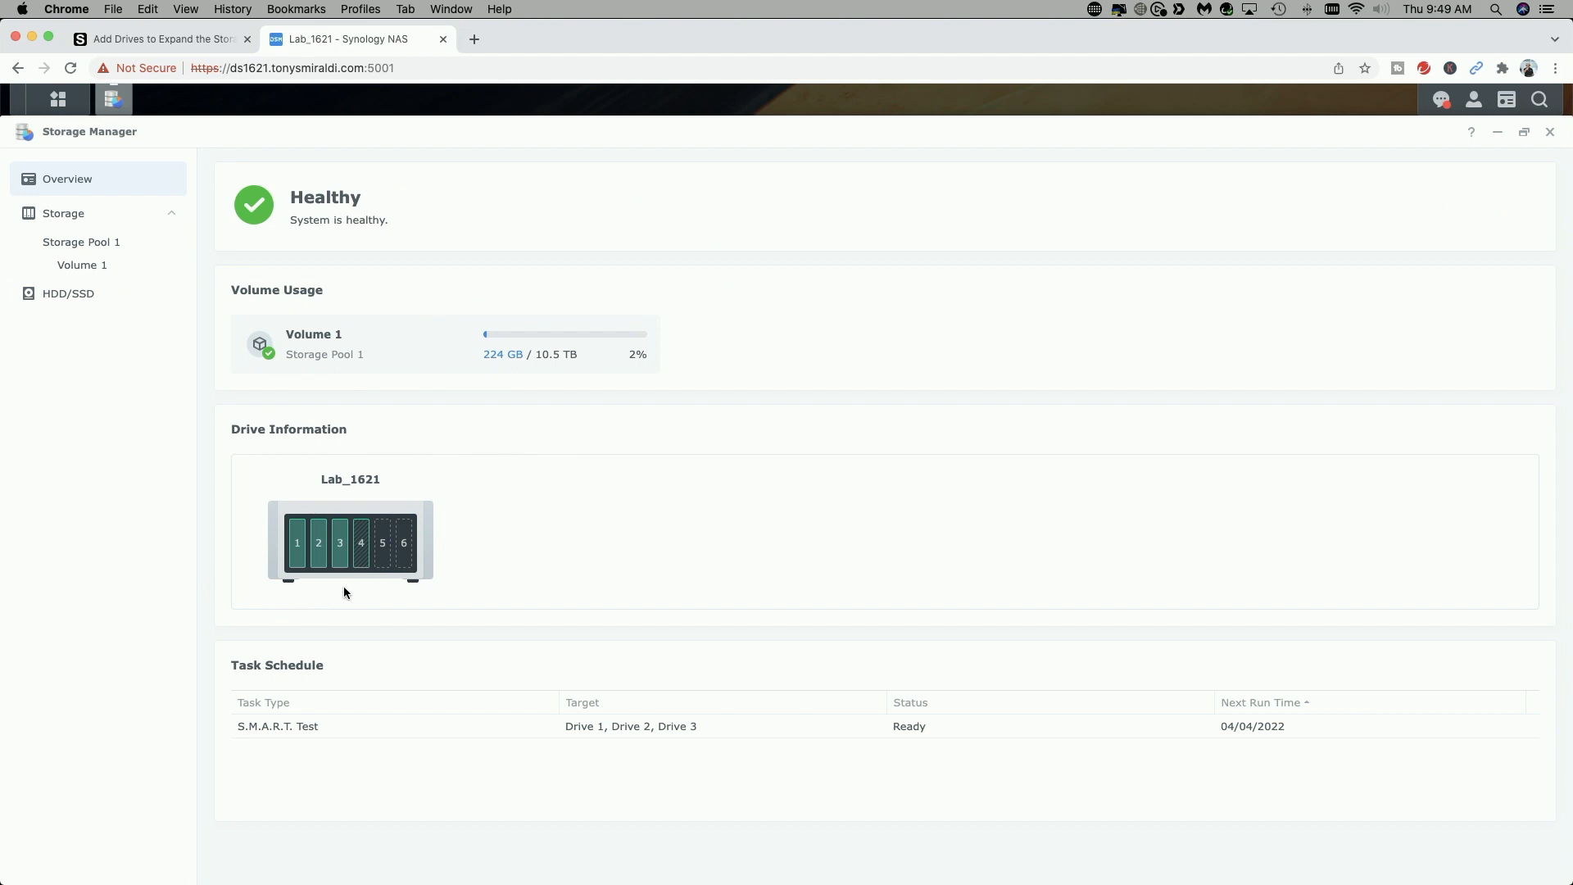
mouse_move(379, 609)
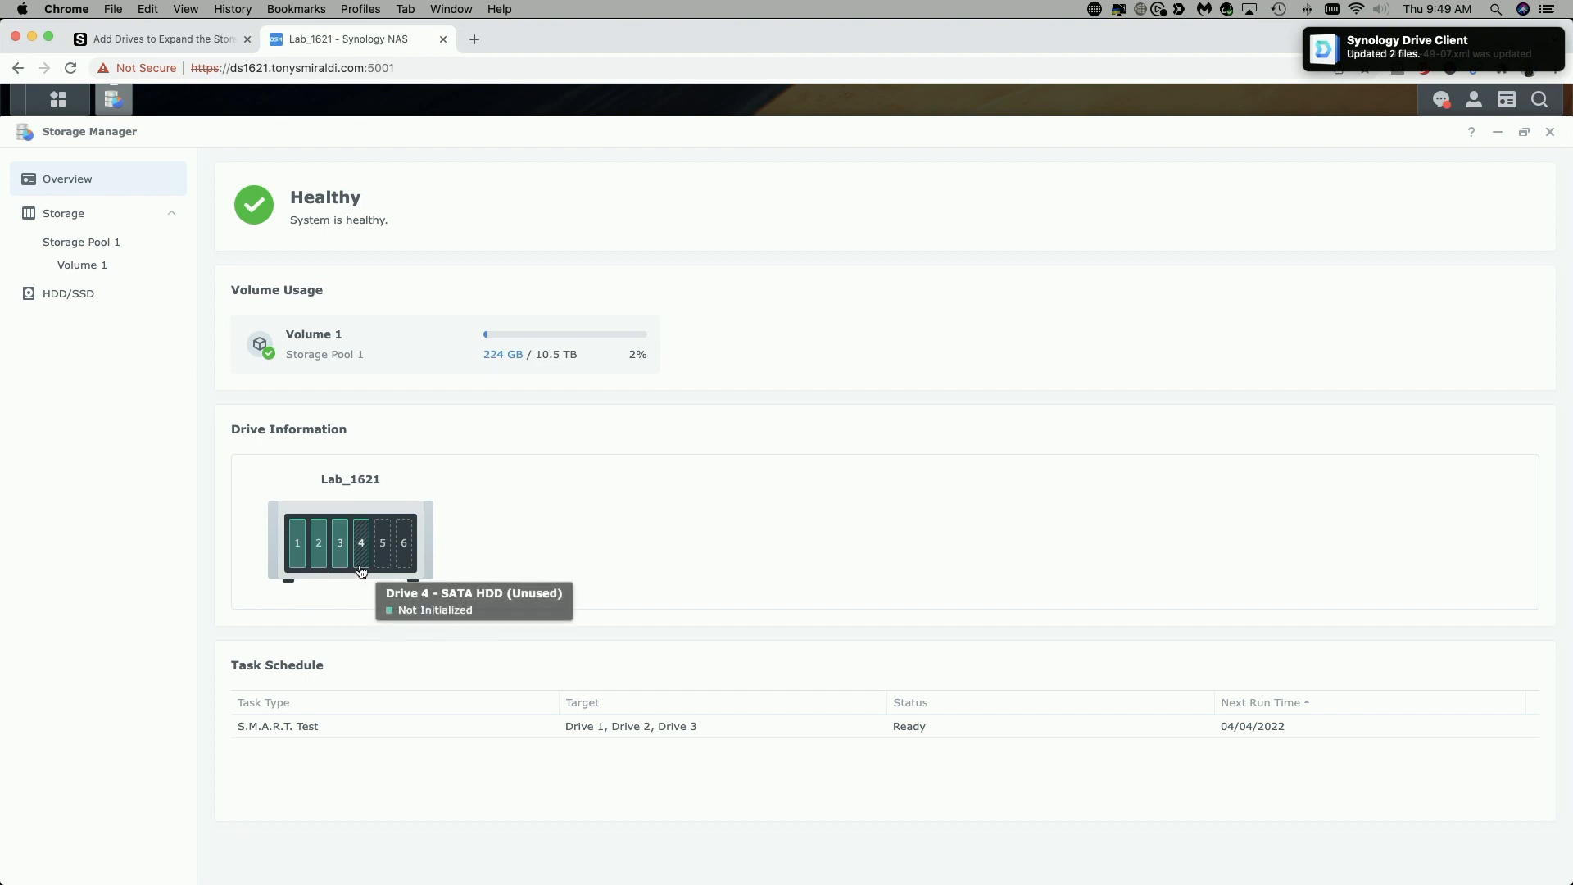
mouse_move(361, 521)
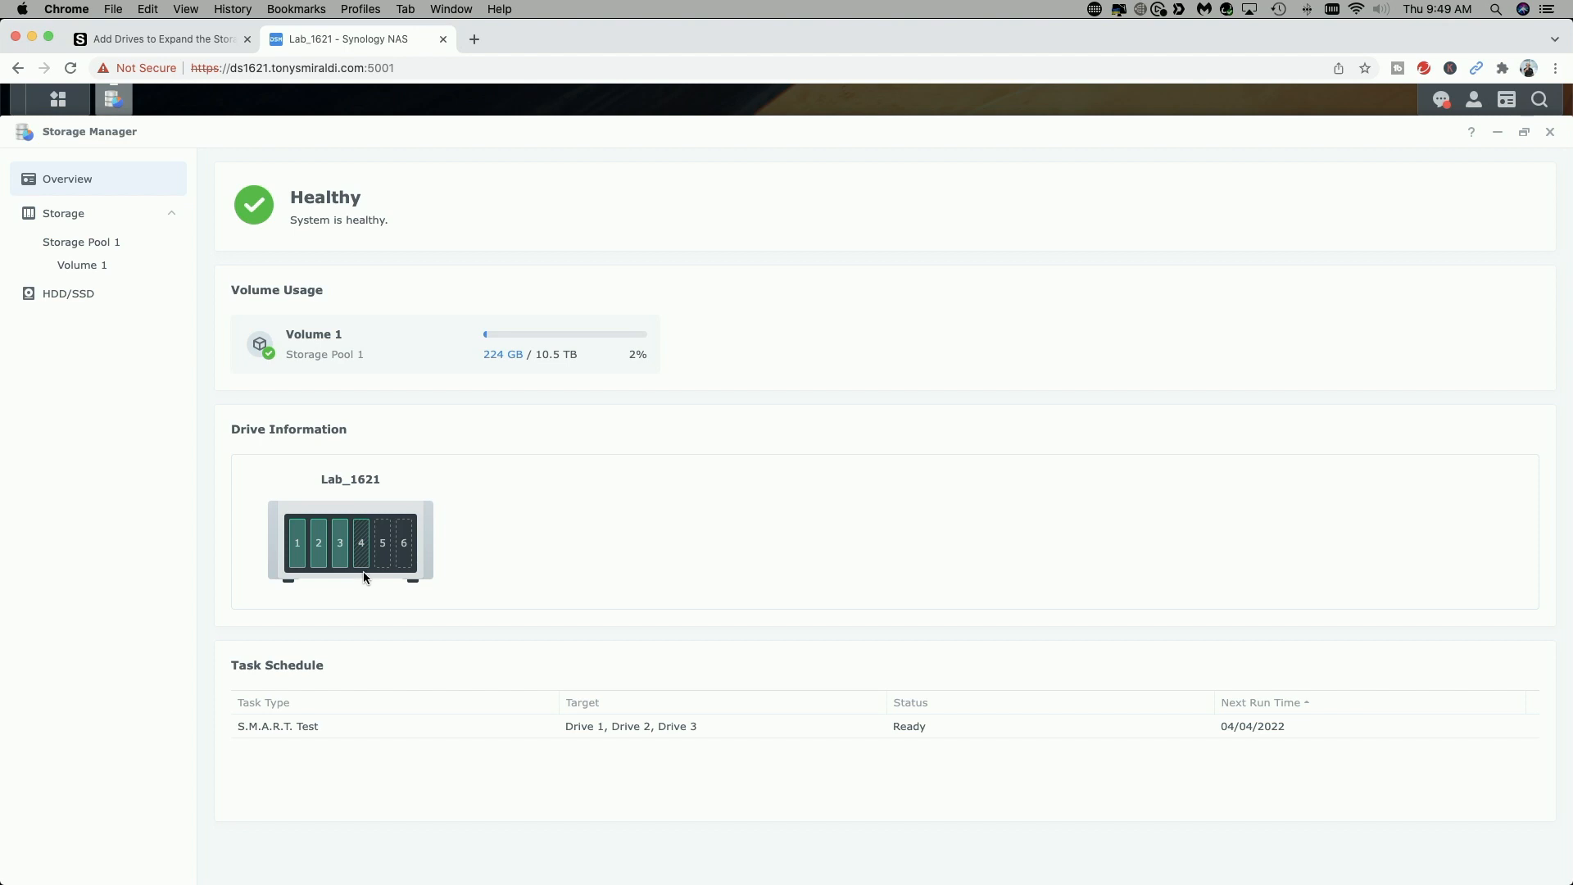
mouse_move(360, 561)
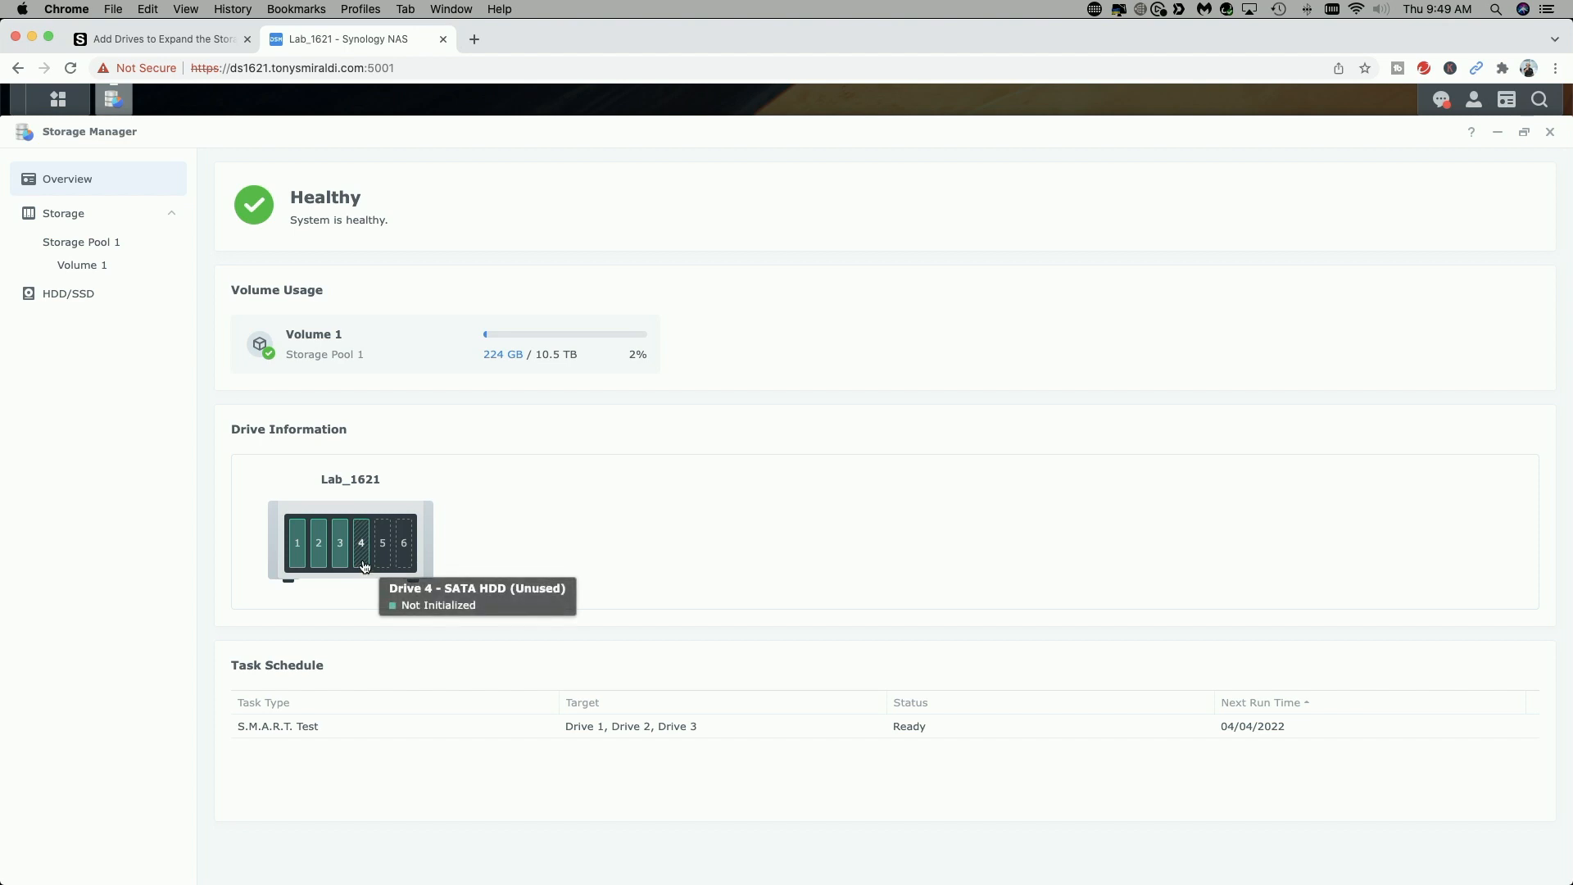
mouse_move(116, 411)
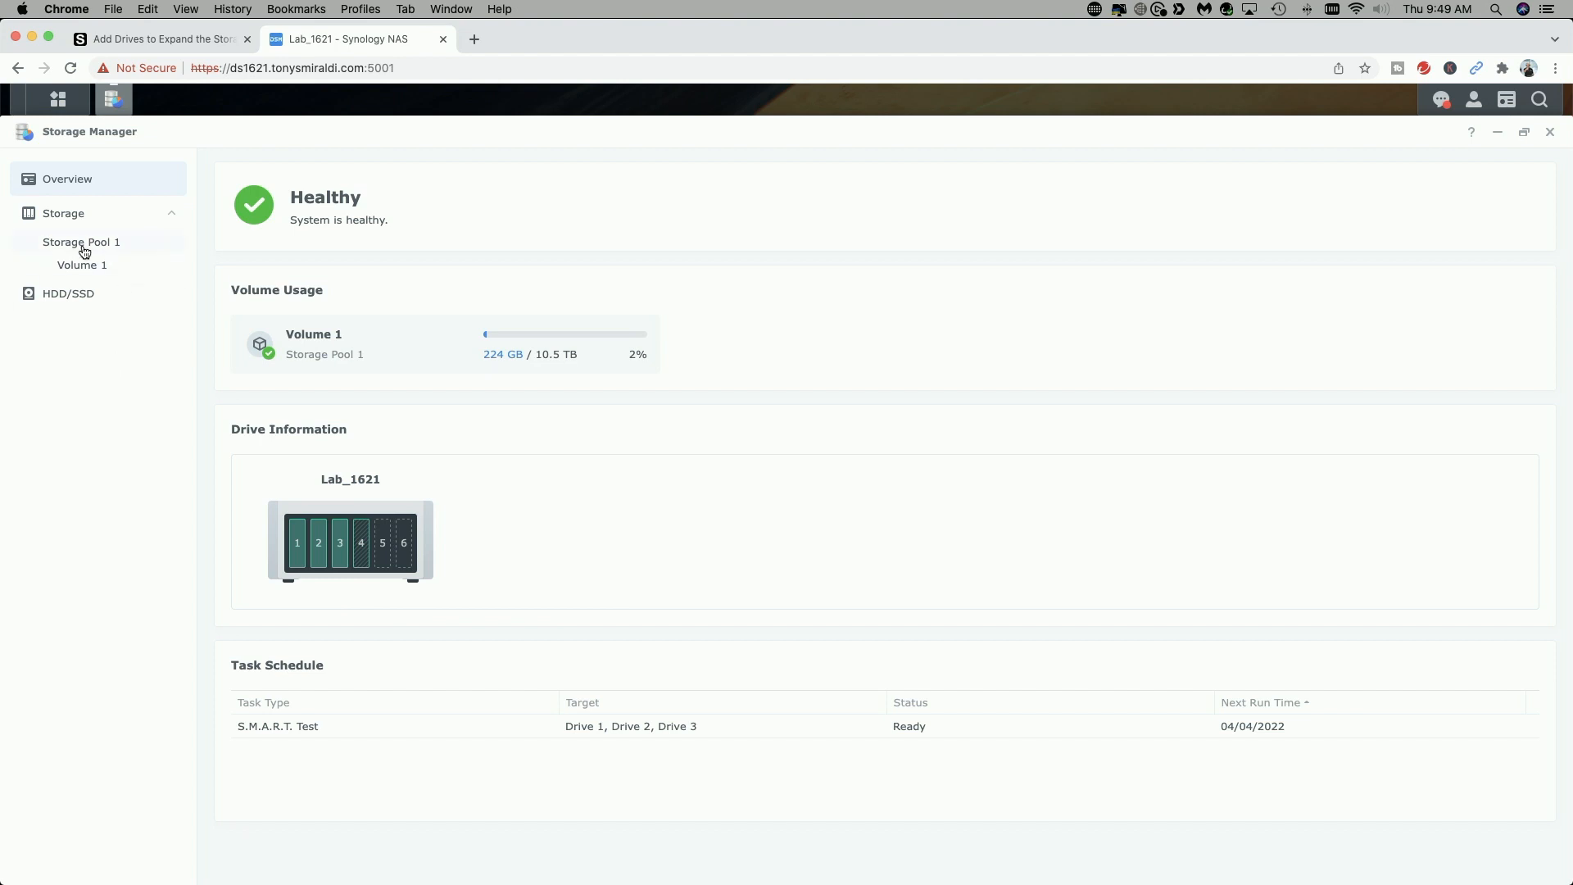
Review Storage Pool 1's actions menu and re-expand its details listing three 5.5 TB drives.
left_click(82, 242)
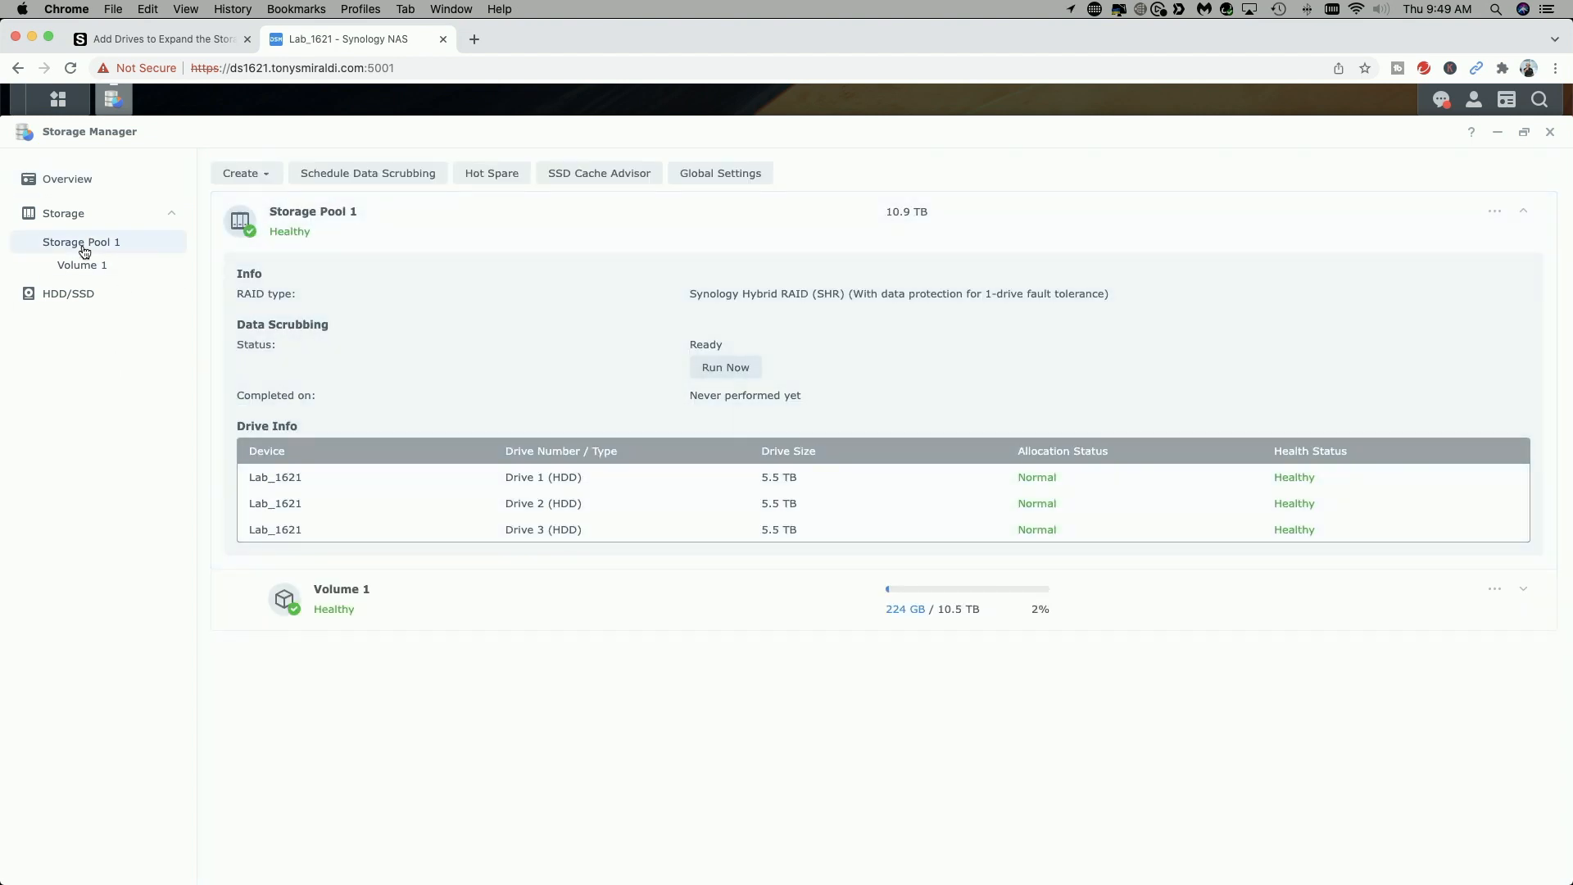
mouse_move(1395, 234)
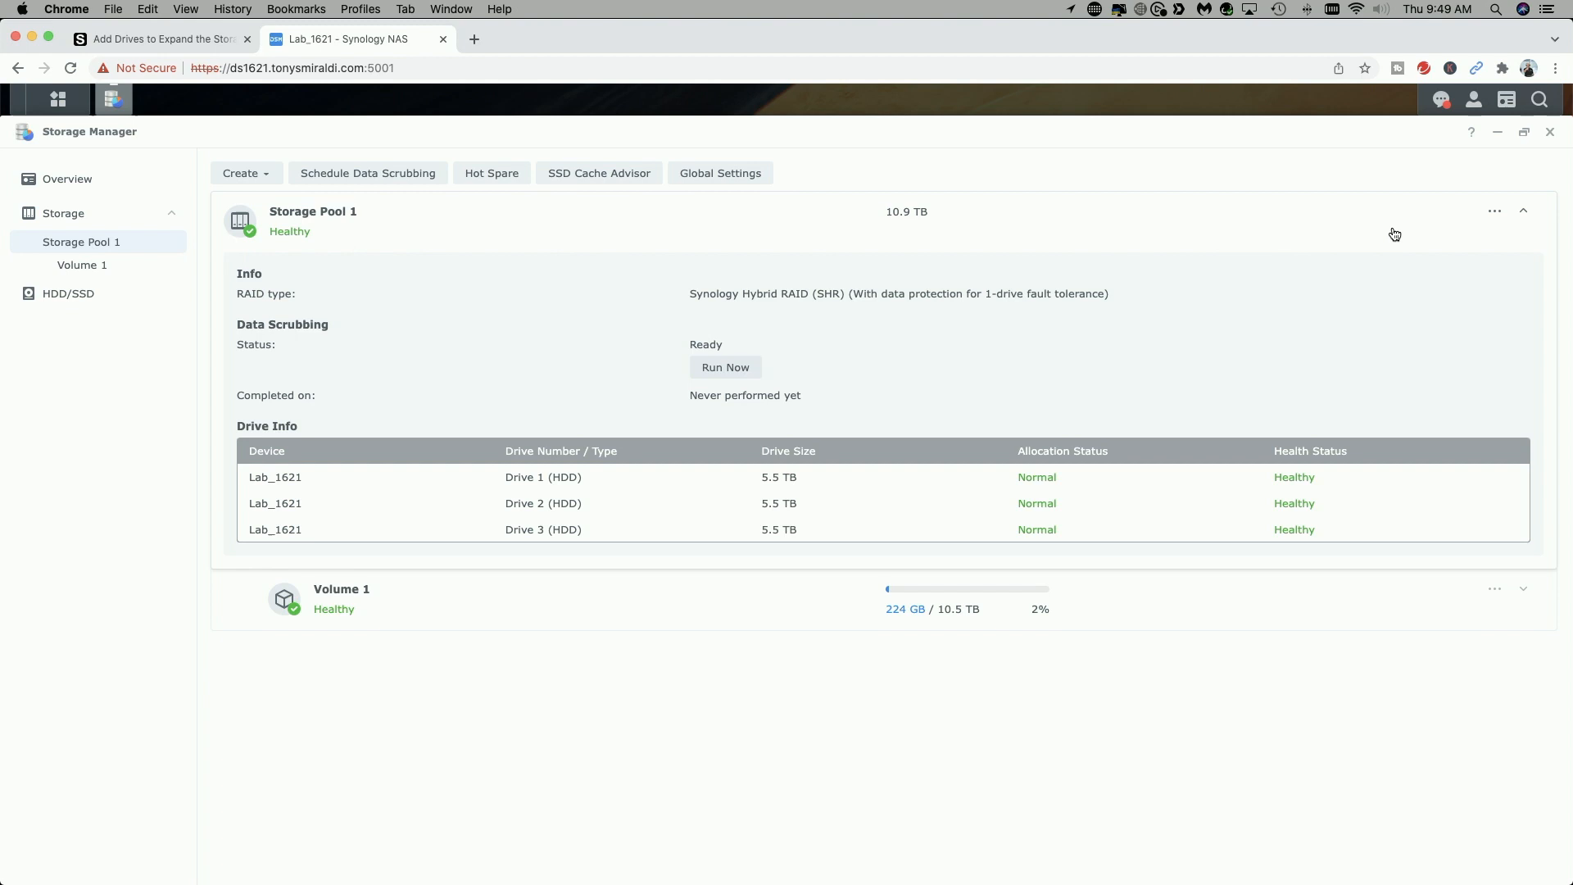
mouse_move(1496, 217)
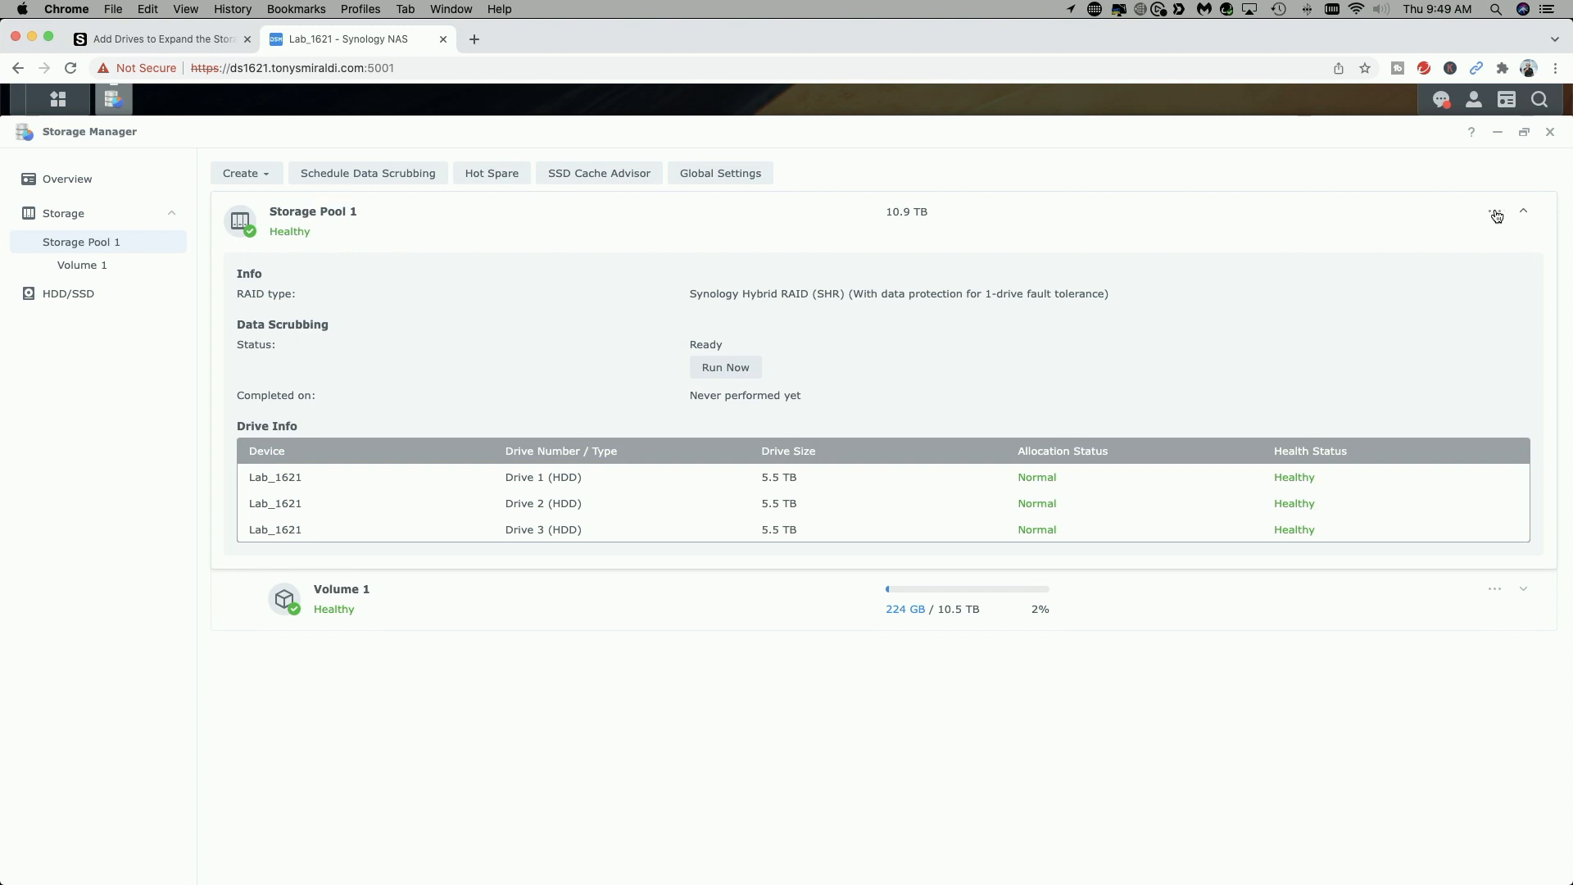
left_click(1496, 215)
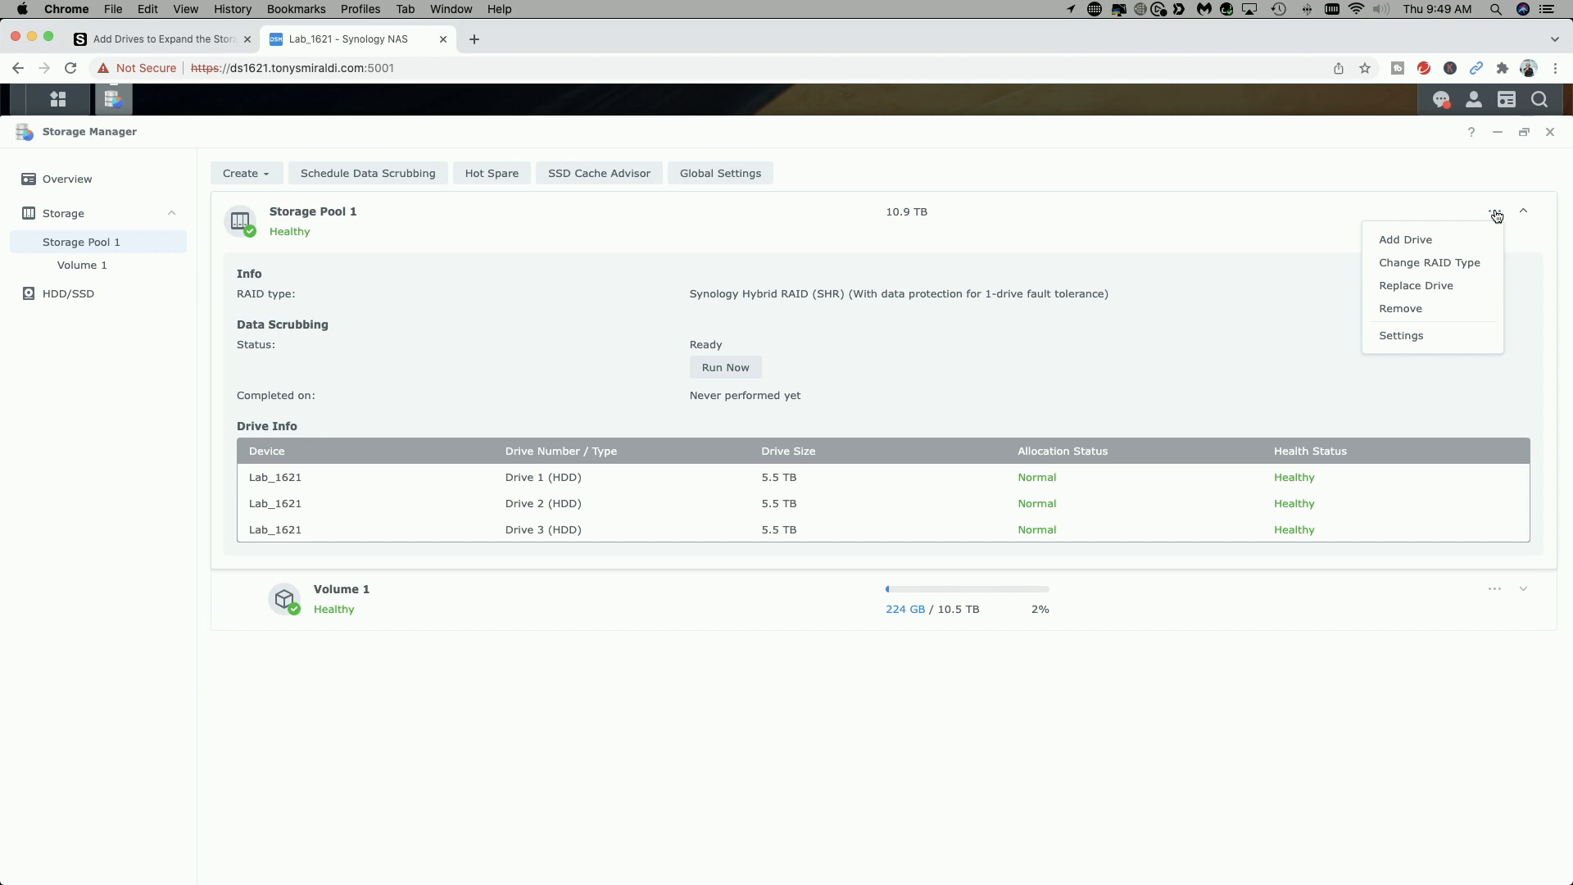
mouse_move(1406, 239)
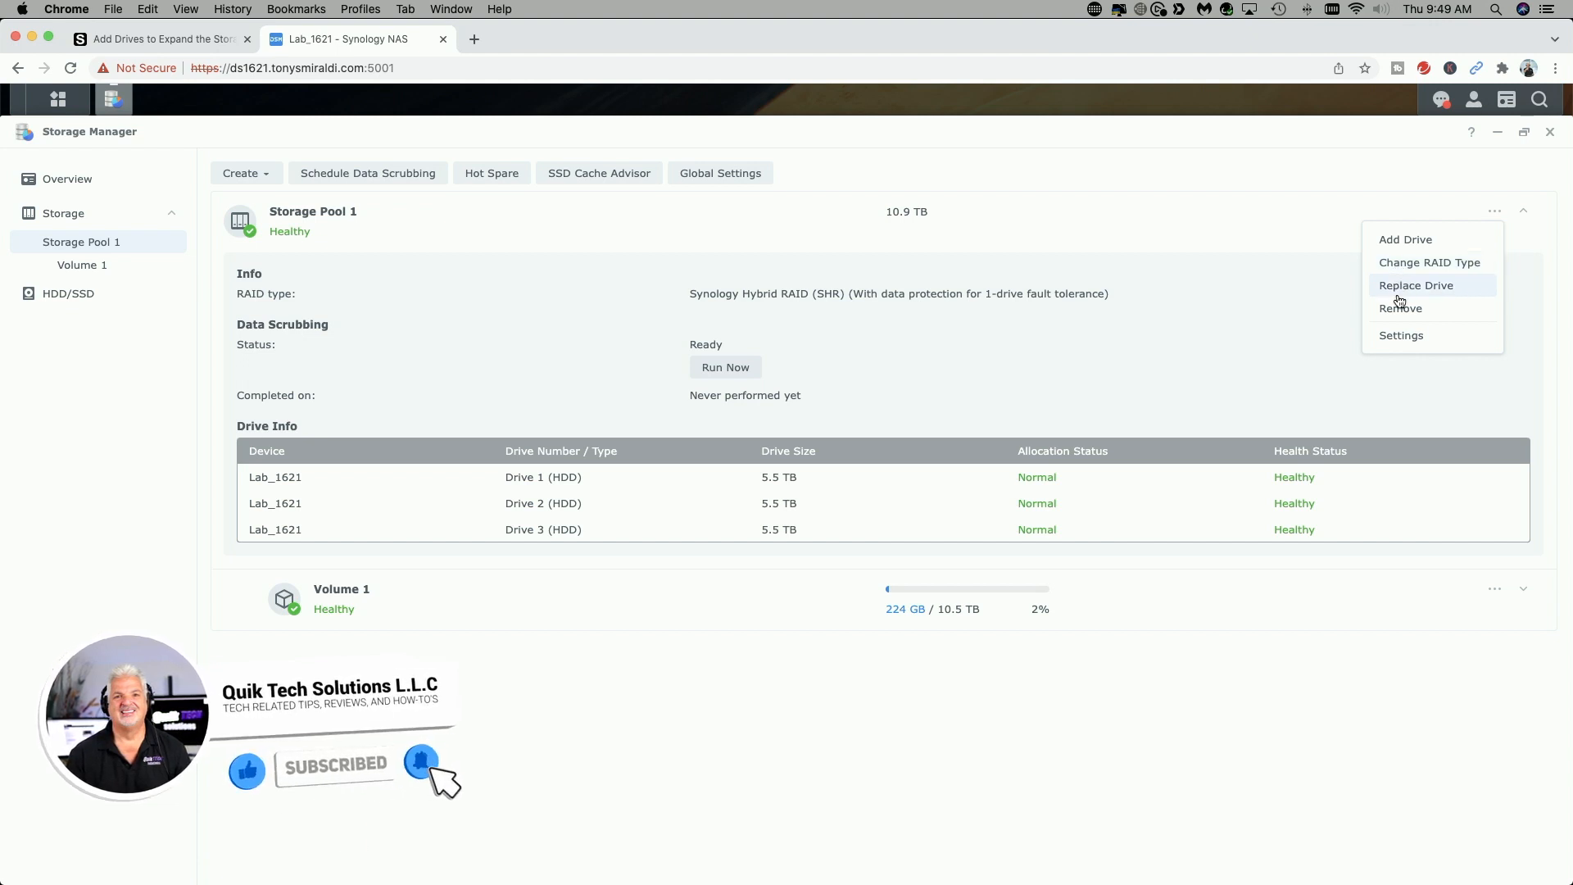
mouse_move(1419, 399)
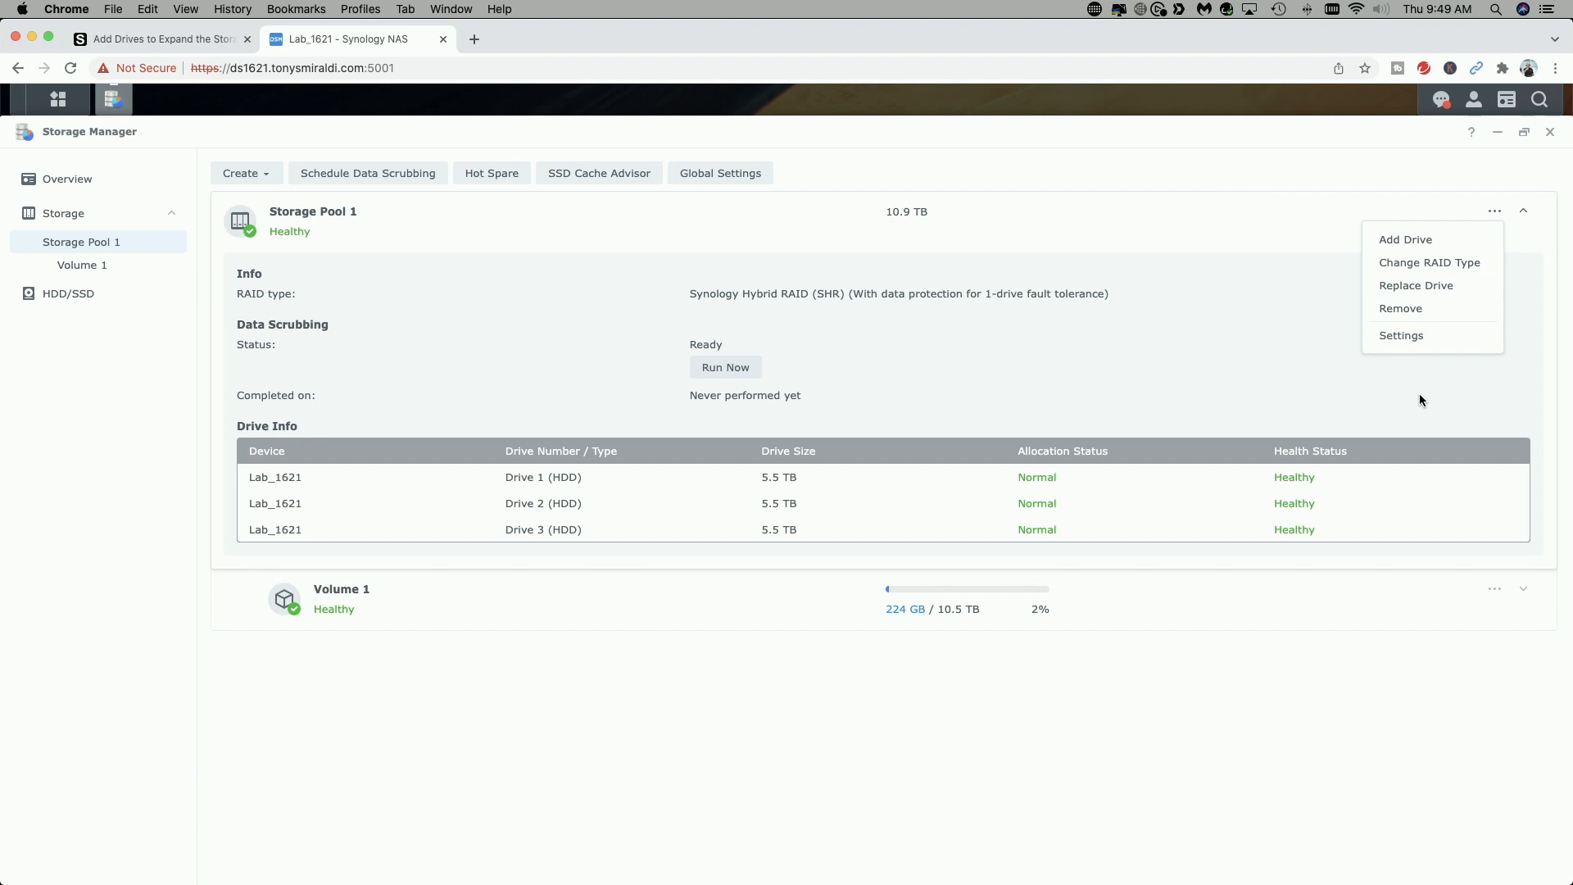
mouse_move(1266, 226)
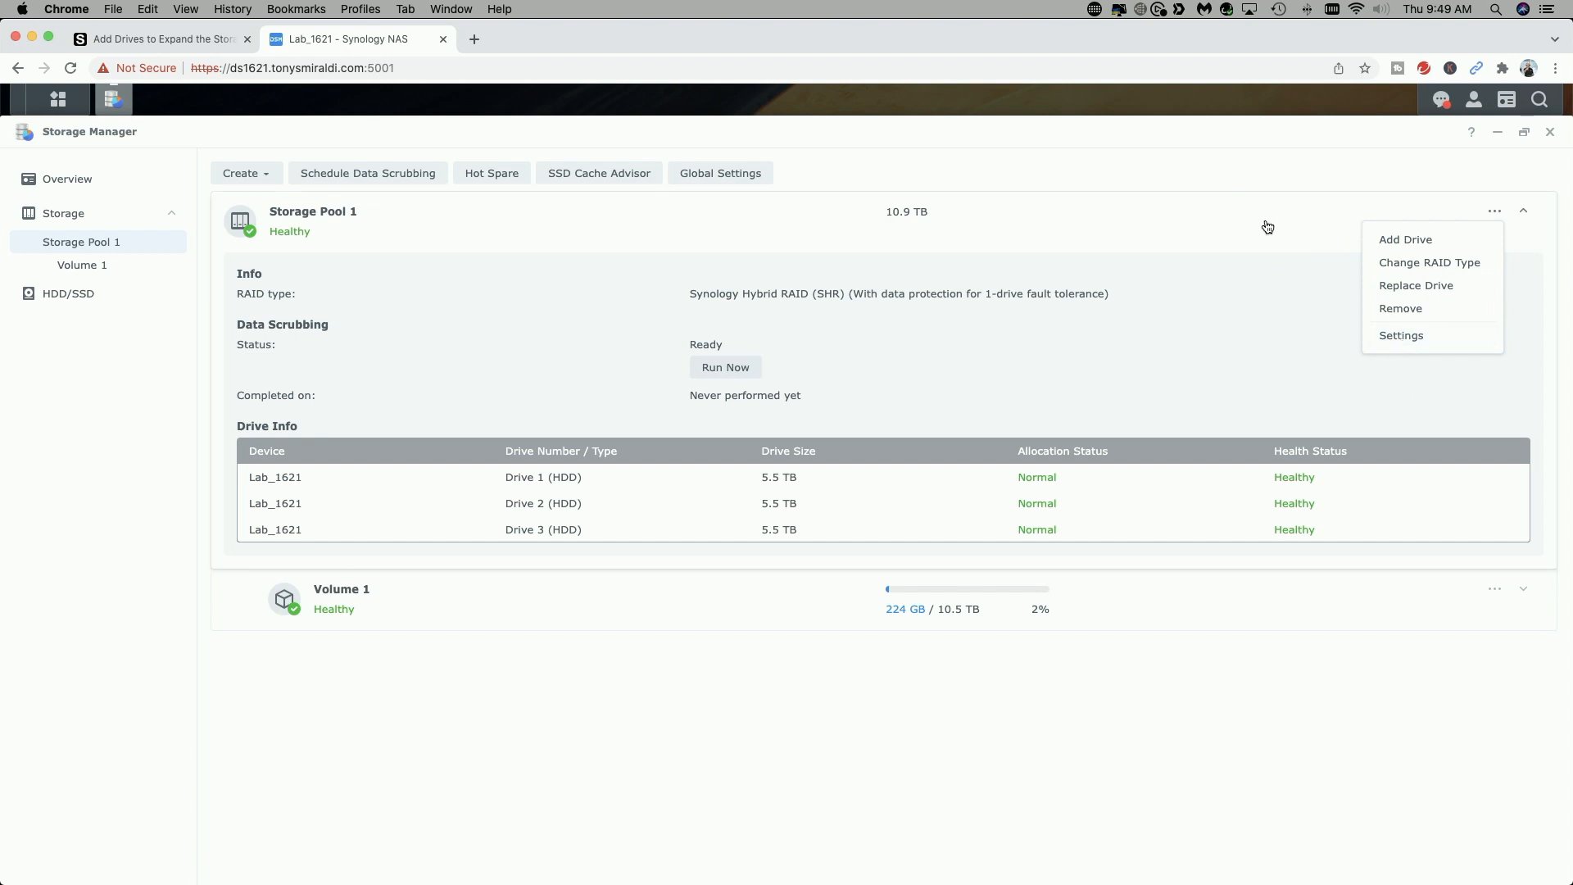
left_click(1522, 211)
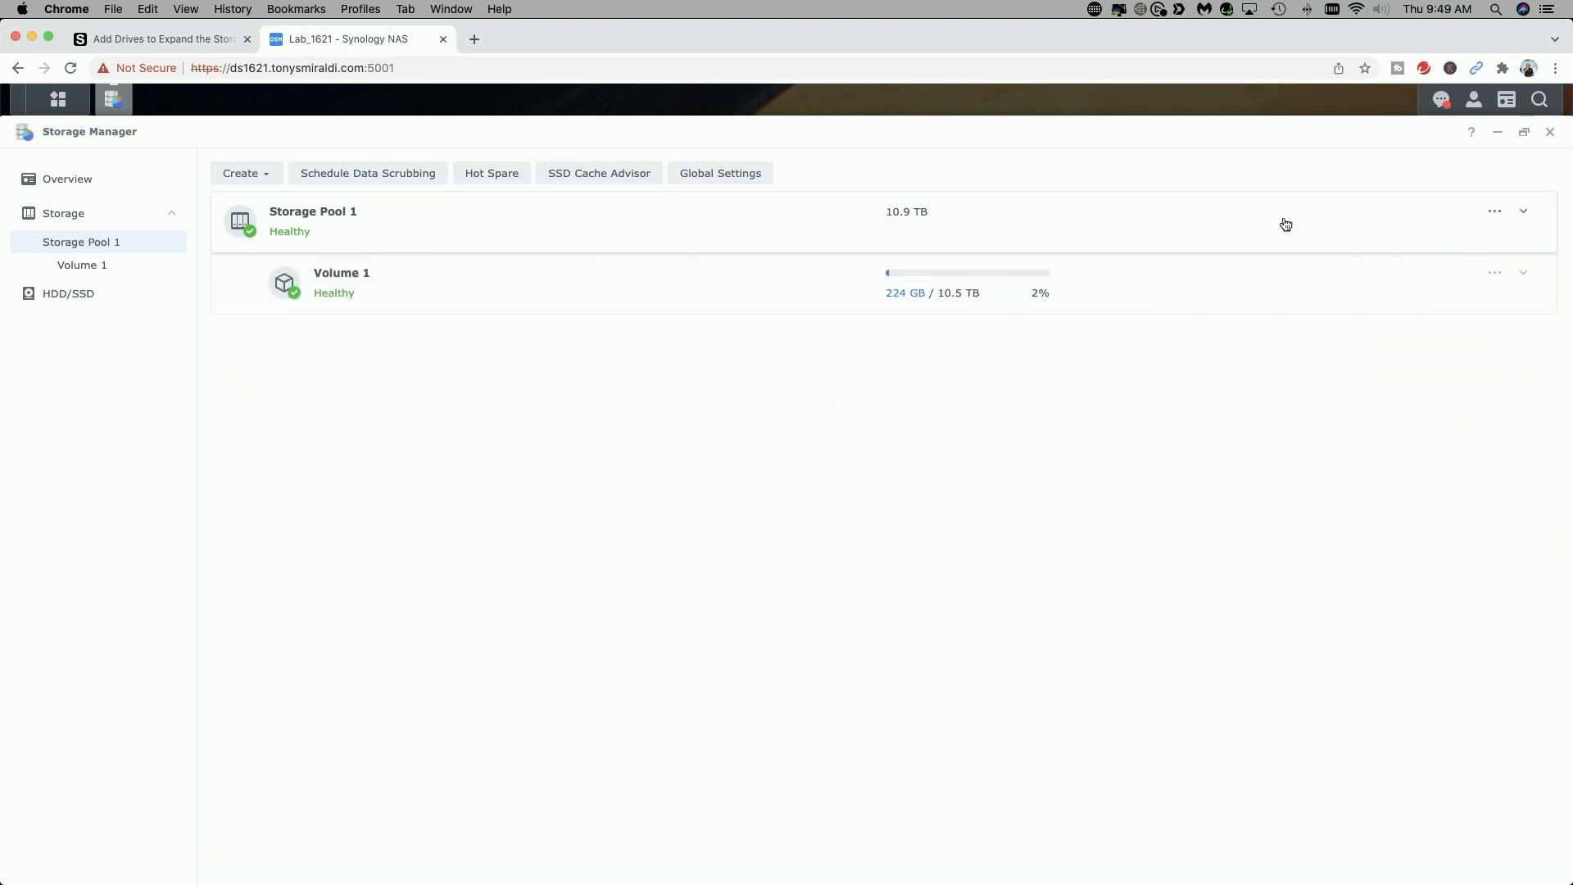
left_click(1522, 212)
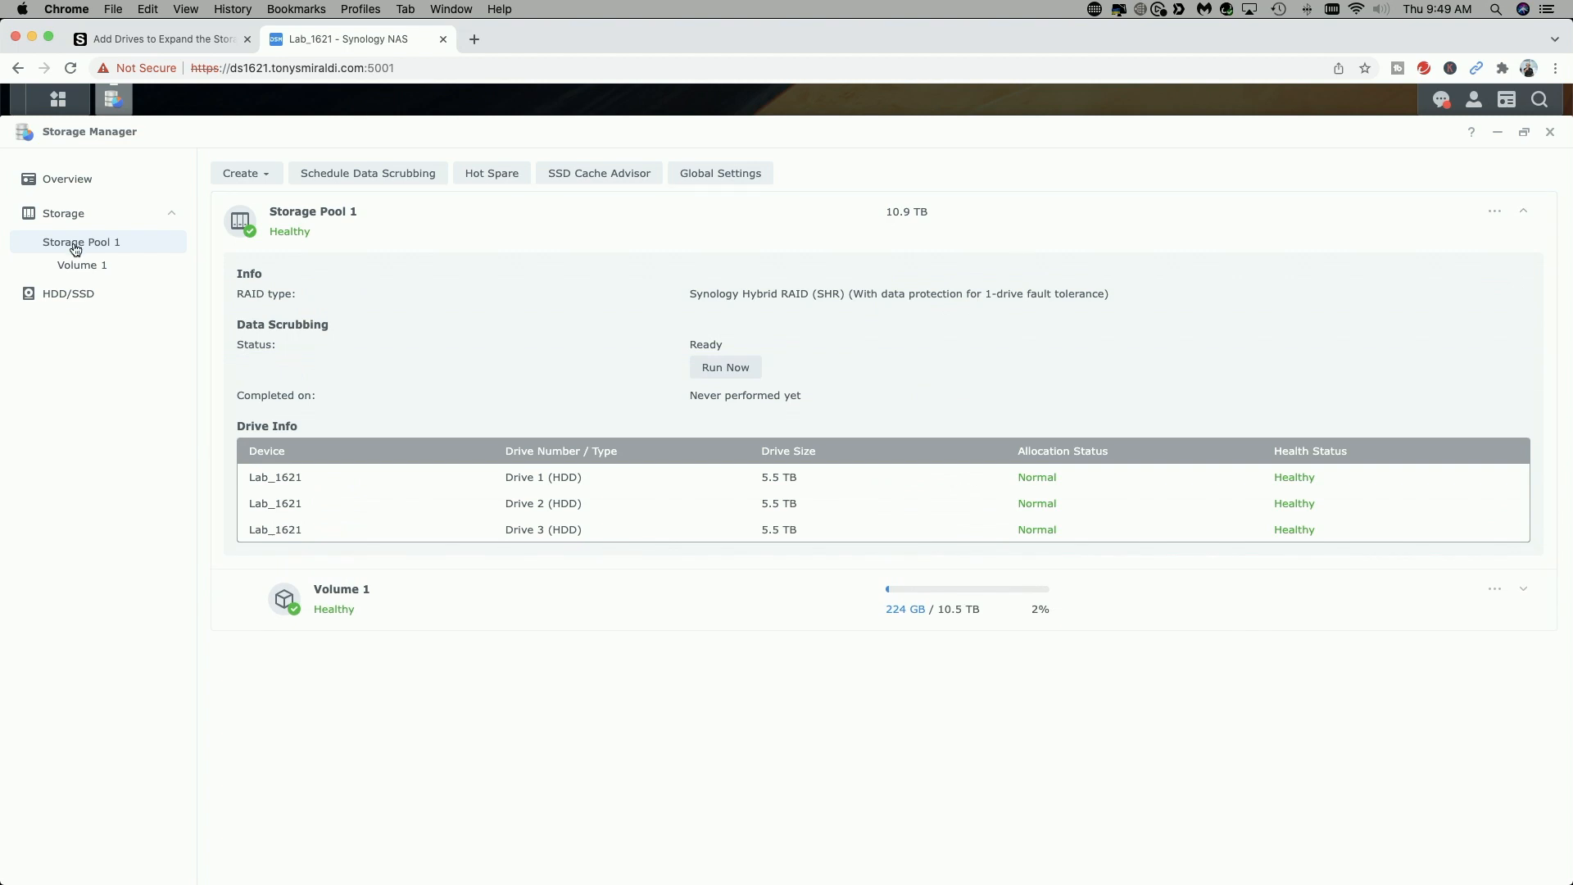
mouse_move(82, 331)
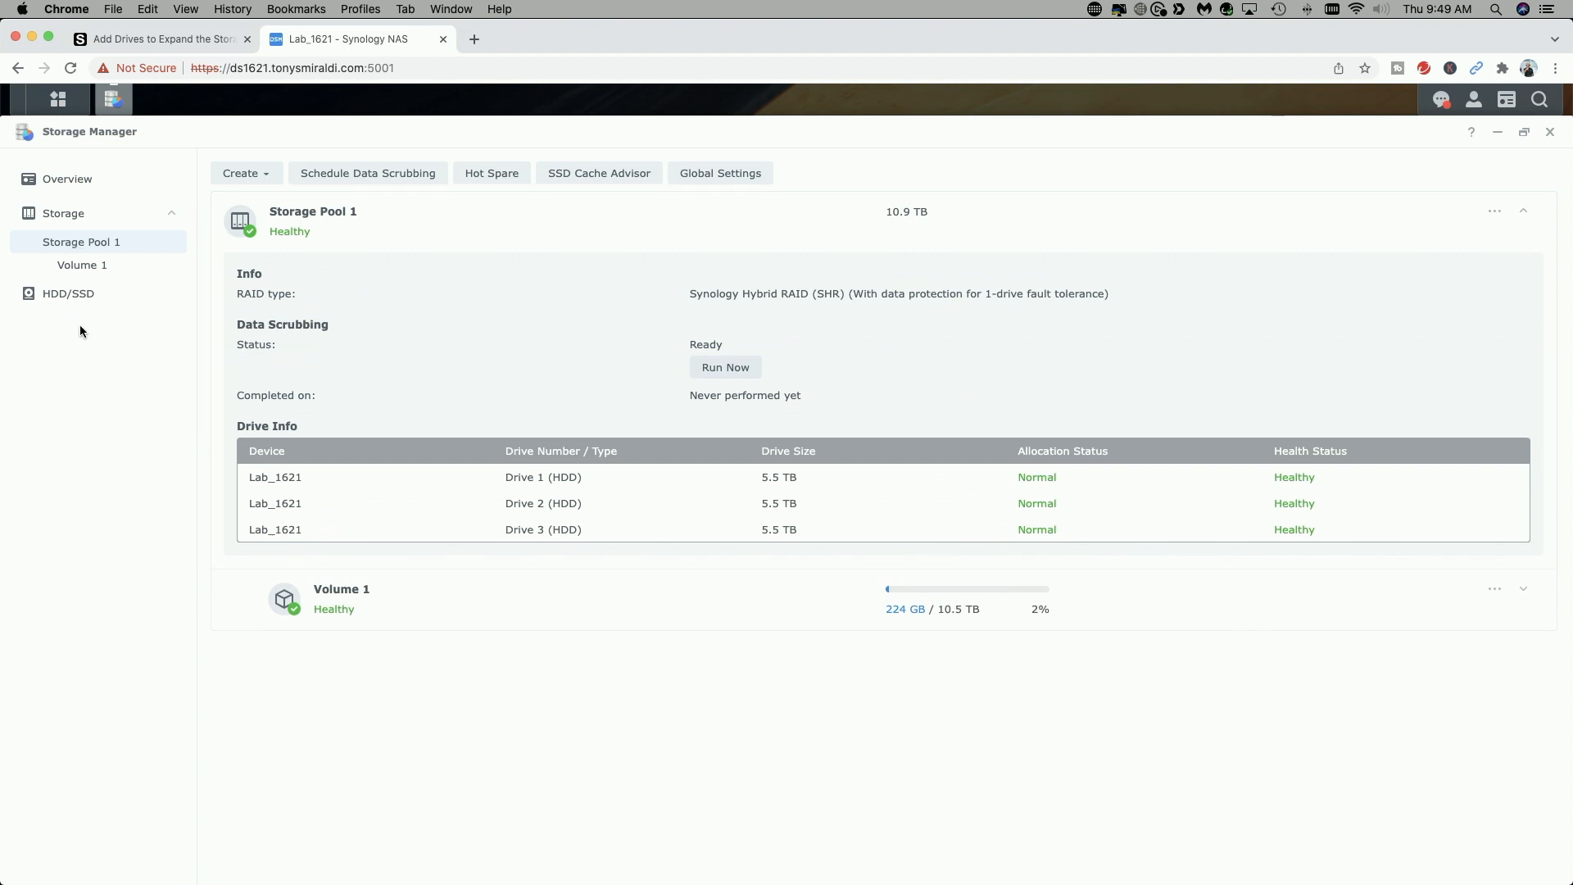
Review the Manage Available Drives options for the uninitialized Drive 4, then dismiss them.
left_click(67, 294)
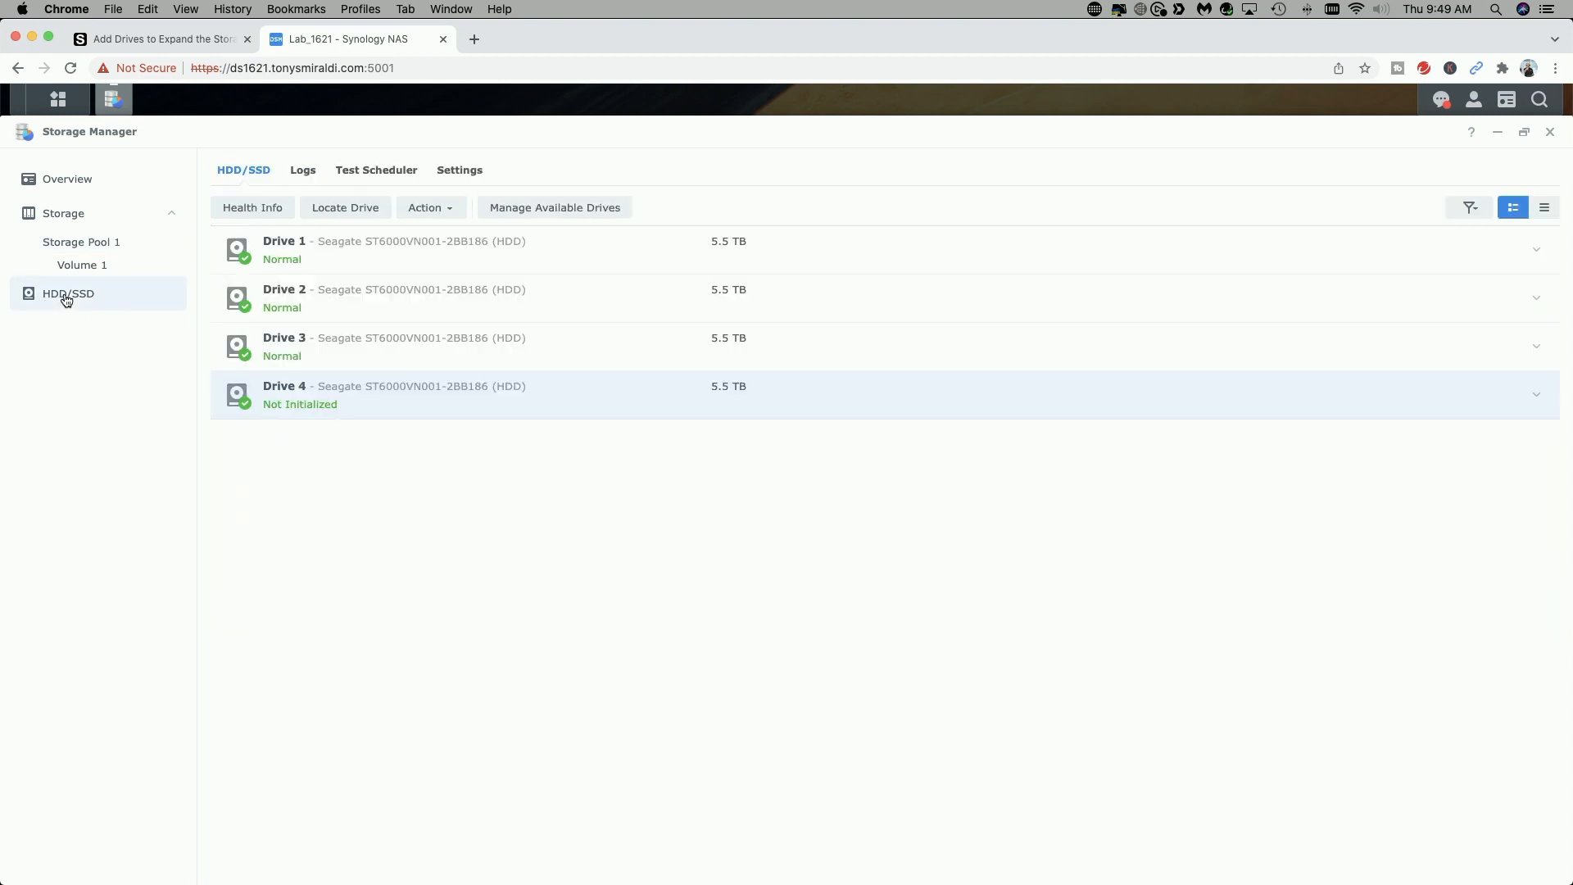
mouse_move(354, 405)
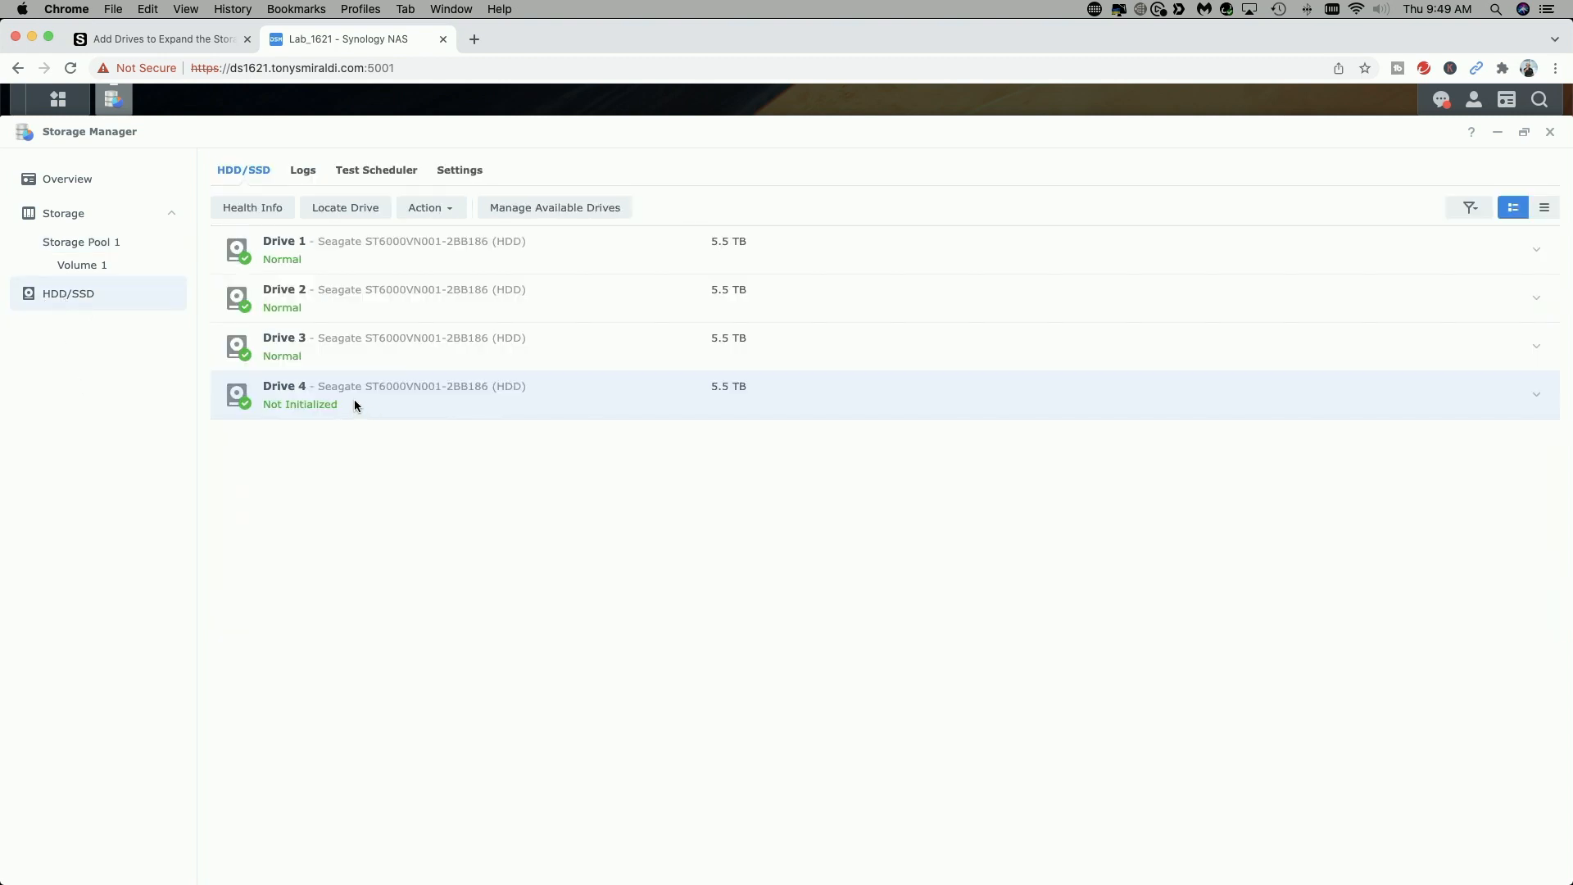
mouse_move(555, 209)
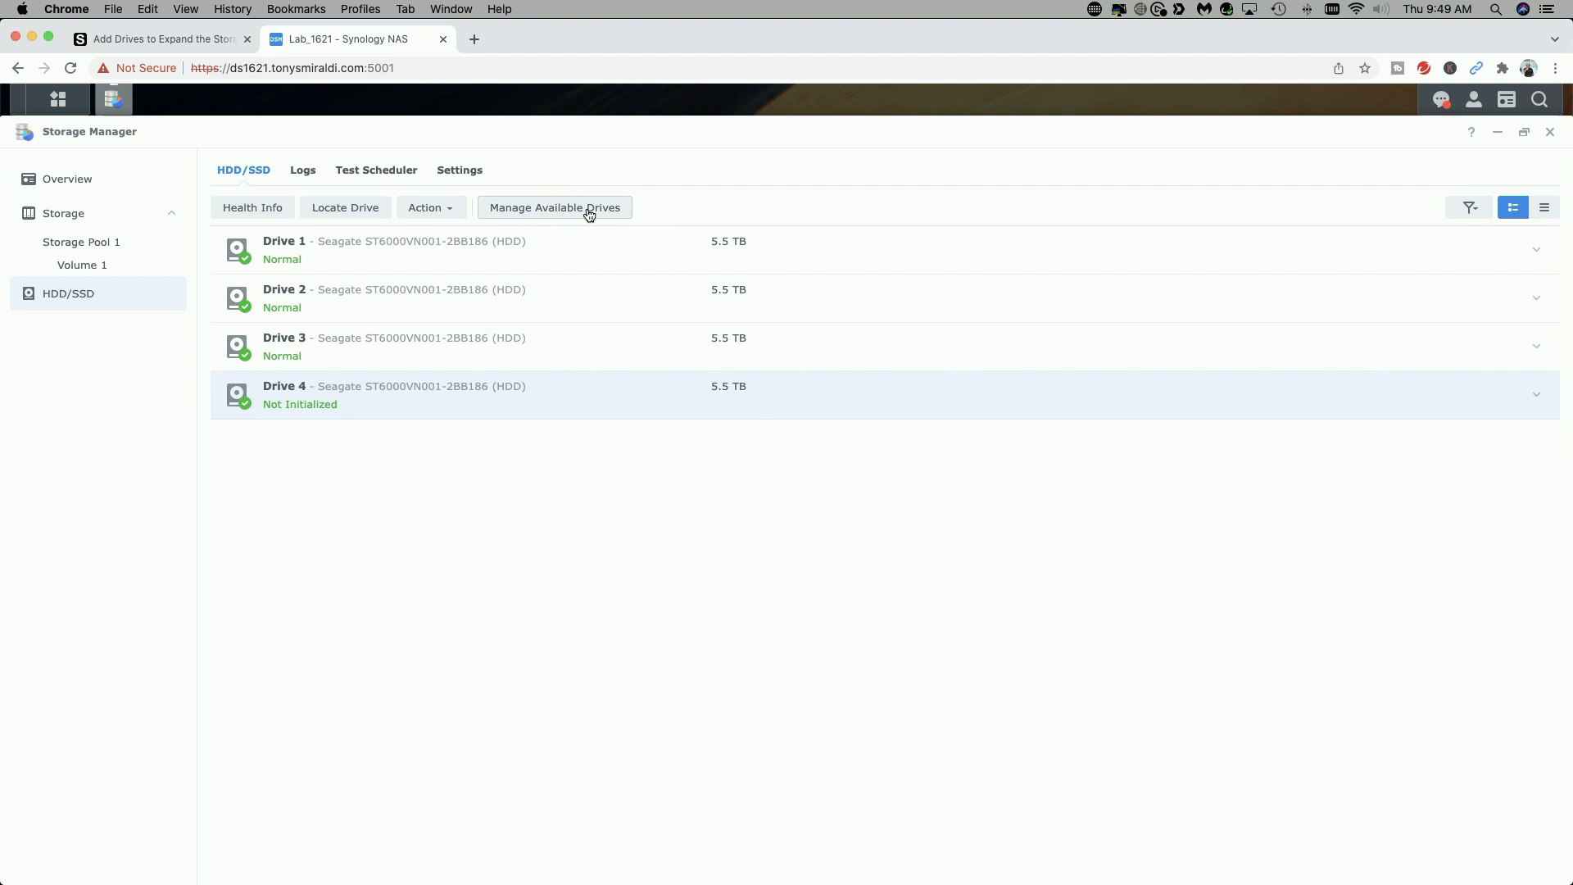
left_click(554, 208)
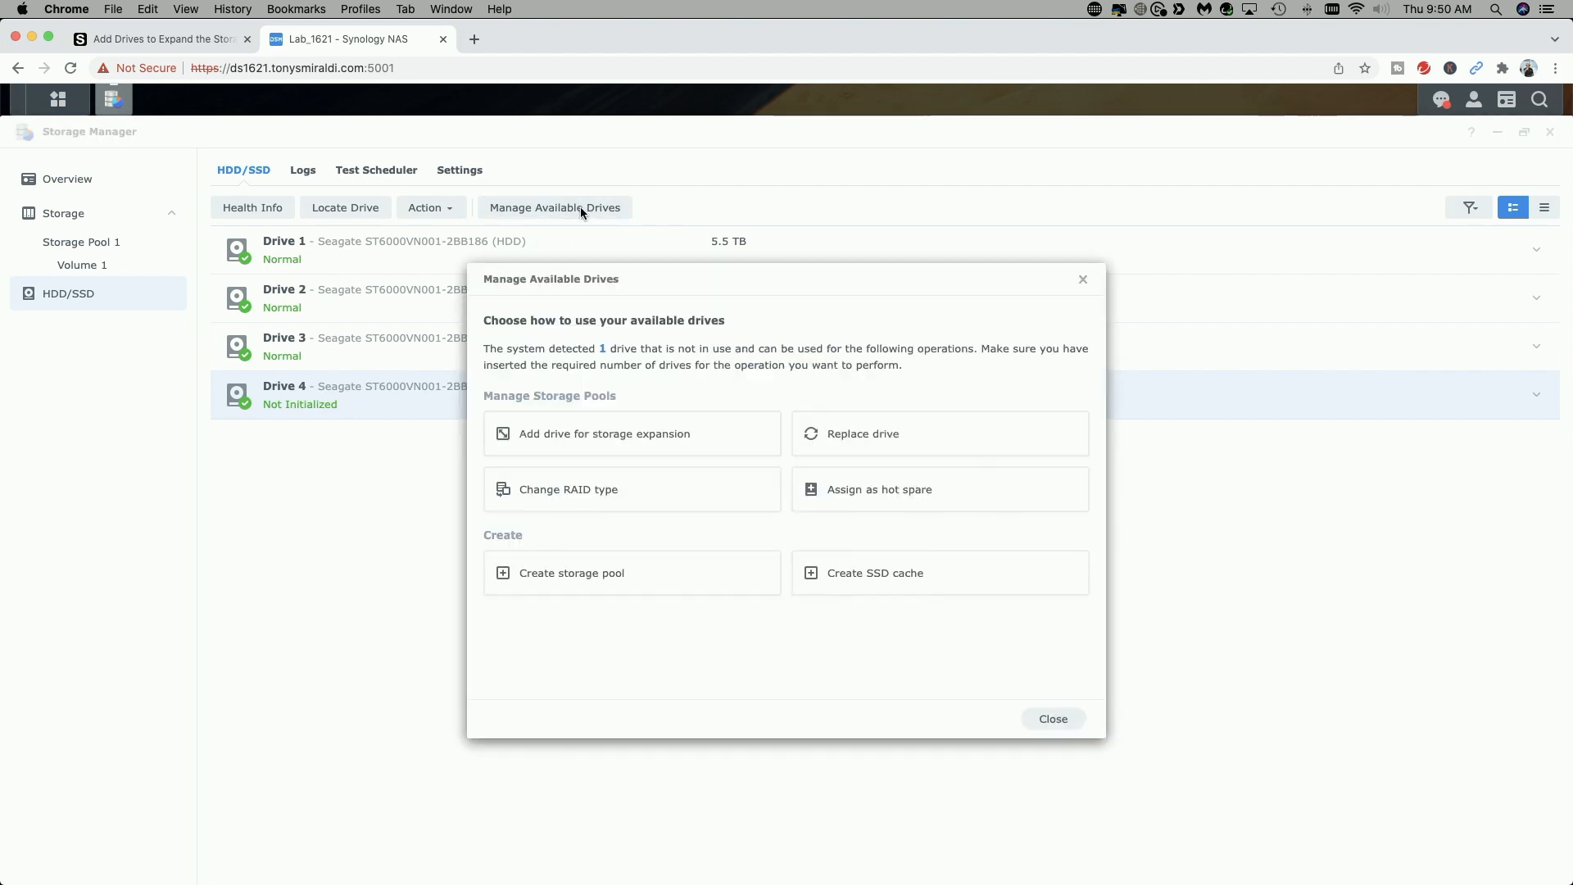
mouse_move(826, 726)
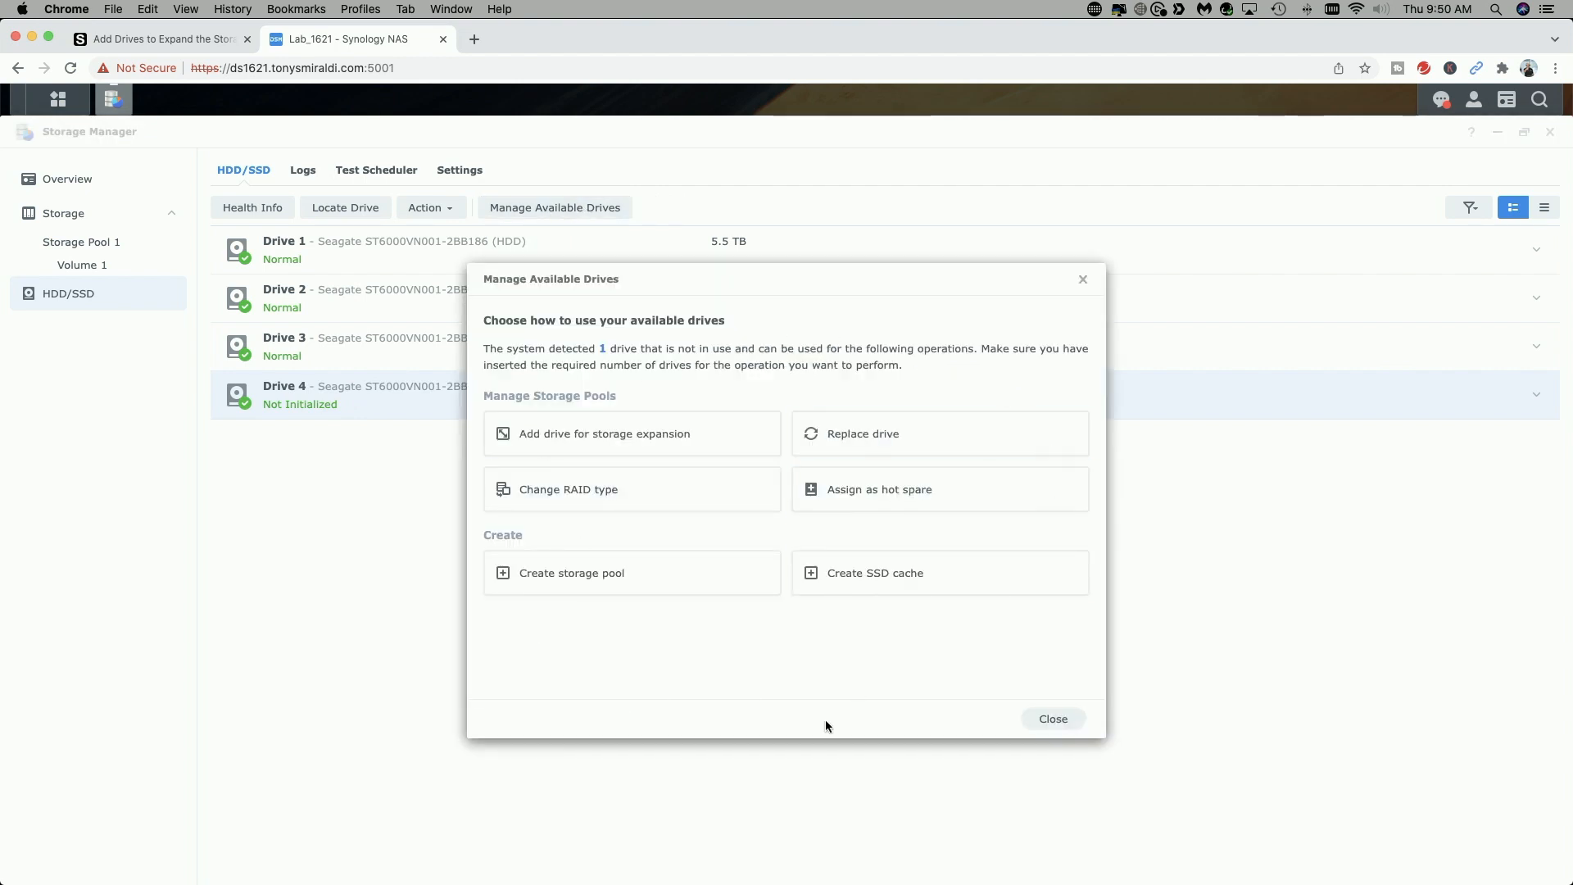
mouse_move(807, 686)
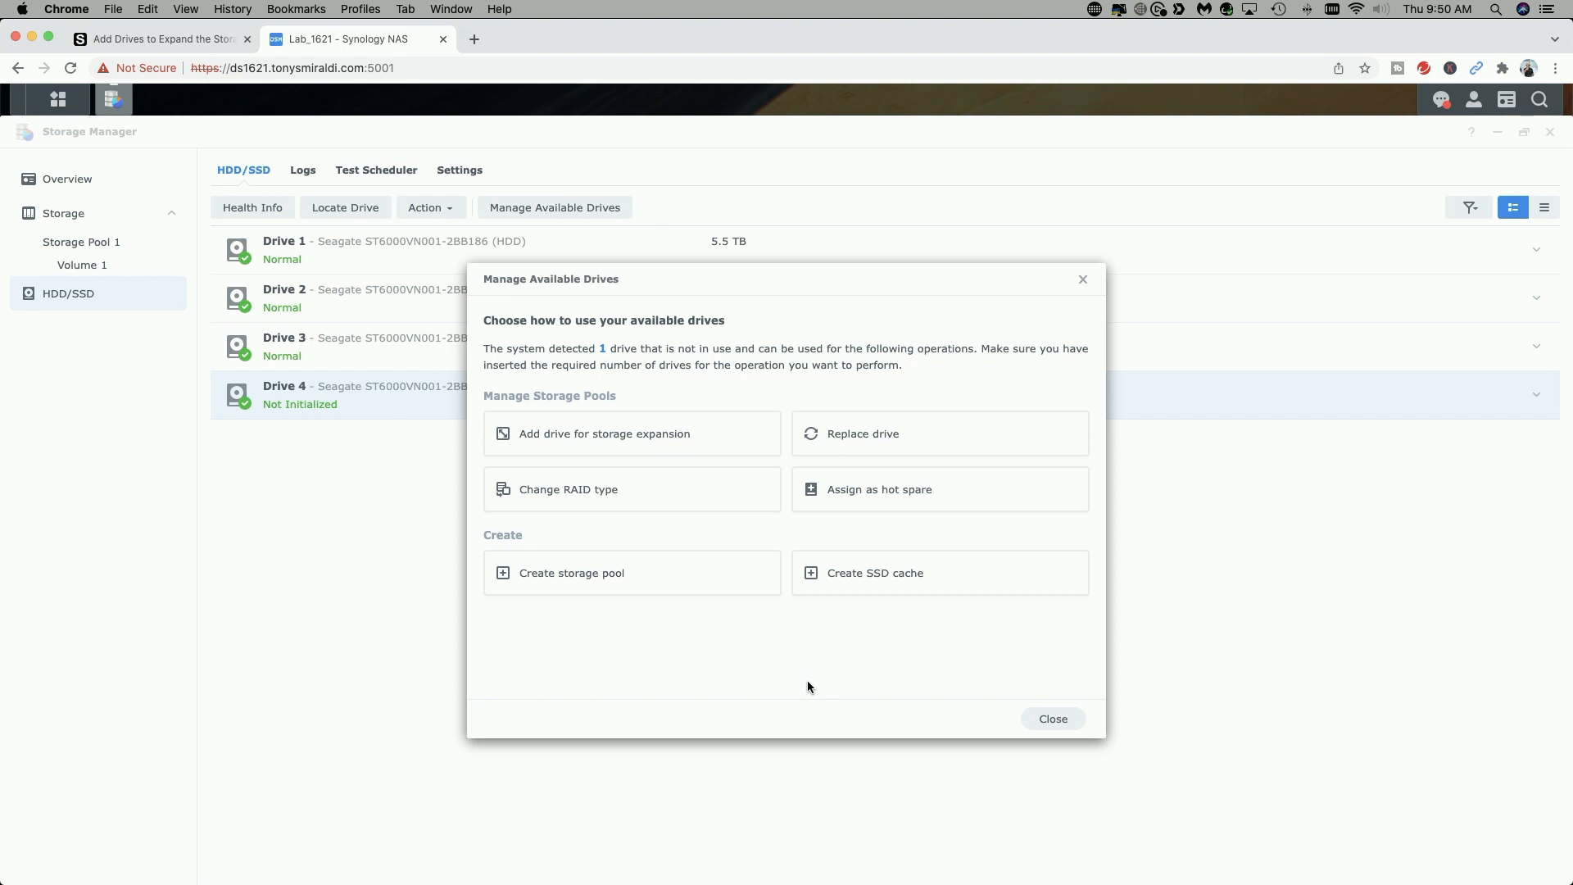
left_click(1052, 717)
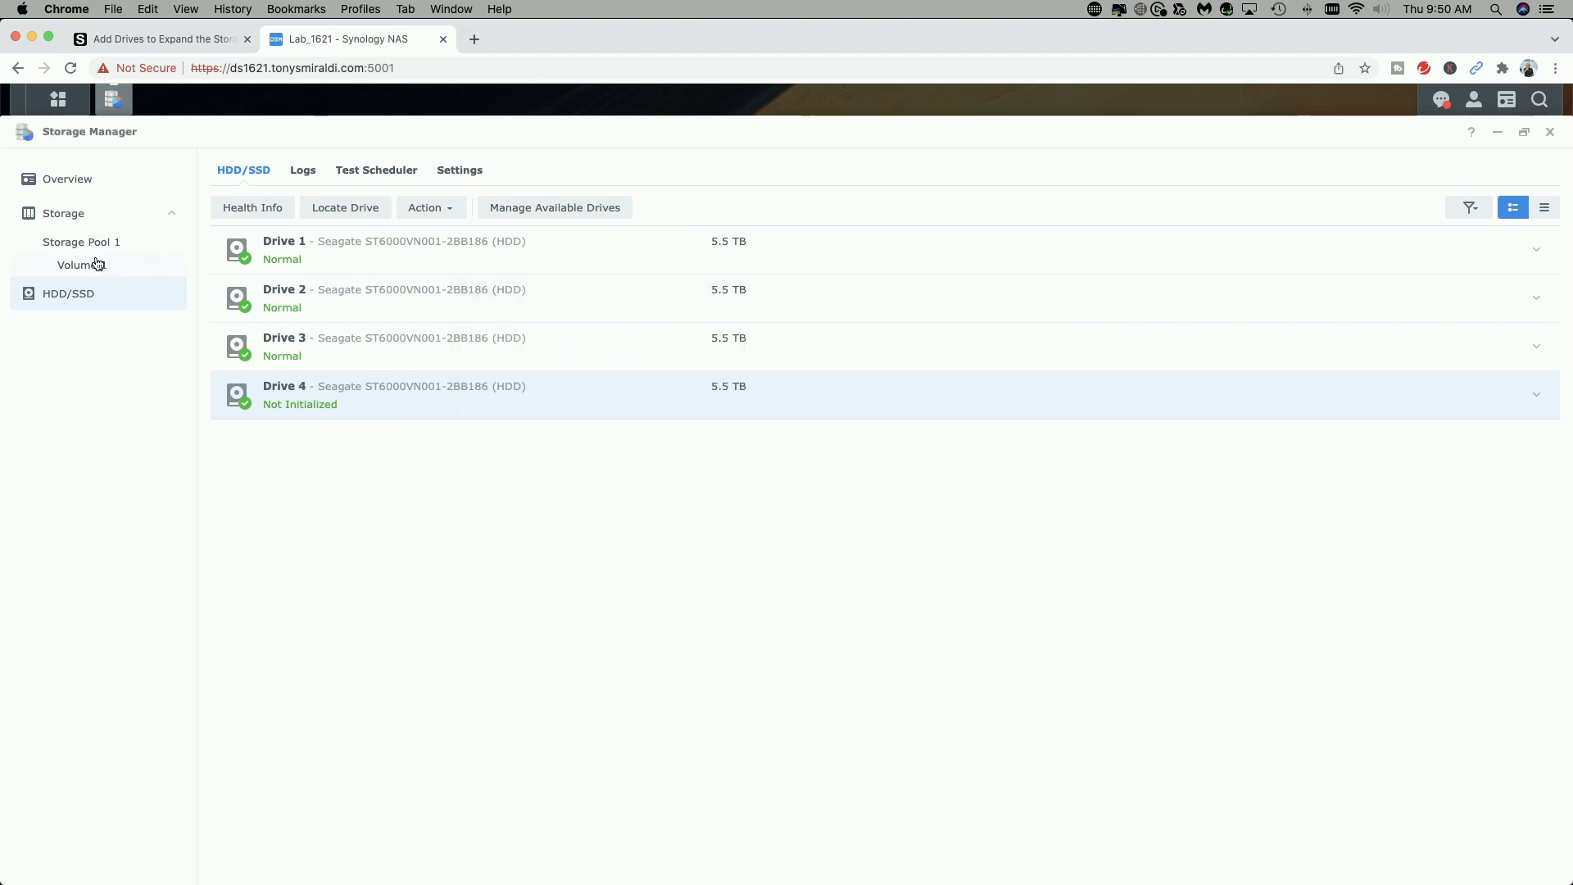
Start Add Drive on Storage Pool 1 and select Drive 4, estimating 16.4 TB capacity.
left_click(82, 243)
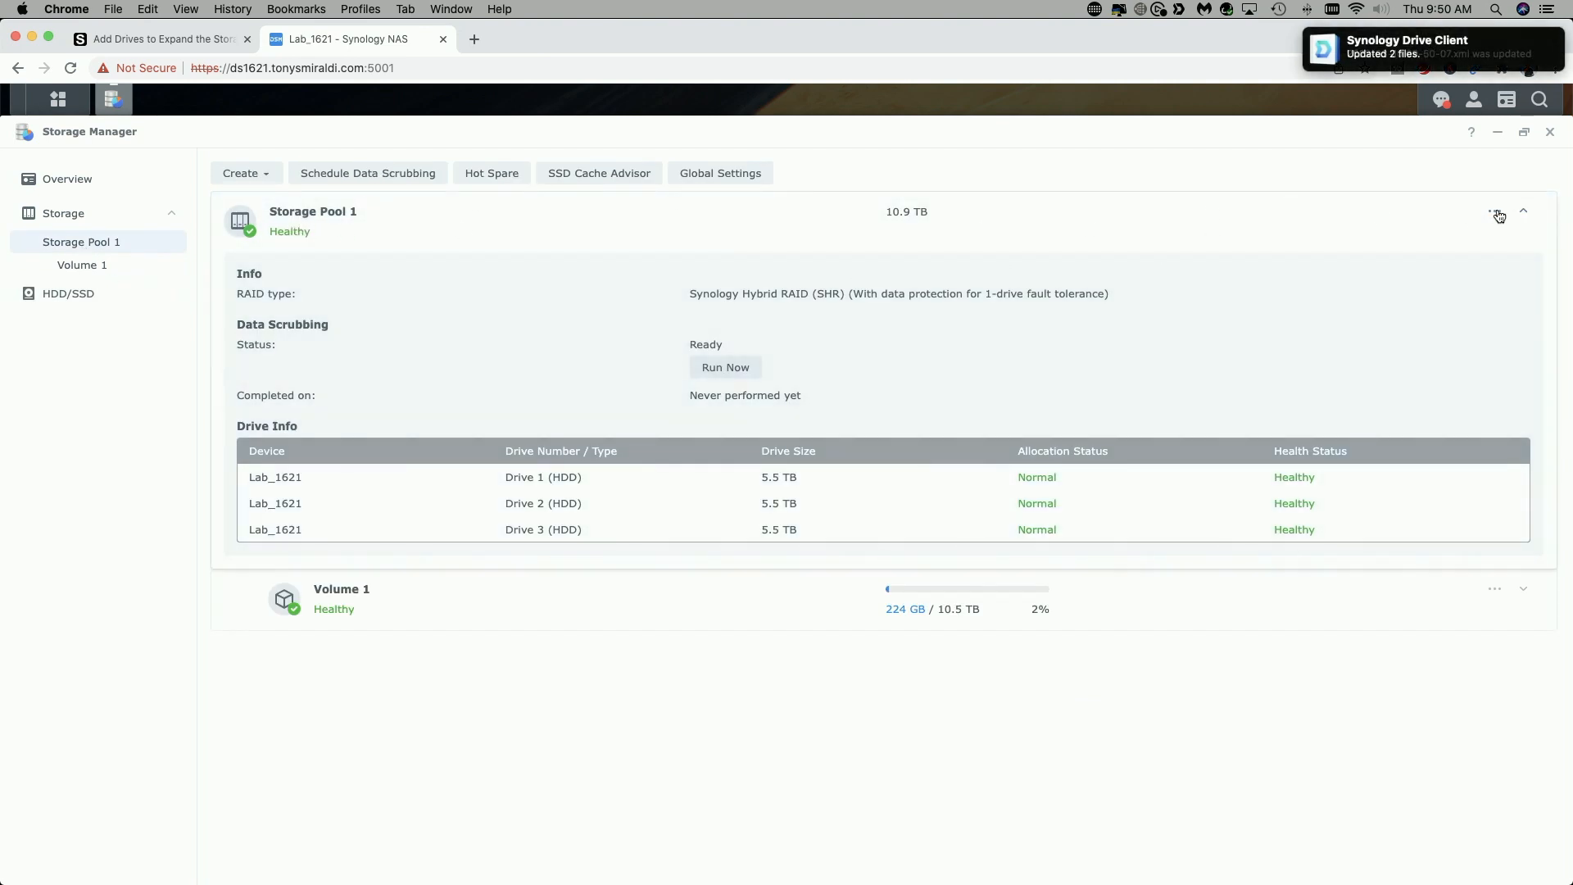
left_click(1494, 211)
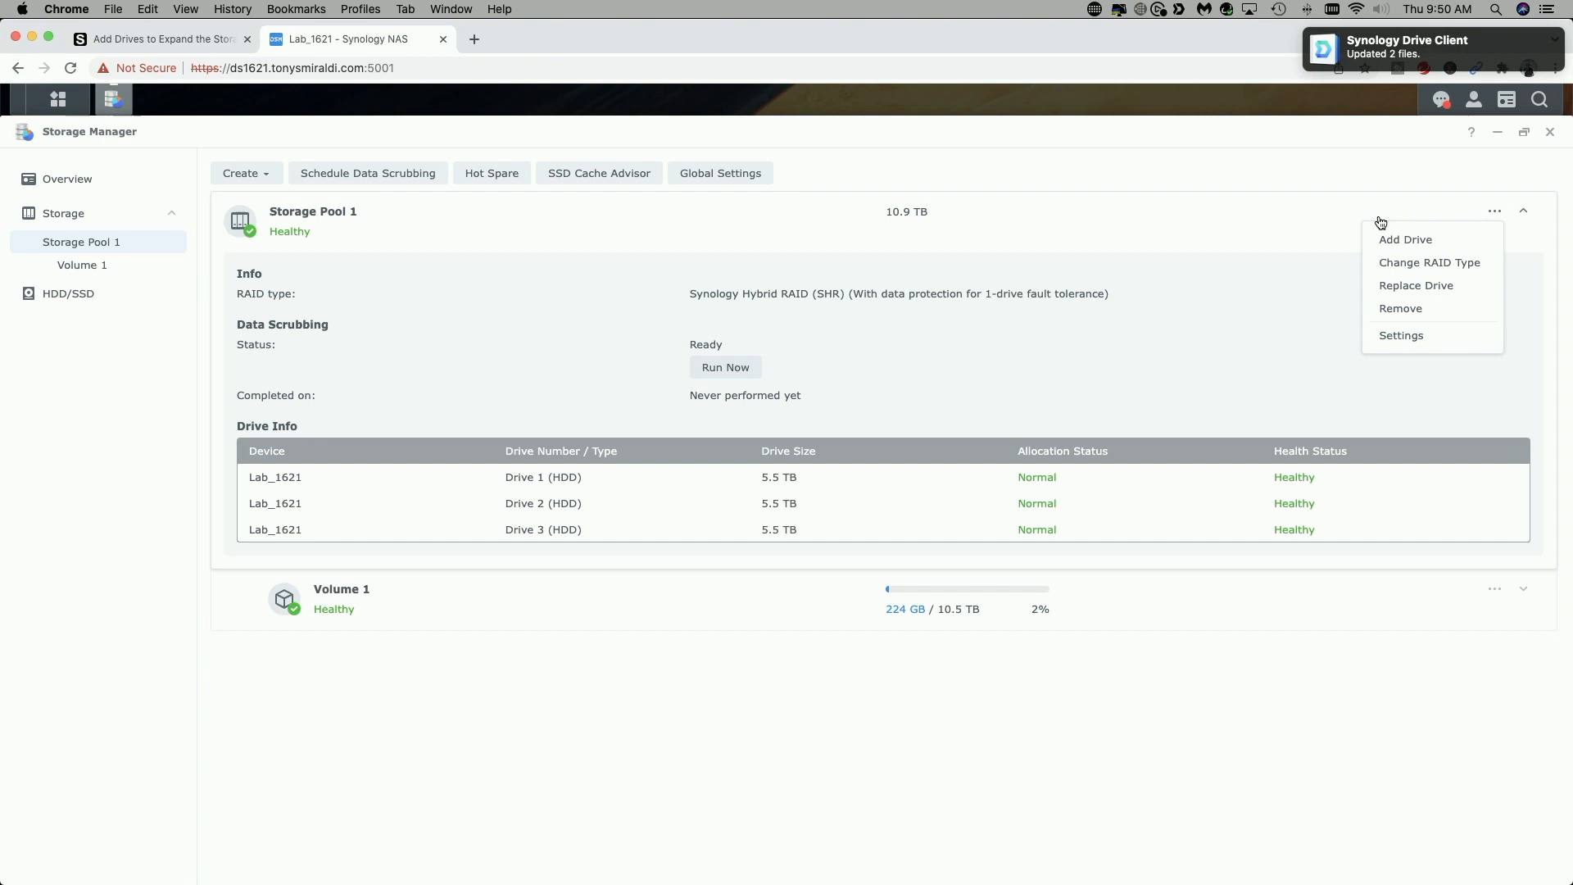
left_click(1406, 239)
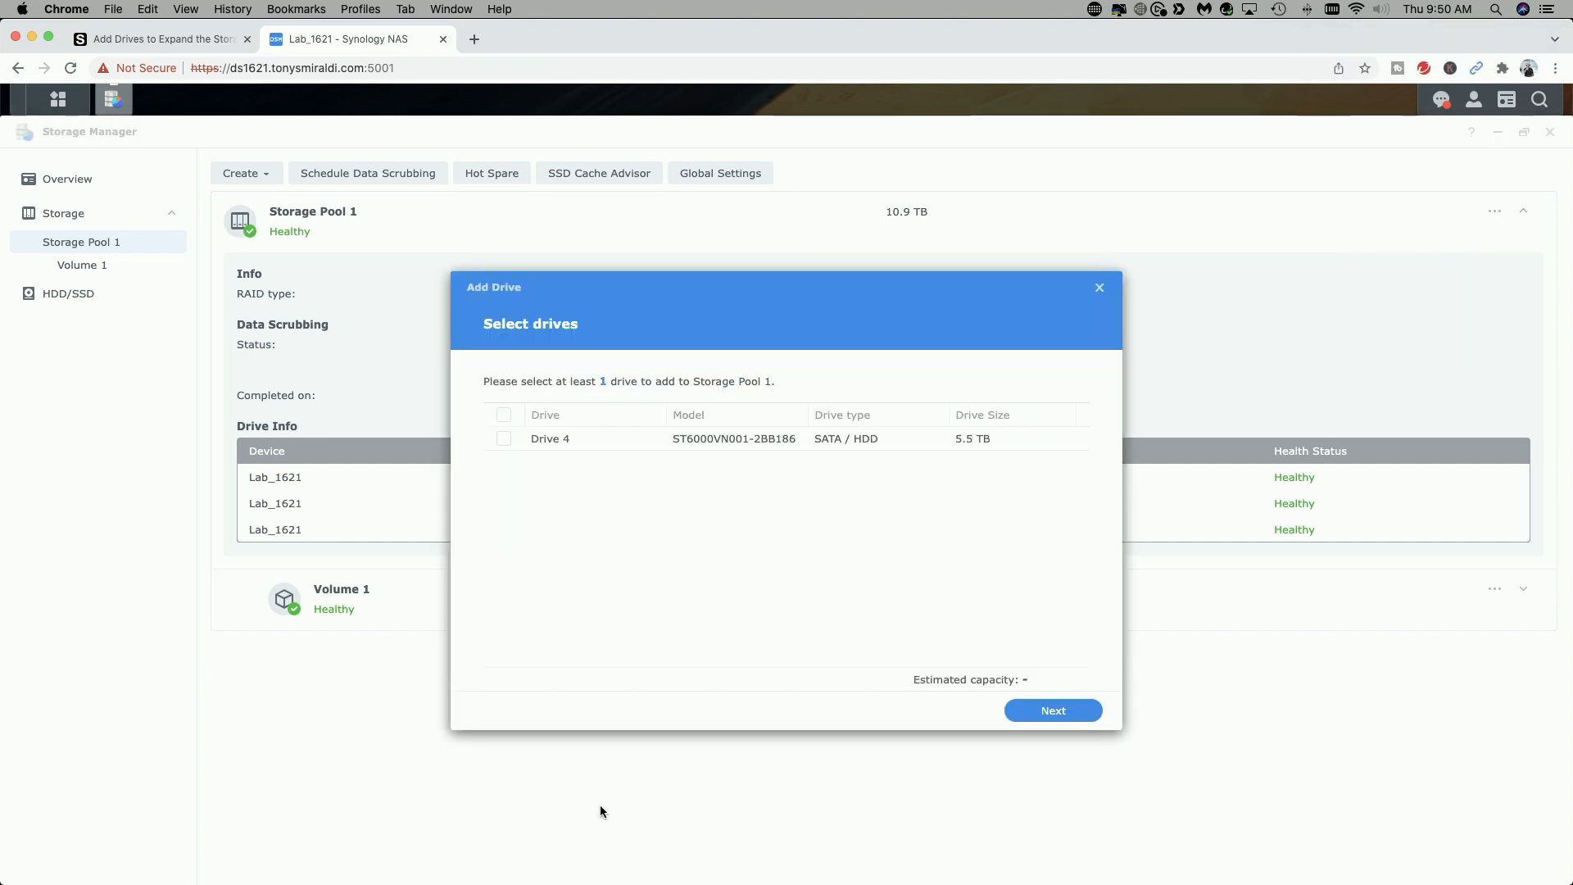
mouse_move(696, 527)
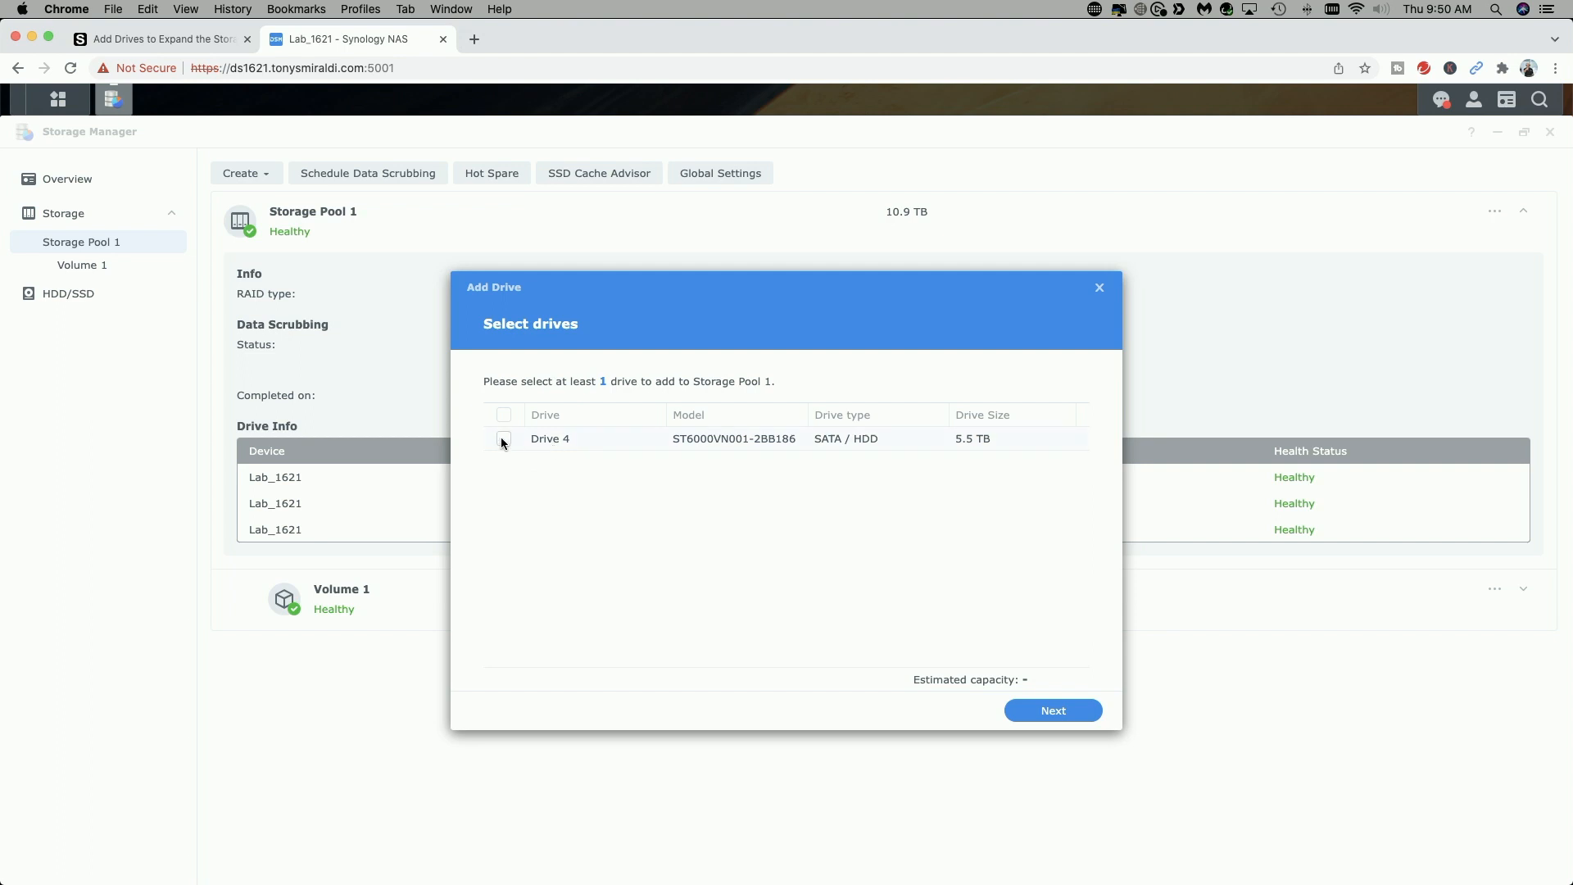
left_click(503, 439)
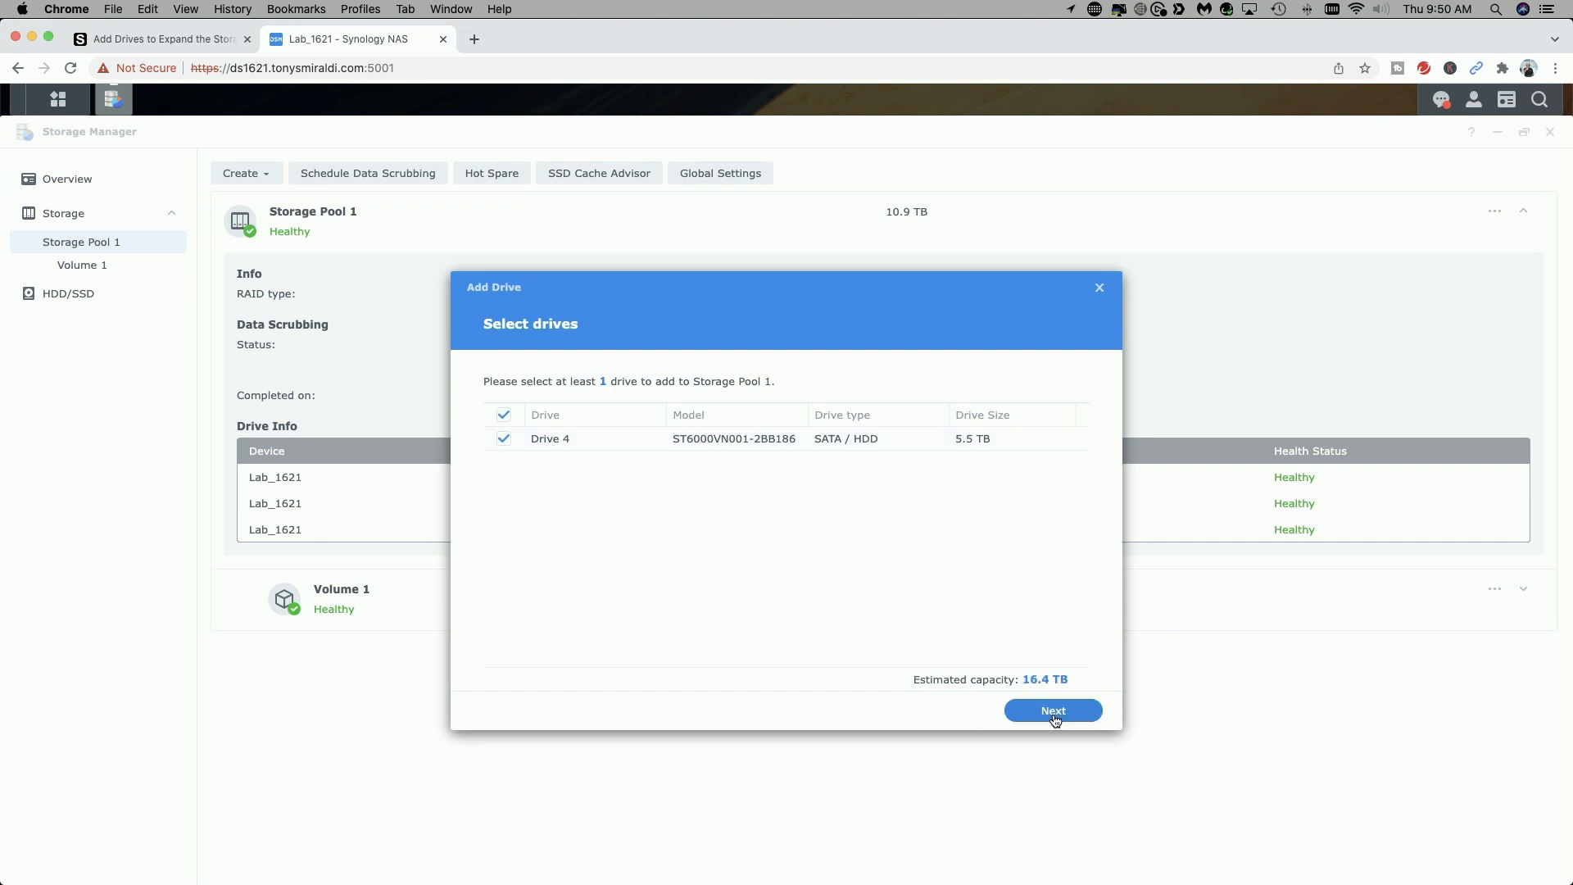
mouse_move(1031, 695)
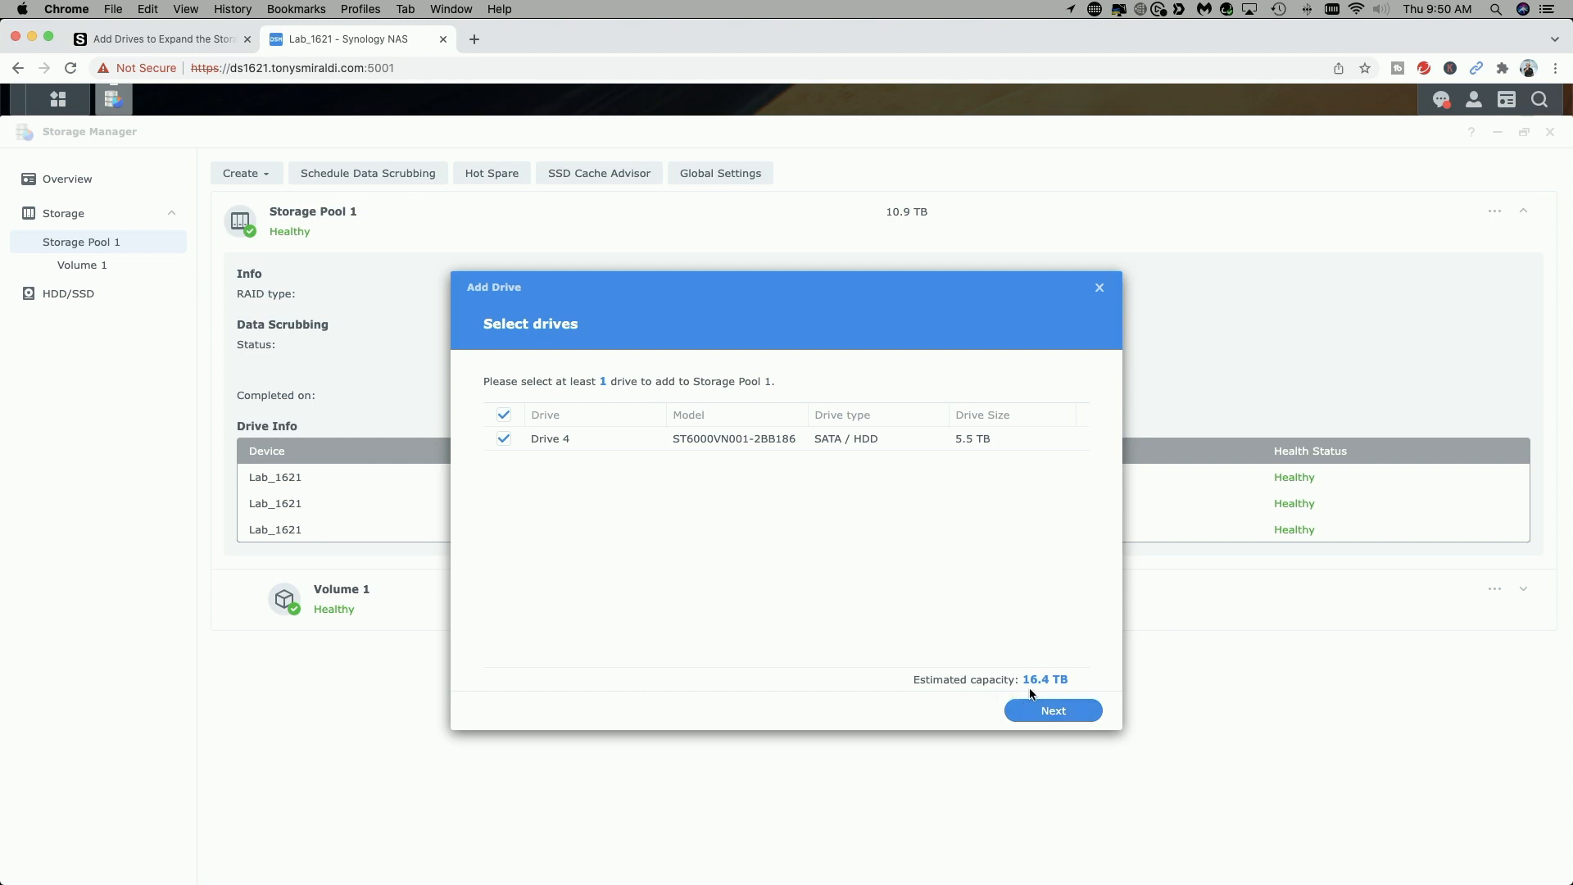
mouse_move(1033, 692)
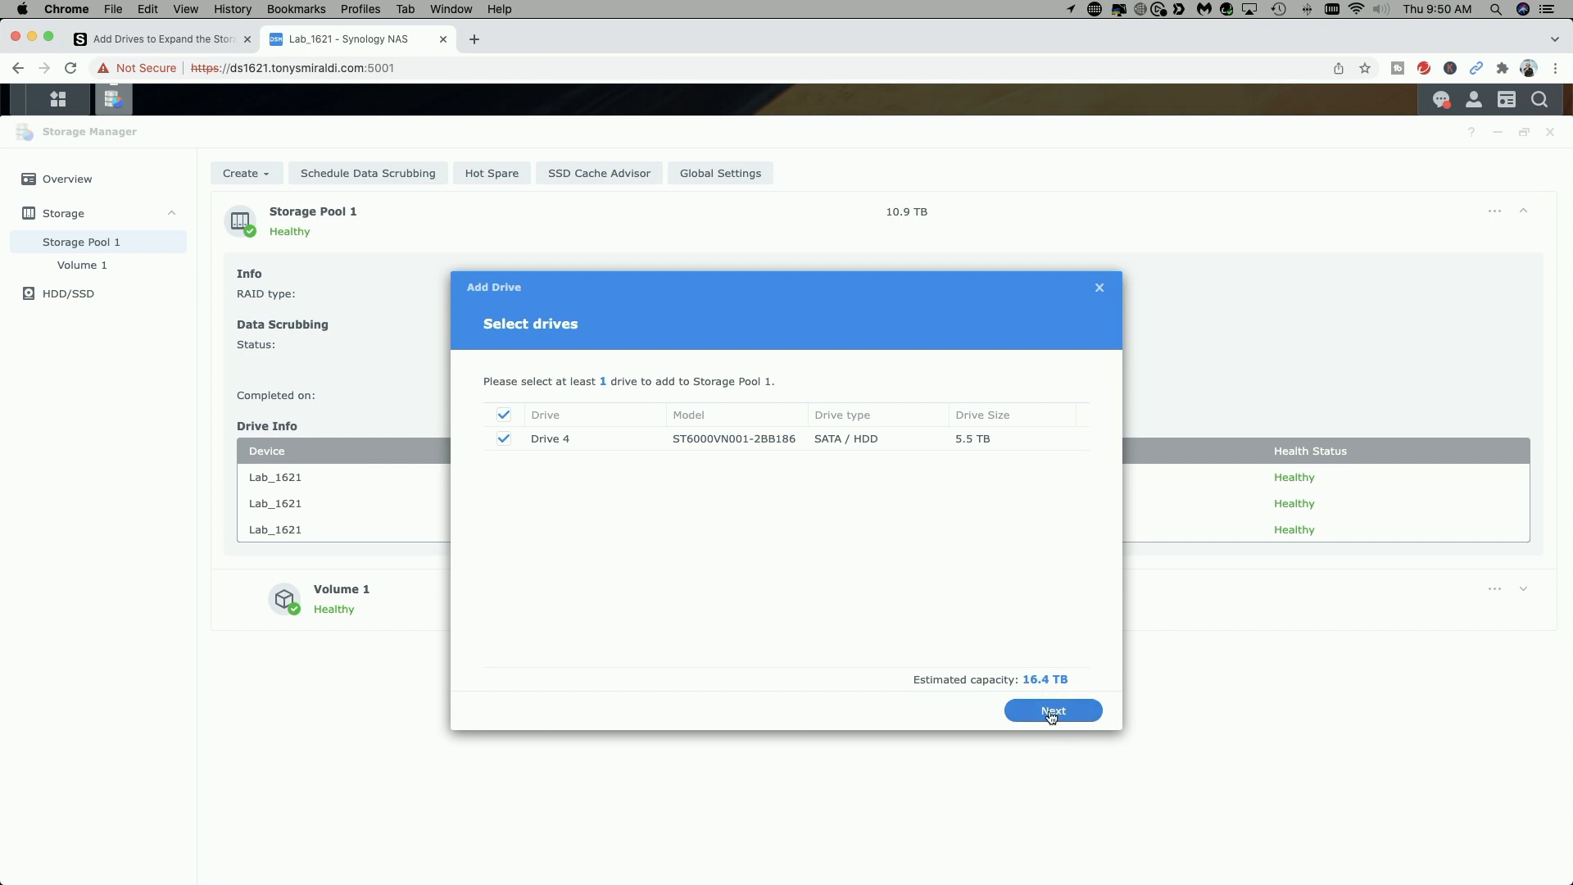
left_click(1052, 709)
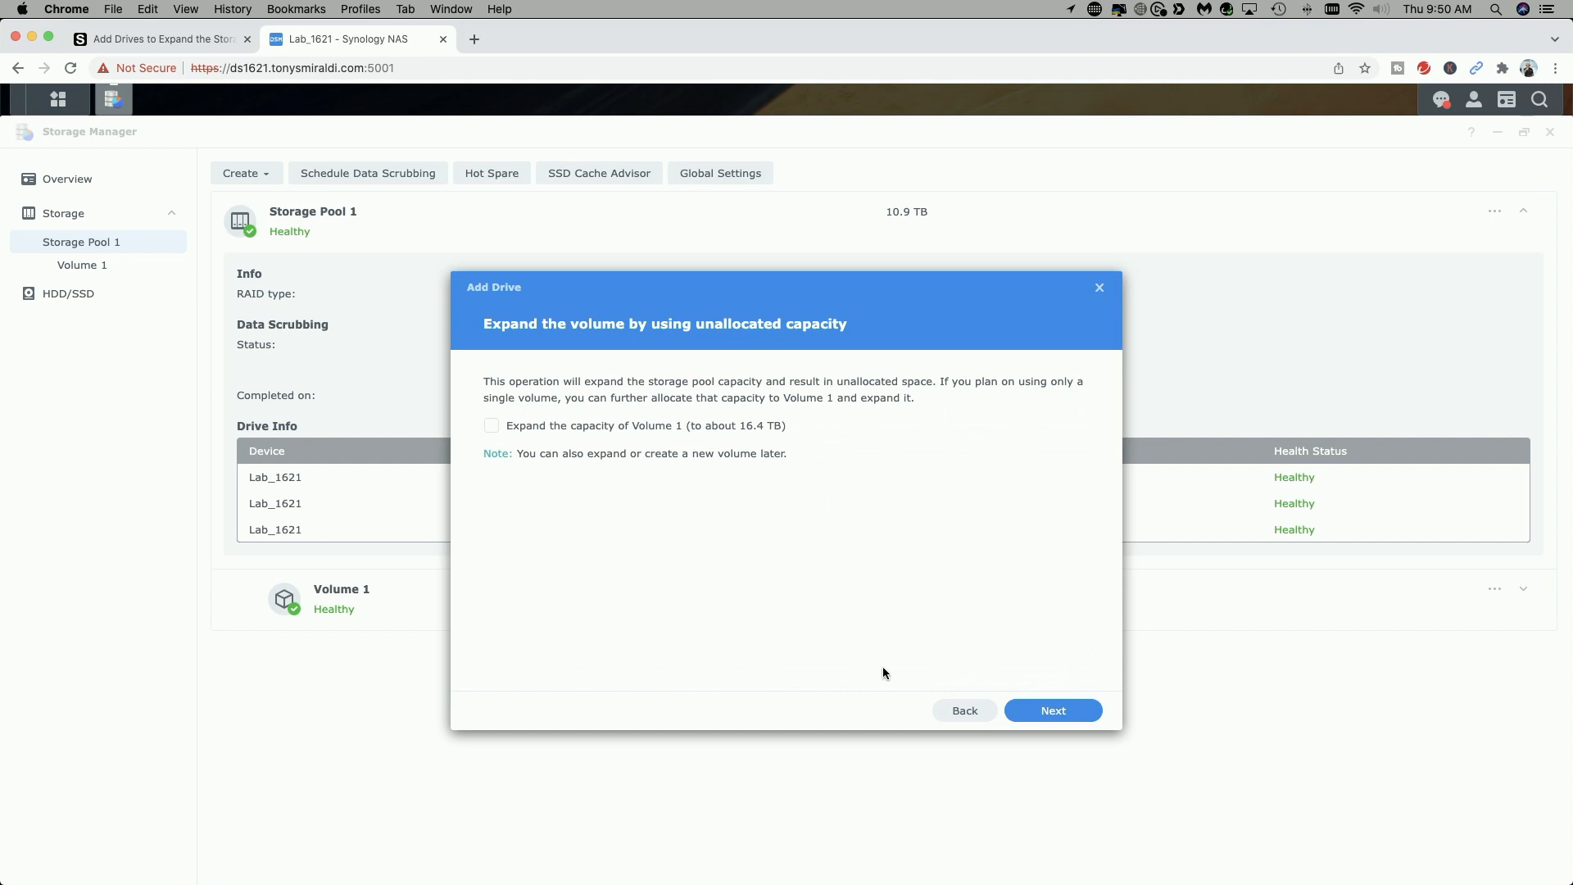
mouse_move(695, 338)
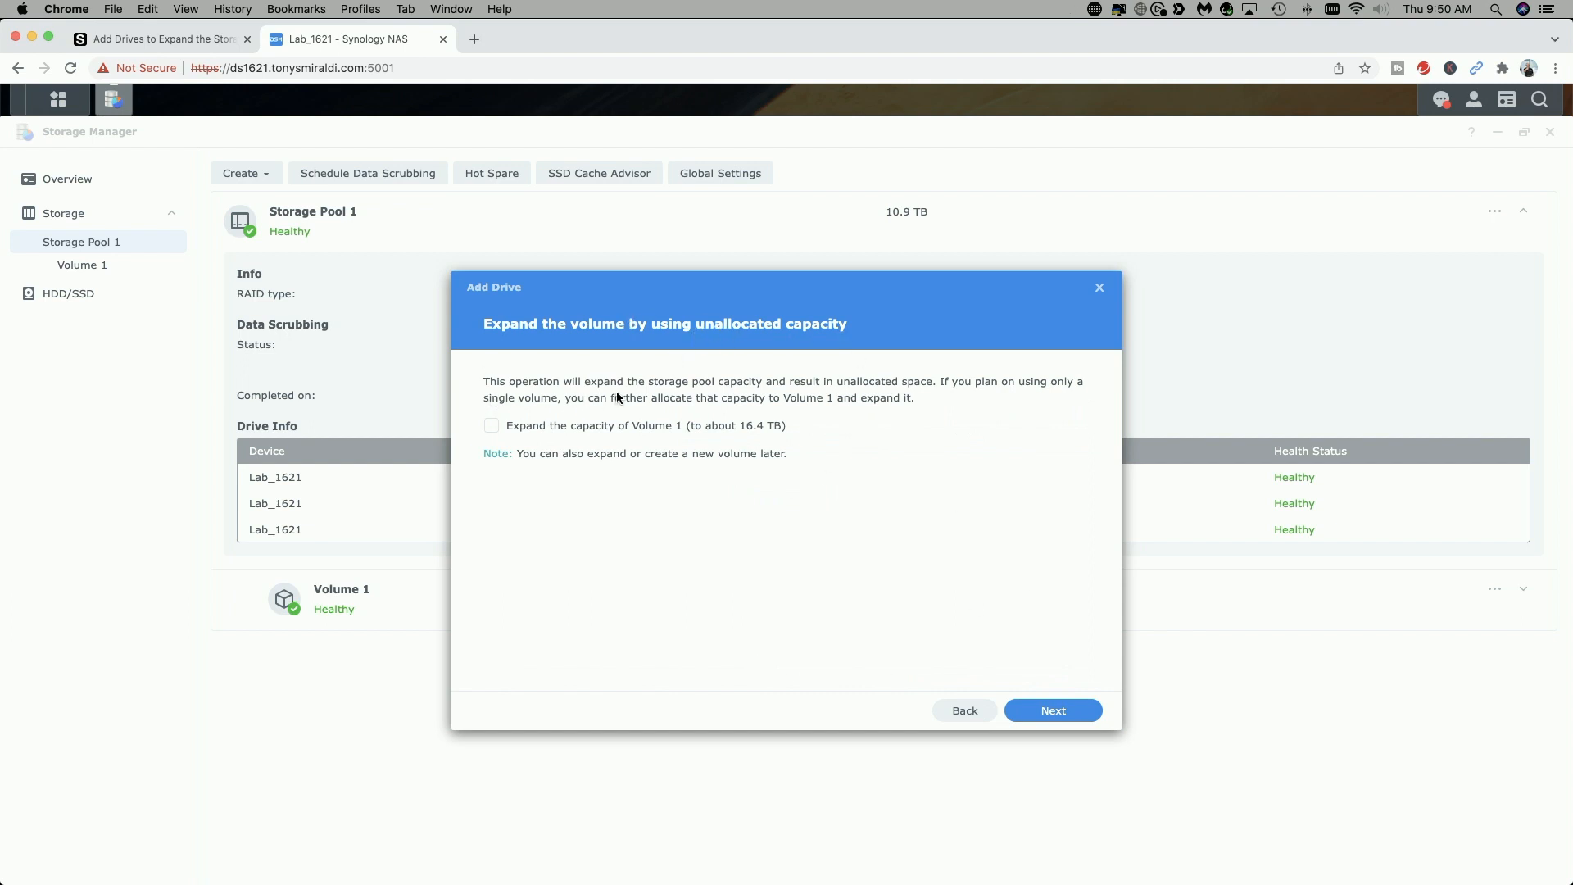
mouse_move(820, 400)
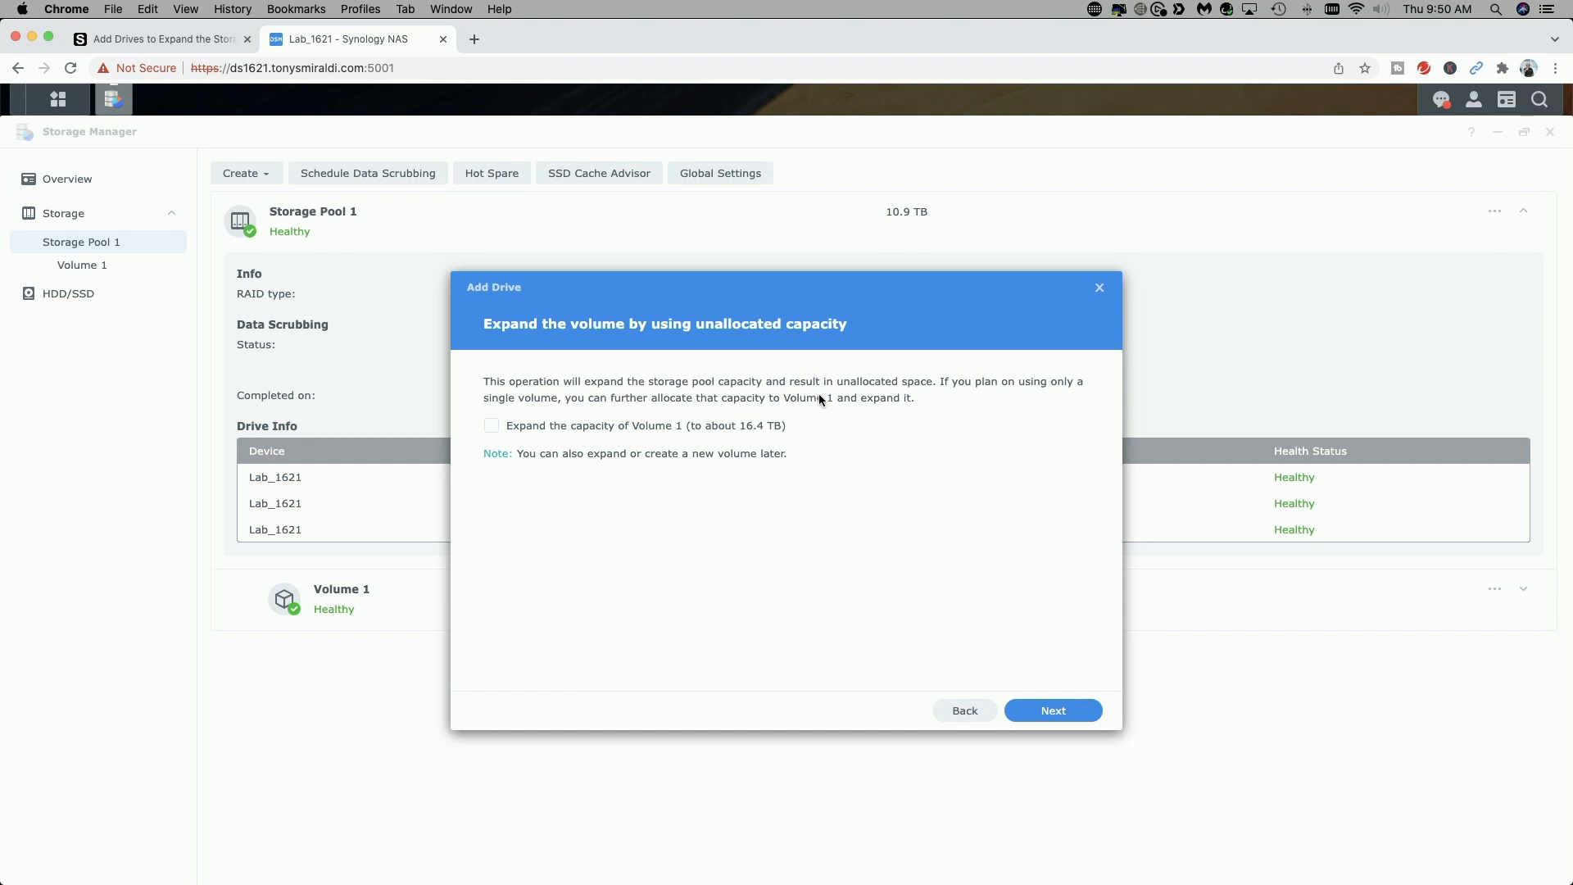
mouse_move(922, 428)
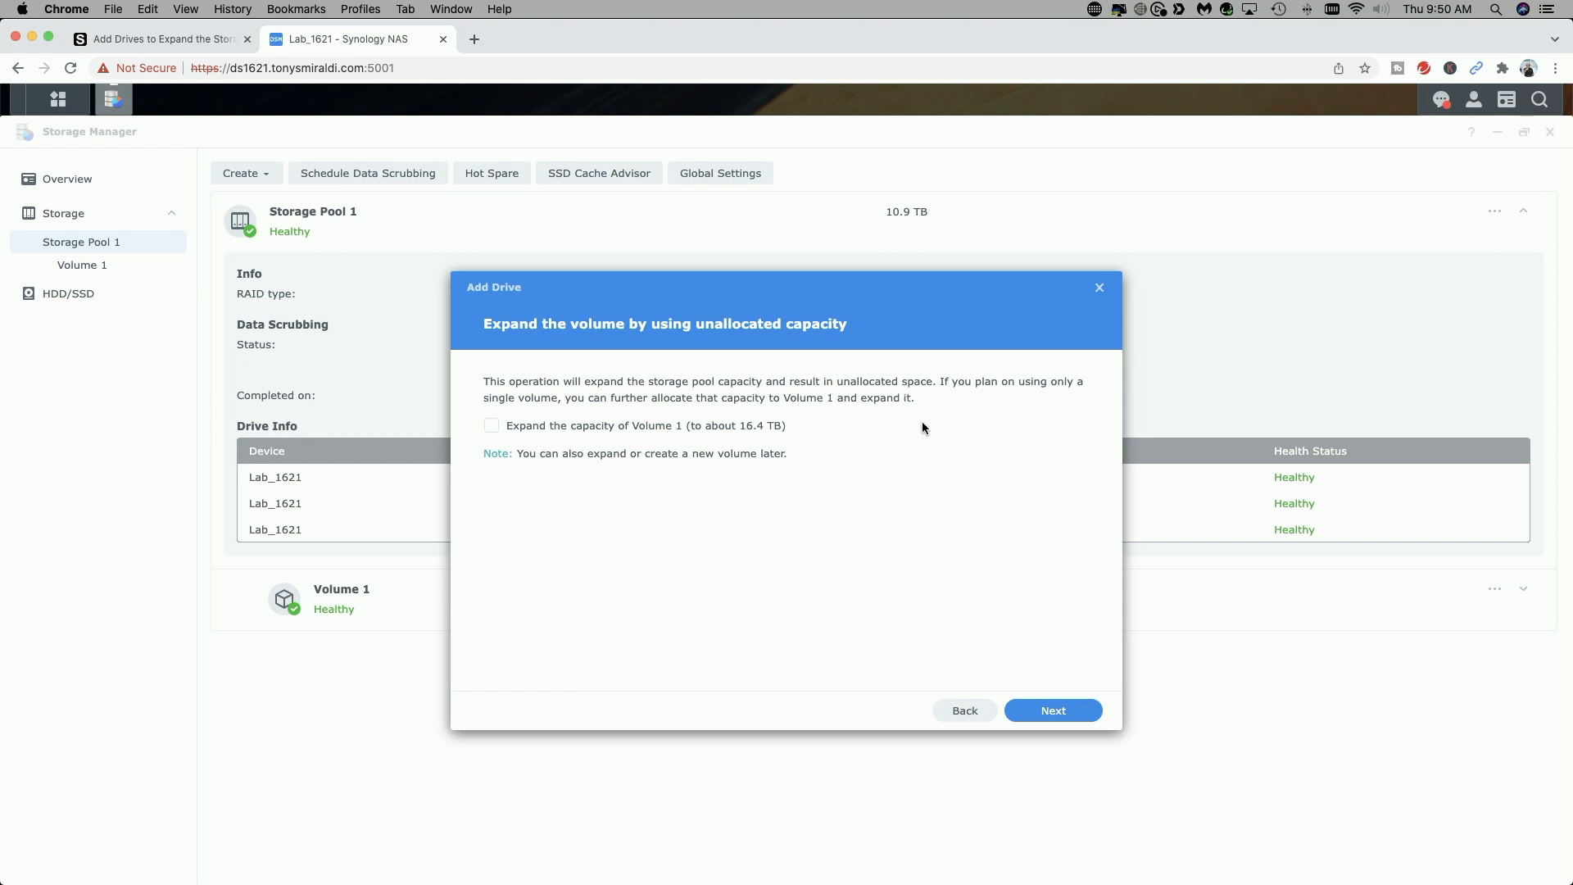
mouse_move(1061, 408)
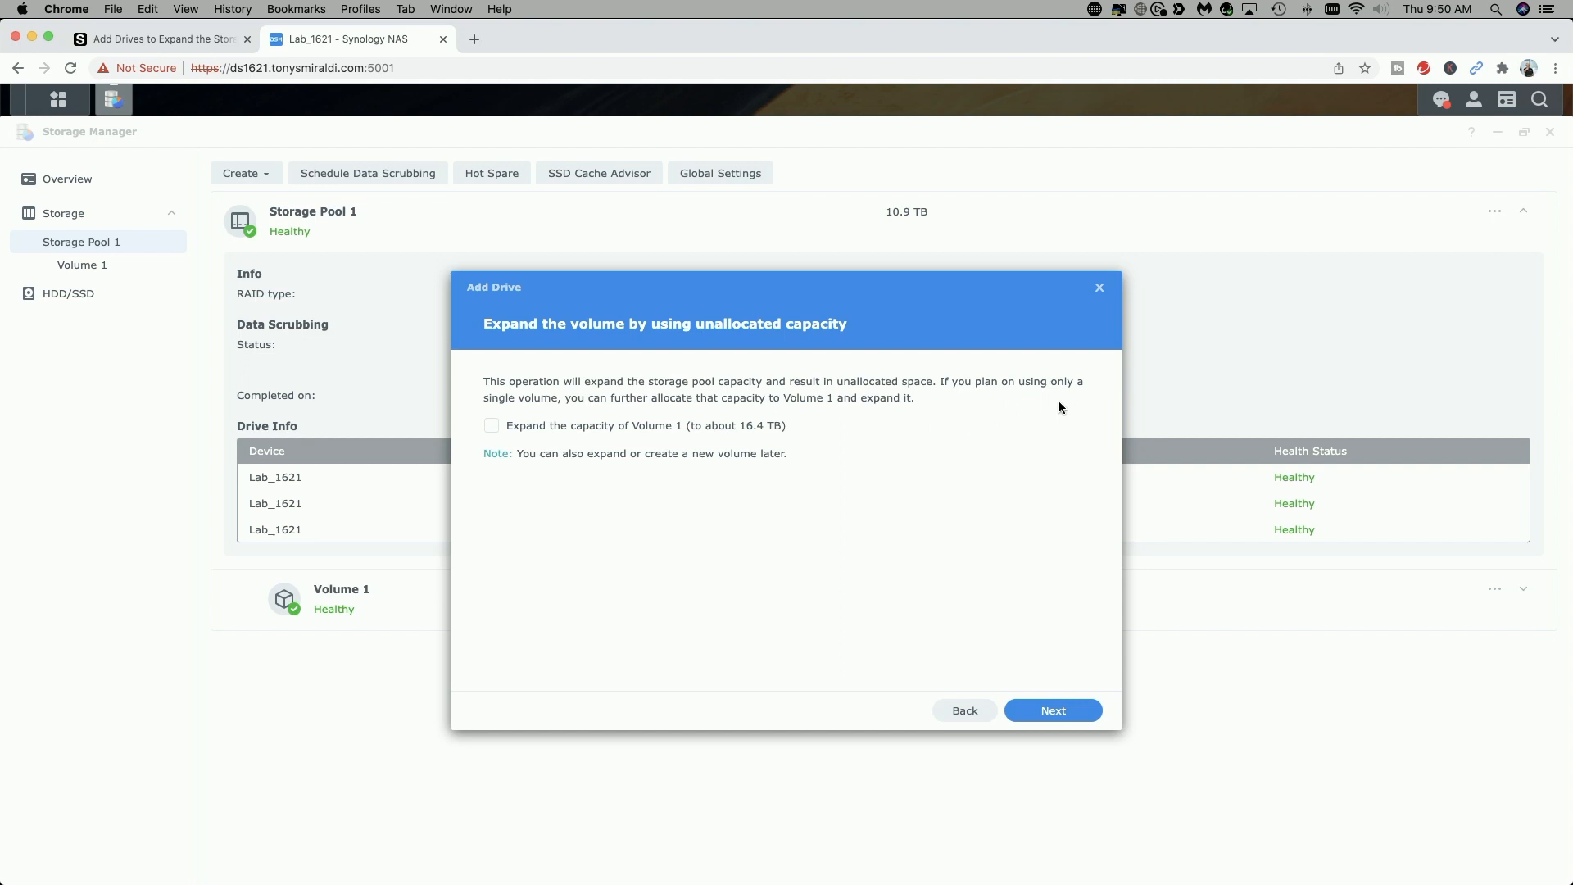
mouse_move(715, 414)
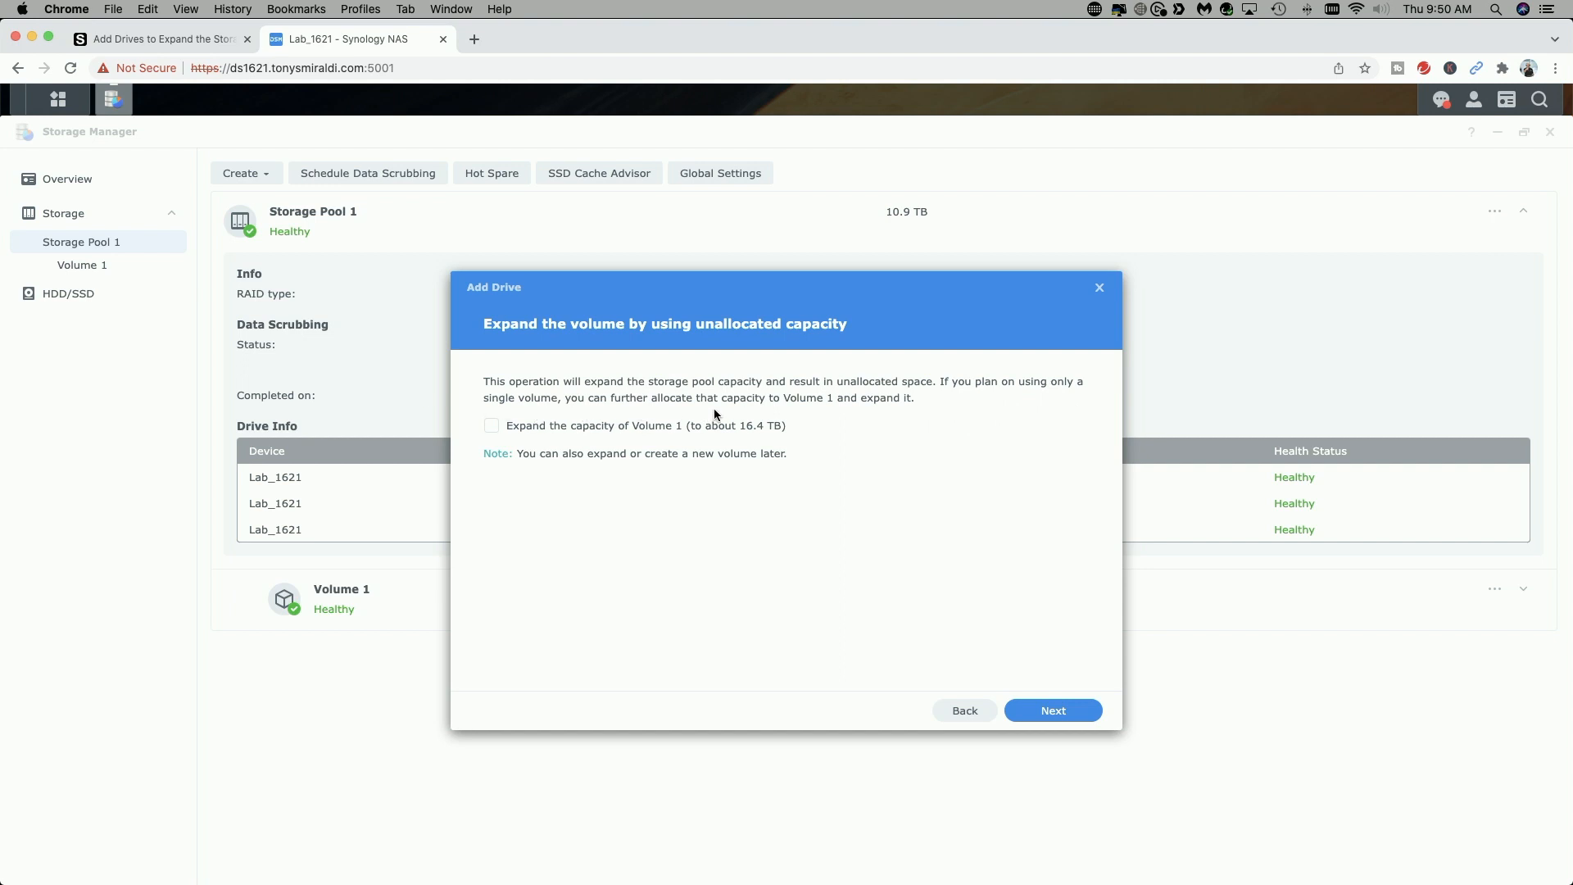
mouse_move(839, 409)
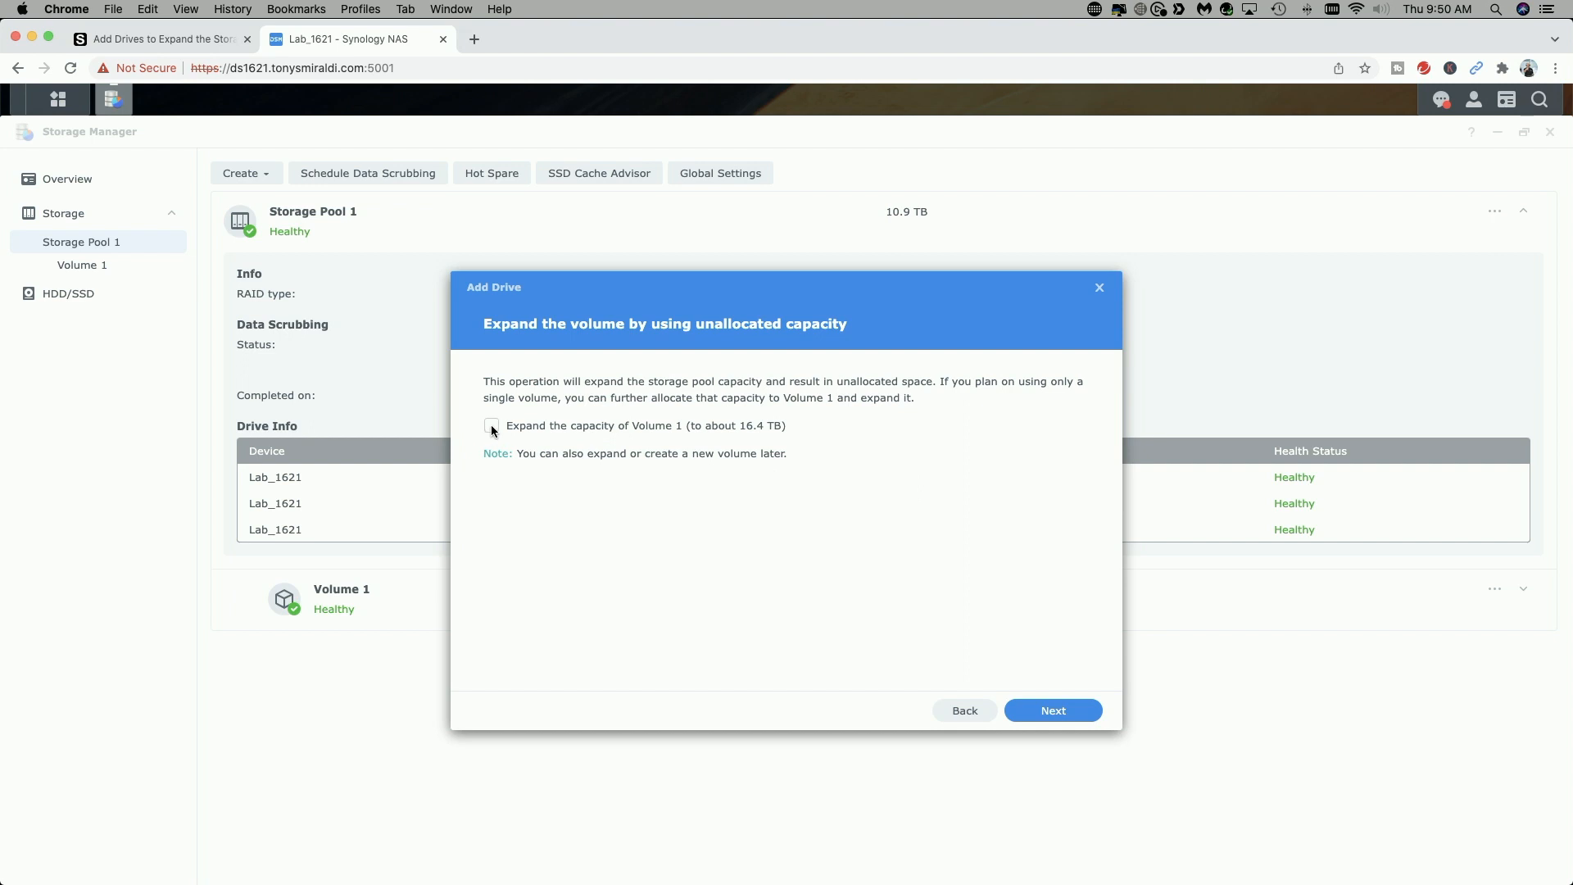
Opt in to expanding Volume 1 to about 16.4 TB and proceed to the summary.
left_click(490, 426)
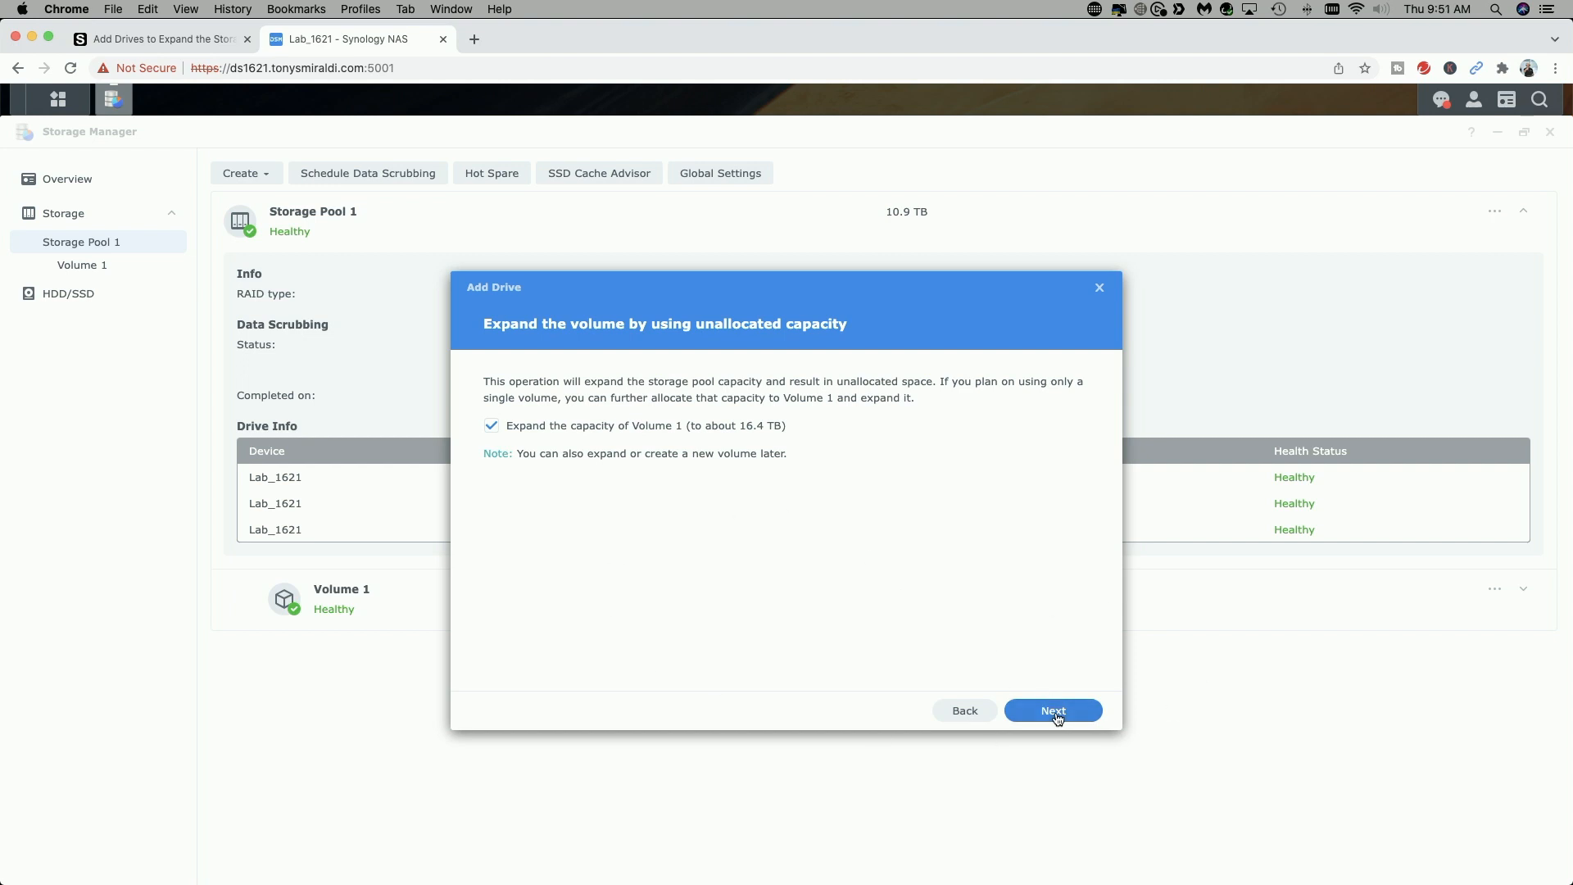
left_click(1052, 710)
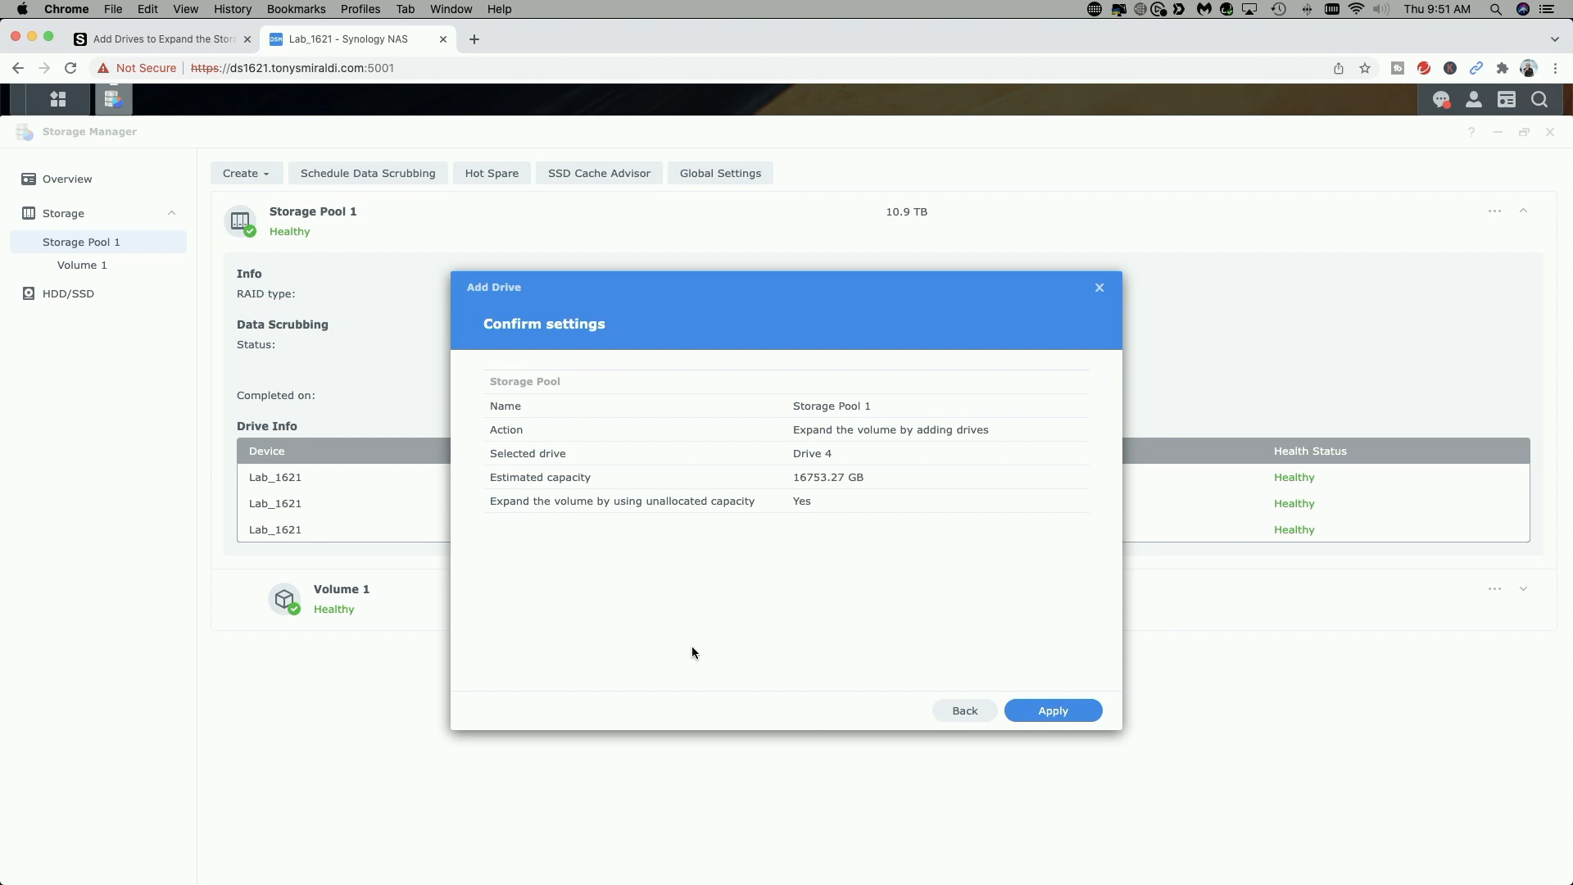
mouse_move(866, 565)
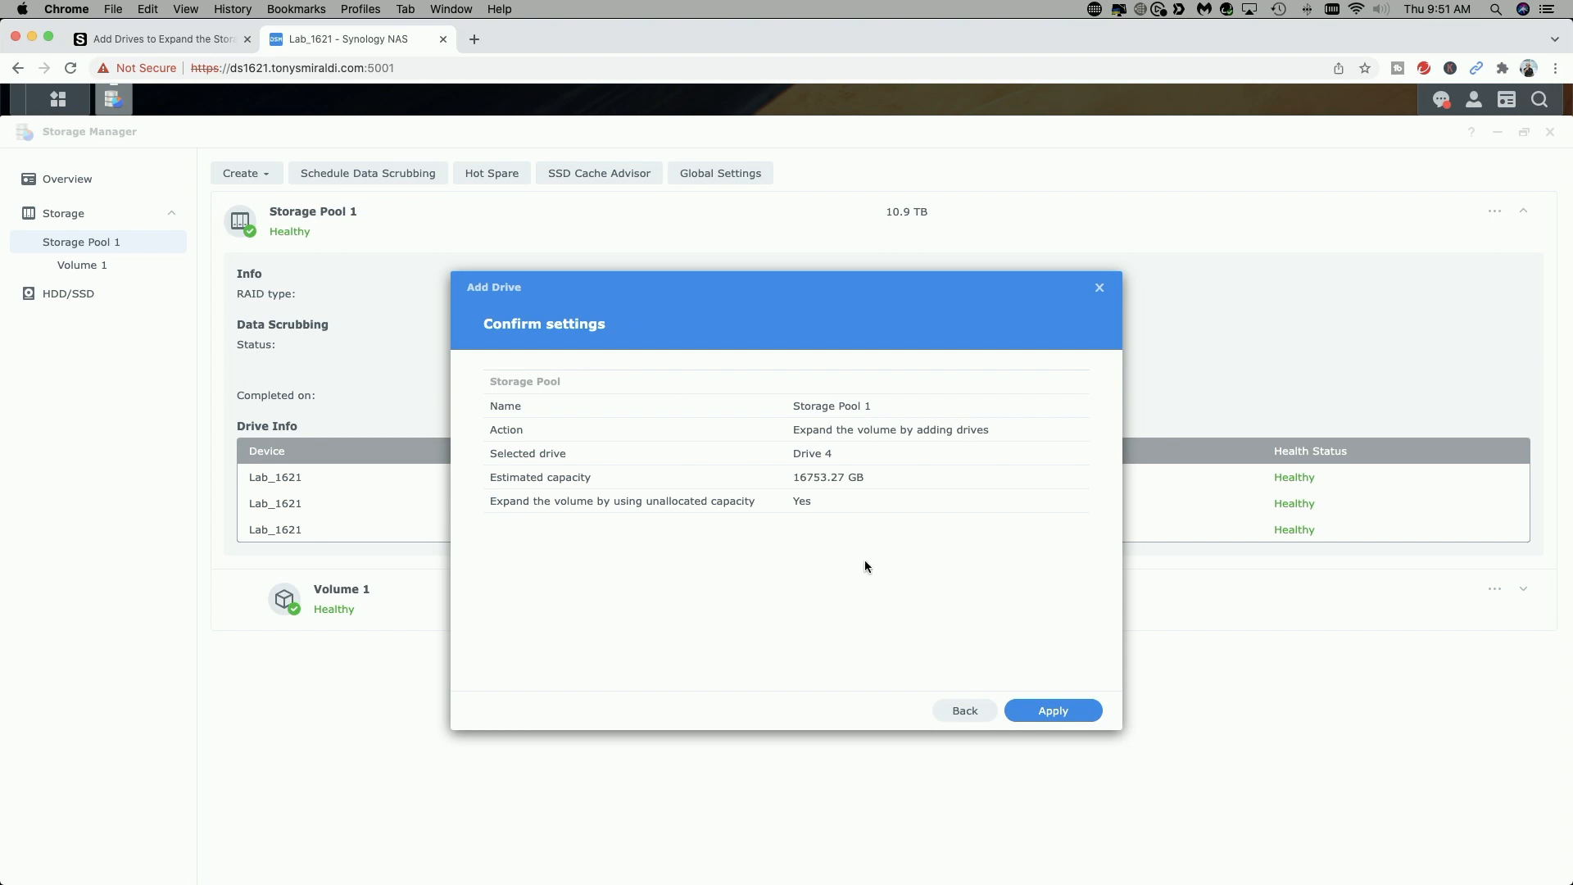
Apply adding Drive 4 and accept the data-erase warning so the pool starts expanding.
left_click(1052, 709)
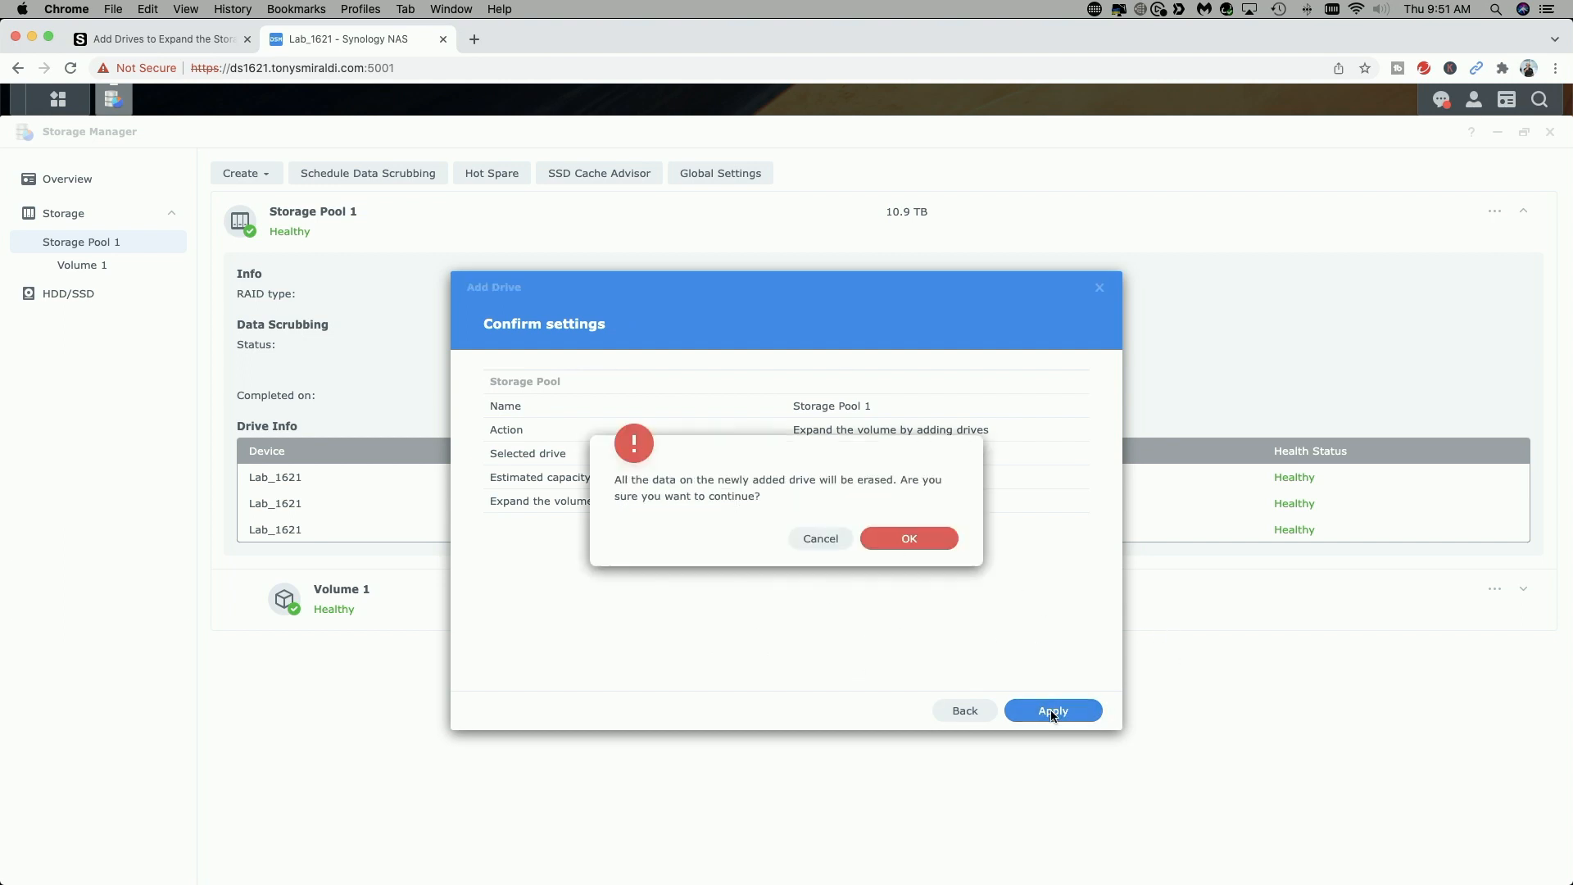
mouse_move(643, 524)
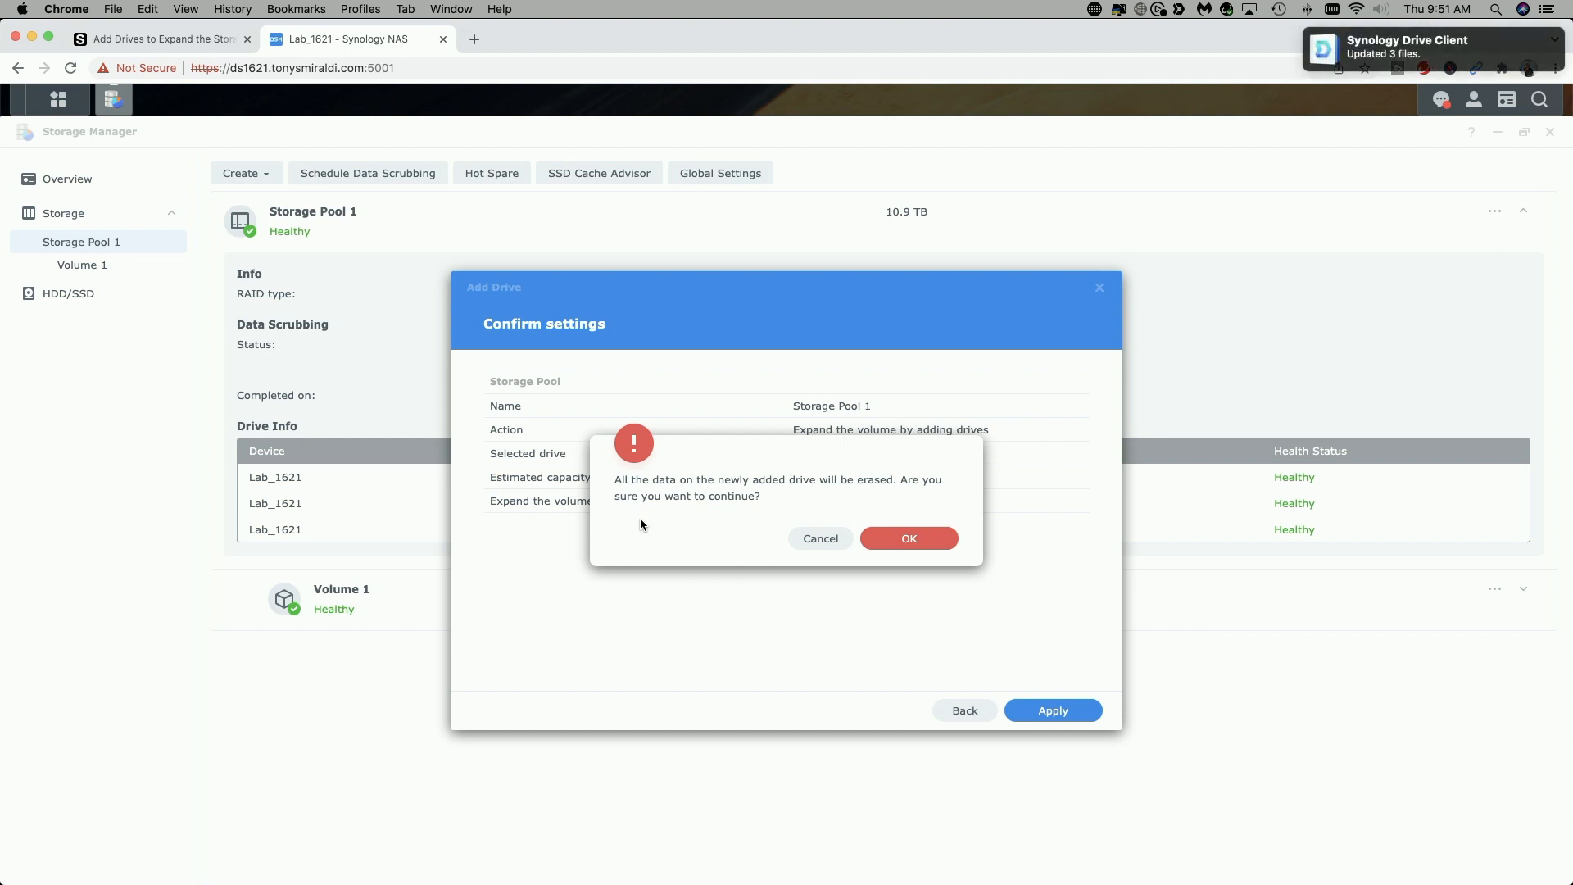
mouse_move(907, 539)
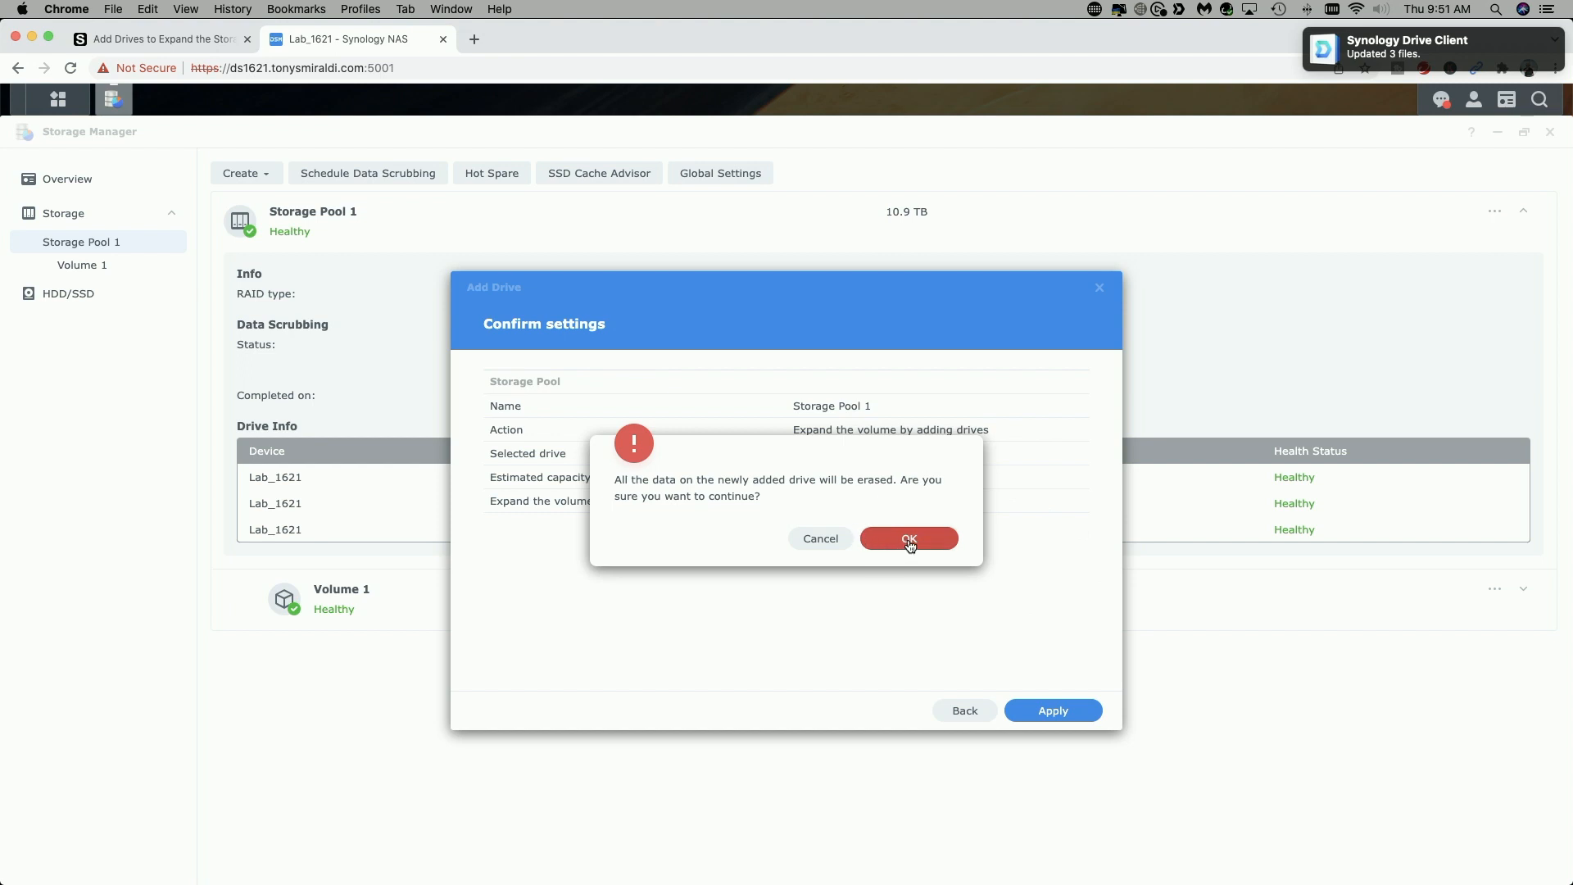
left_click(906, 537)
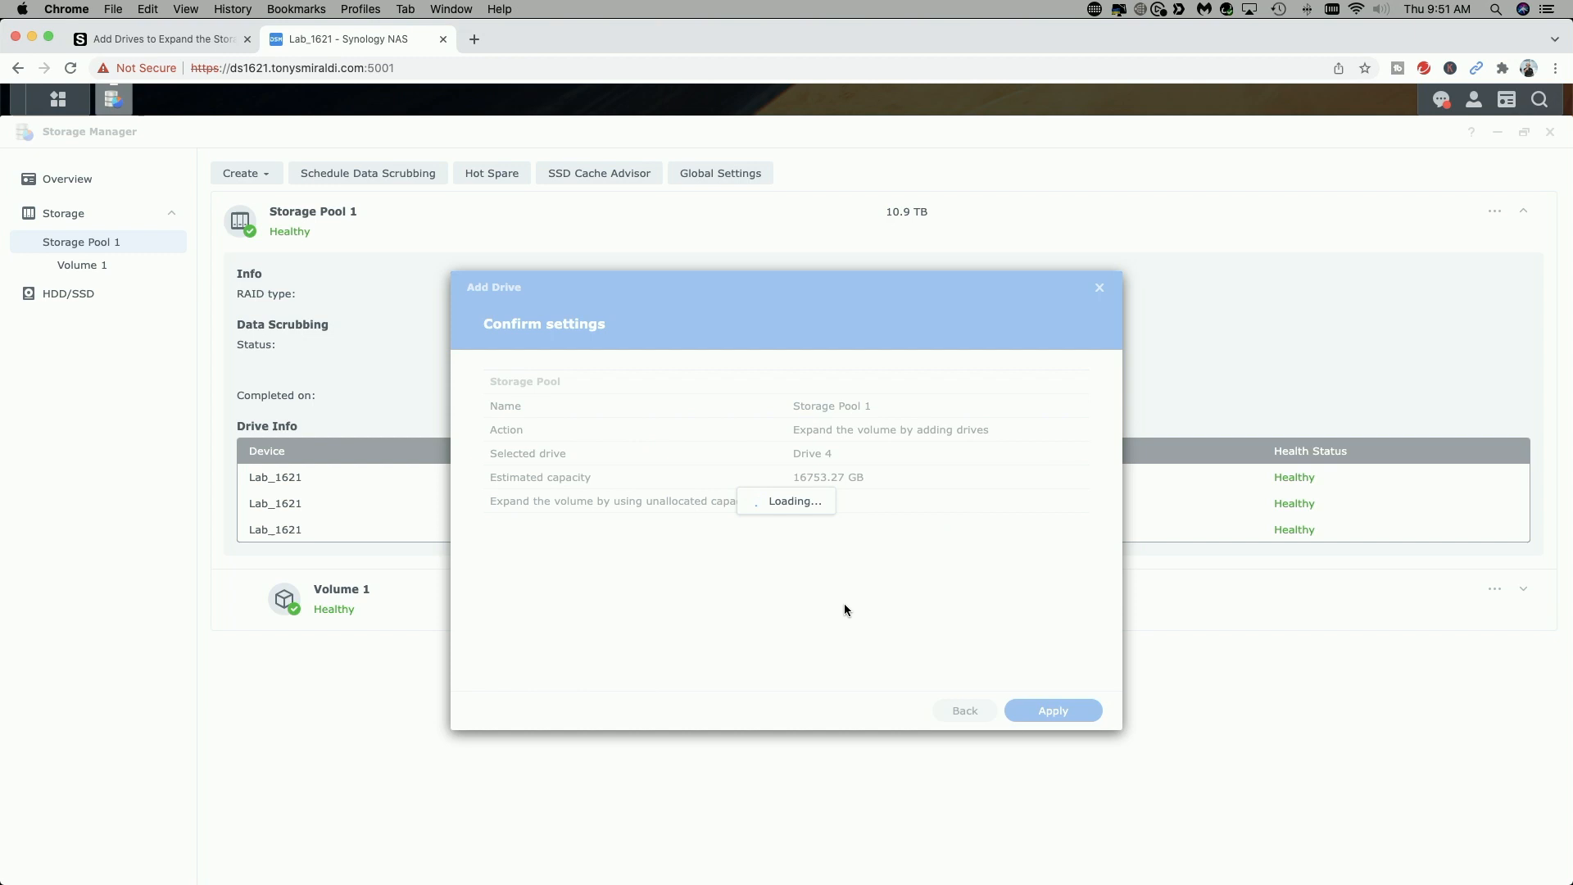
left_click(1052, 710)
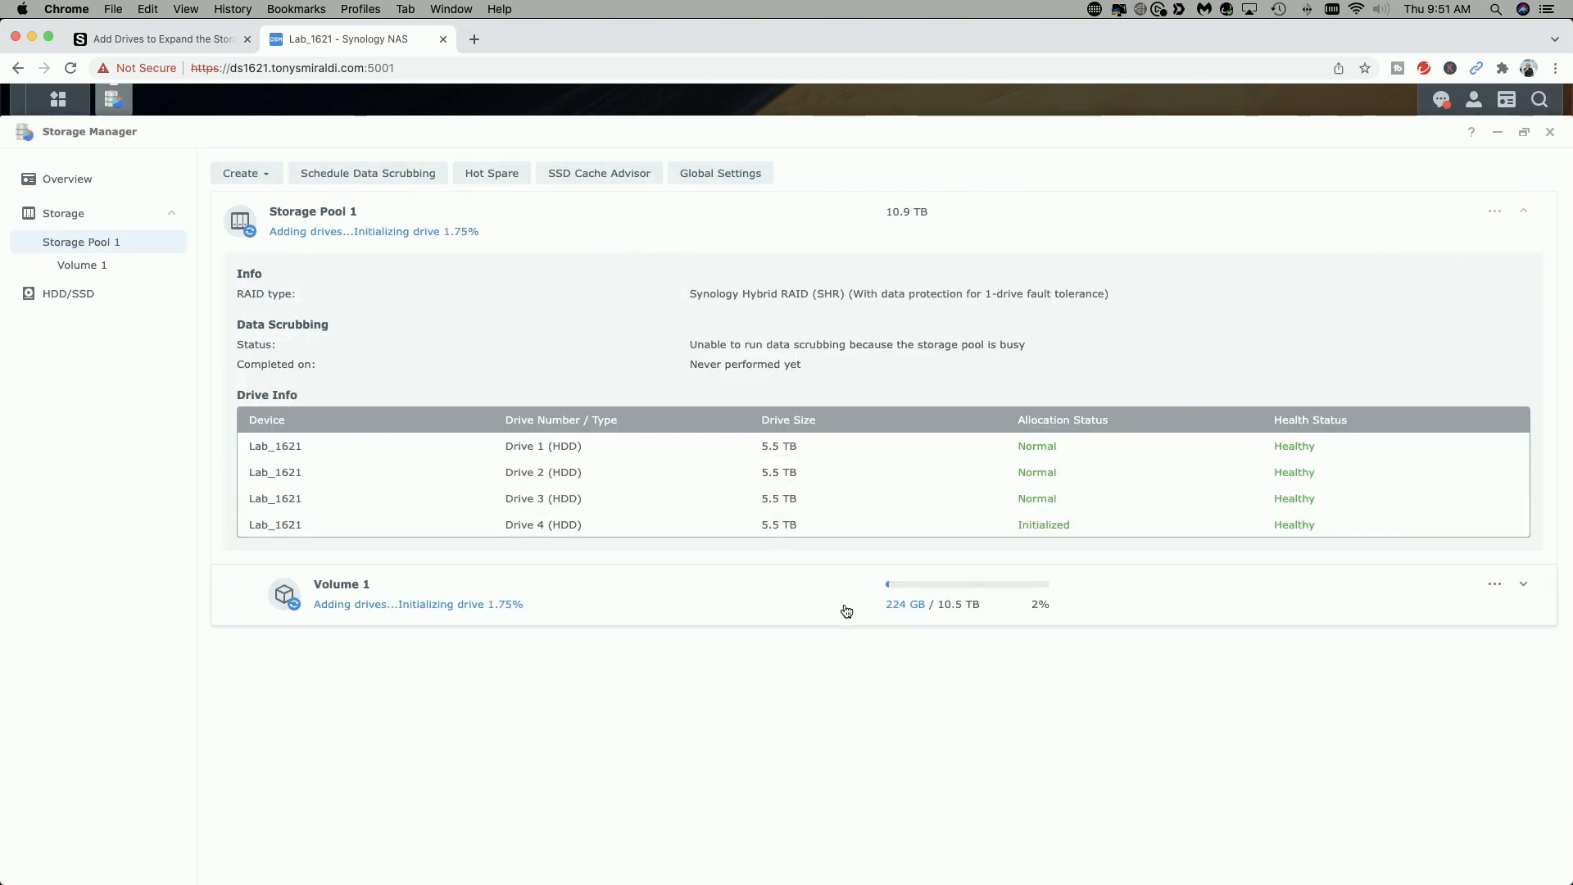
mouse_move(428, 614)
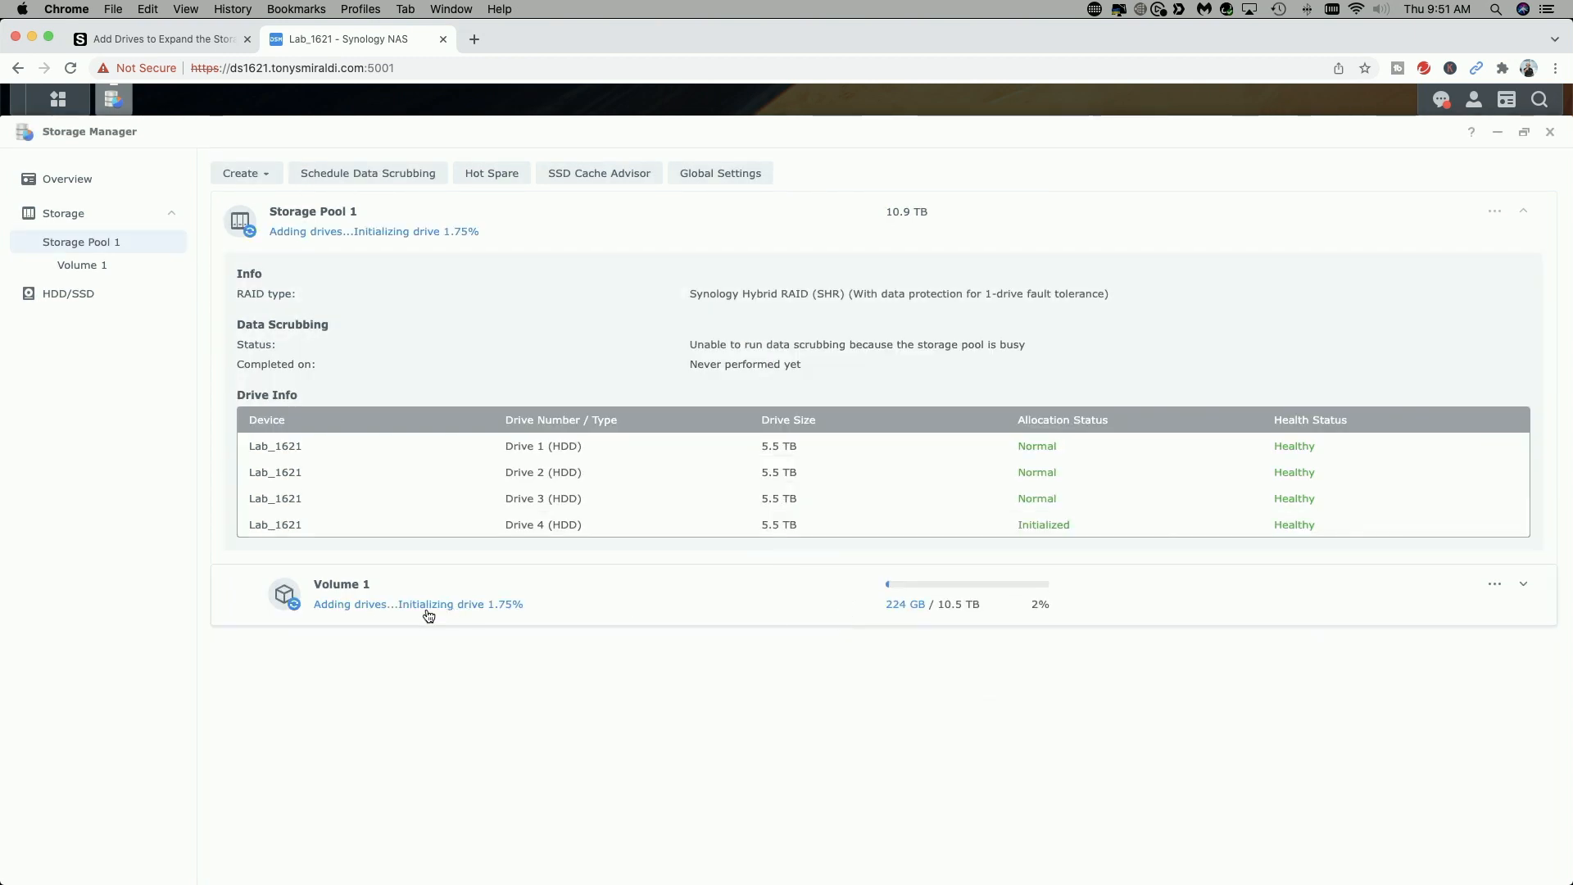
mouse_move(367, 622)
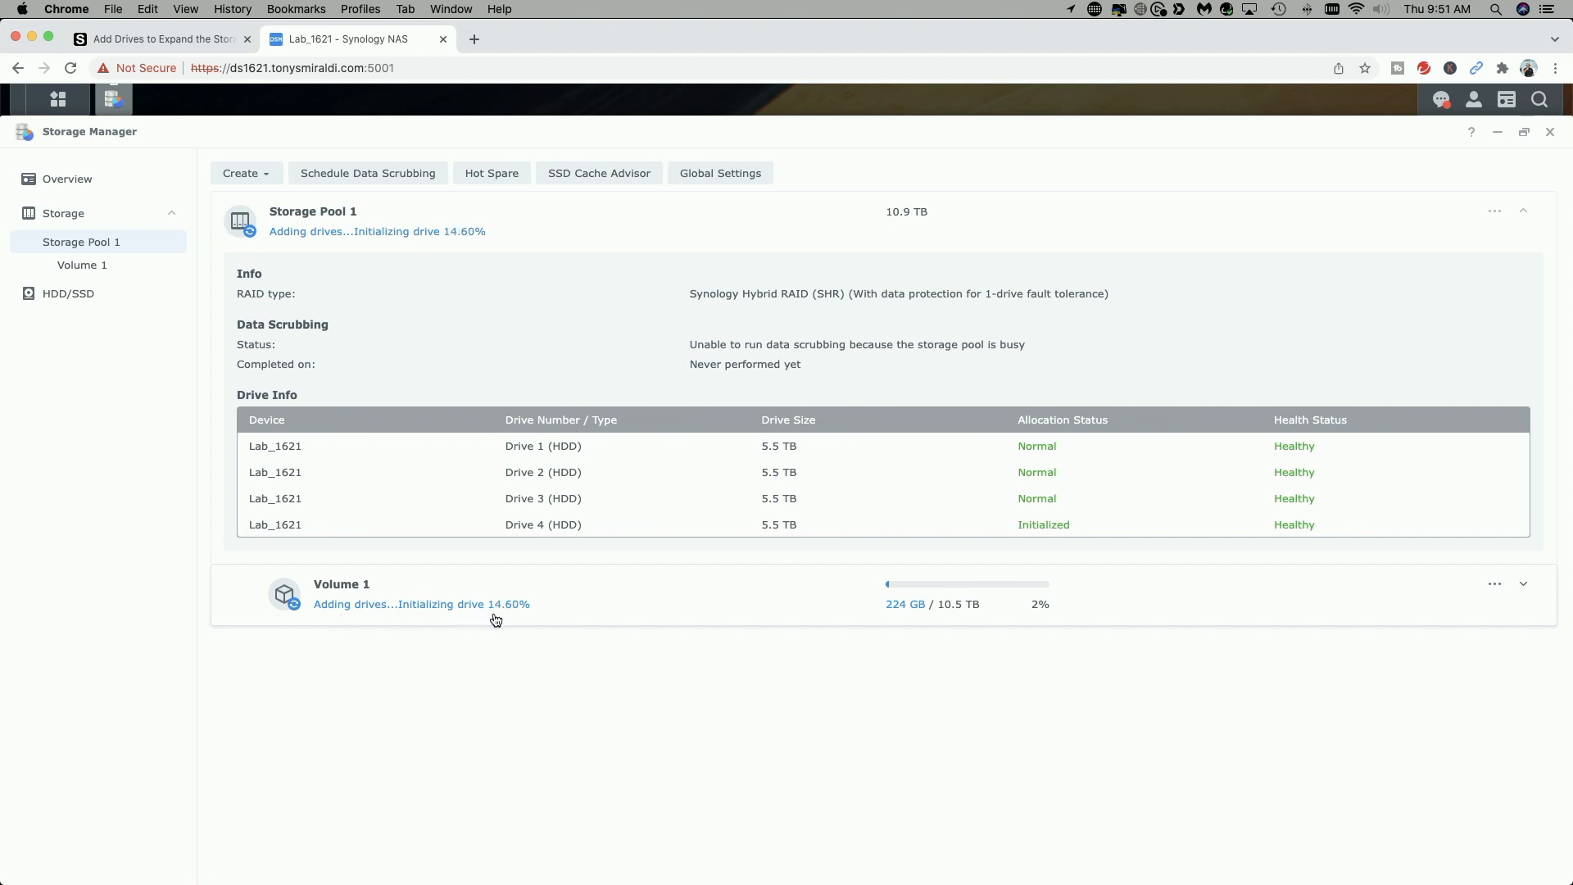
mouse_move(550, 623)
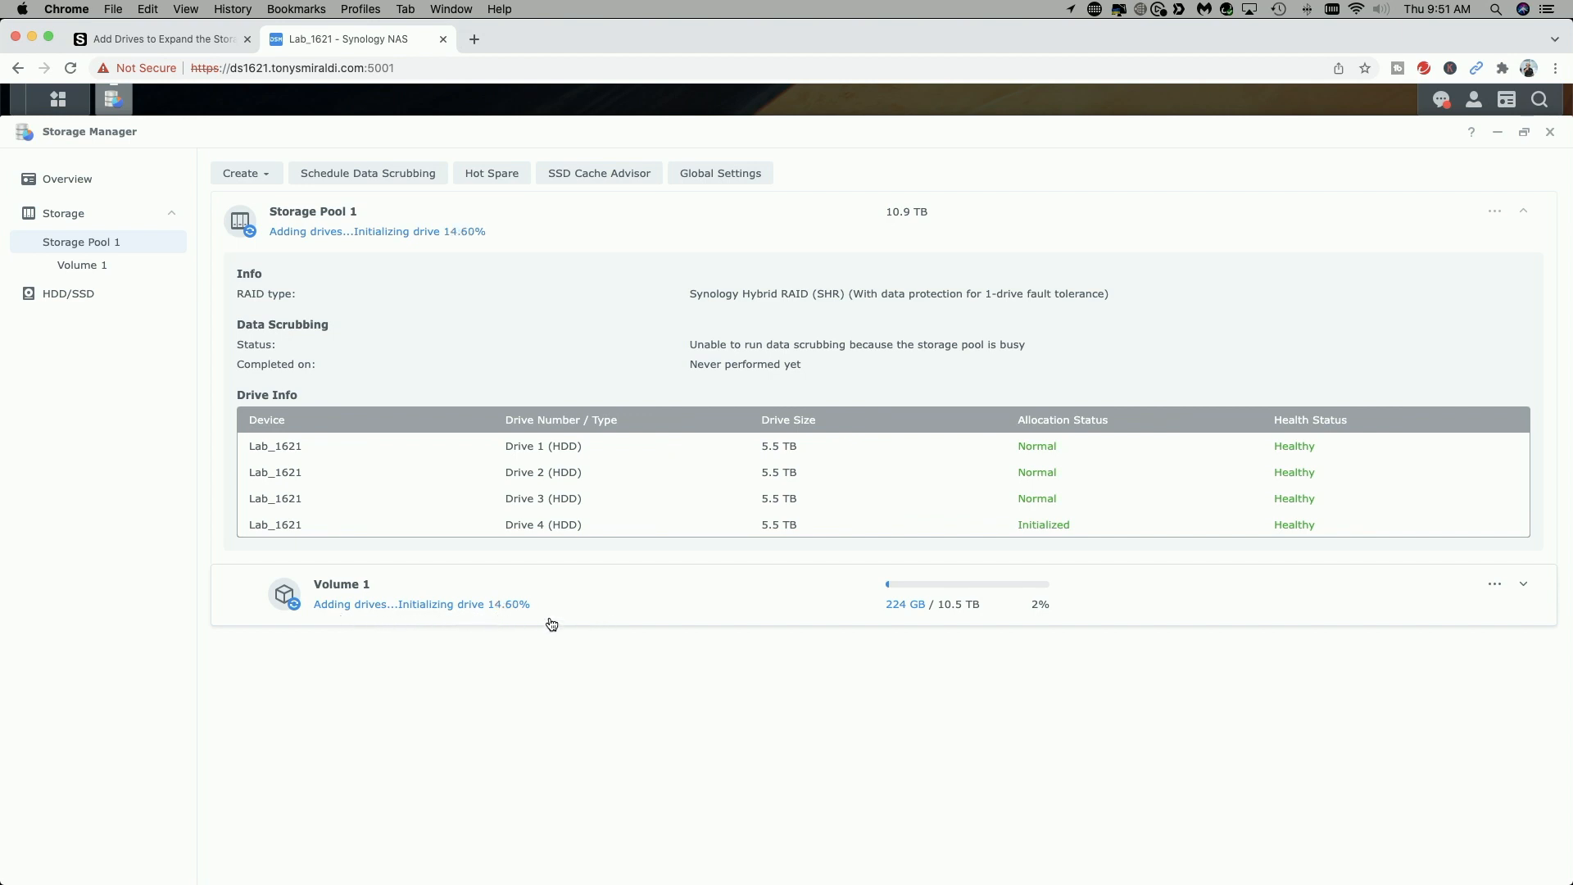
mouse_move(668, 624)
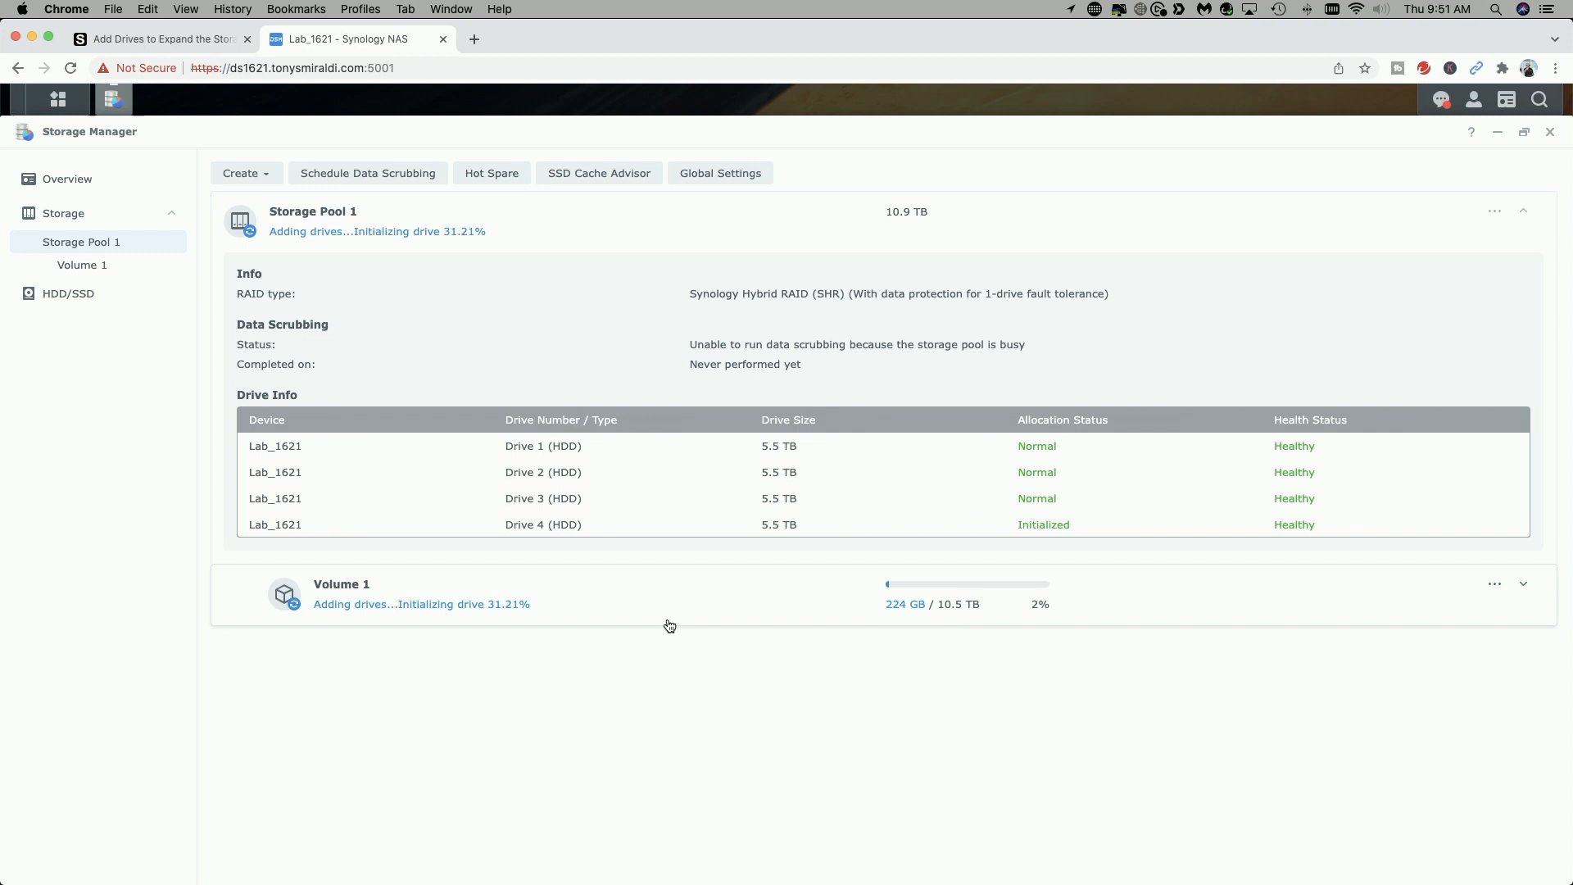
mouse_move(297, 537)
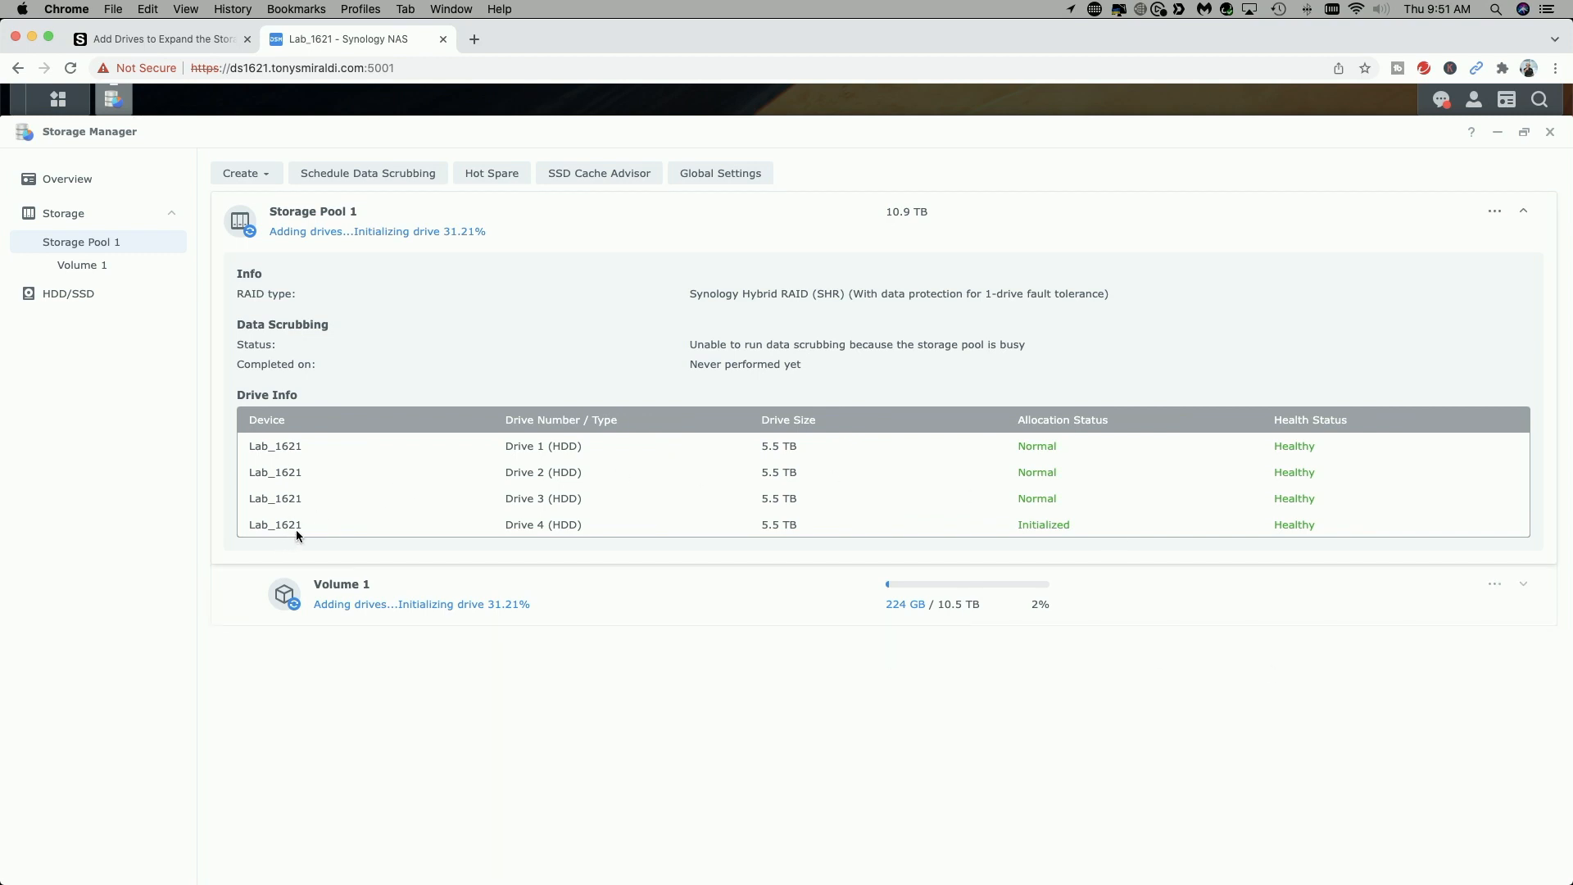
mouse_move(1098, 531)
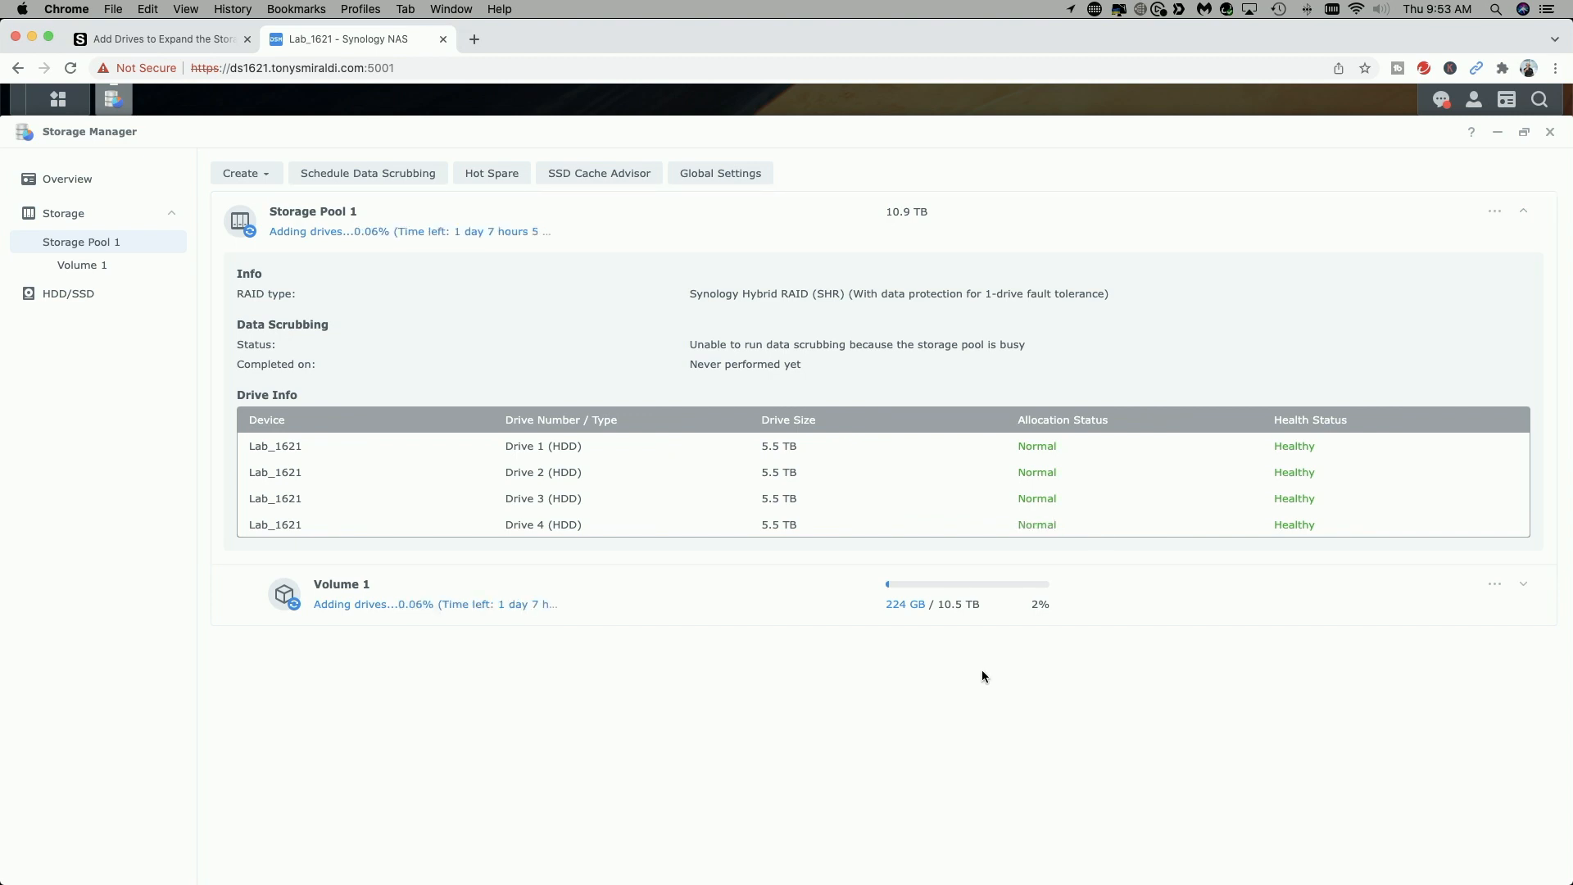
mouse_move(1003, 538)
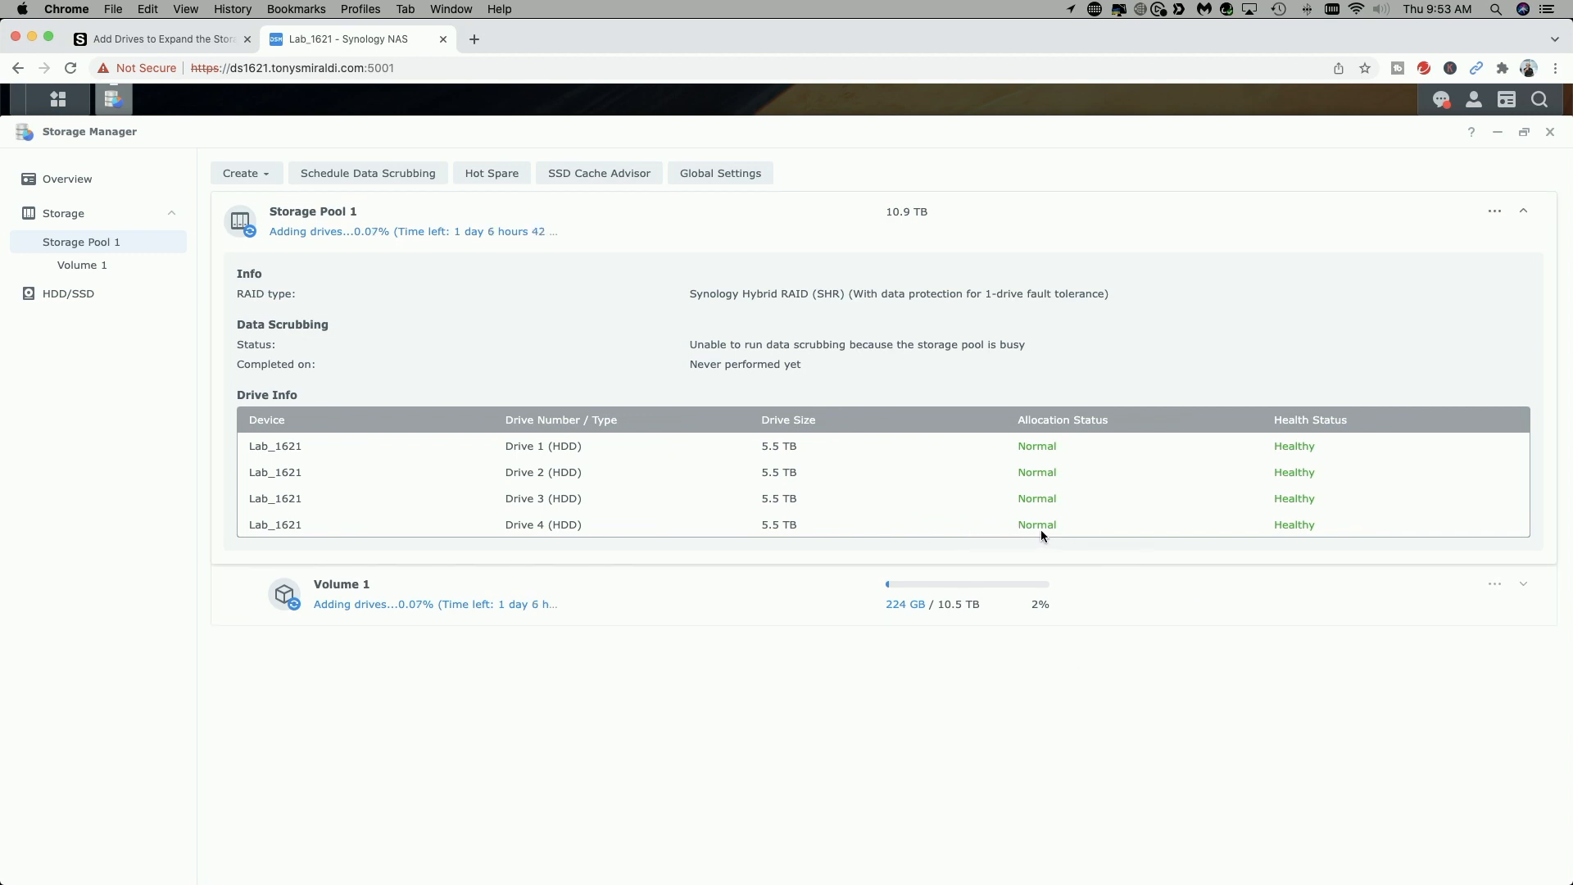
mouse_move(390, 278)
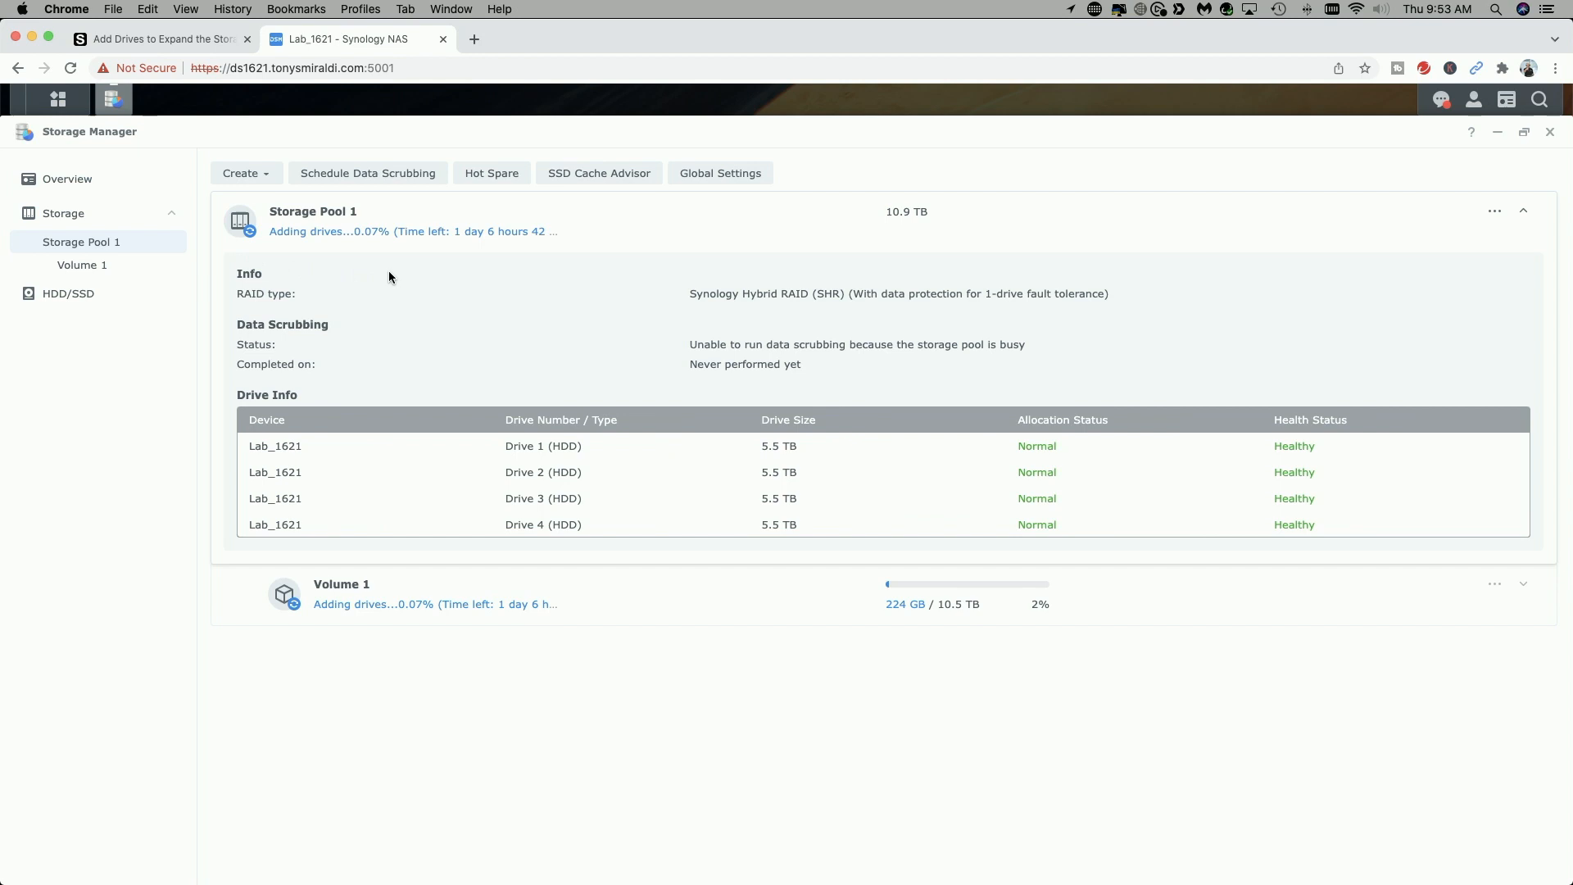
mouse_move(332, 248)
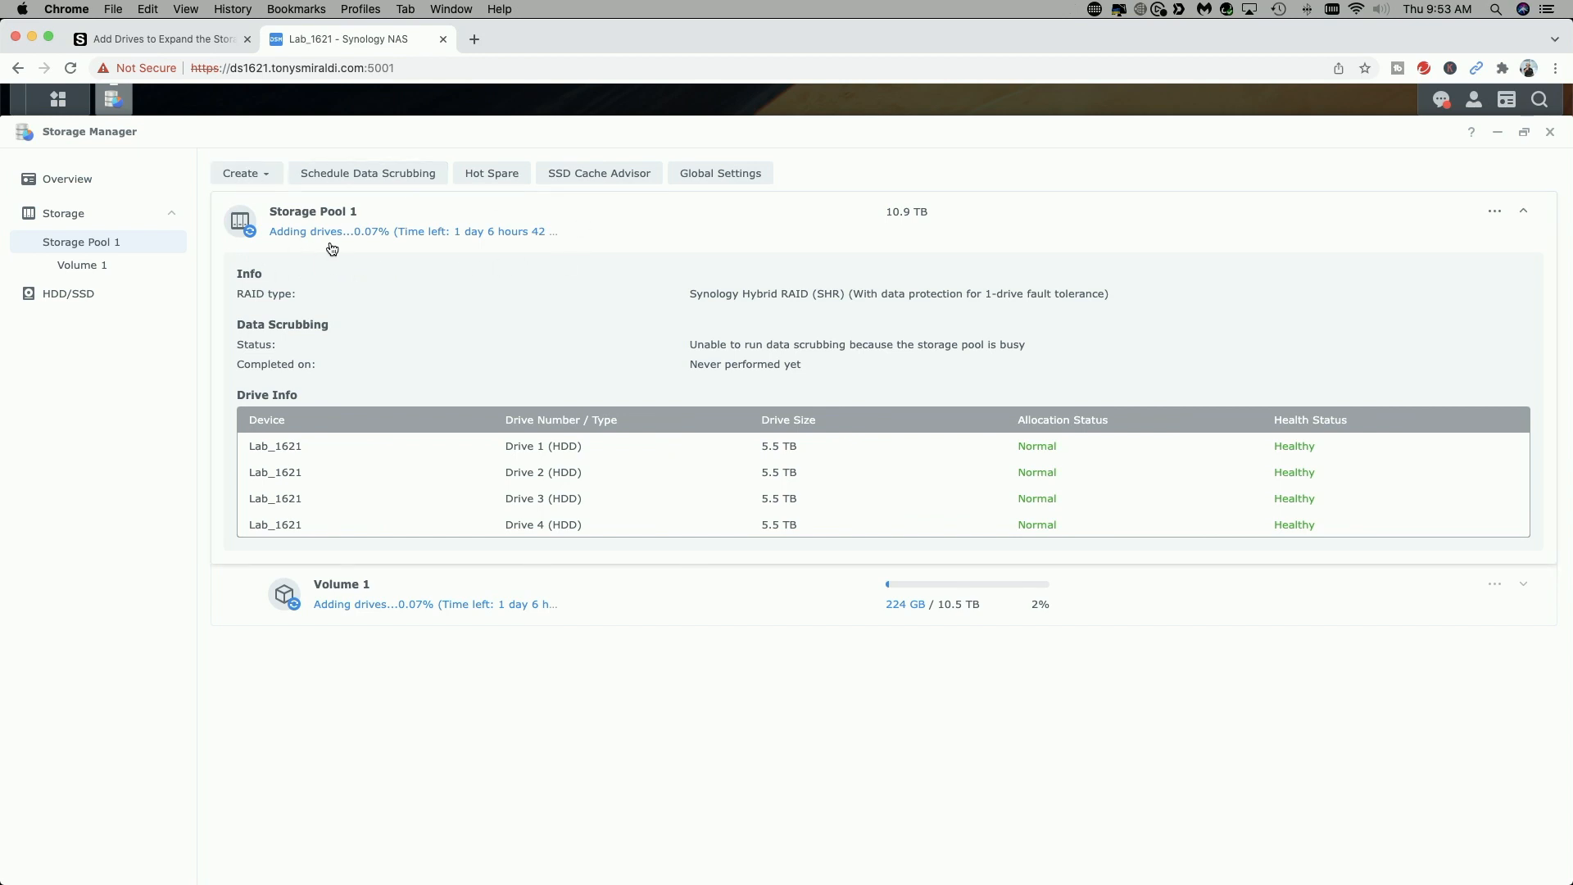
mouse_move(375, 249)
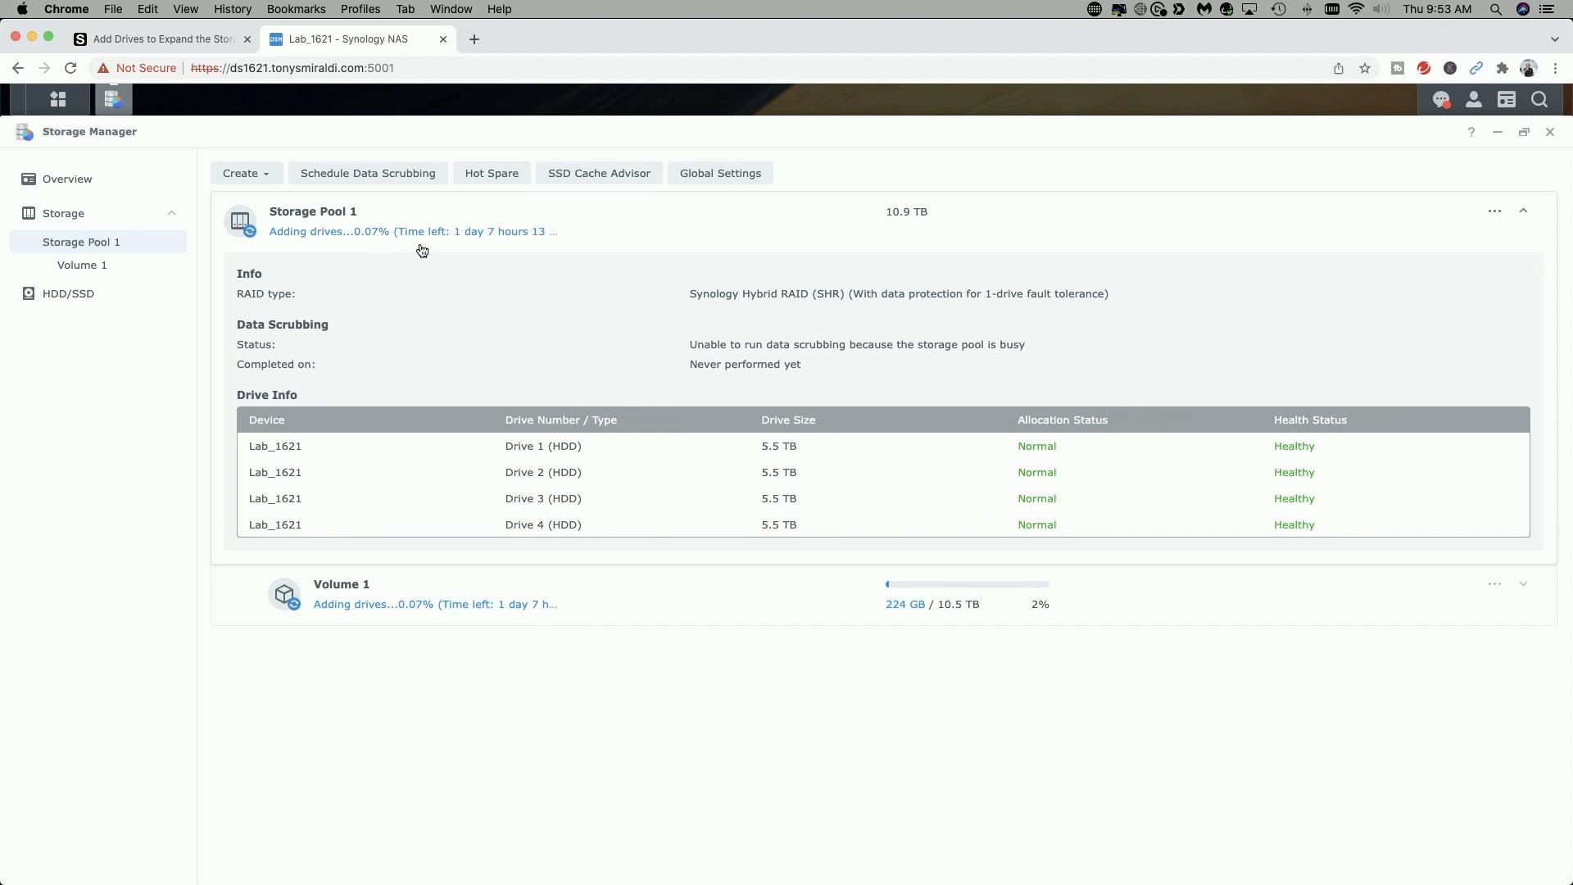
mouse_move(456, 251)
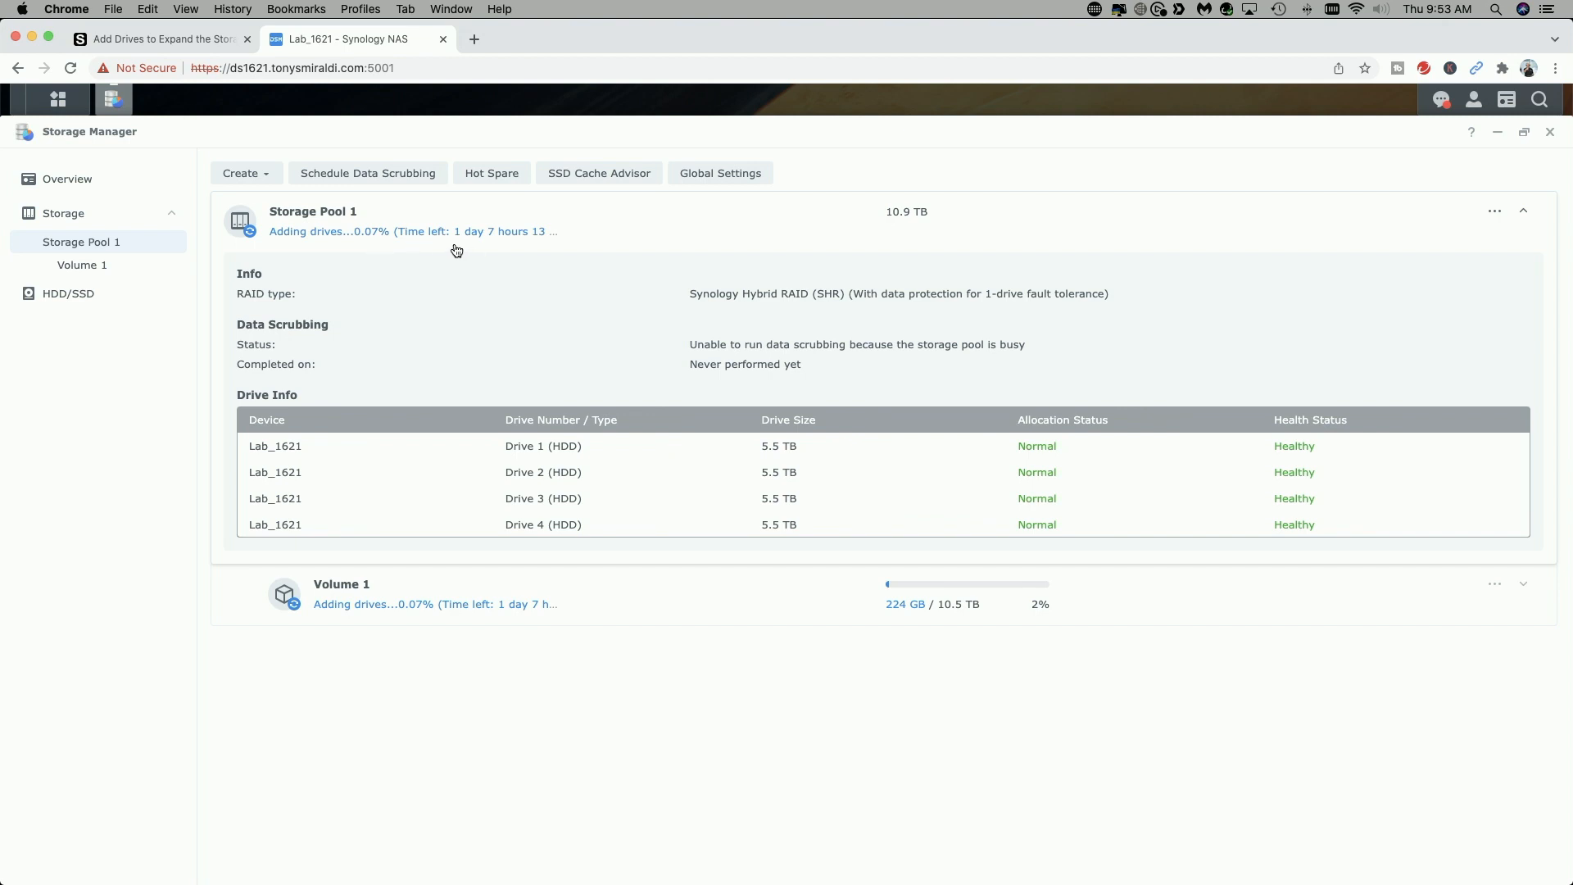
mouse_move(525, 249)
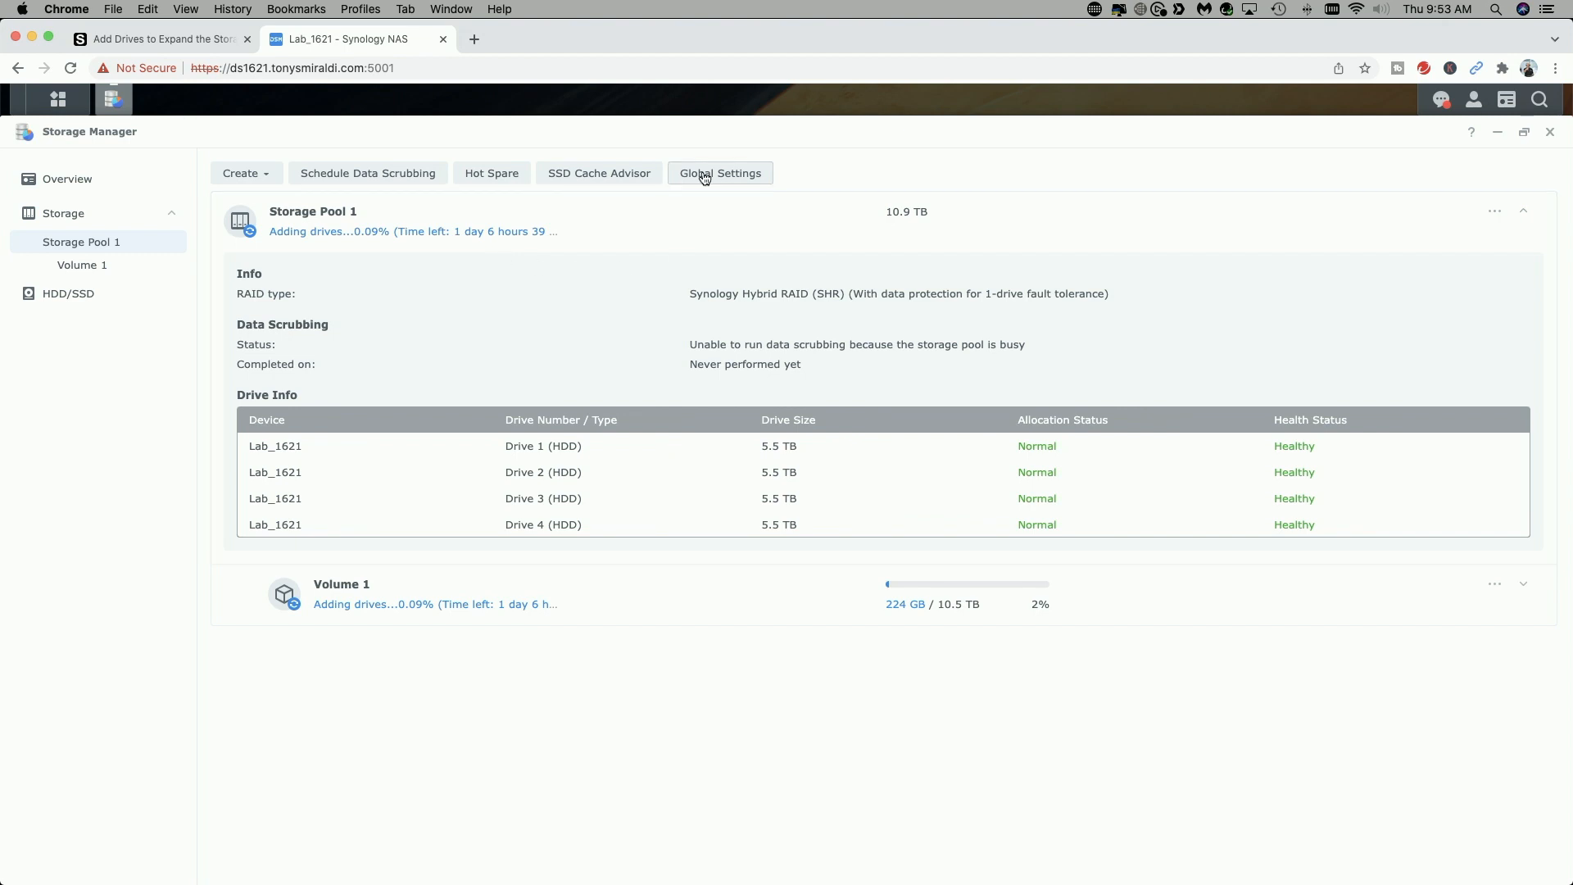
Bring up Storage Manager's Global Settings, where the RAID resync speed limits live.
left_click(721, 172)
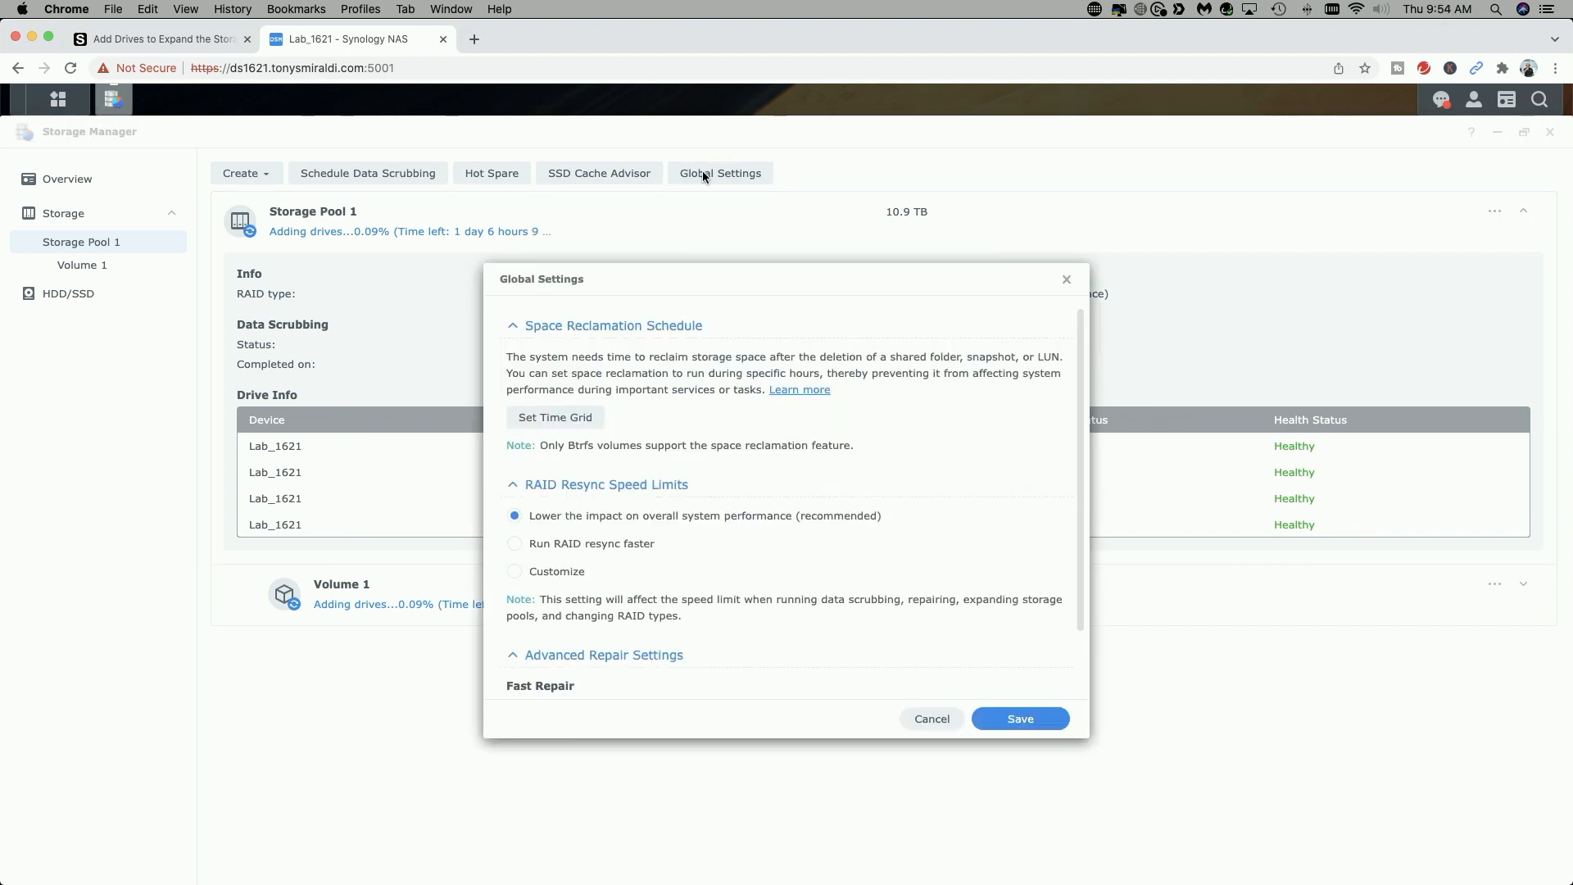
mouse_move(769, 602)
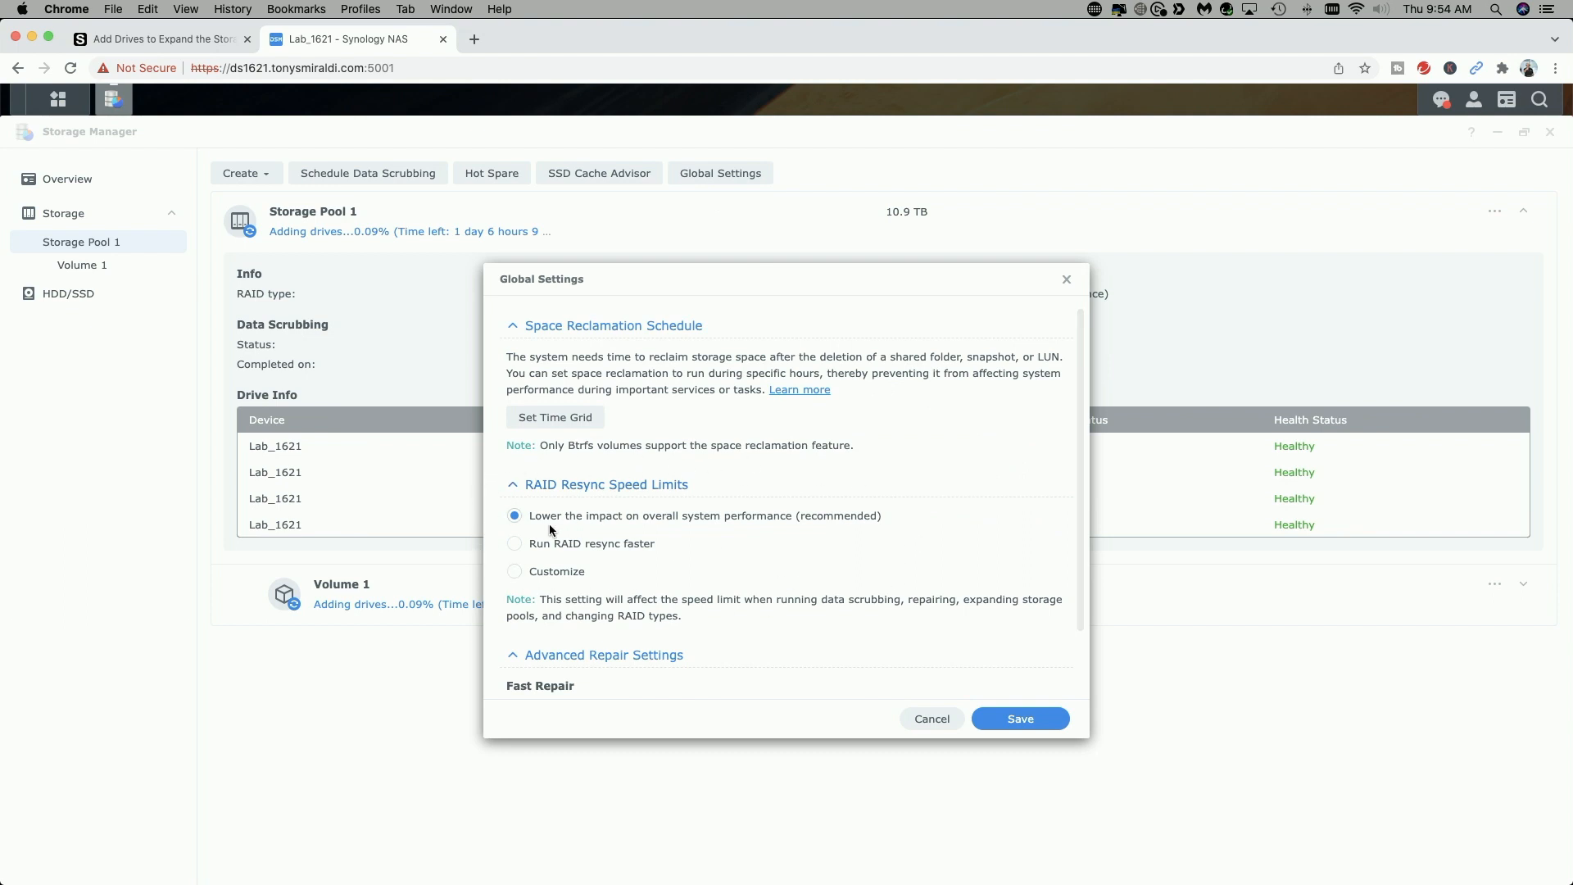
mouse_move(757, 530)
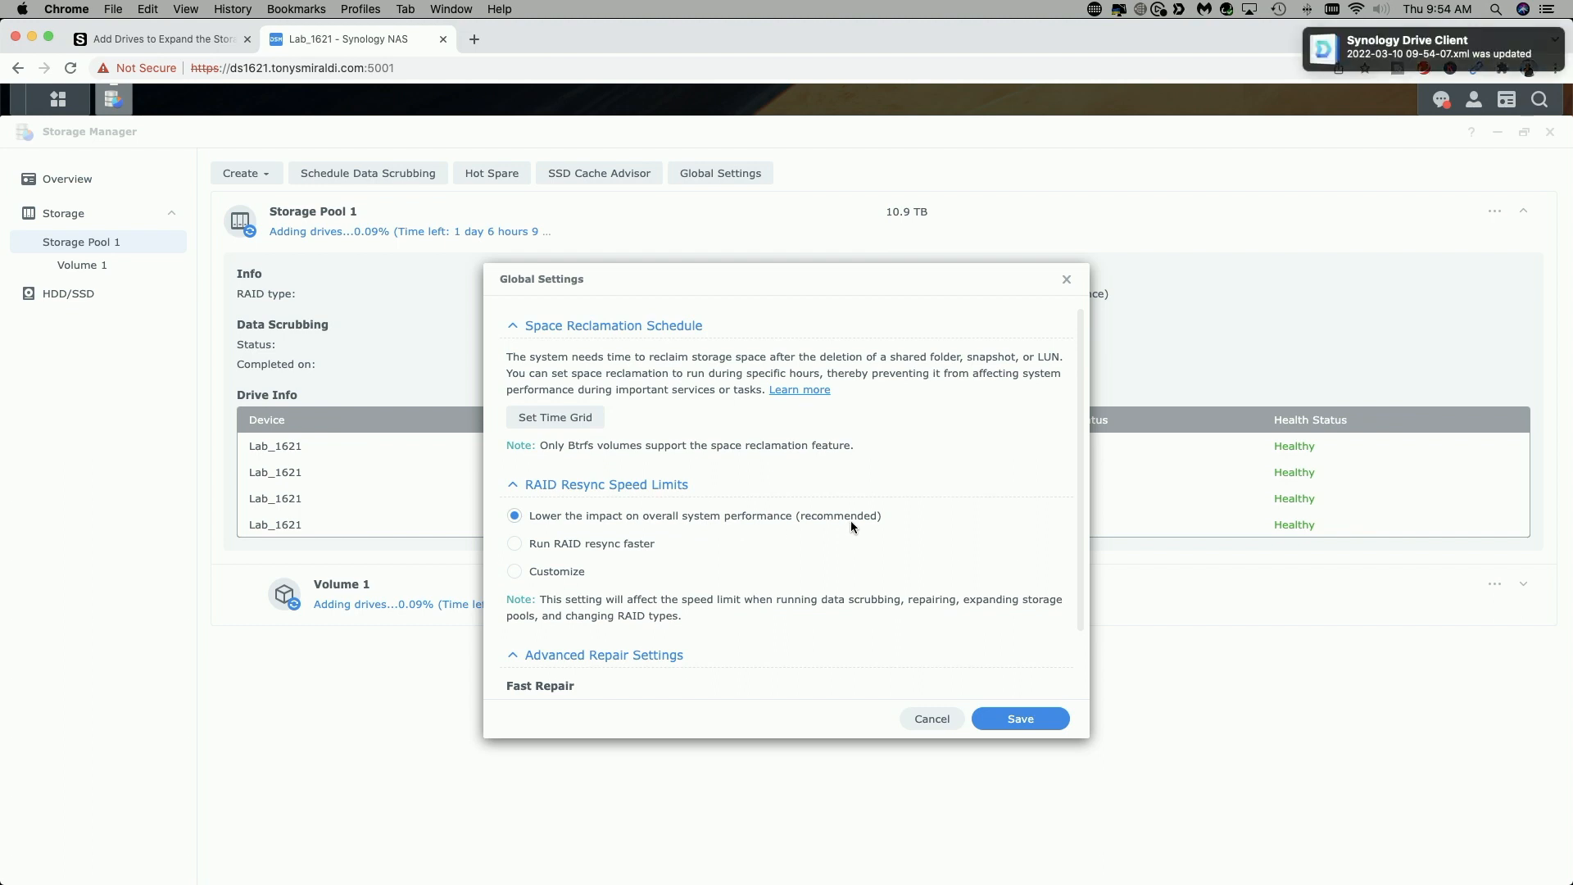
mouse_move(937, 519)
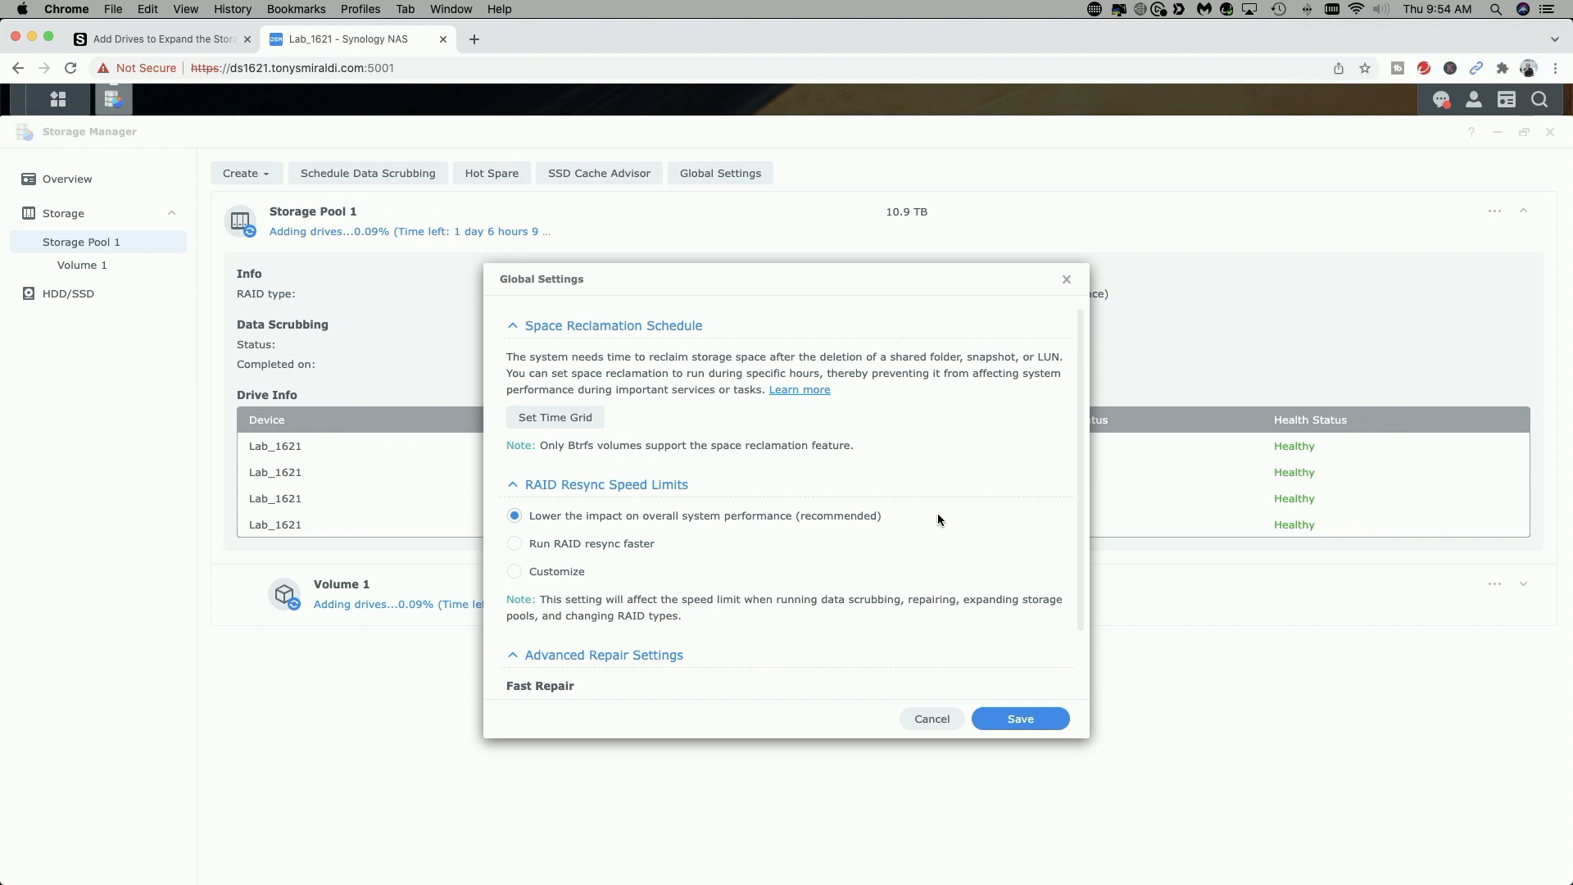
mouse_move(605, 236)
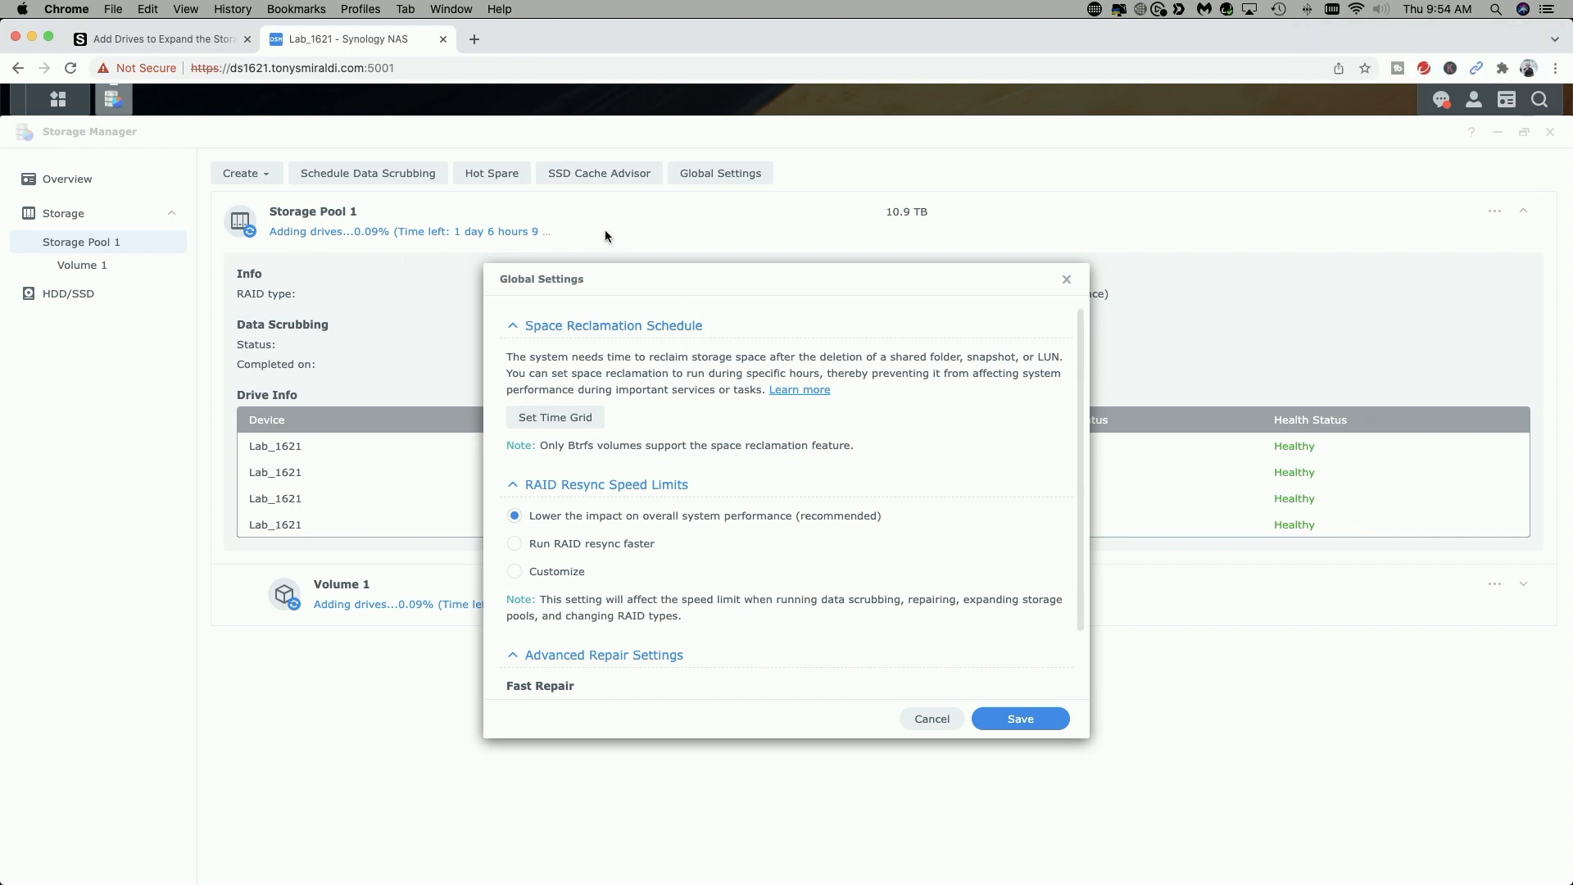
mouse_move(852, 470)
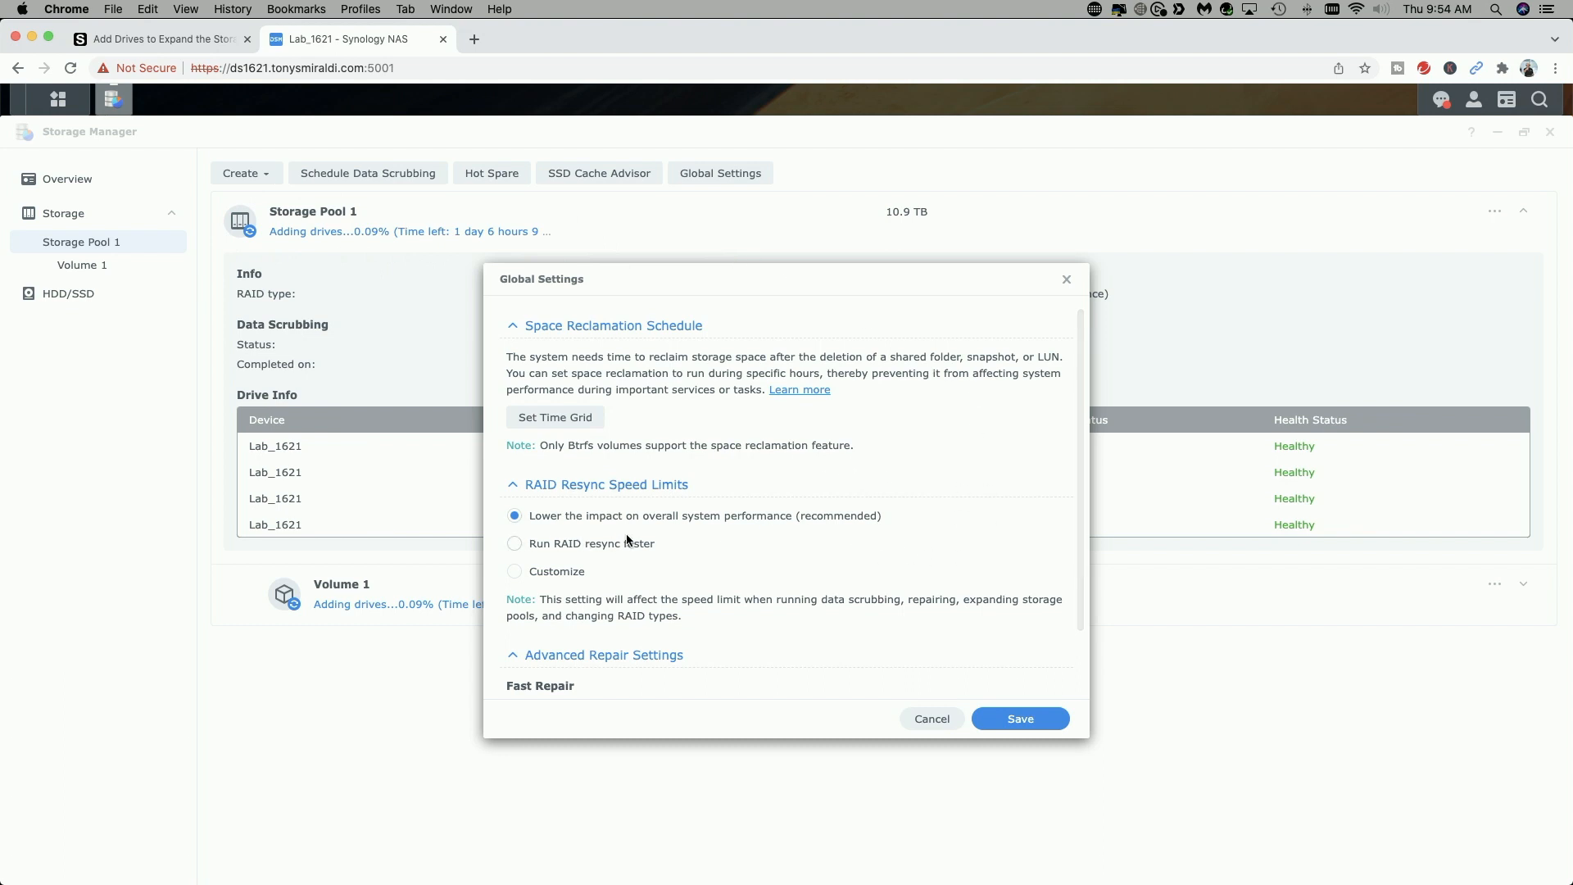
mouse_move(918, 526)
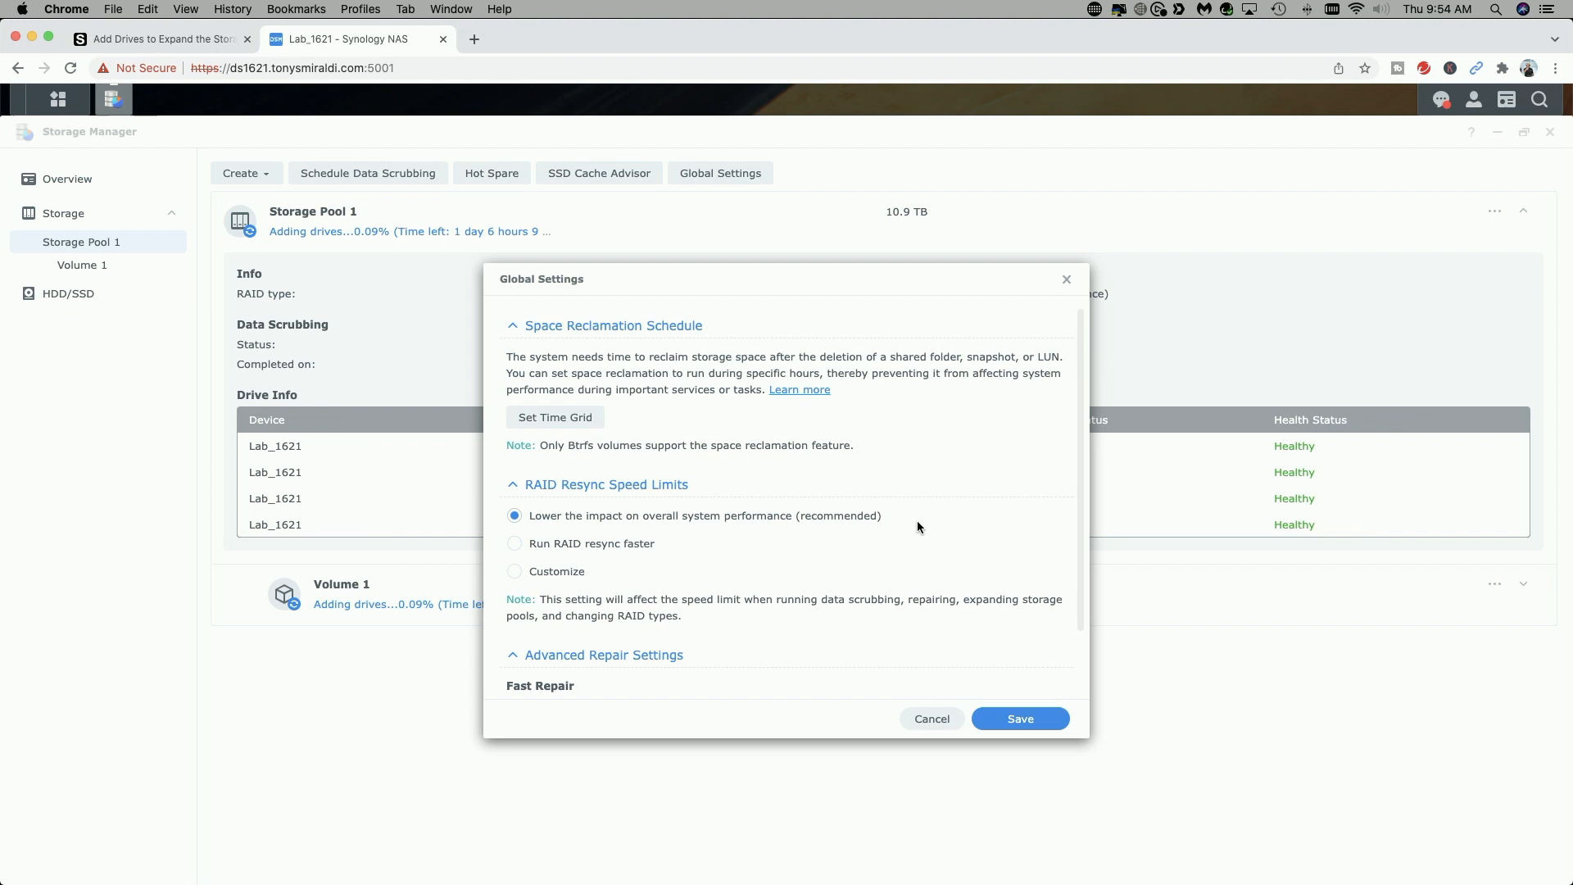